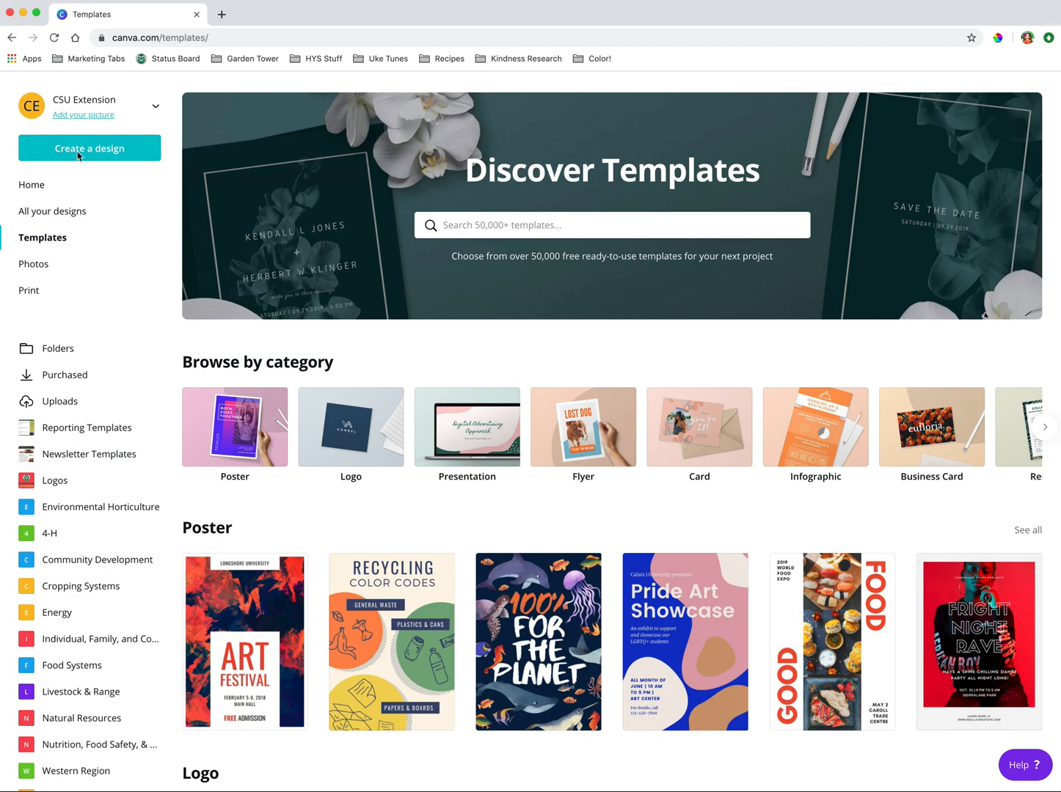
pyautogui.moveTo(73, 151)
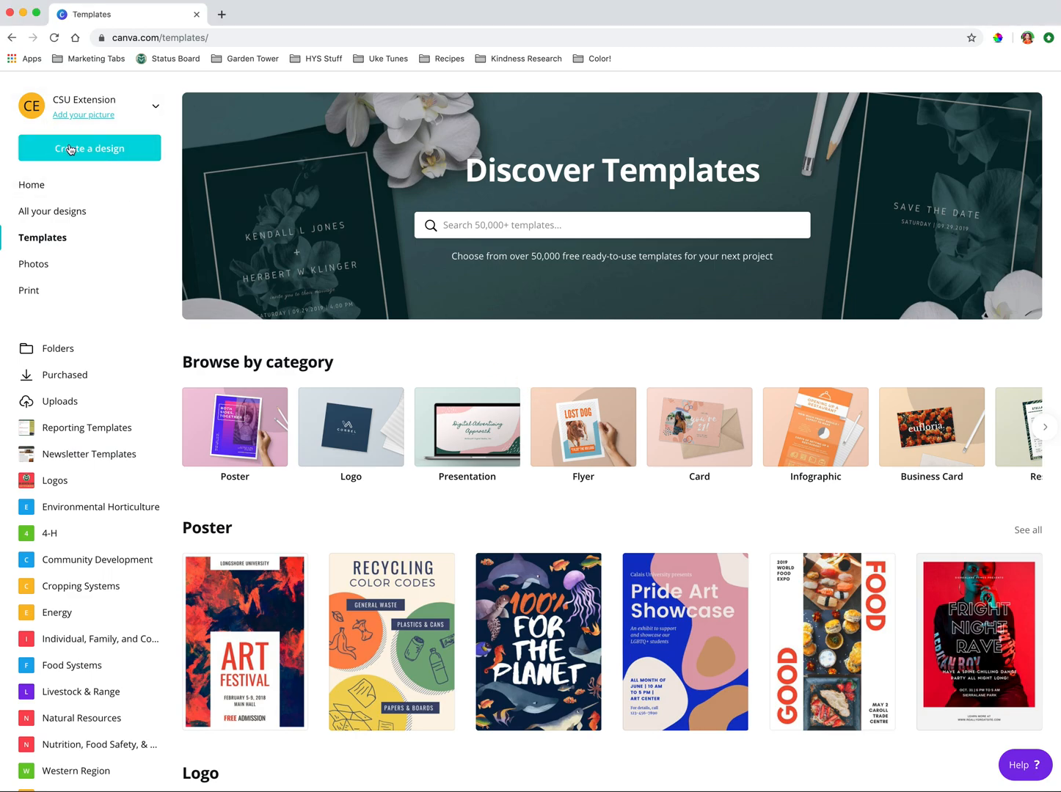
pyautogui.moveTo(90, 148)
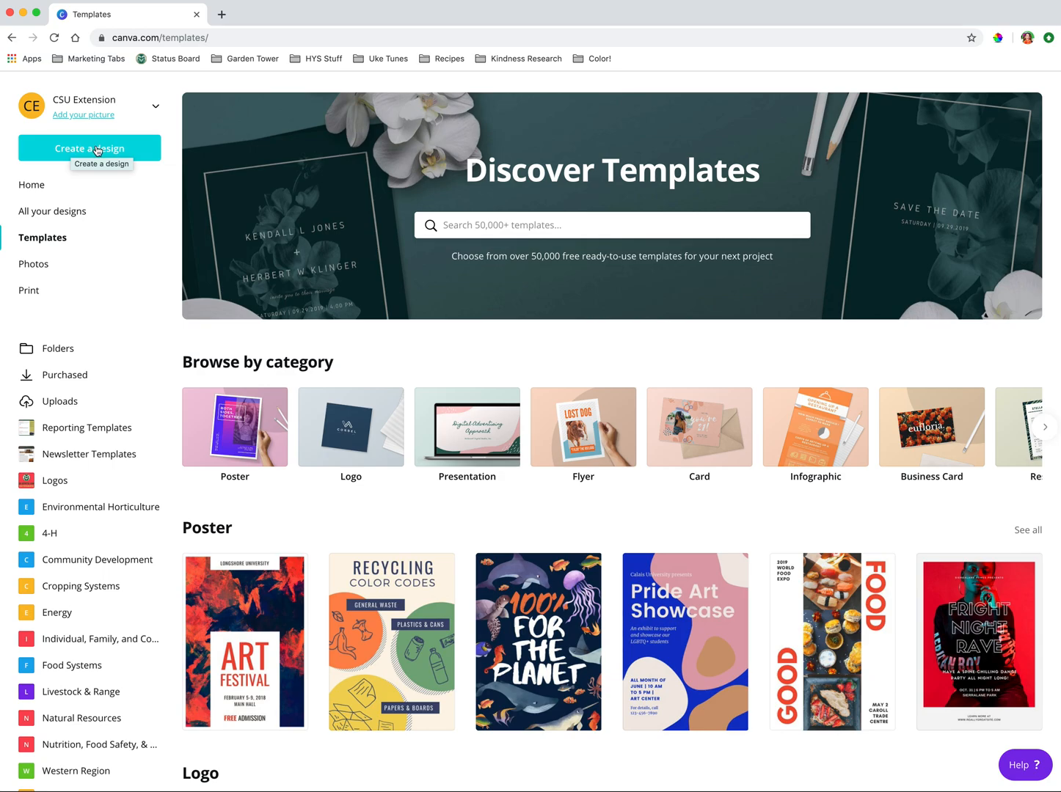
# Step: Create a custom-size blank design at 8.5 × 11 inches
pyautogui.click(89, 148)
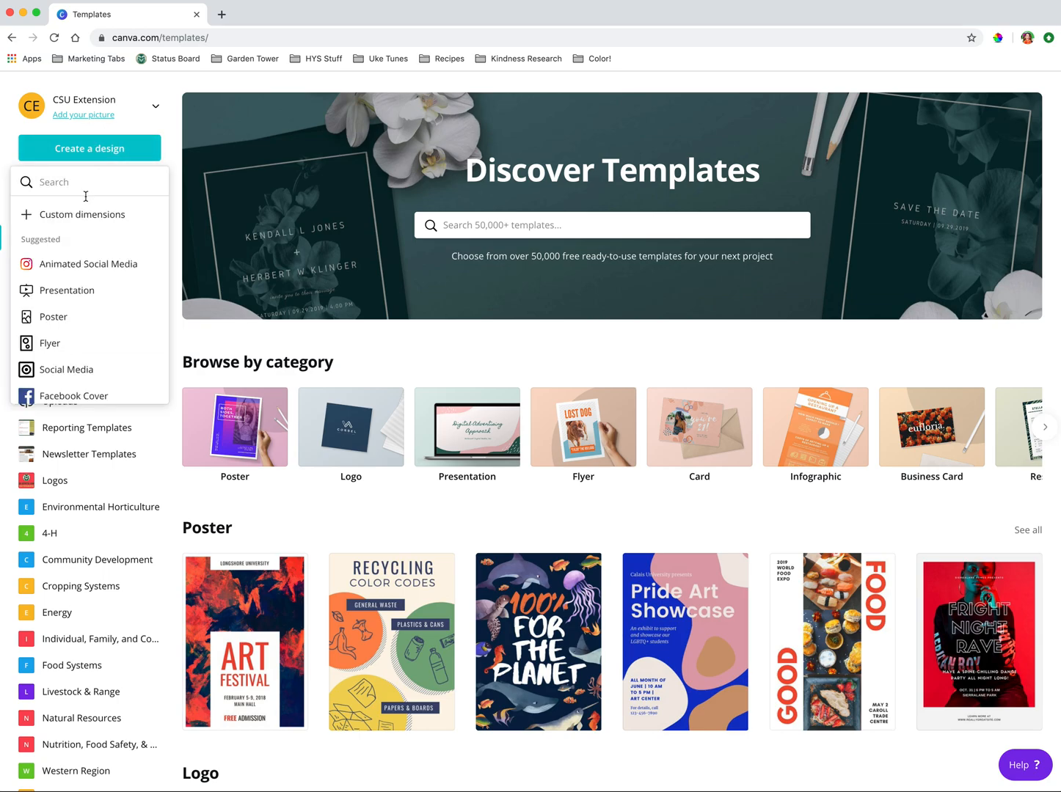
pyautogui.click(80, 215)
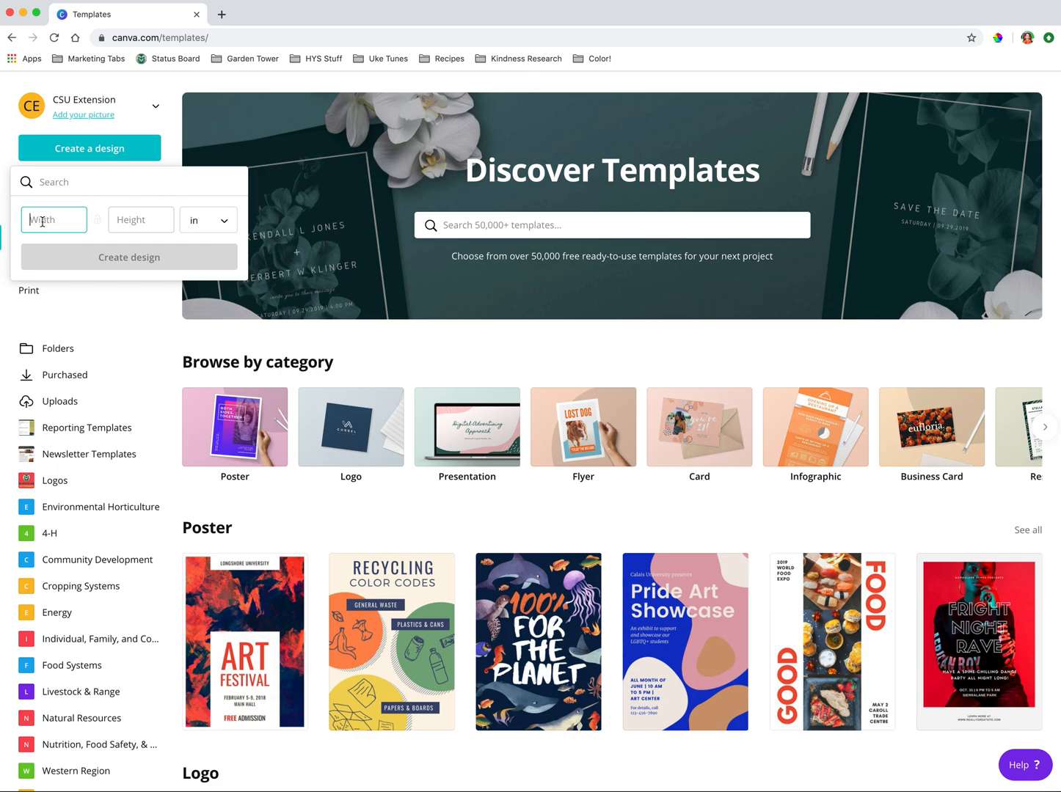
pyautogui.write('8.5')
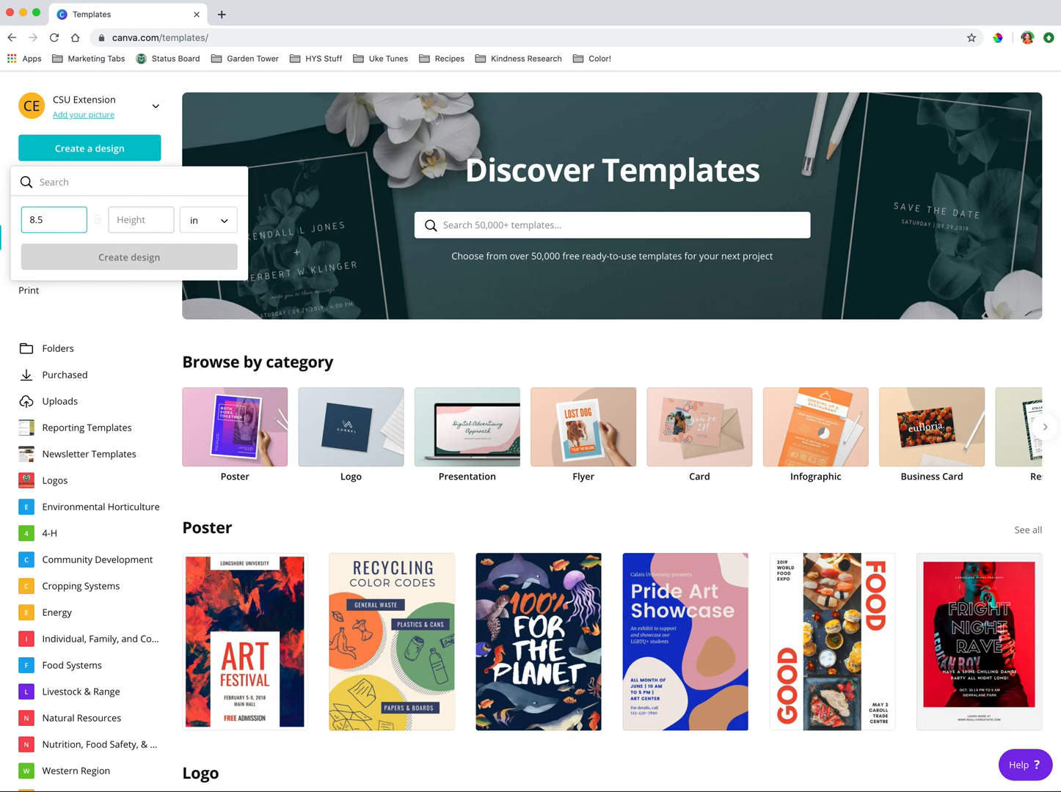
pyautogui.click(141, 220)
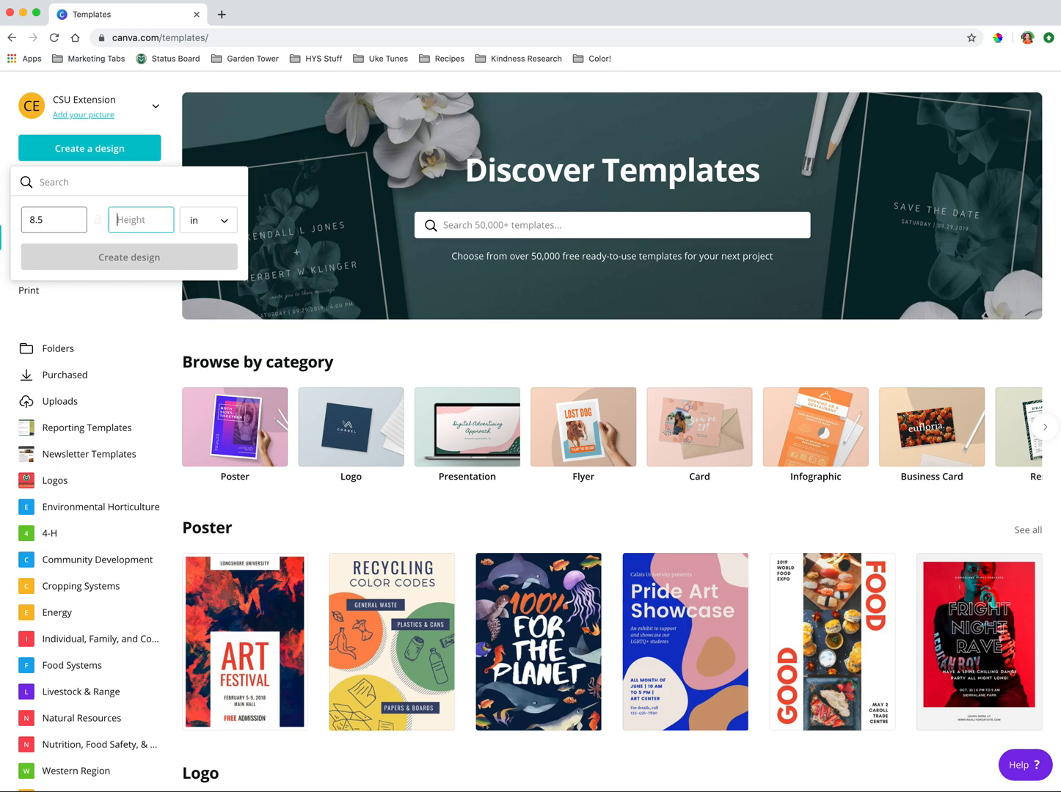
pyautogui.write('11')
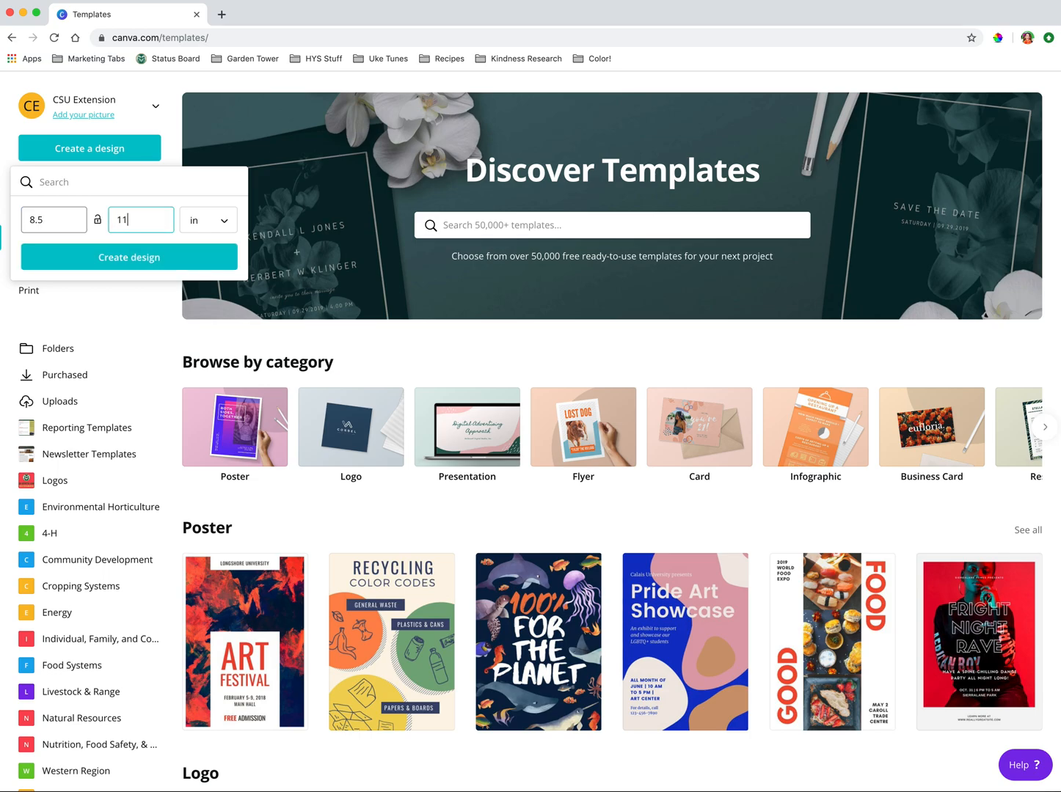
pyautogui.moveTo(97, 256)
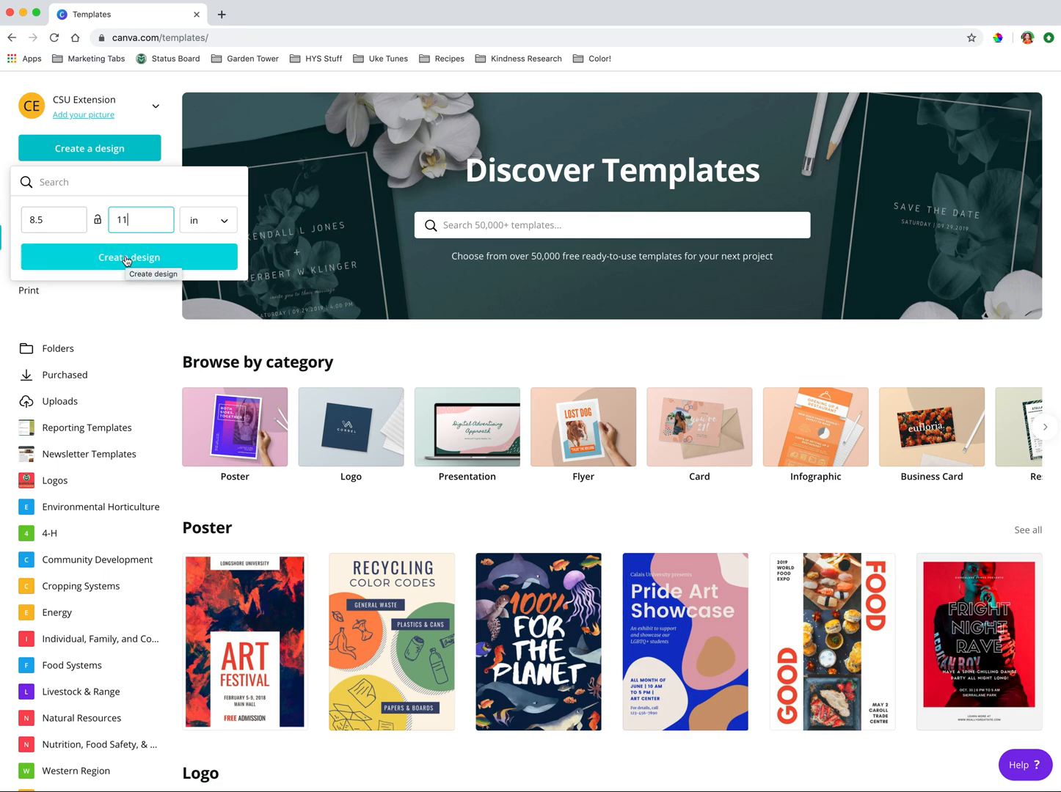
pyautogui.click(129, 257)
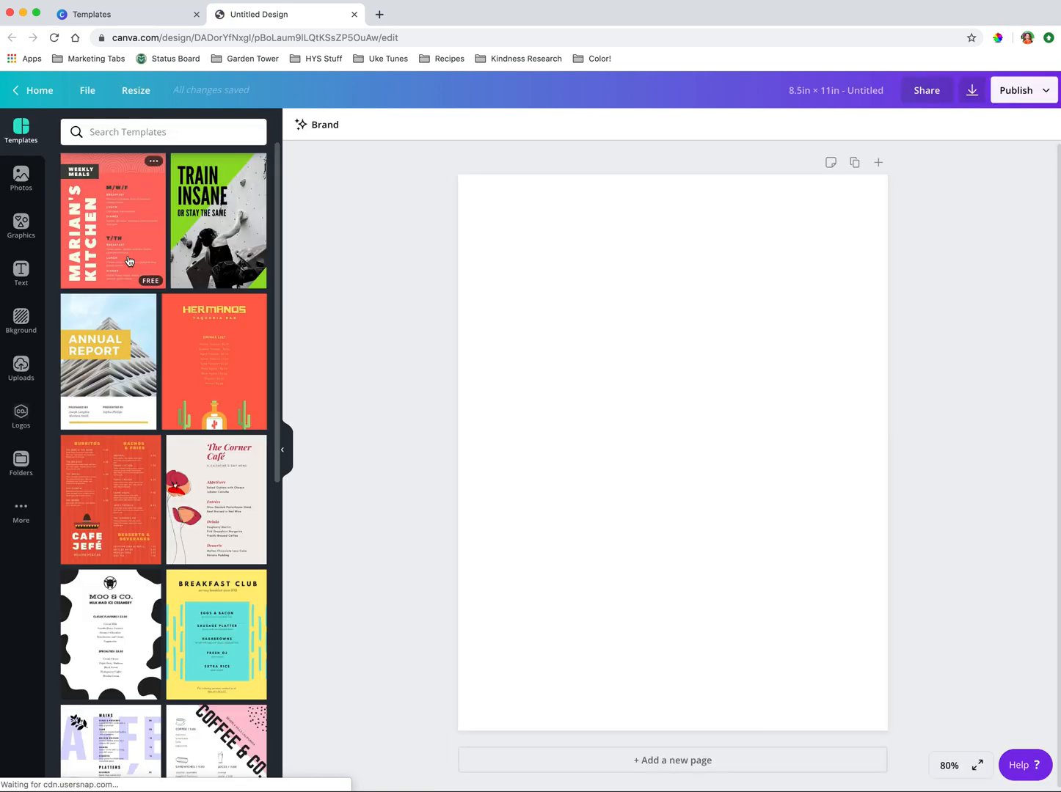
pyautogui.moveTo(282, 449)
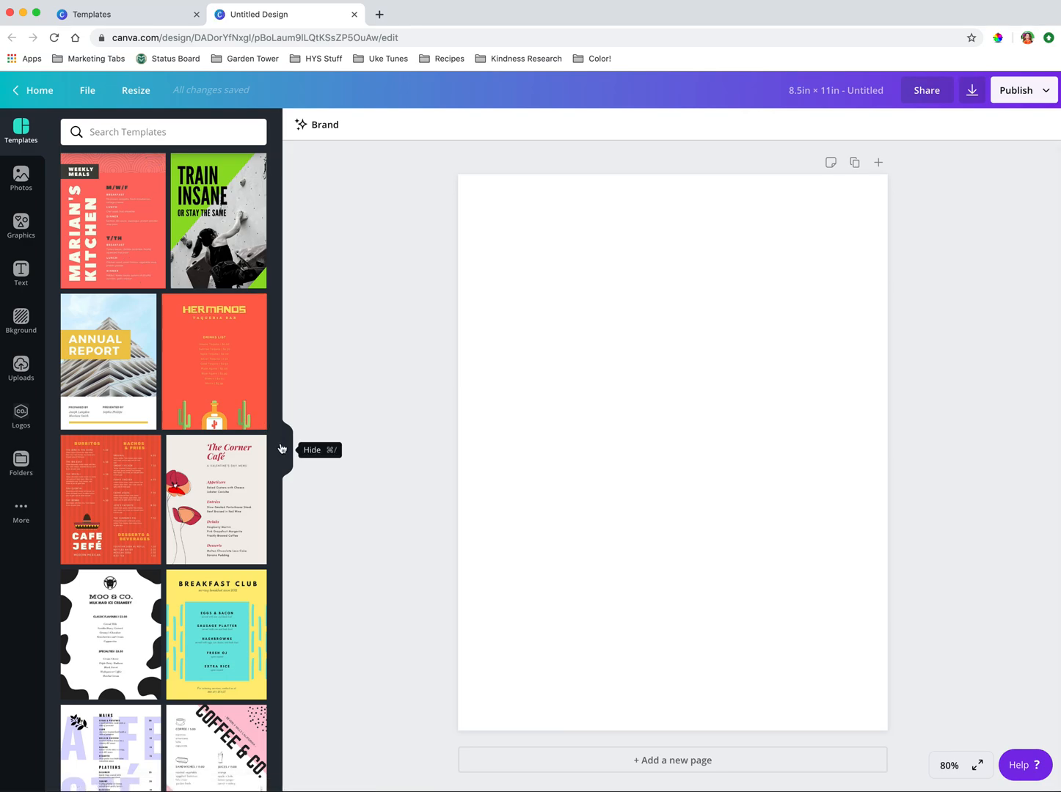
# Step: Collapse the Templates panel and show the Graphics library instead
pyautogui.click(282, 449)
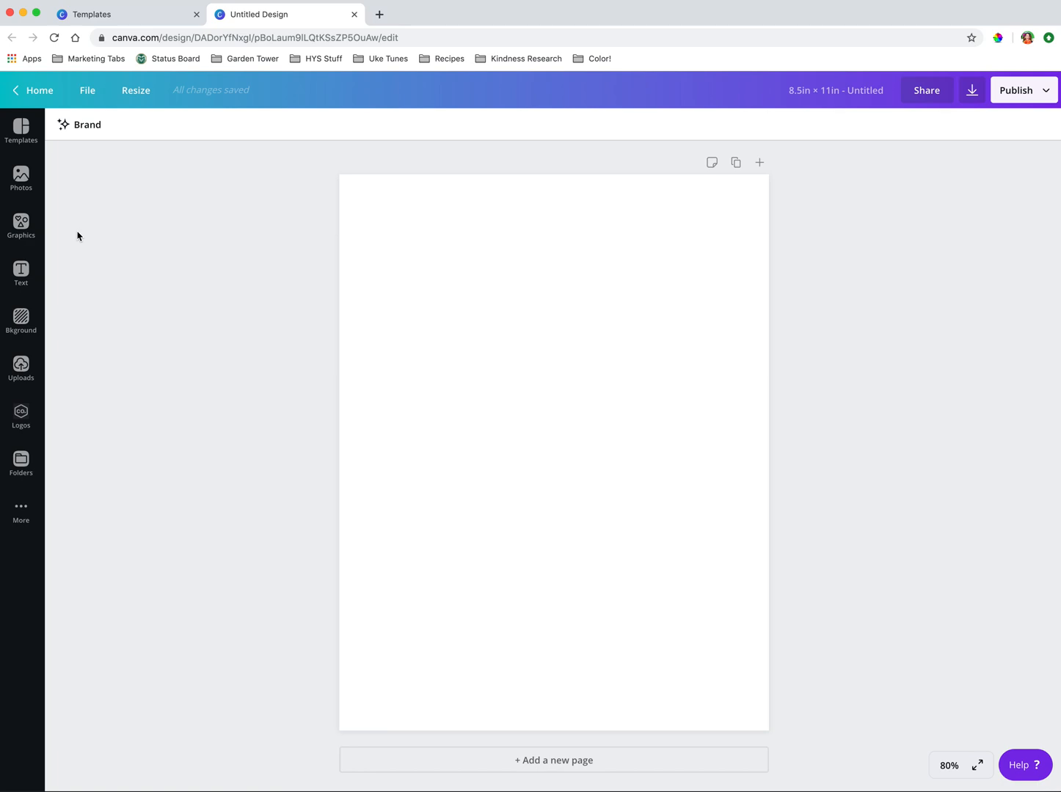
pyautogui.moveTo(73, 219)
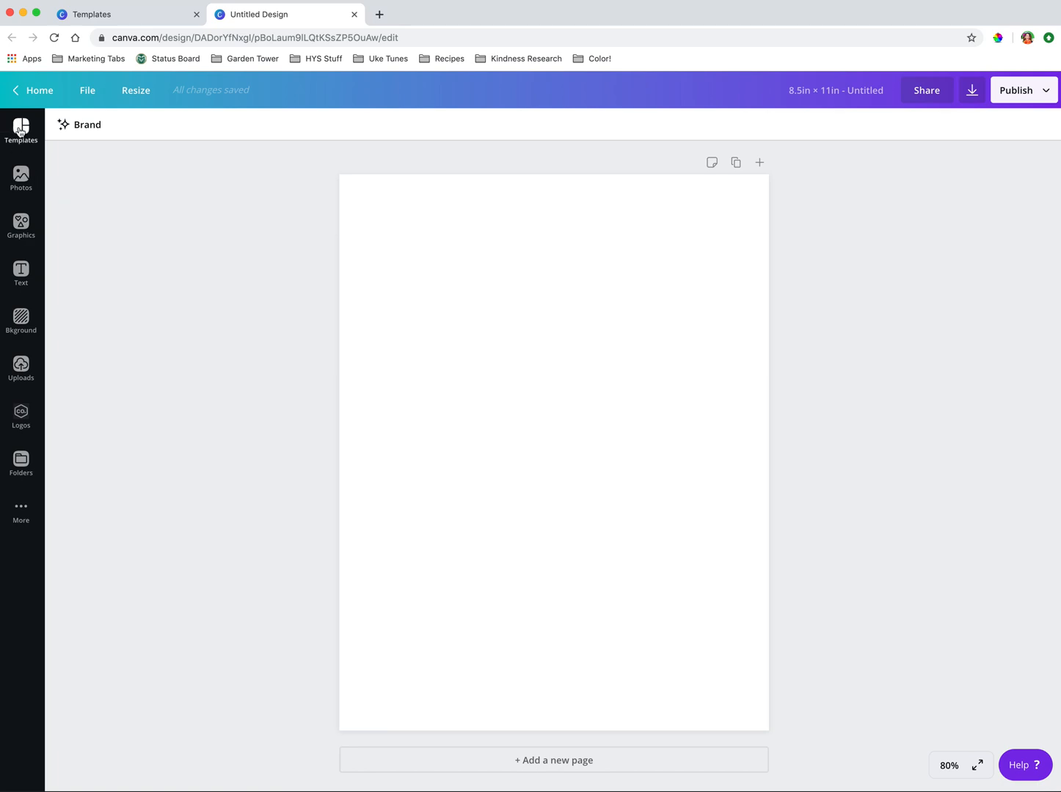
pyautogui.moveTo(533, 324)
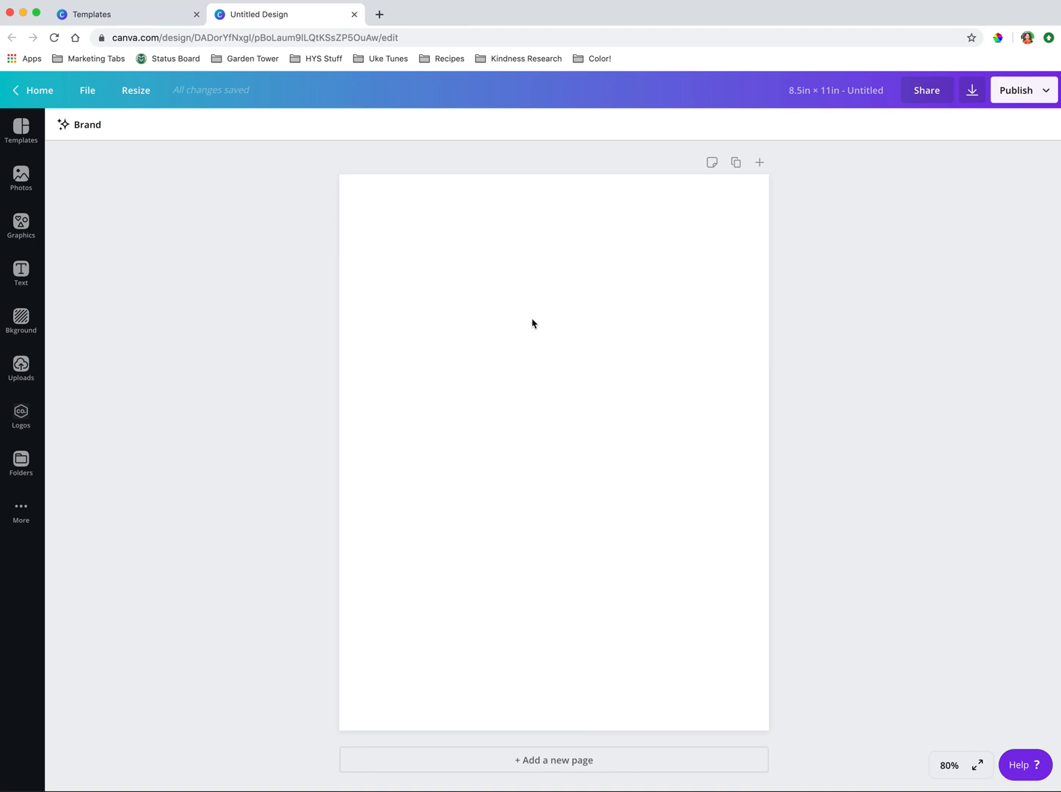
pyautogui.click(21, 225)
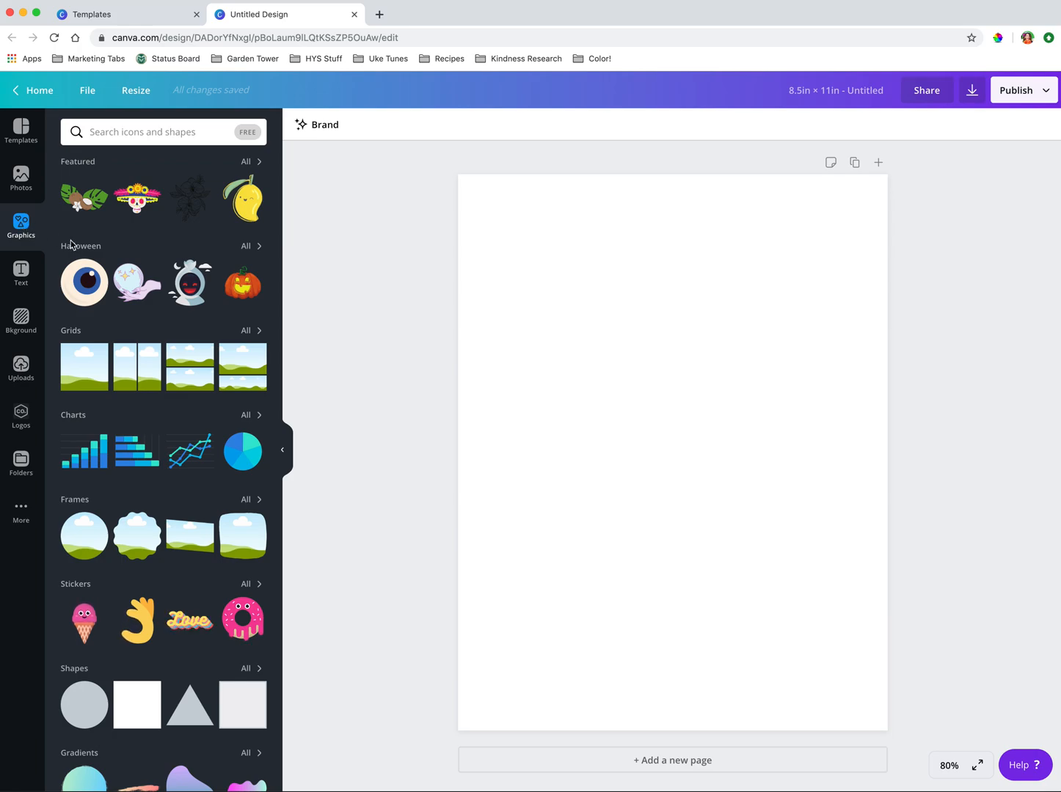
# Step: Scroll through the Shapes results of circles, squares, hearts and stars
pyautogui.scroll(-3)
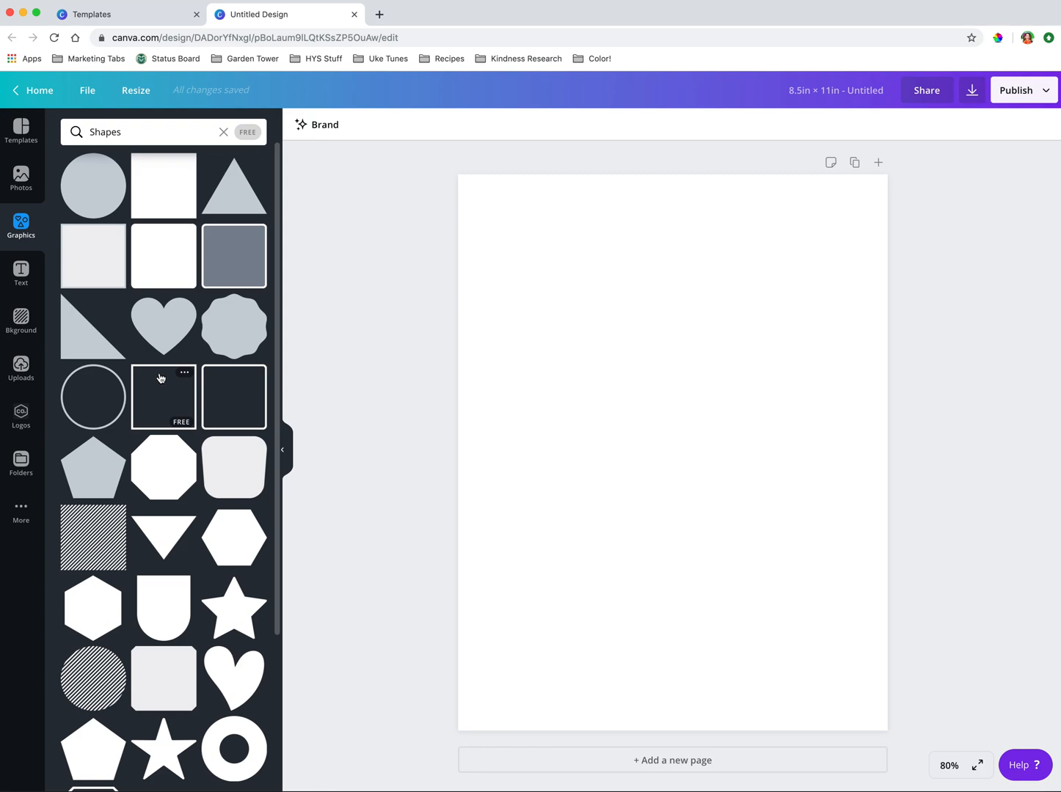
pyautogui.moveTo(149, 346)
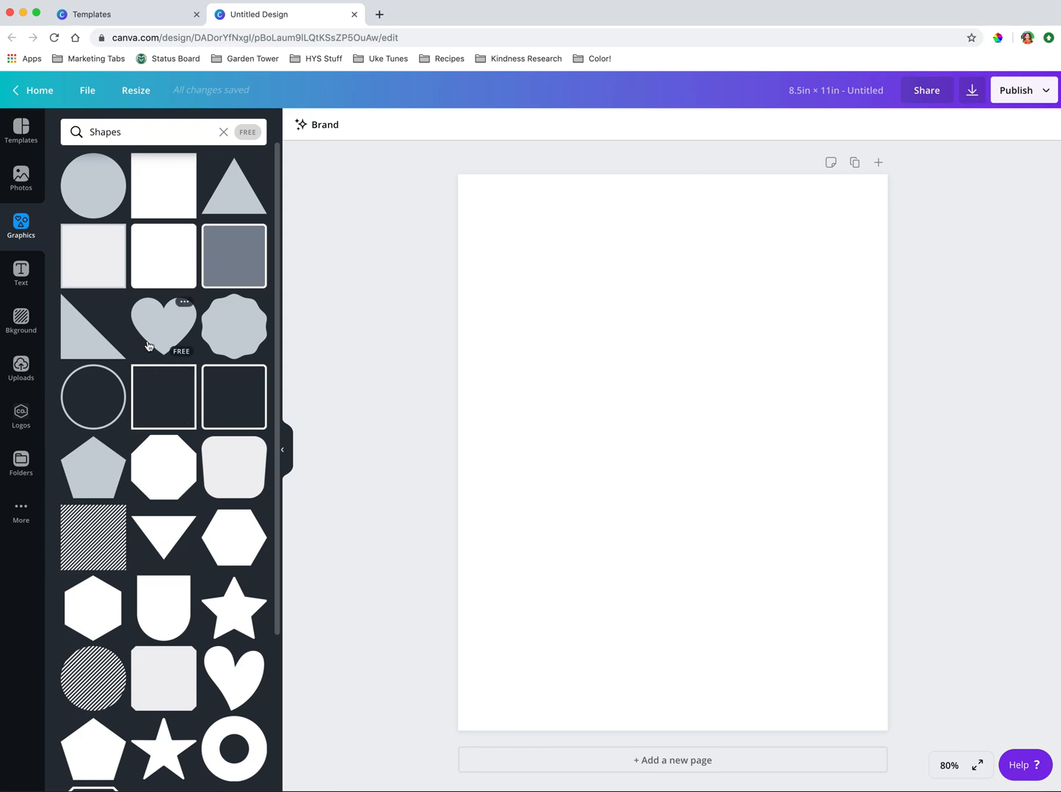
pyautogui.moveTo(164, 190)
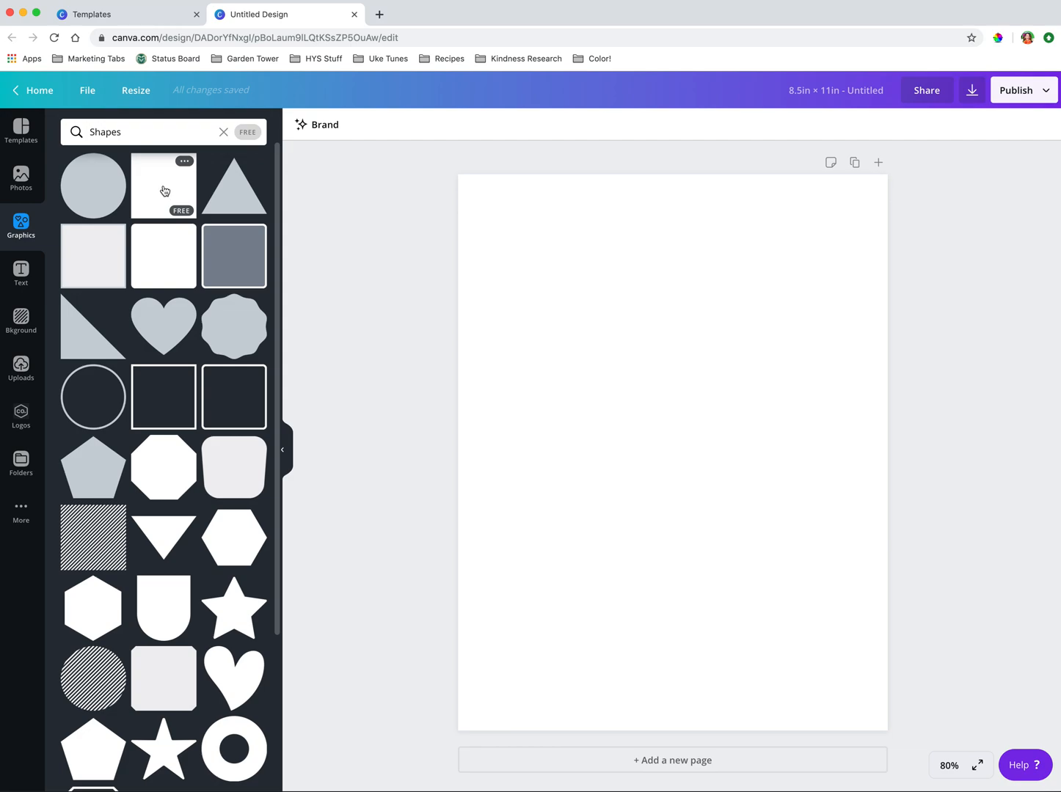
pyautogui.scroll(-3)
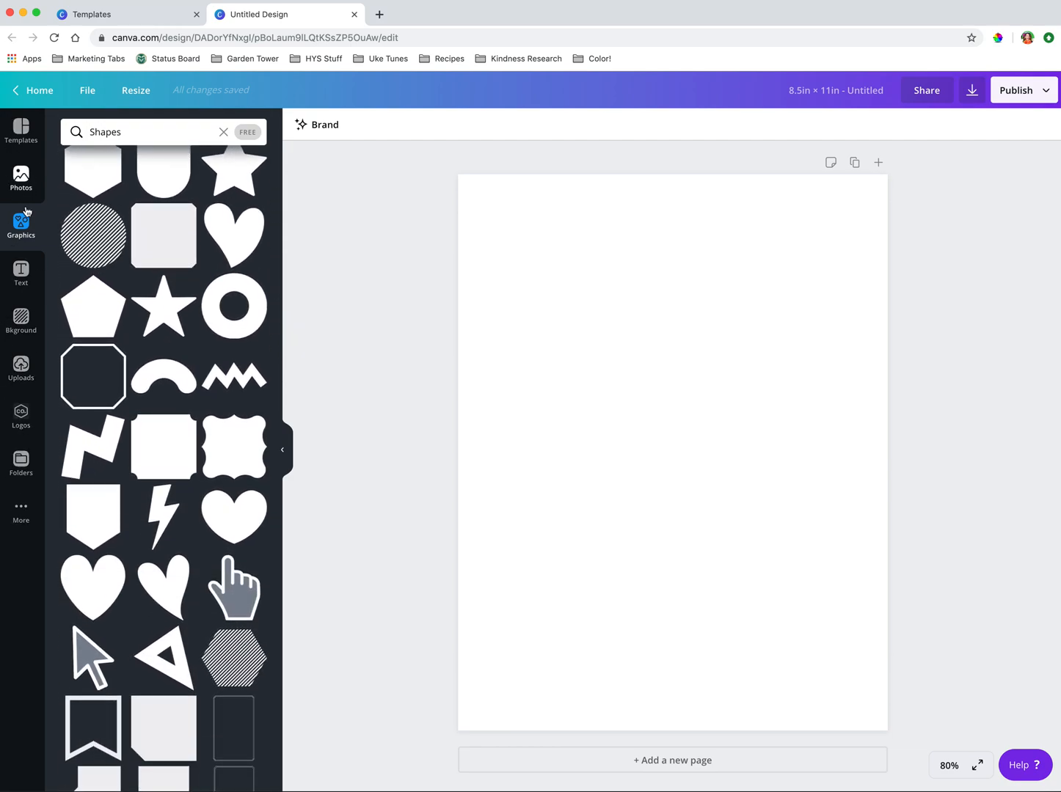
pyautogui.moveTo(20, 225)
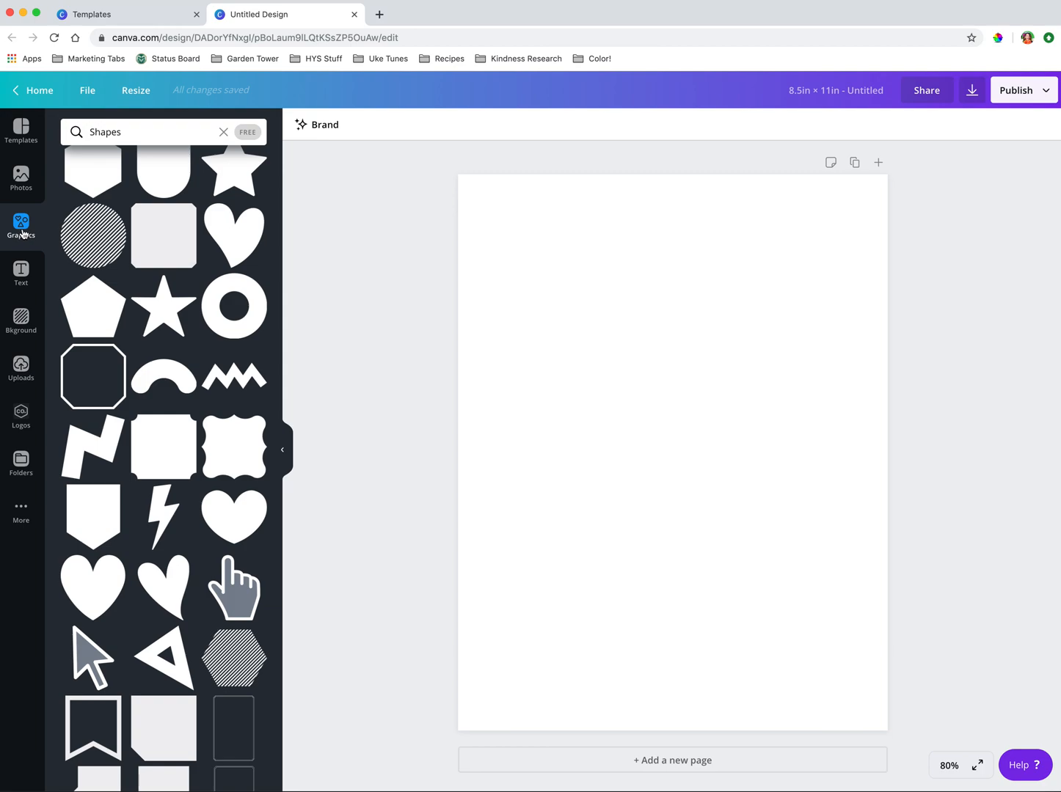
pyautogui.moveTo(21, 226)
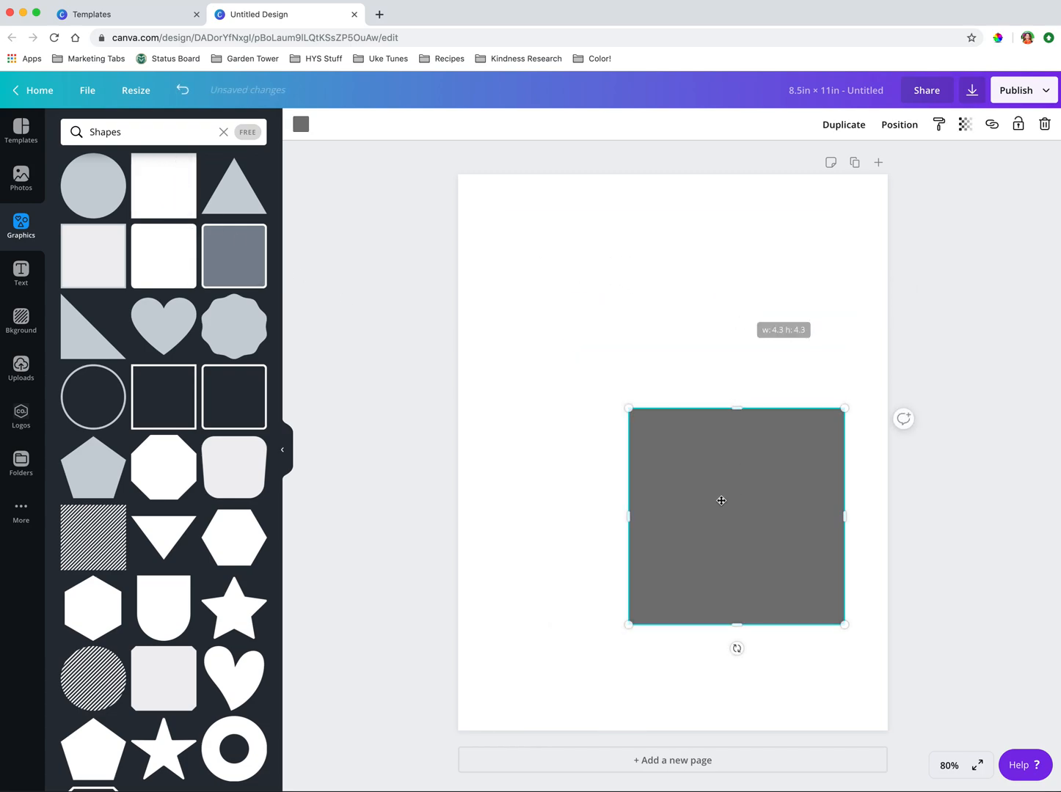
# Step: Stretch the square into a narrow full-height strip along the page's right edge
pyautogui.moveTo(721, 501); pyautogui.dragTo(780, 627)
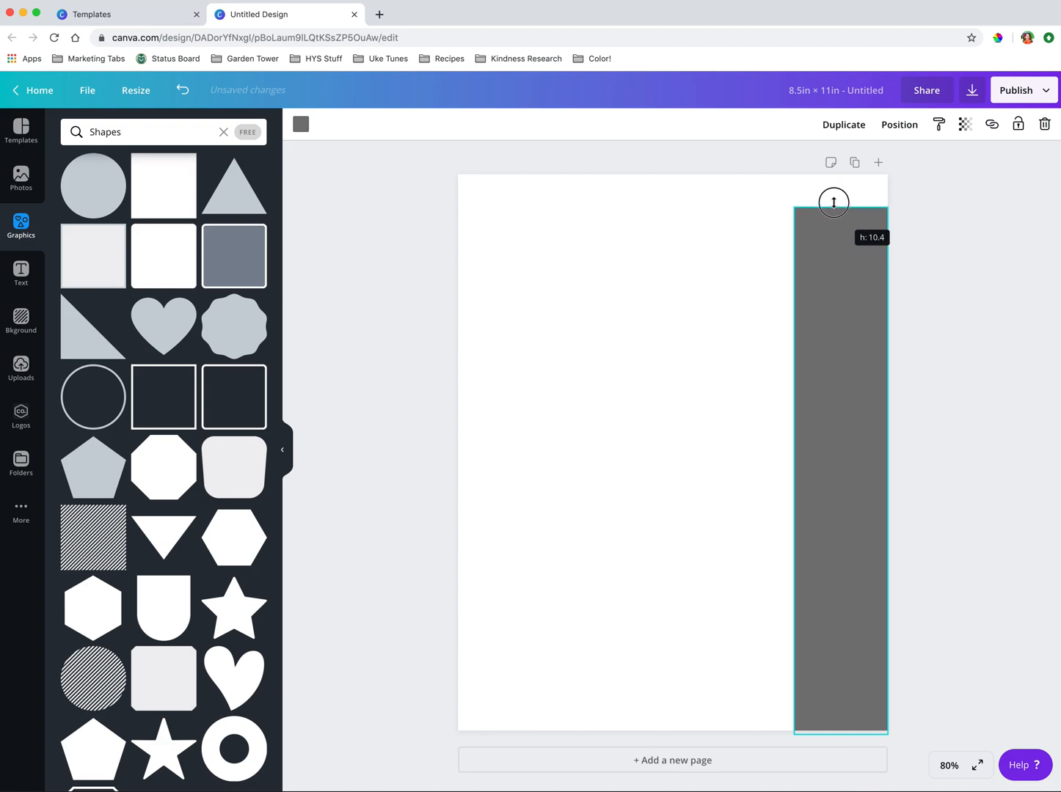
pyautogui.moveTo(833, 203); pyautogui.dragTo(833, 175)
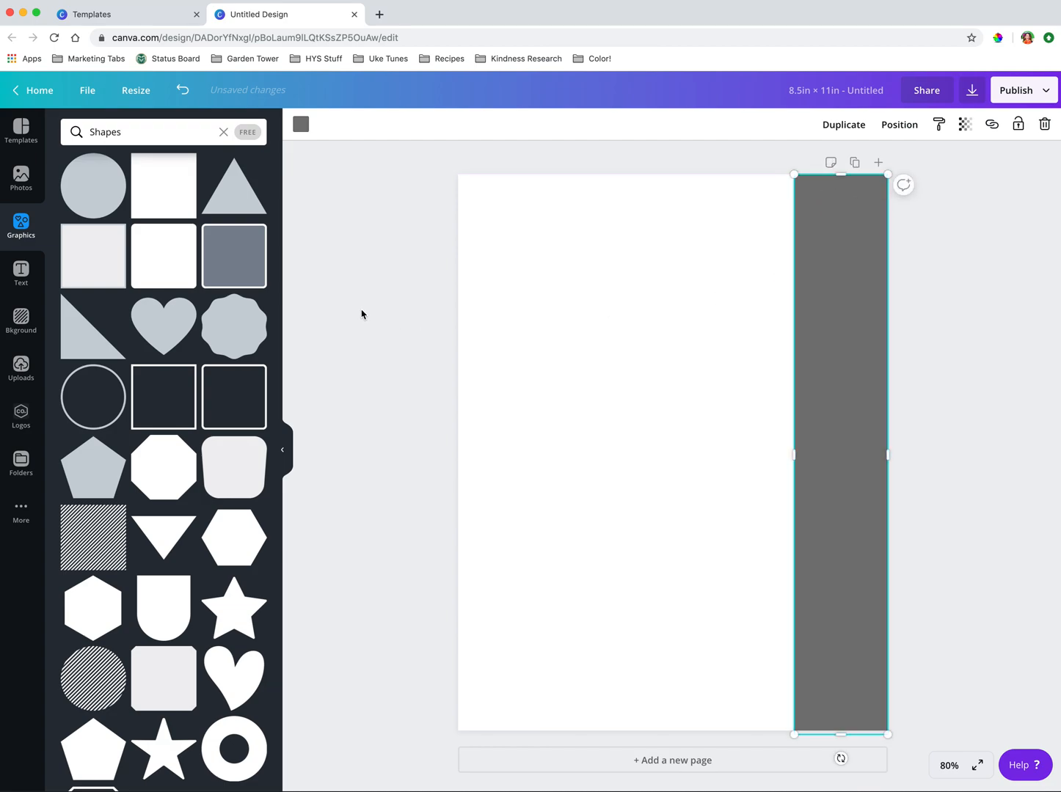
pyautogui.click(301, 124)
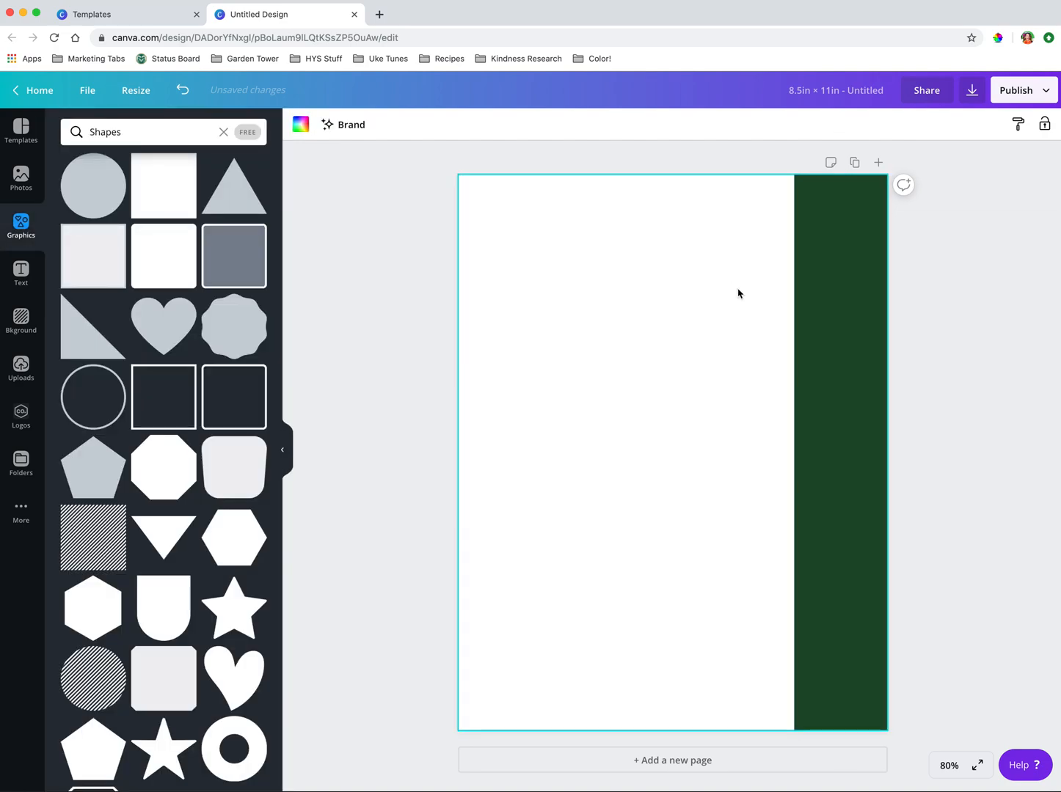
pyautogui.moveTo(749, 288)
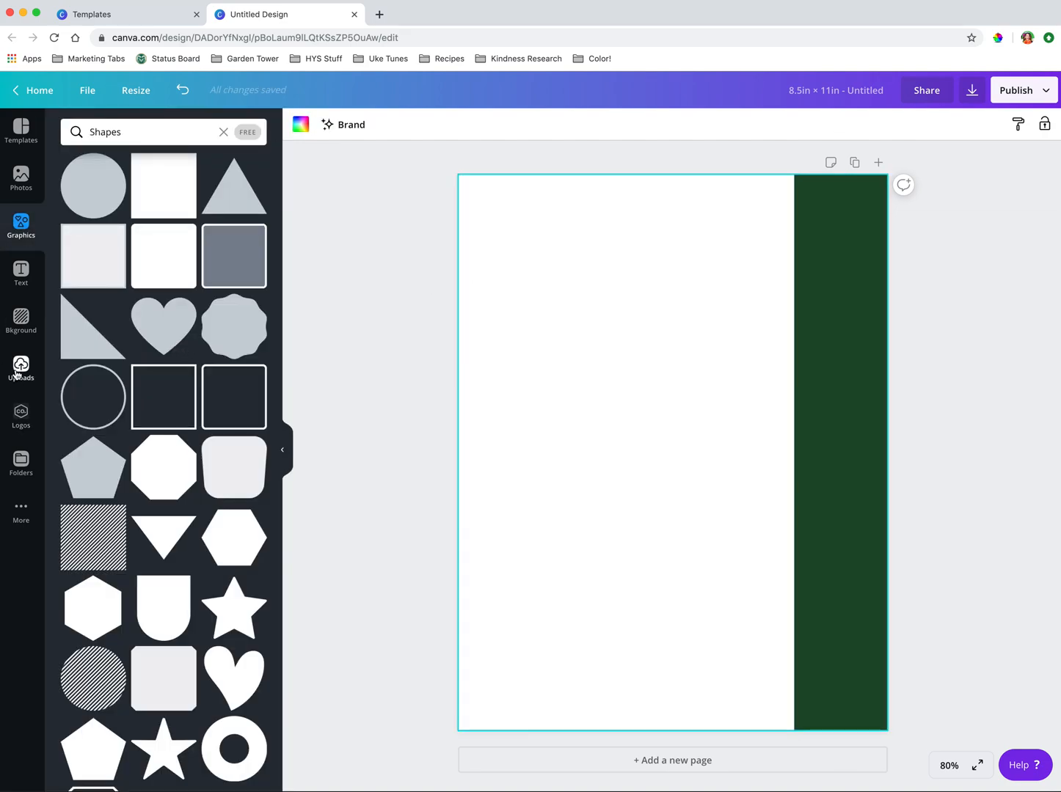
pyautogui.moveTo(601, 341)
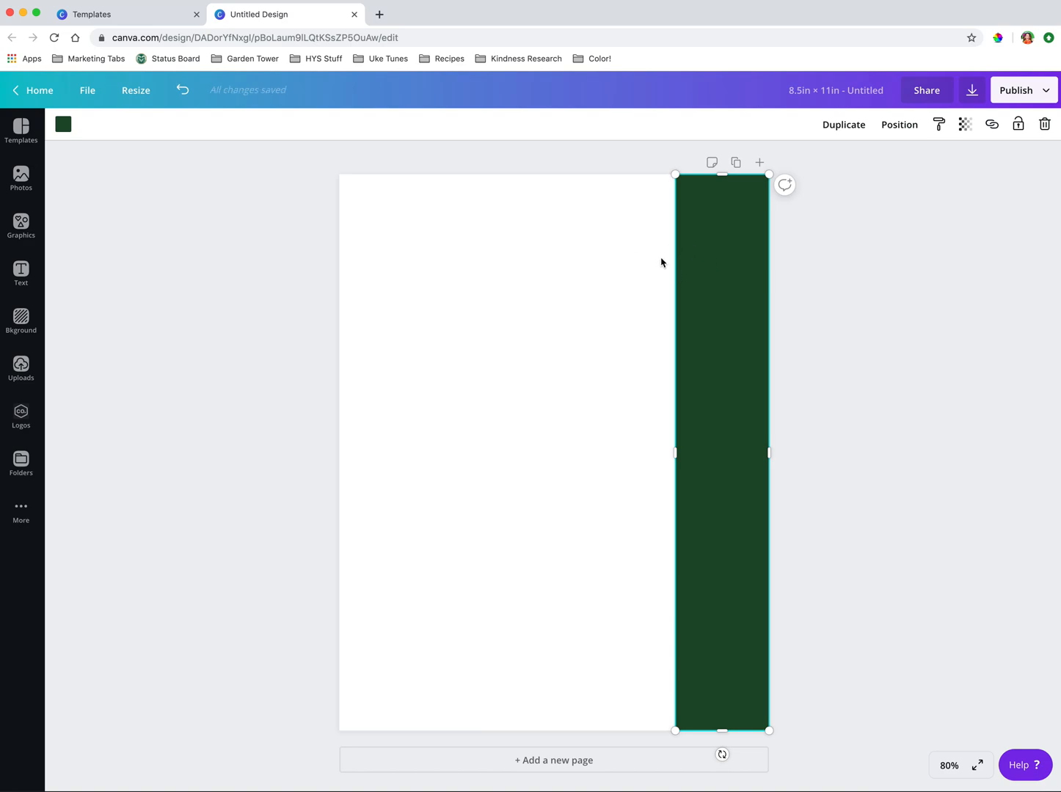
pyautogui.moveTo(721, 313)
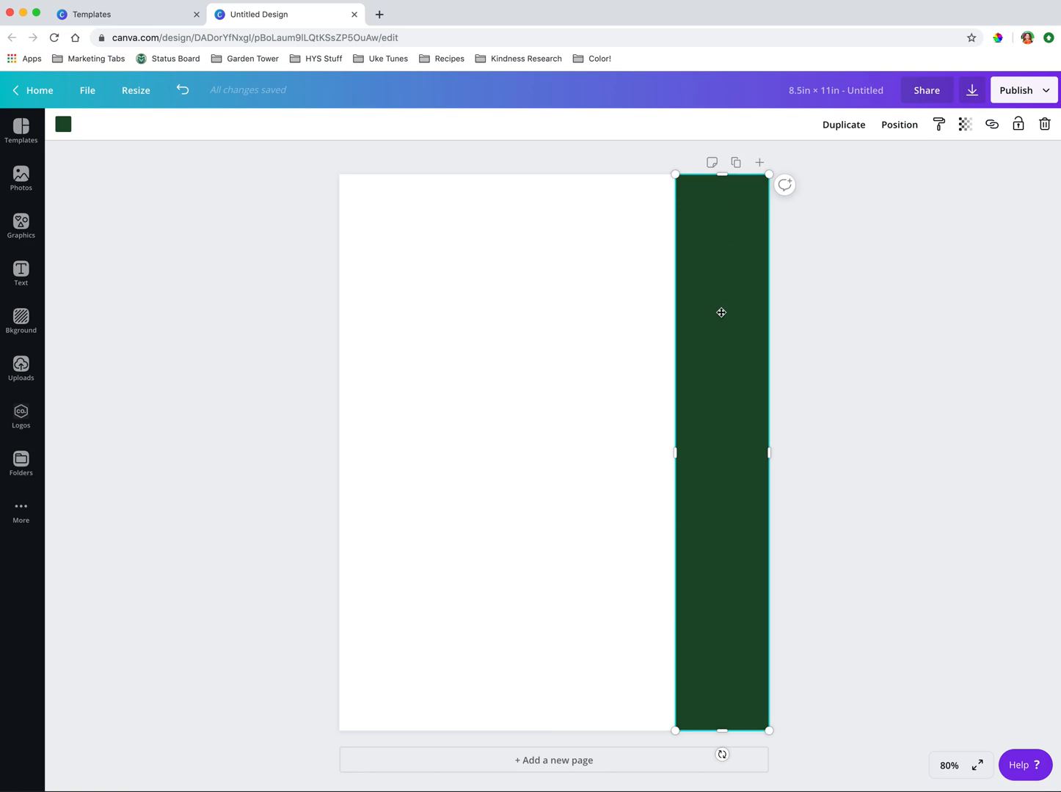
pyautogui.moveTo(235, 223)
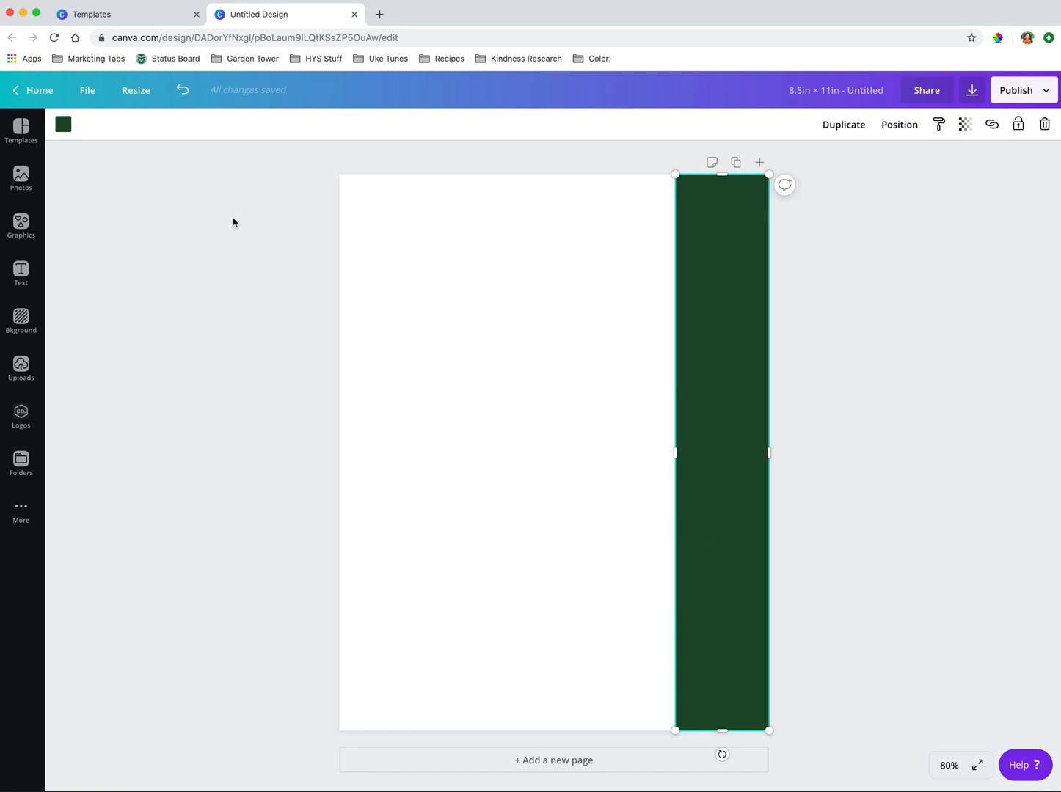
pyautogui.moveTo(684, 201)
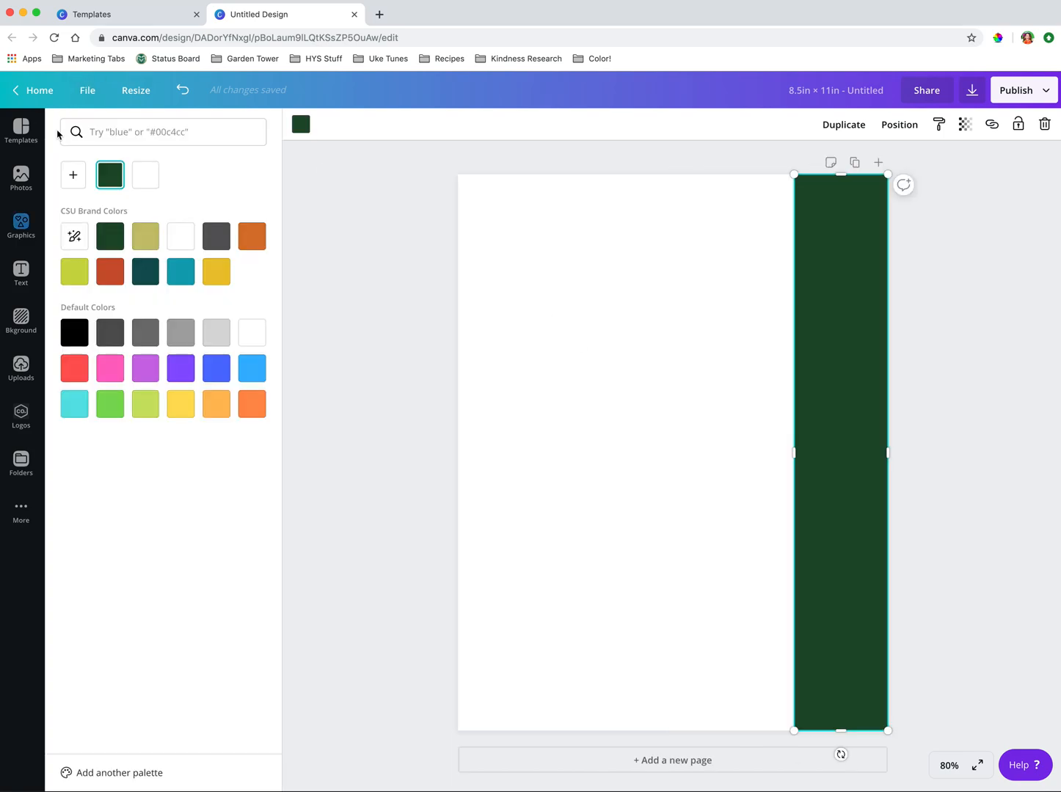
pyautogui.moveTo(113, 218)
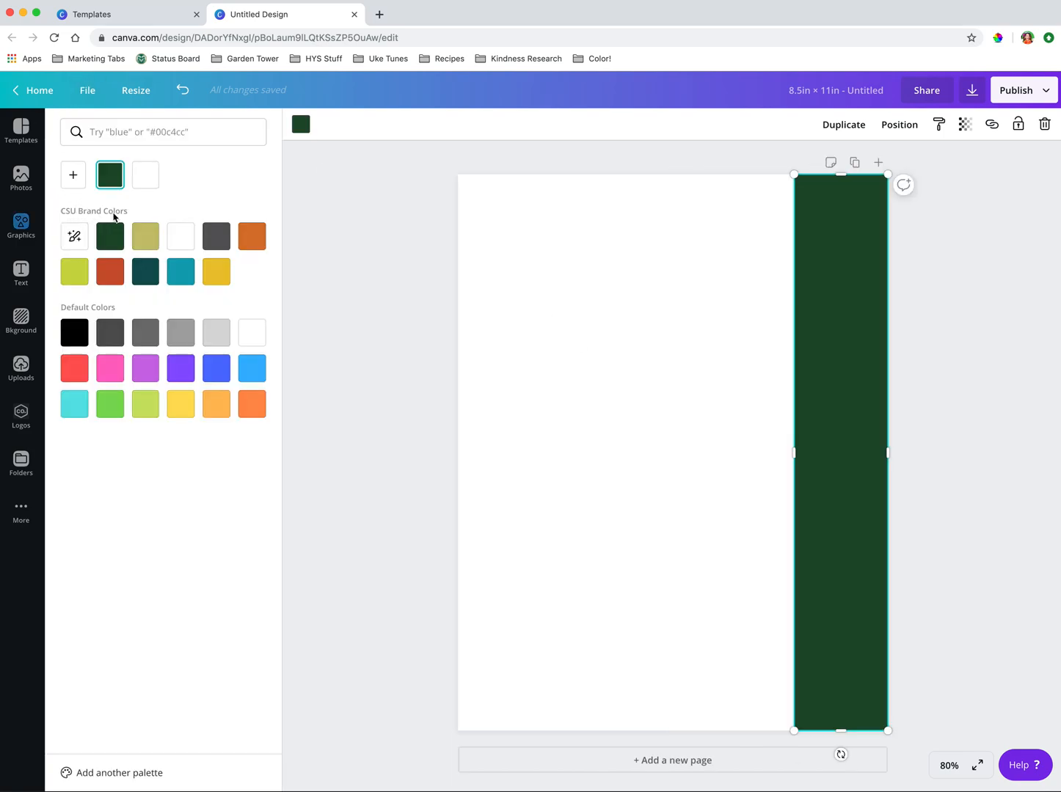
pyautogui.click(110, 236)
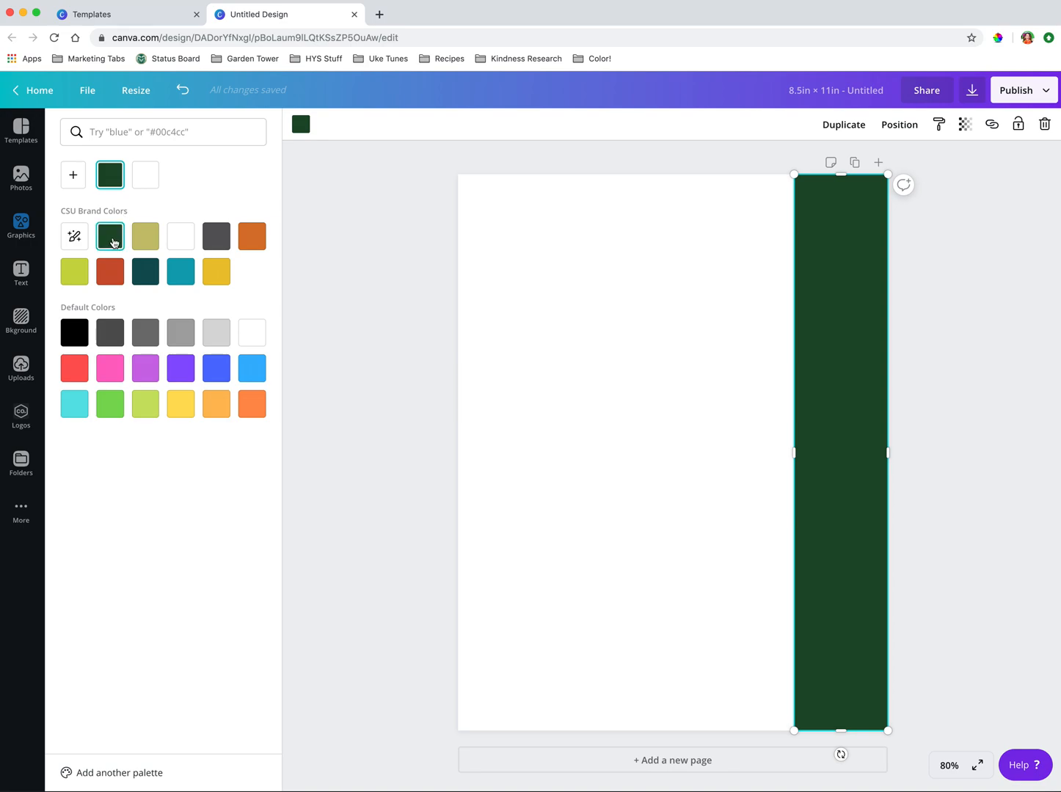
pyautogui.moveTo(109, 236)
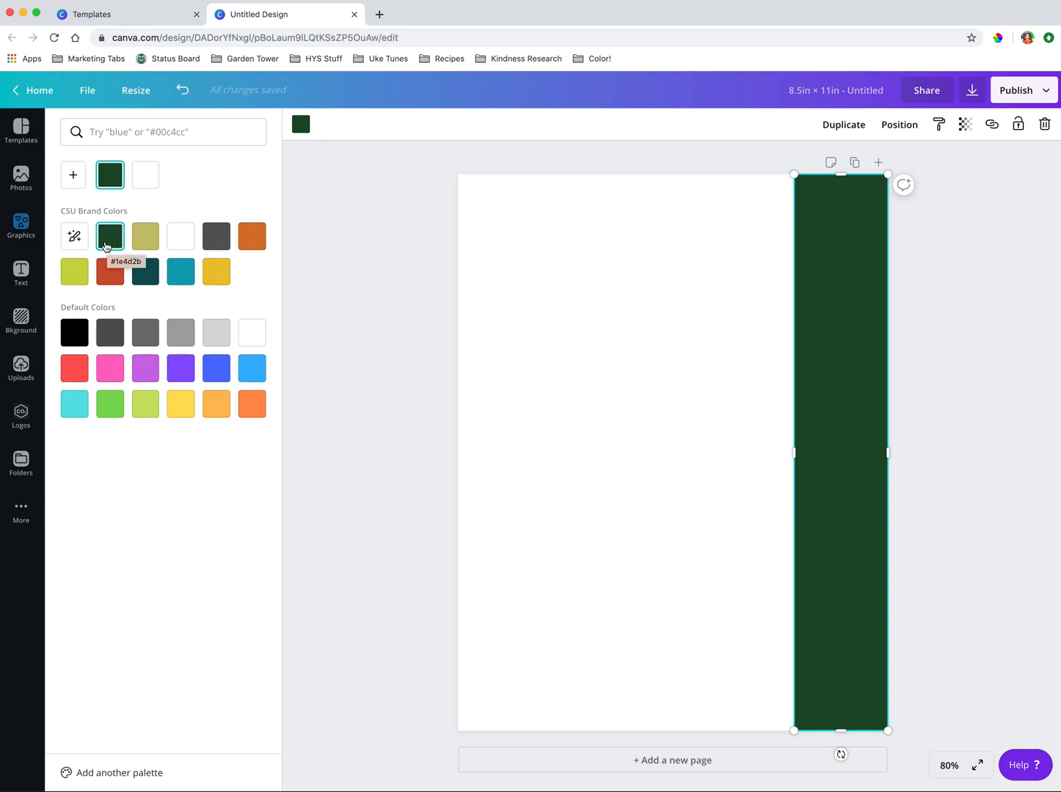
pyautogui.moveTo(448, 296)
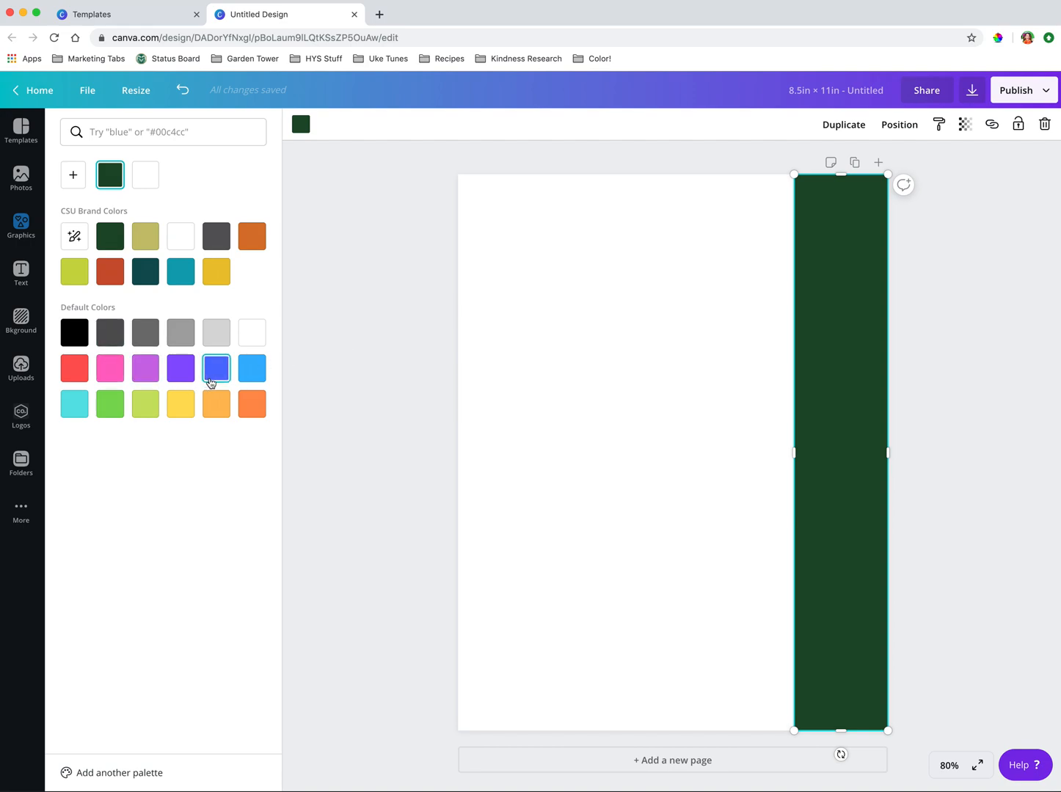
pyautogui.moveTo(313, 304)
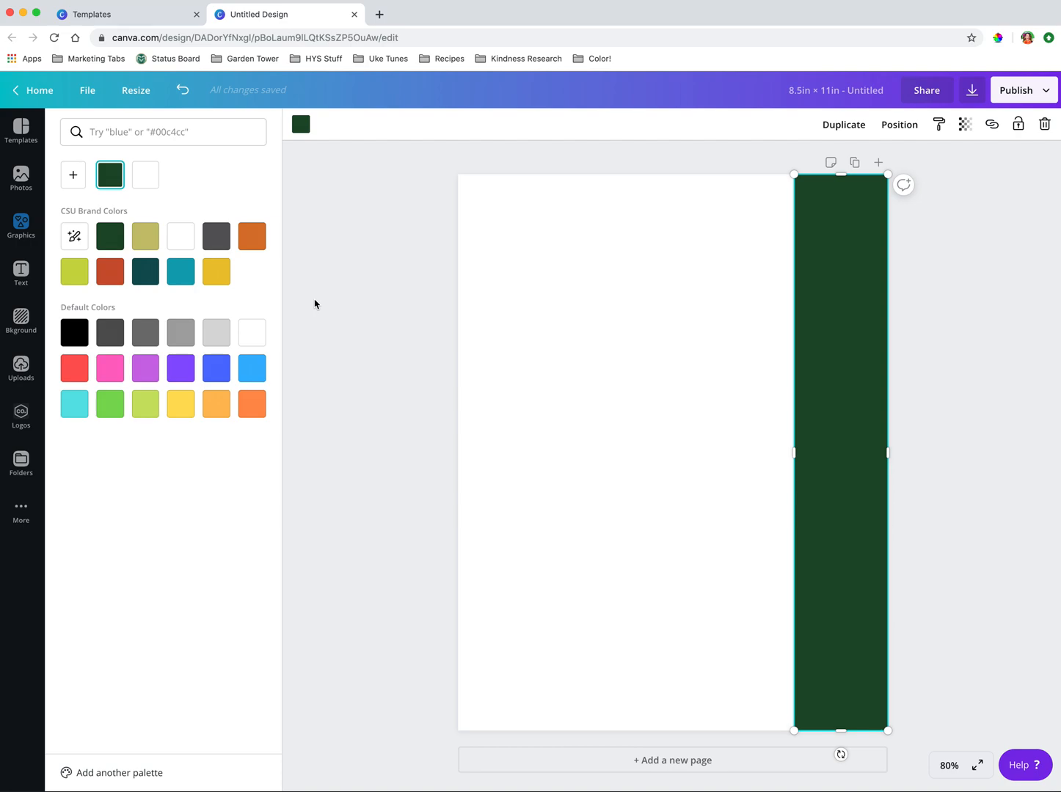
pyautogui.moveTo(863, 653)
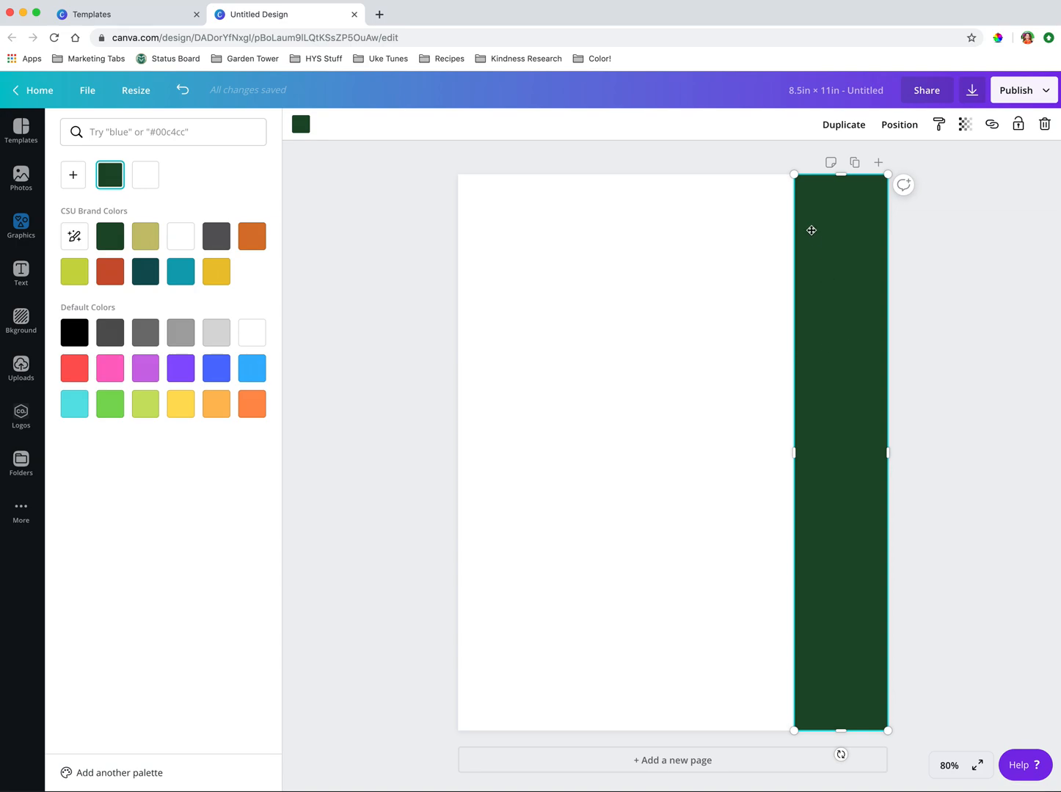
pyautogui.moveTo(824, 350)
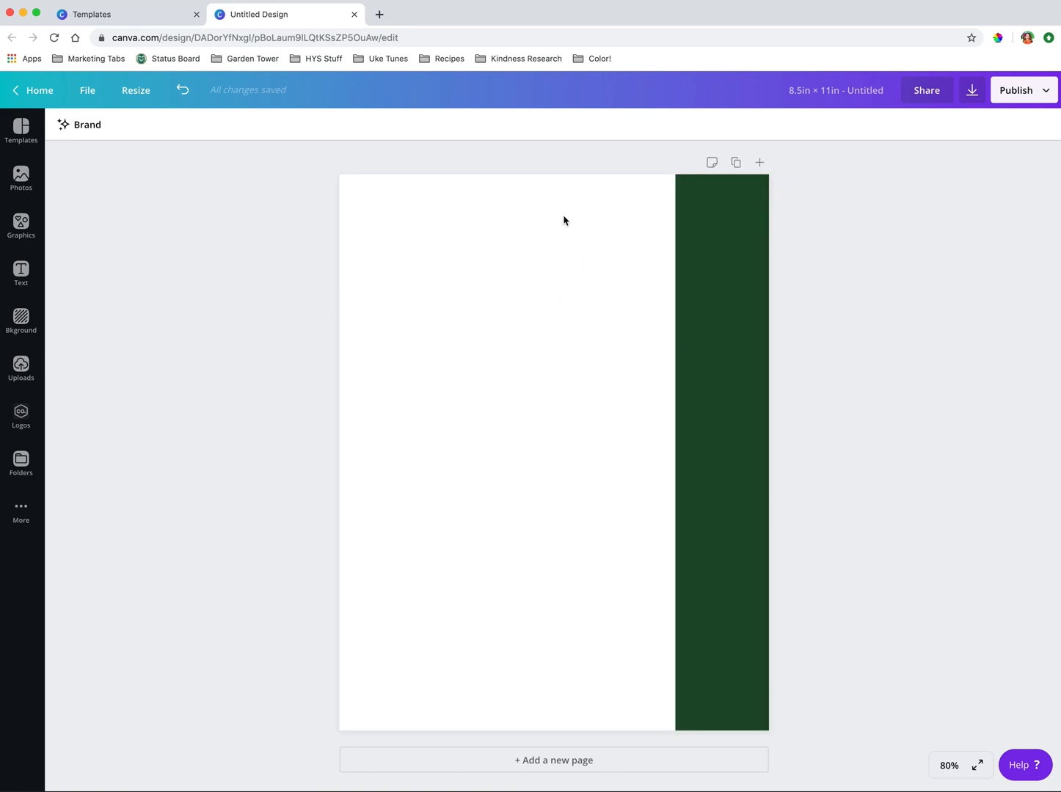
pyautogui.moveTo(464, 234)
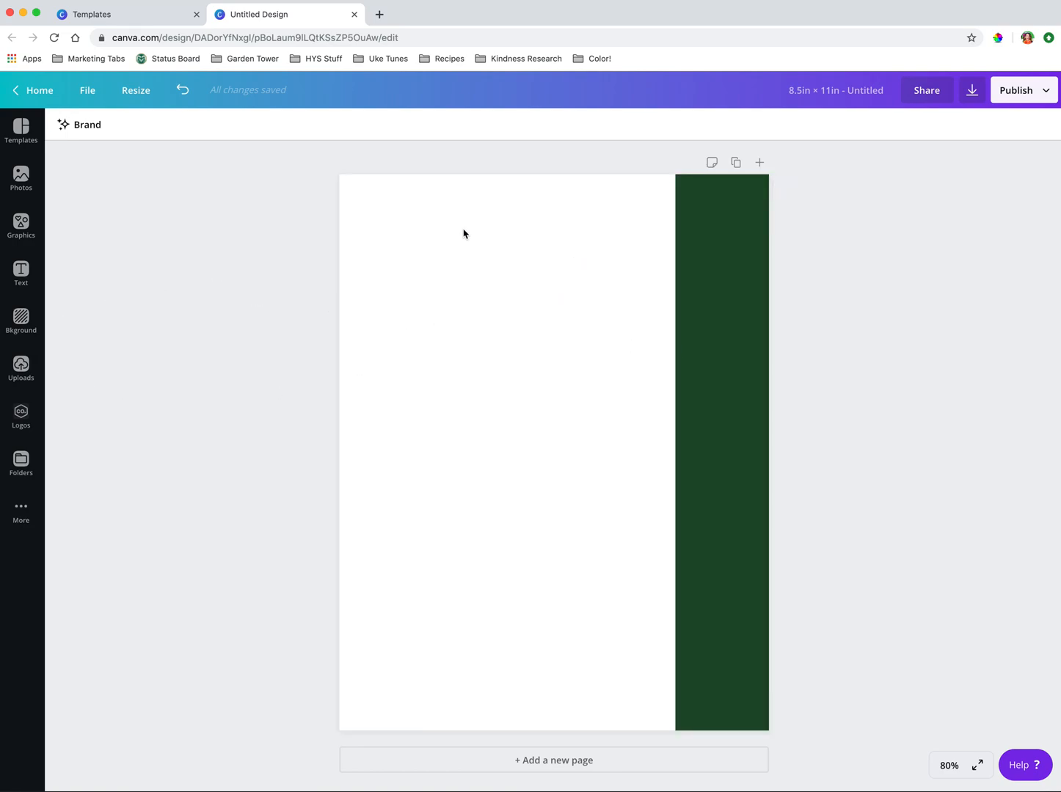
# Step: Browse Uploads and the Logos collection, then view the saved Folders list
pyautogui.click(21, 367)
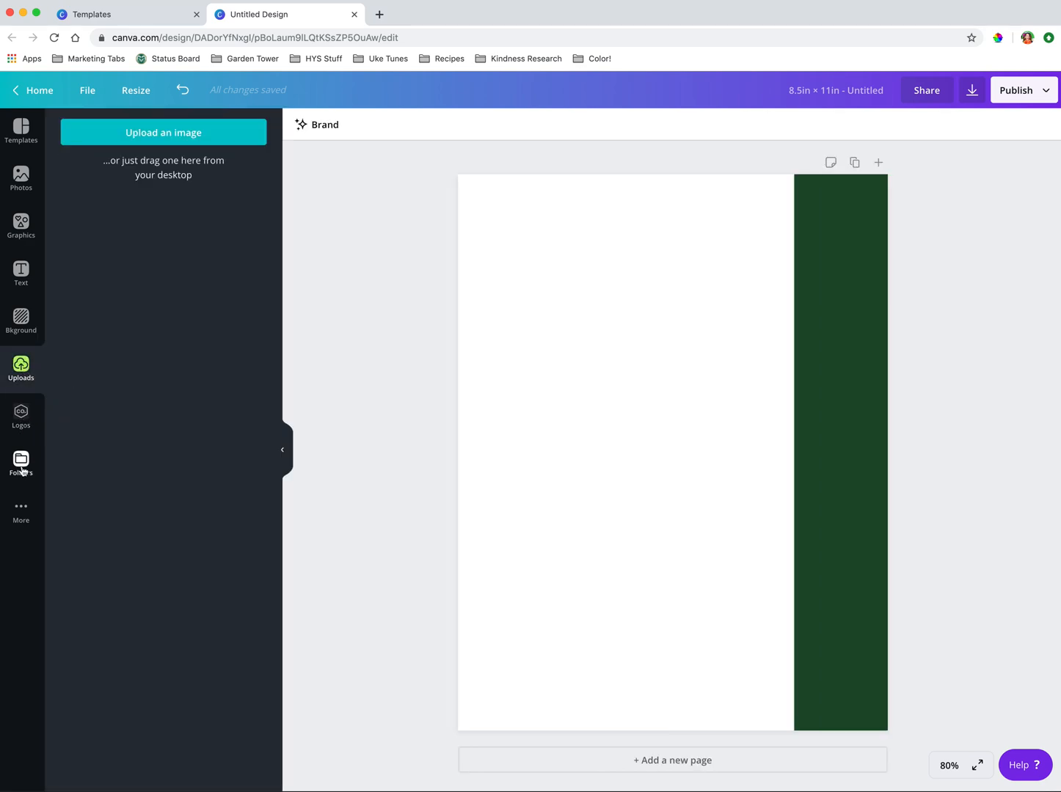
pyautogui.click(20, 416)
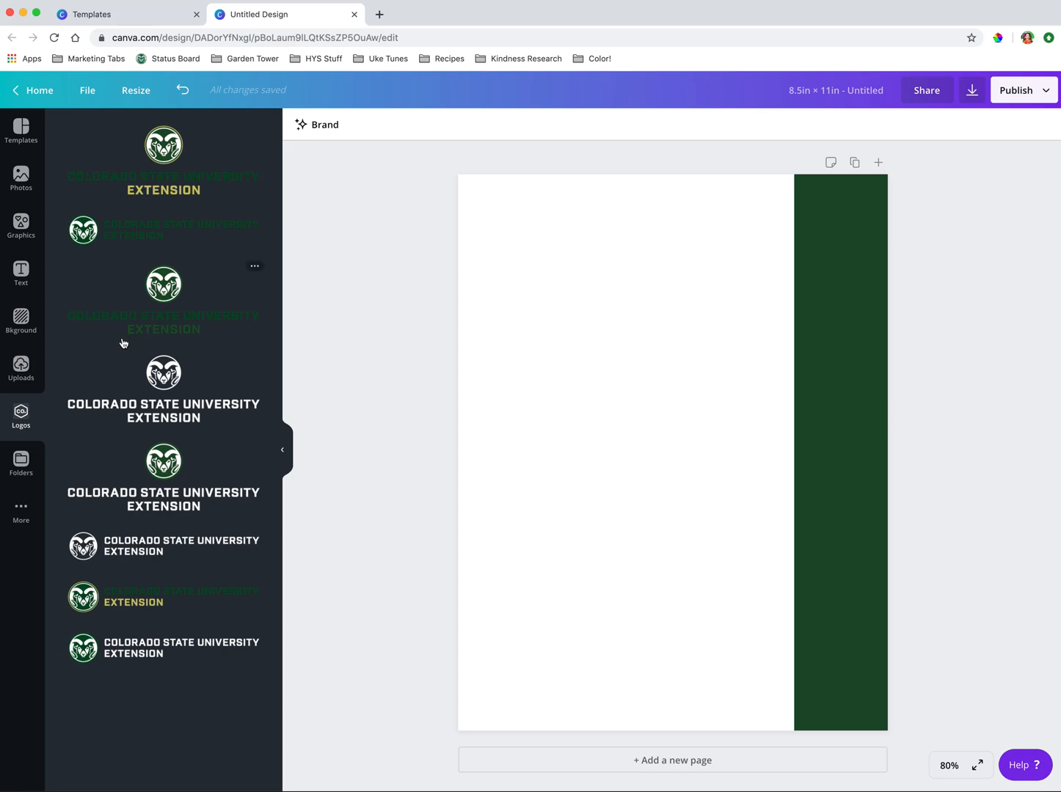
pyautogui.moveTo(174, 398)
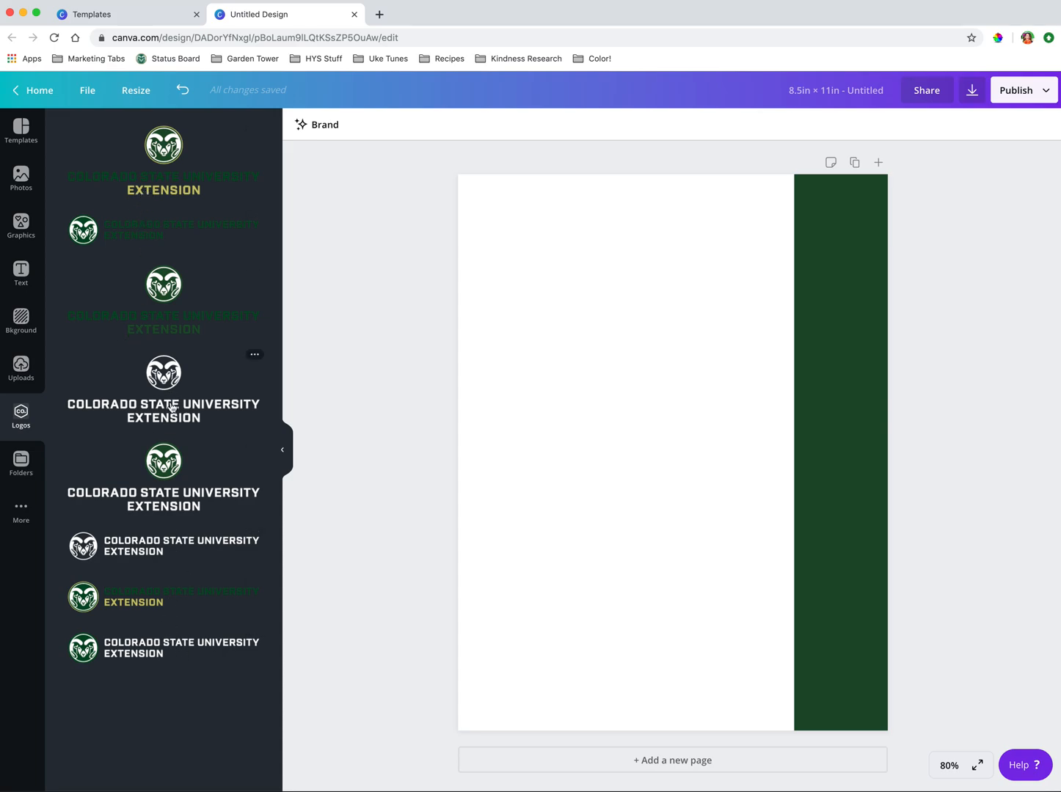
pyautogui.moveTo(160, 385)
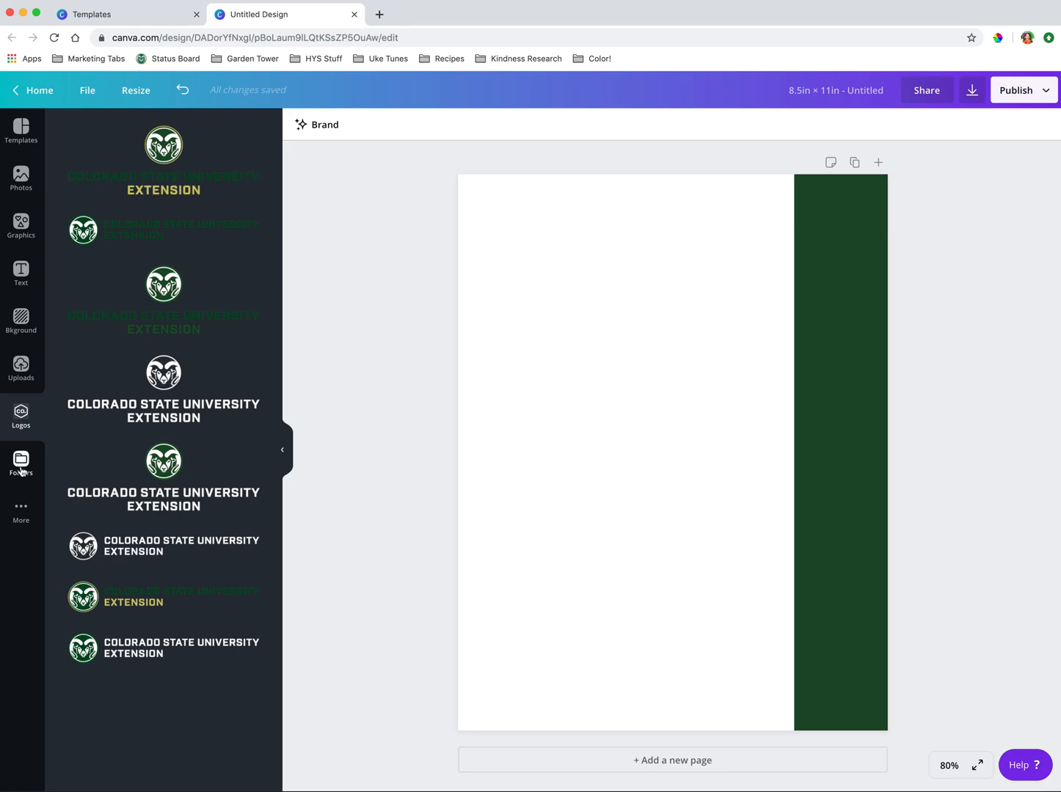
pyautogui.click(21, 462)
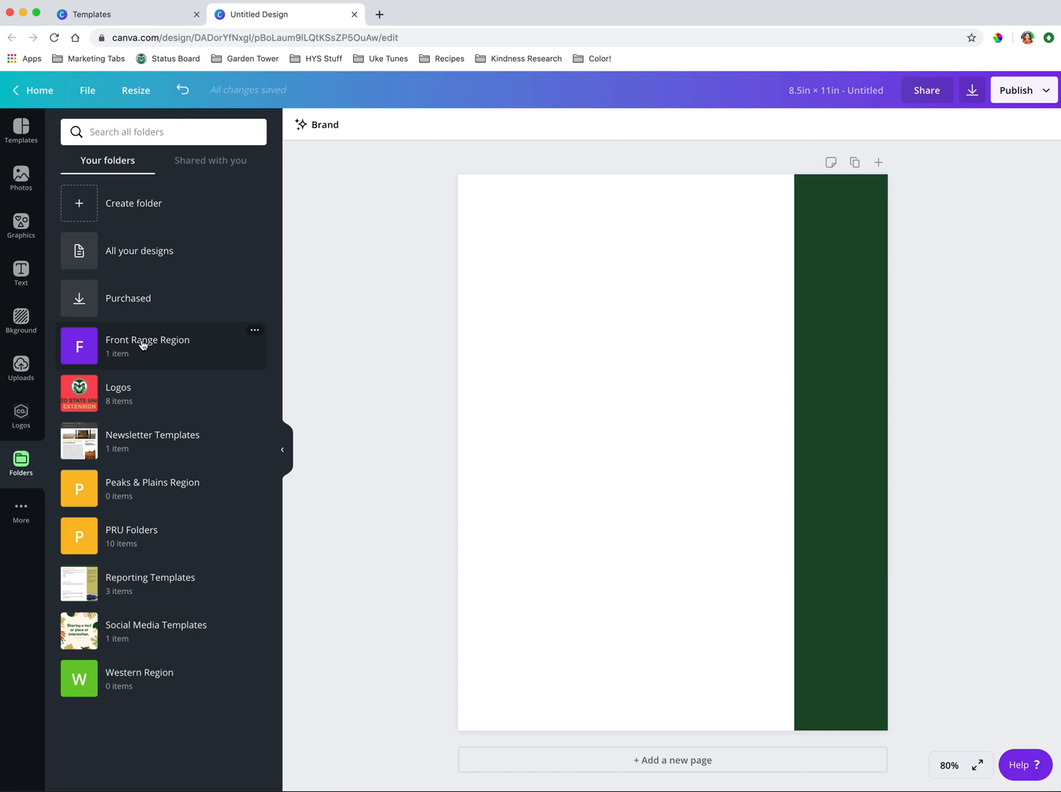
# Step: Open the Front Range Region folder, then return to the CSU Extension logos
pyautogui.click(147, 346)
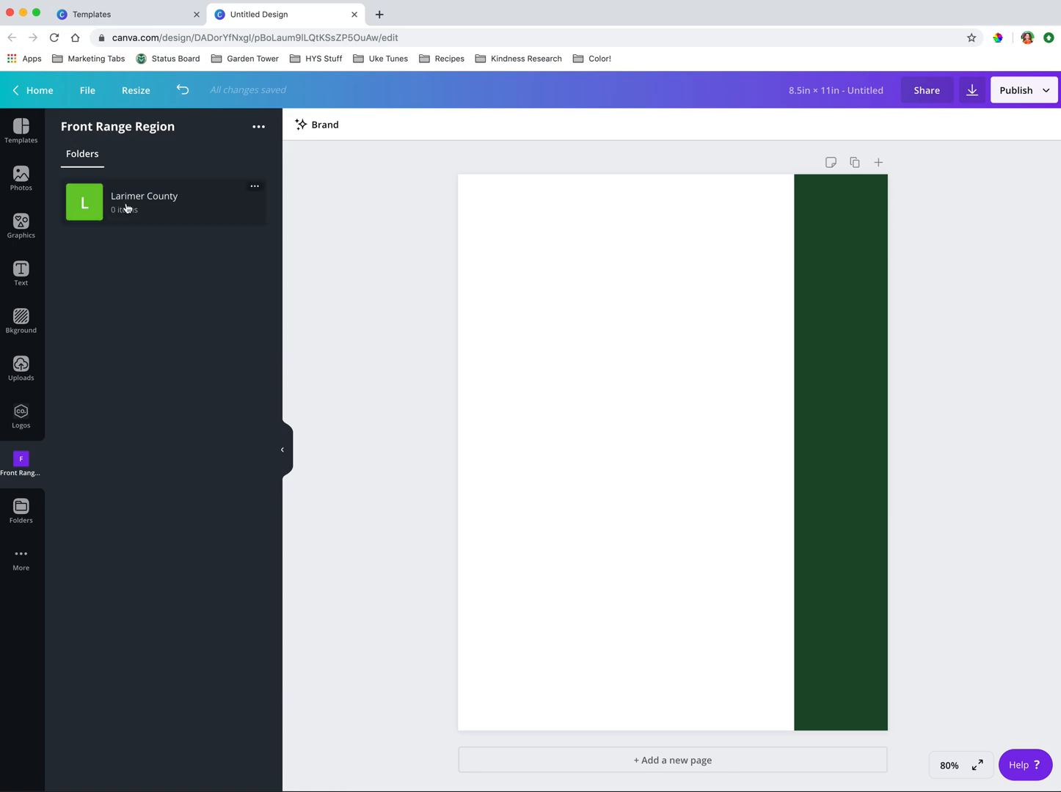
pyautogui.moveTo(154, 204)
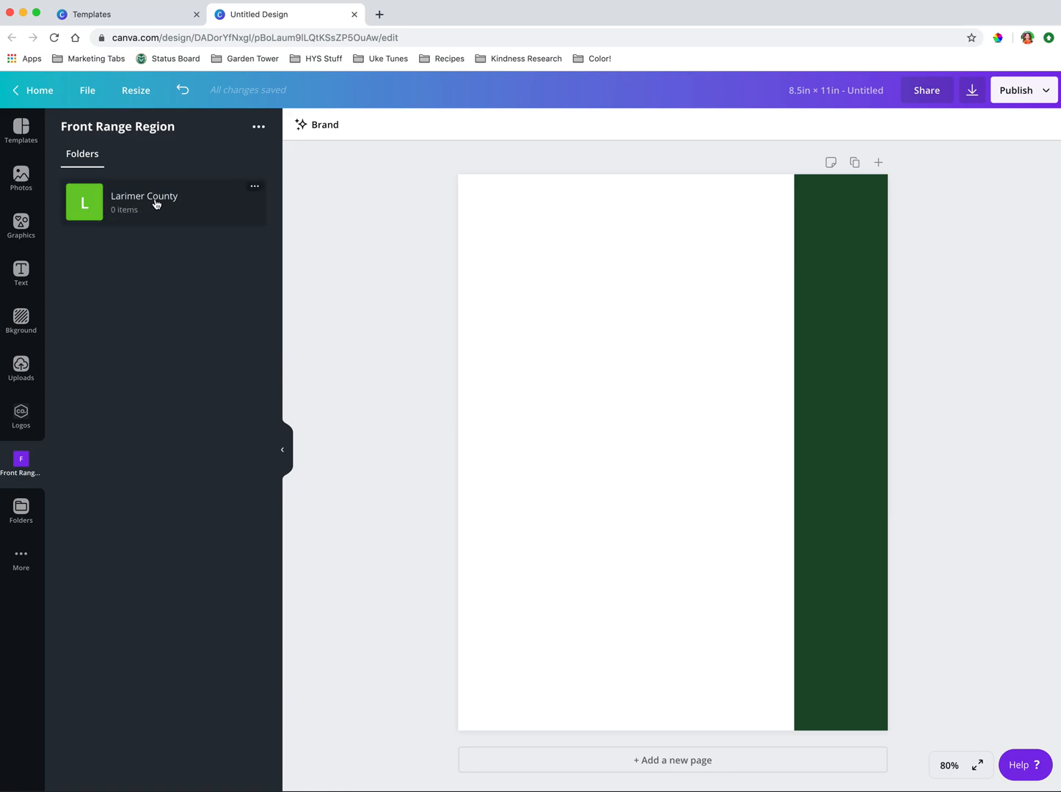
pyautogui.moveTo(143, 209)
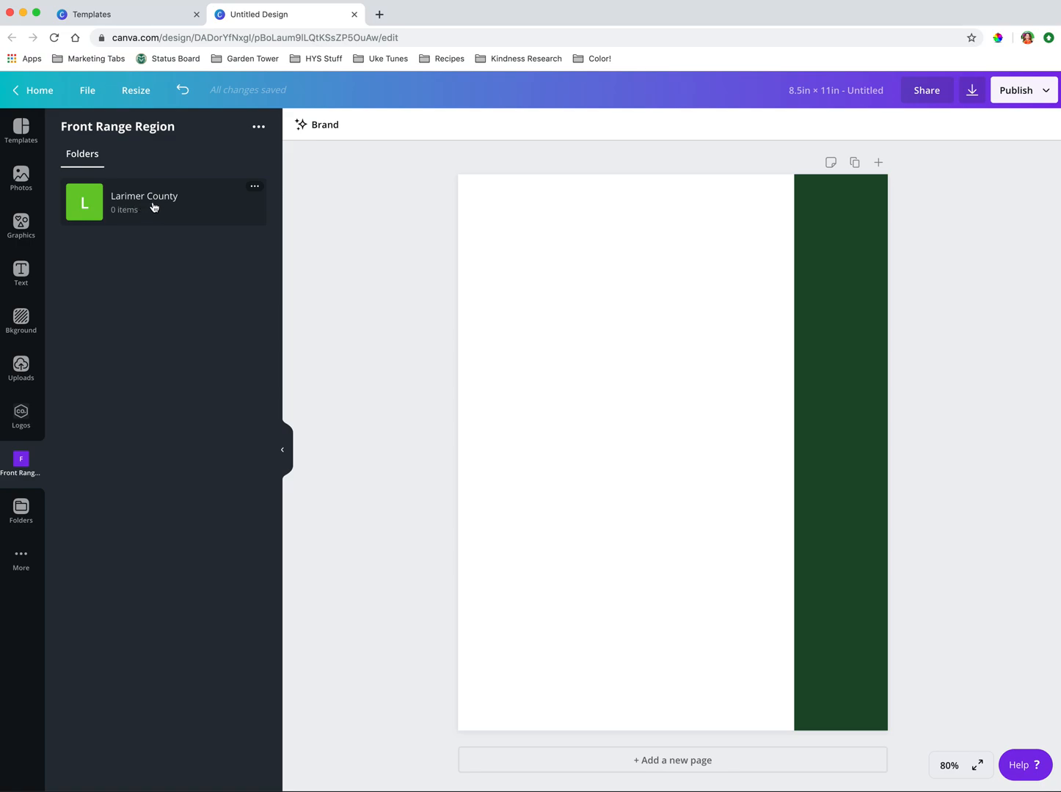
pyautogui.moveTo(21, 418)
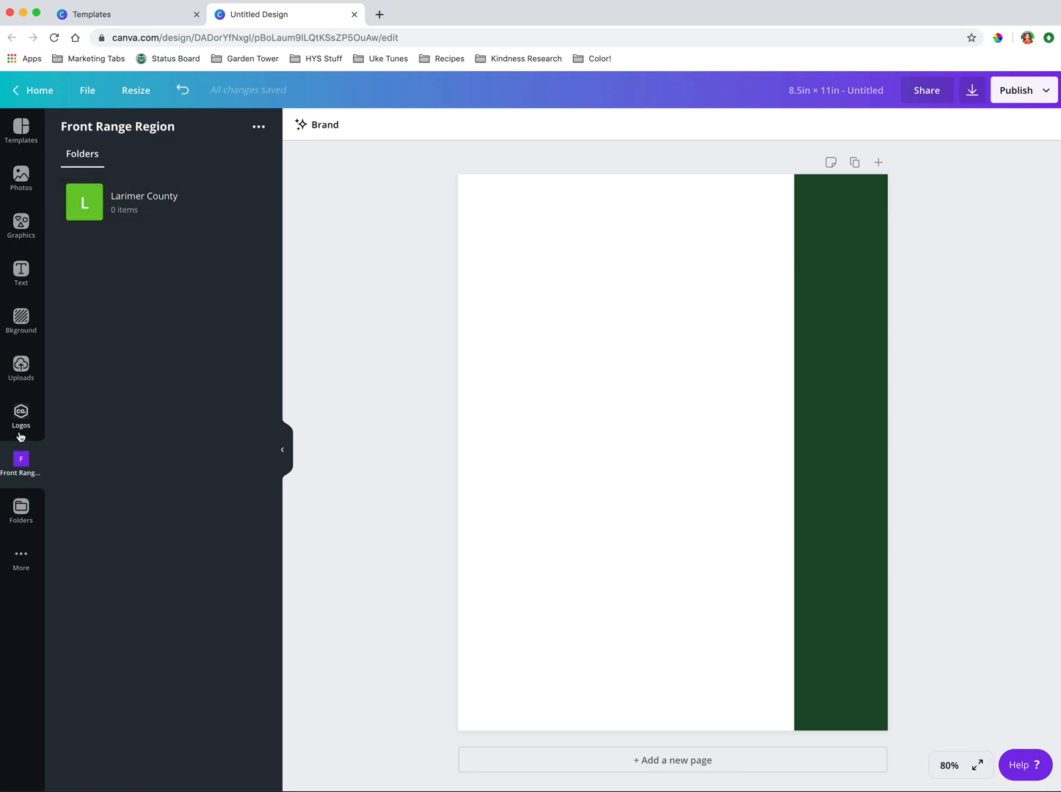
pyautogui.click(21, 414)
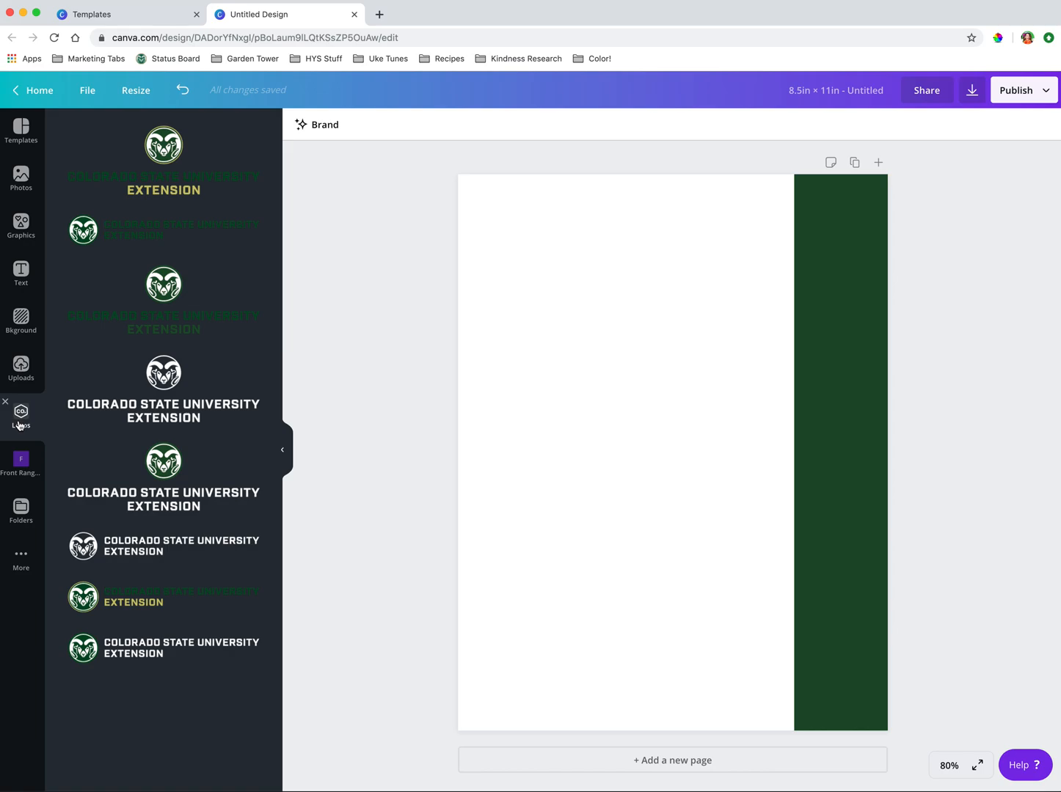
pyautogui.moveTo(57, 460)
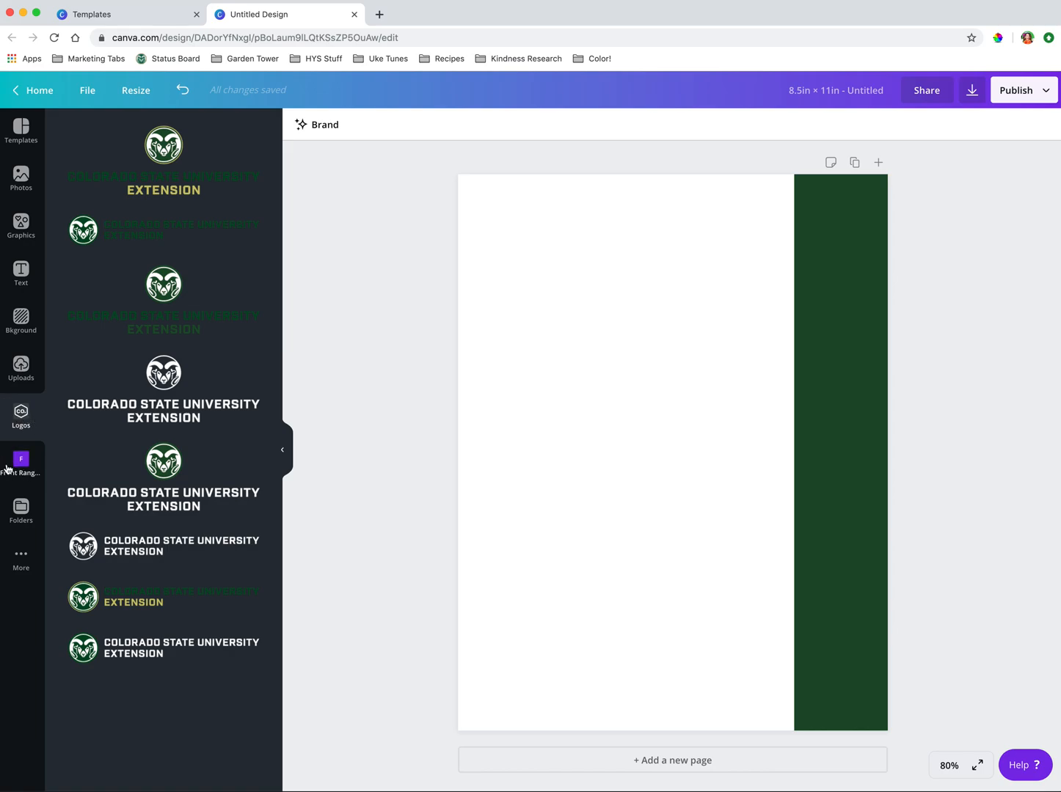
pyautogui.moveTo(21, 466)
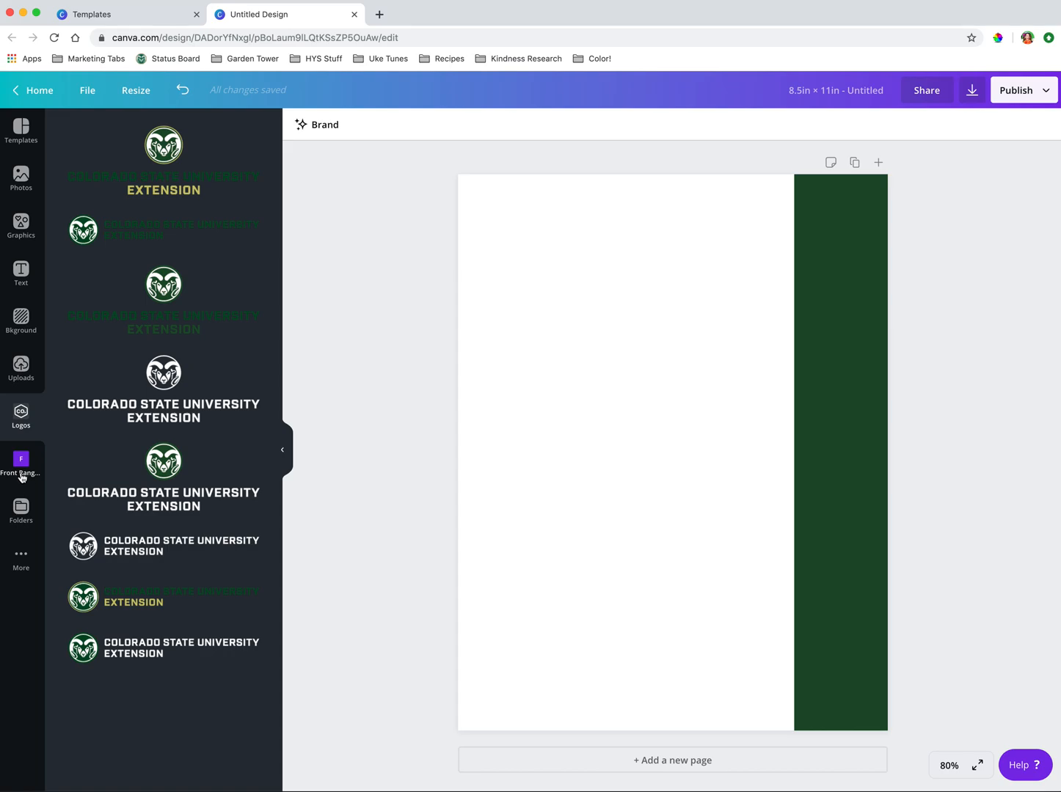
pyautogui.moveTo(20, 464)
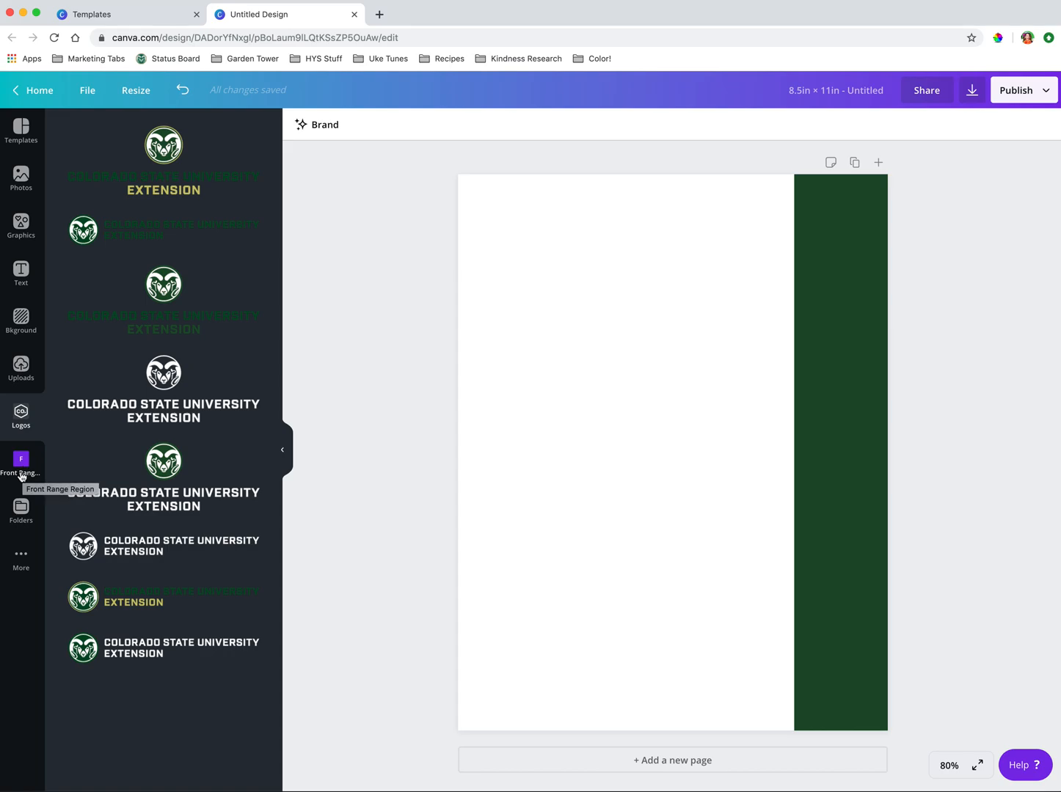
pyautogui.moveTo(22, 461)
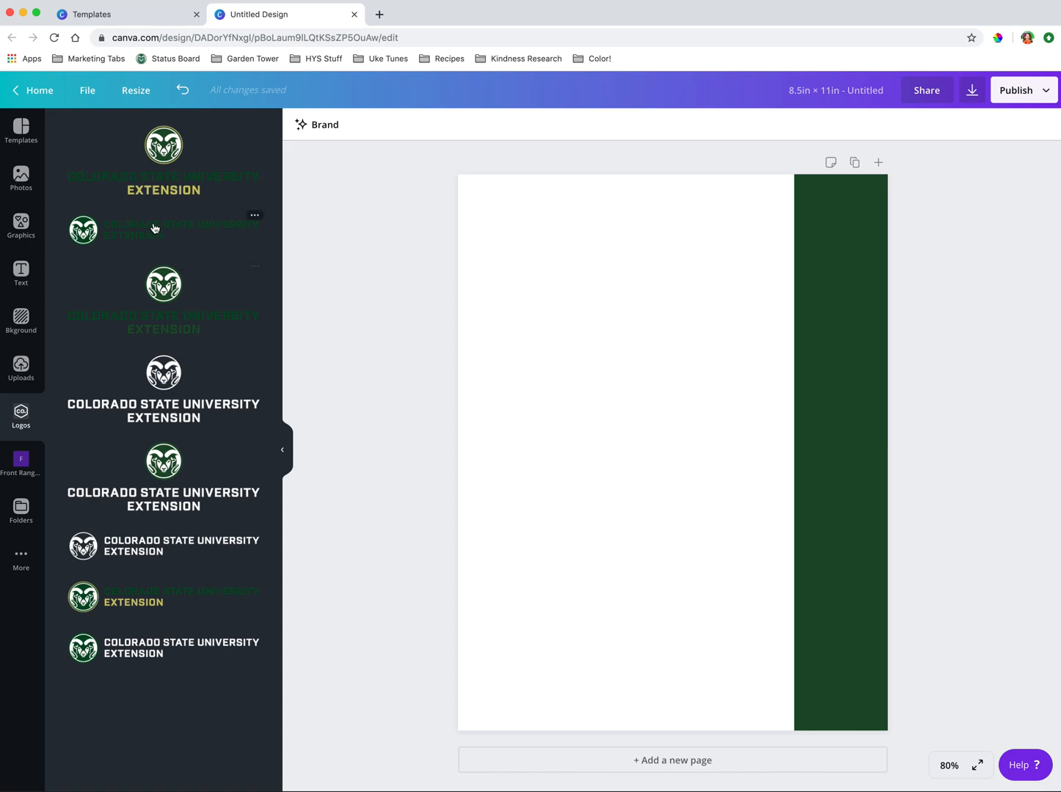
pyautogui.moveTo(116, 603)
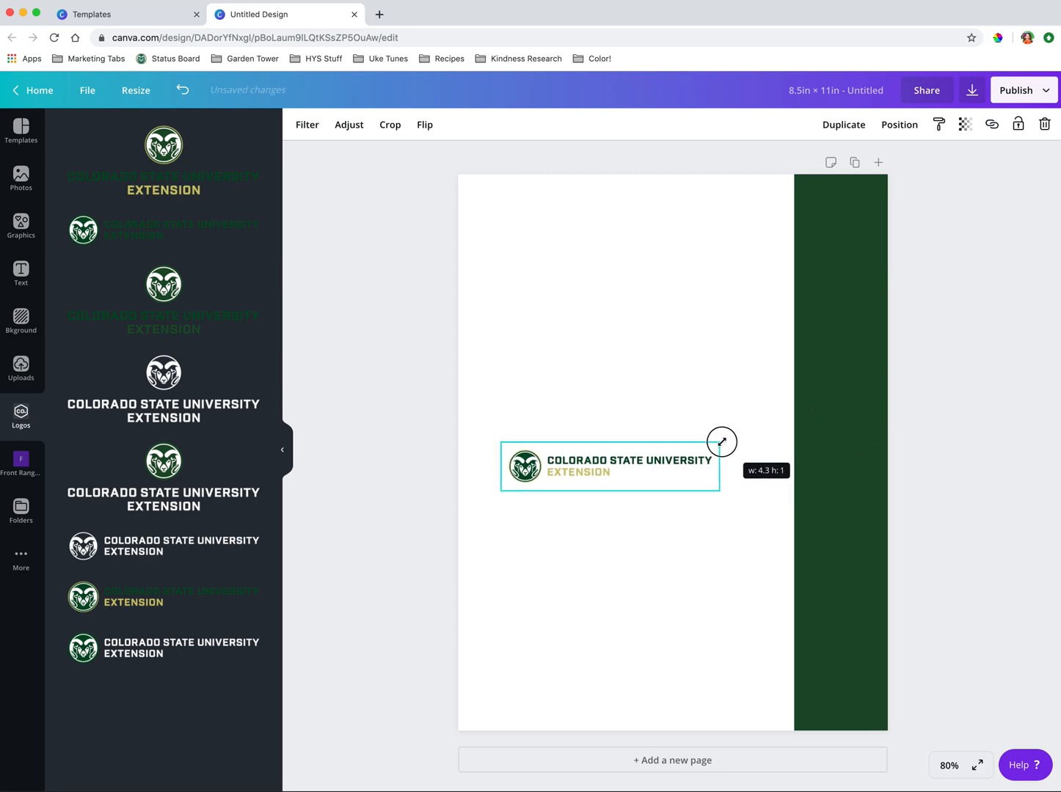
# Step: Resize the CSU Extension logo and position it in the page's top-left corner
pyautogui.moveTo(609, 467); pyautogui.dragTo(591, 222)
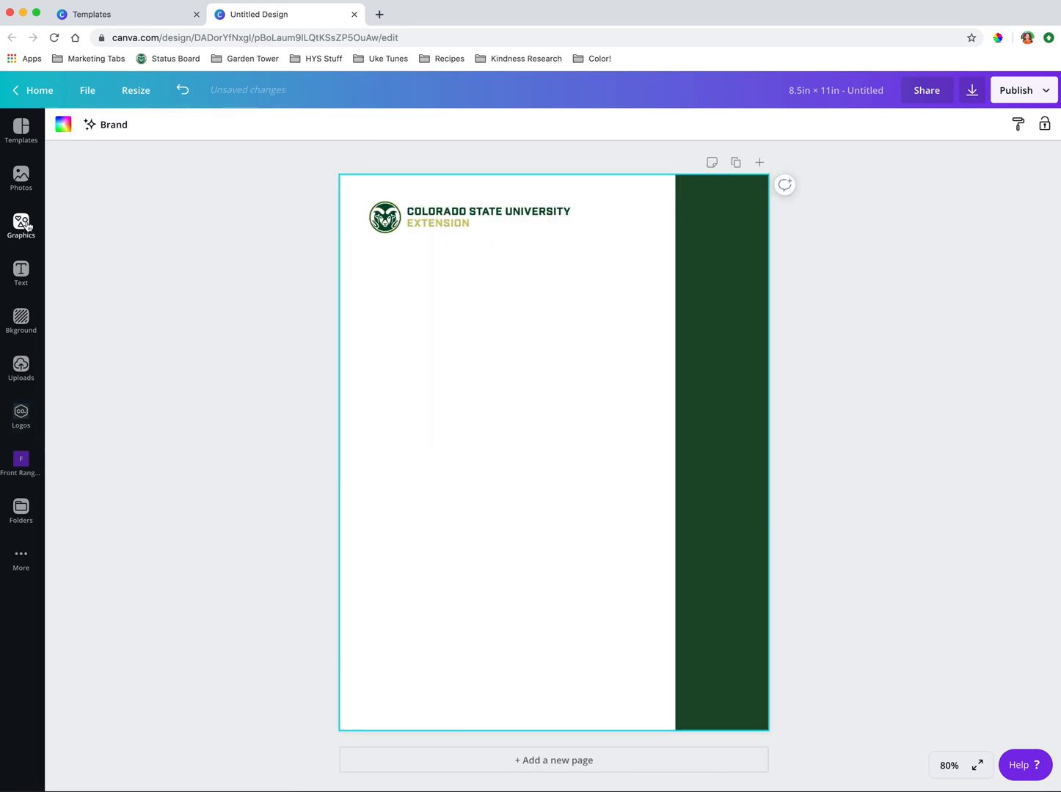
pyautogui.click(21, 177)
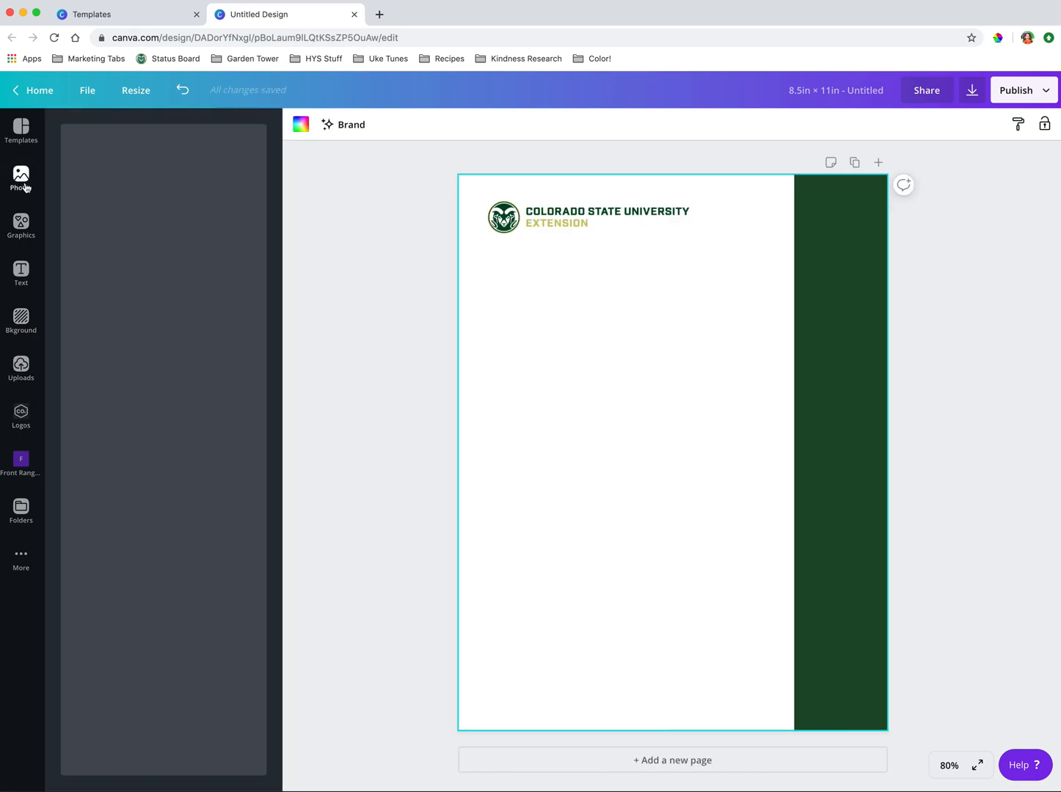
pyautogui.click(20, 178)
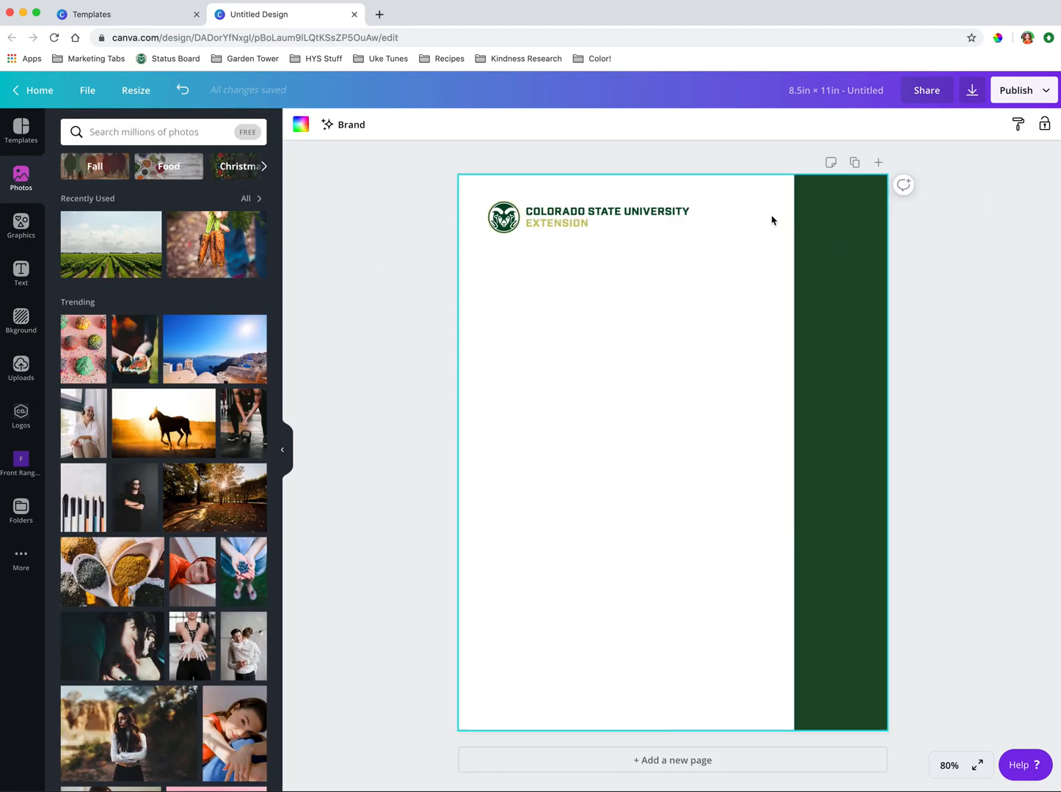
pyautogui.moveTo(217, 252)
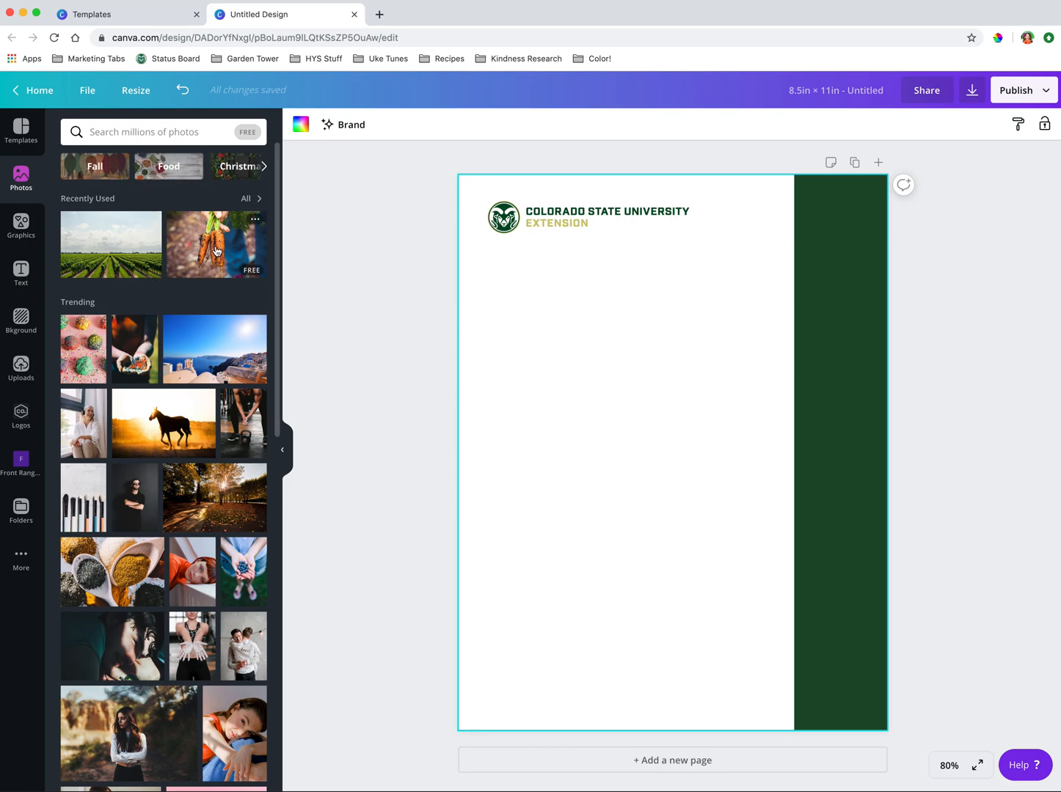
pyautogui.scroll(-3)
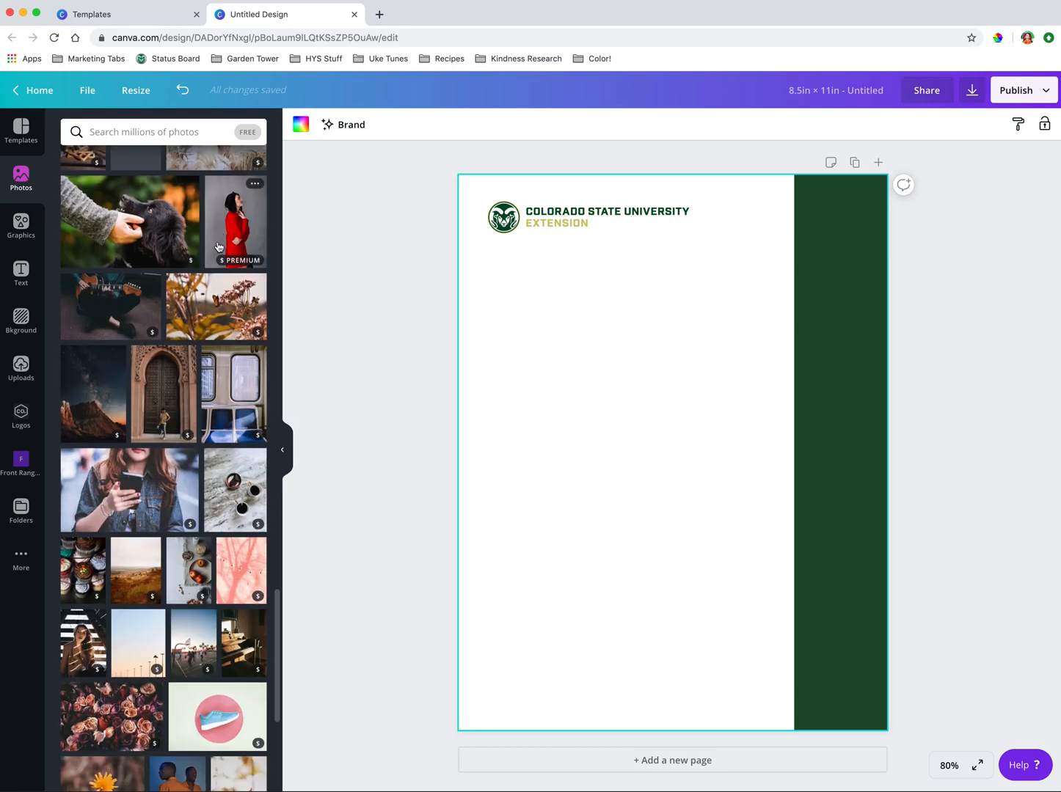
pyautogui.scroll(-3)
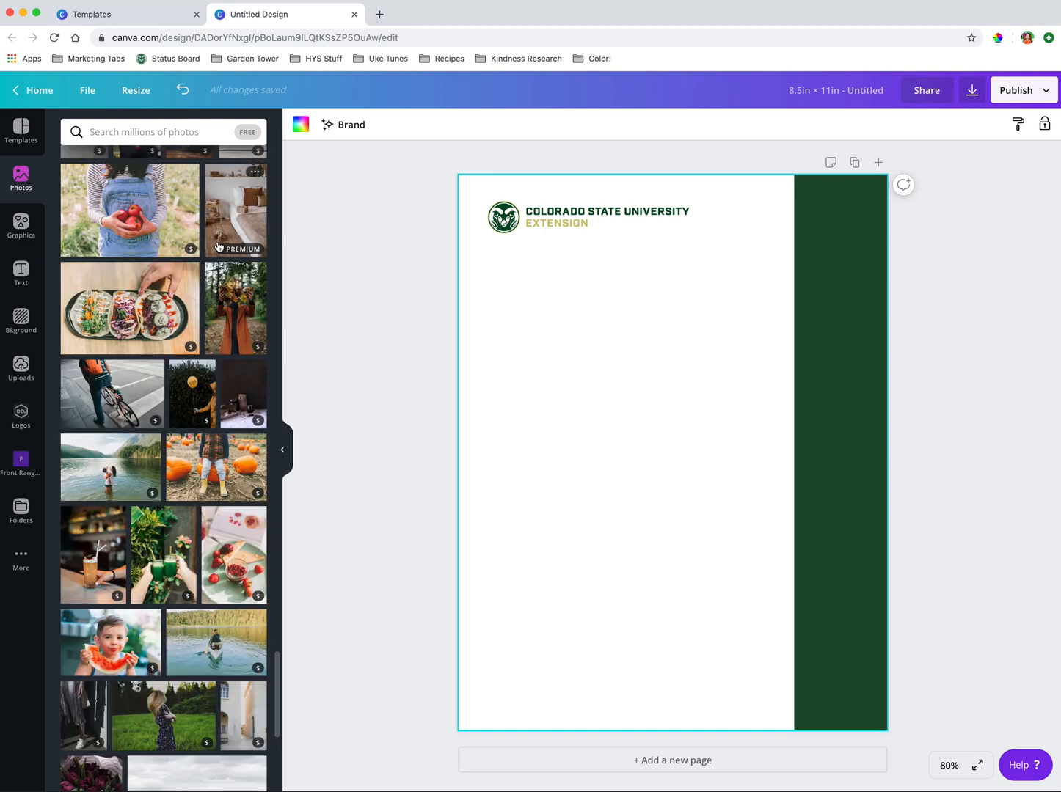
pyautogui.scroll(-3)
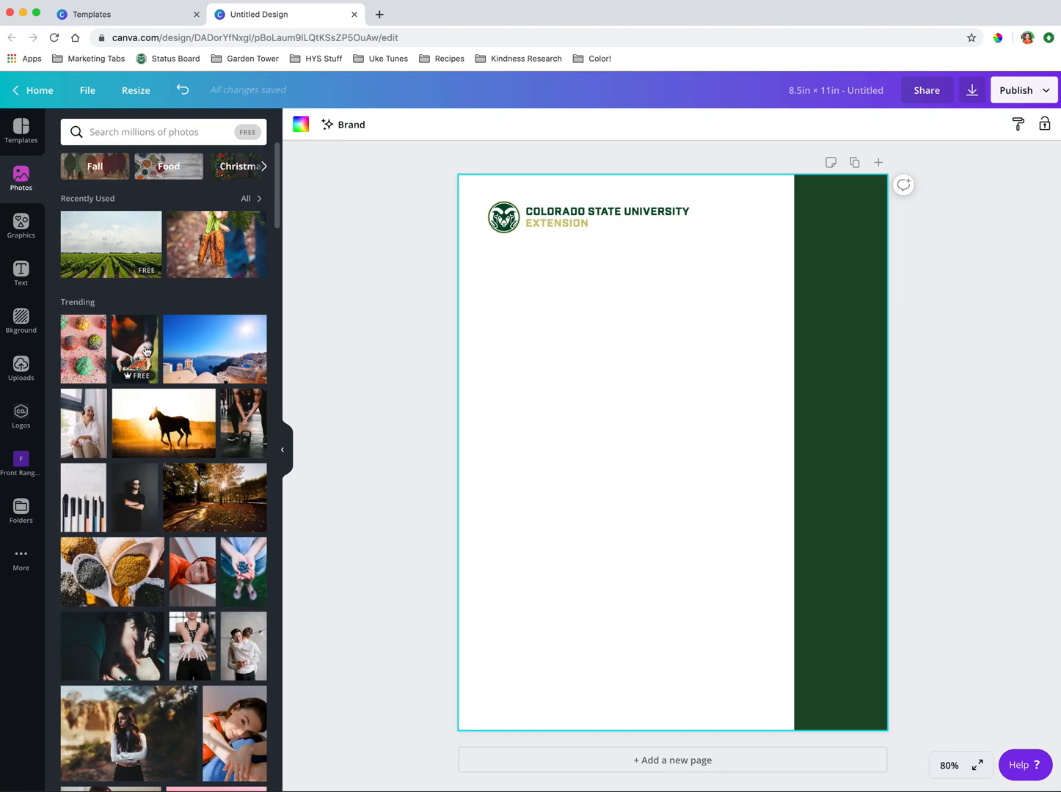
# Step: Search photos for 'colorado' and fit the meadow-and-lake photo atop the green sidebar
pyautogui.click(162, 132)
pyautogui.write('colorado')
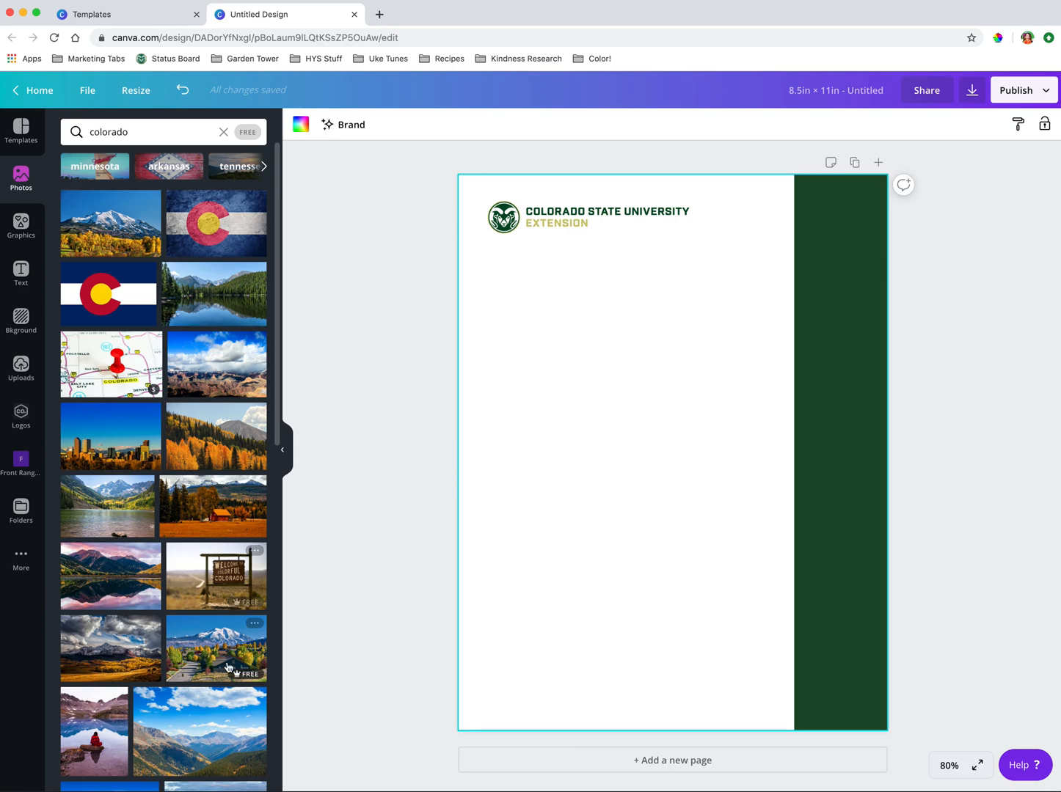
pyautogui.scroll(-3)
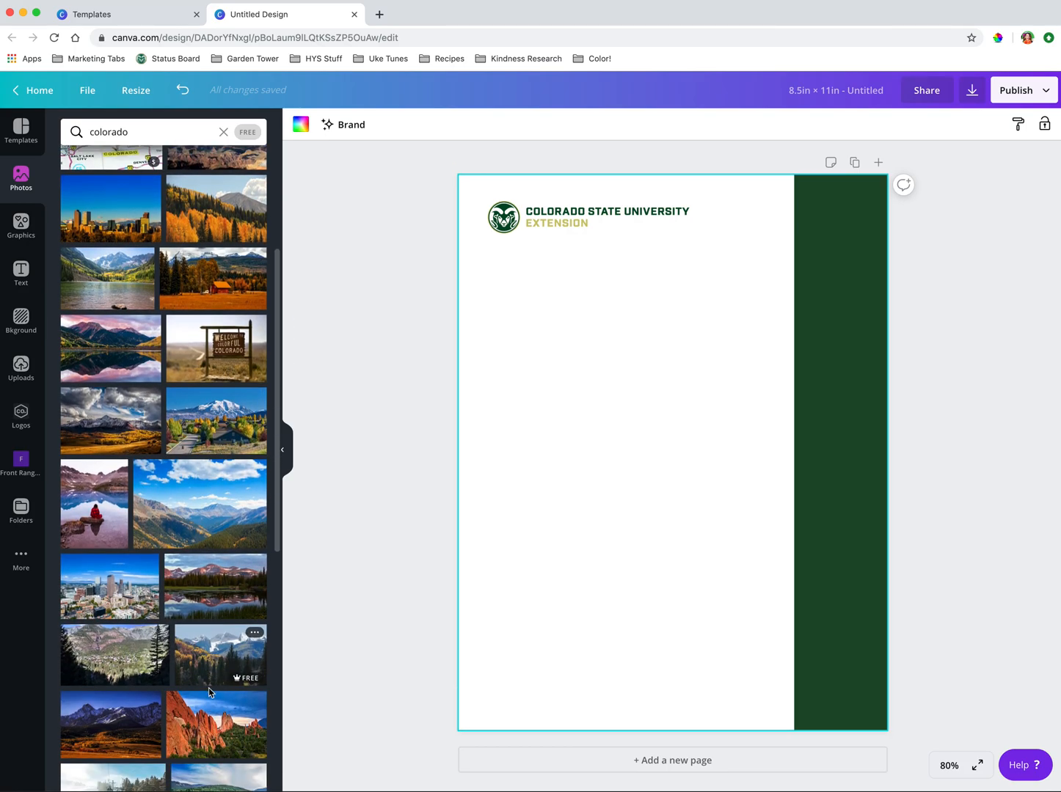
pyautogui.scroll(-3)
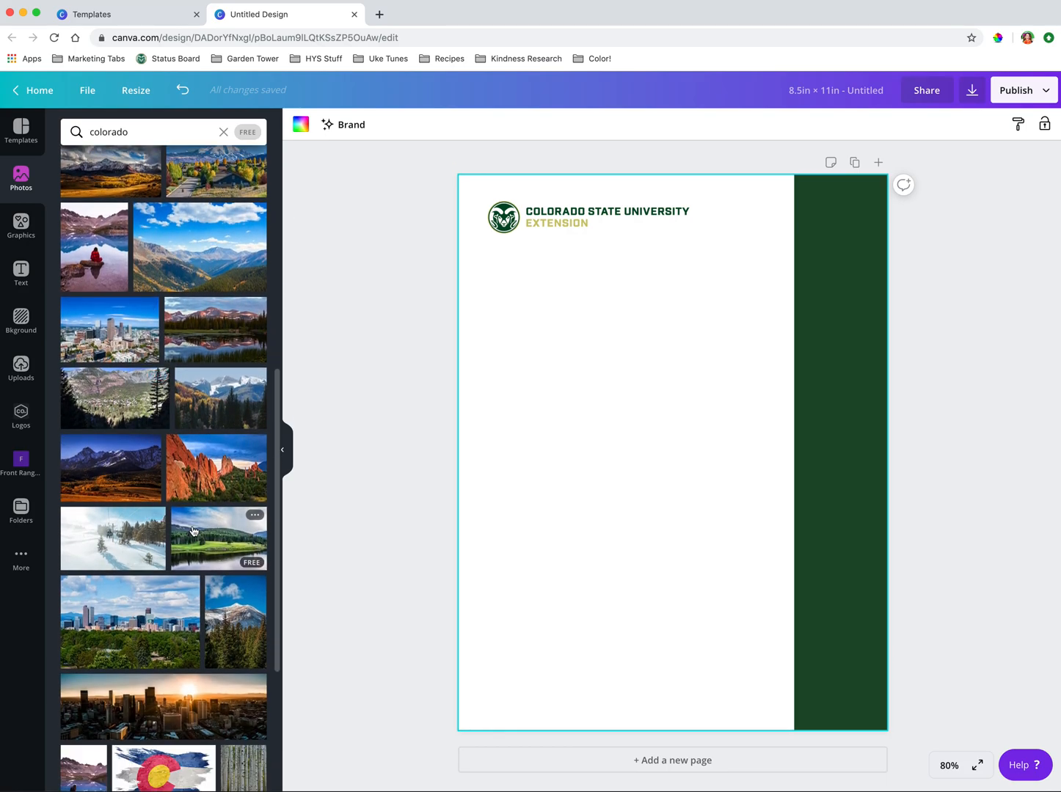
pyautogui.click(217, 537)
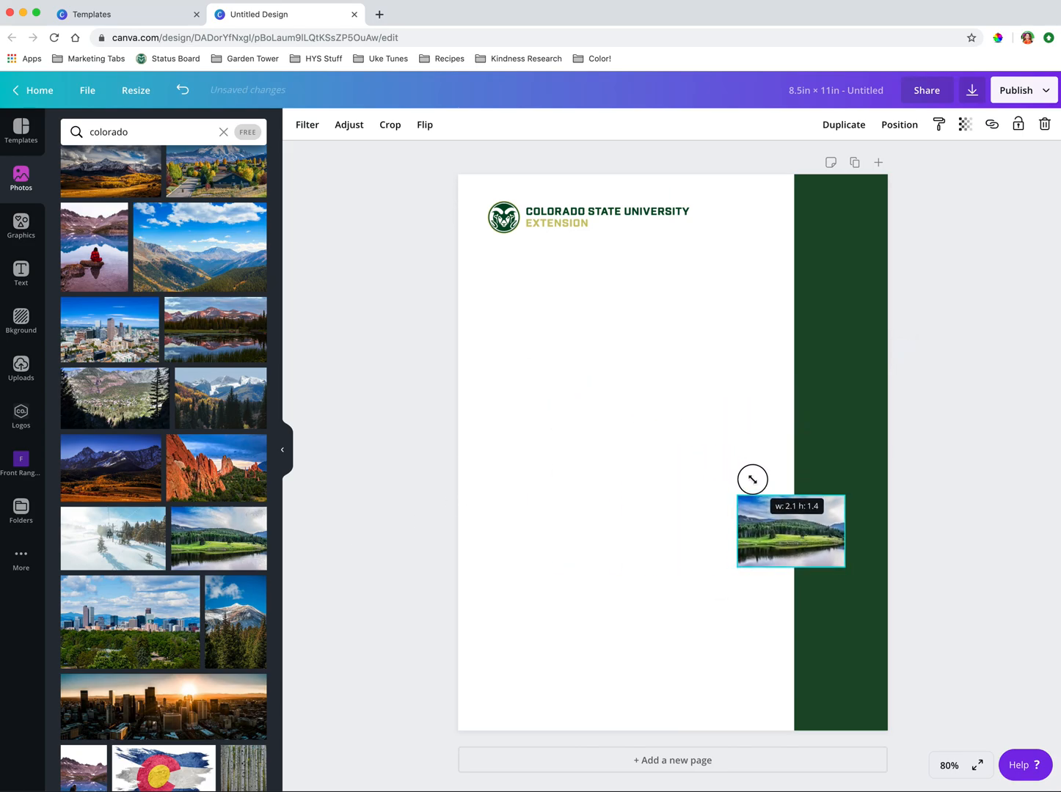
pyautogui.moveTo(791, 530); pyautogui.dragTo(837, 207)
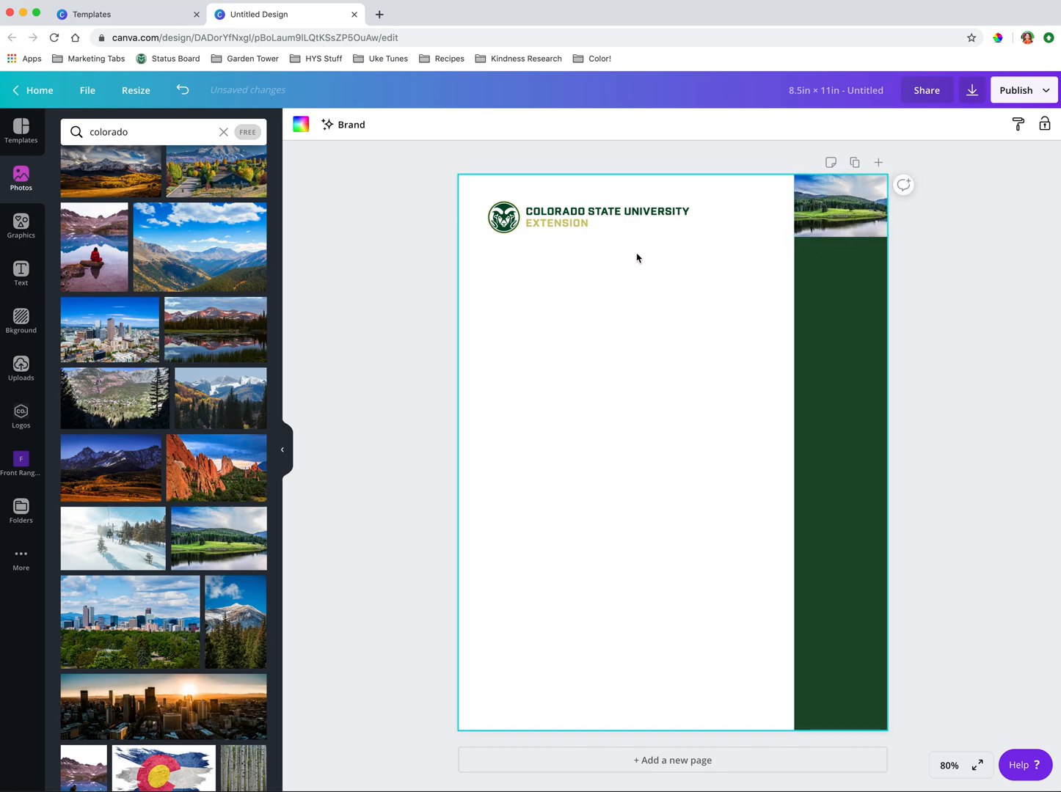
pyautogui.click(20, 272)
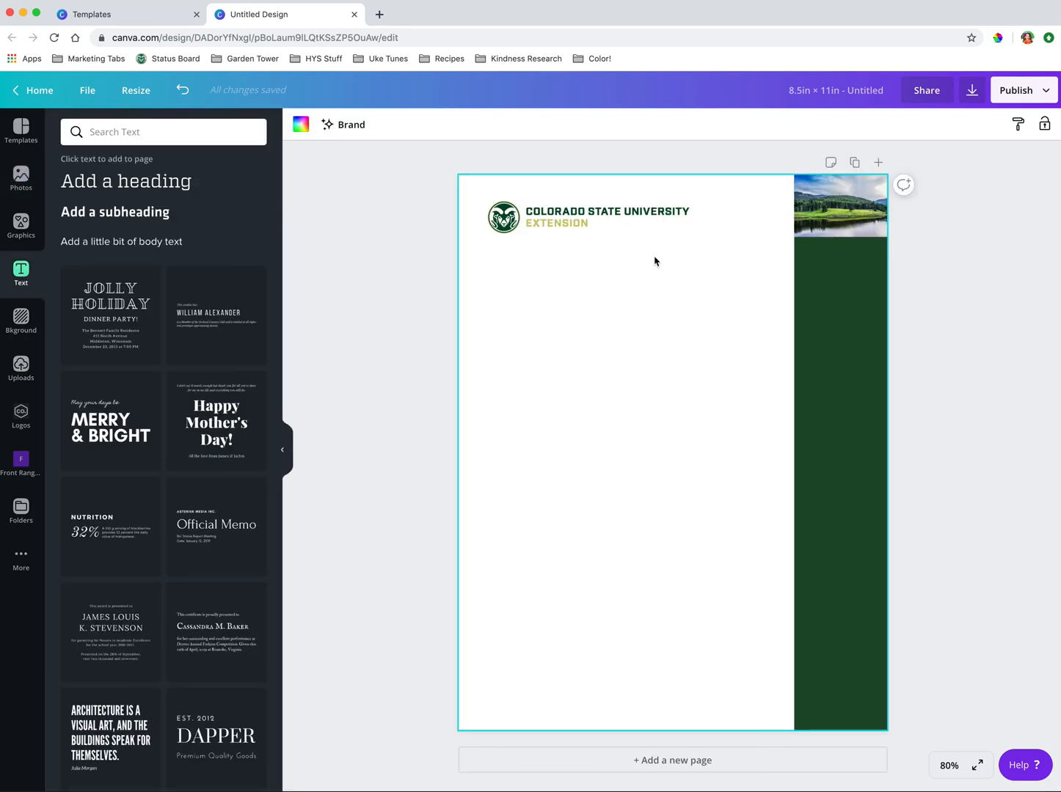
pyautogui.moveTo(136, 199)
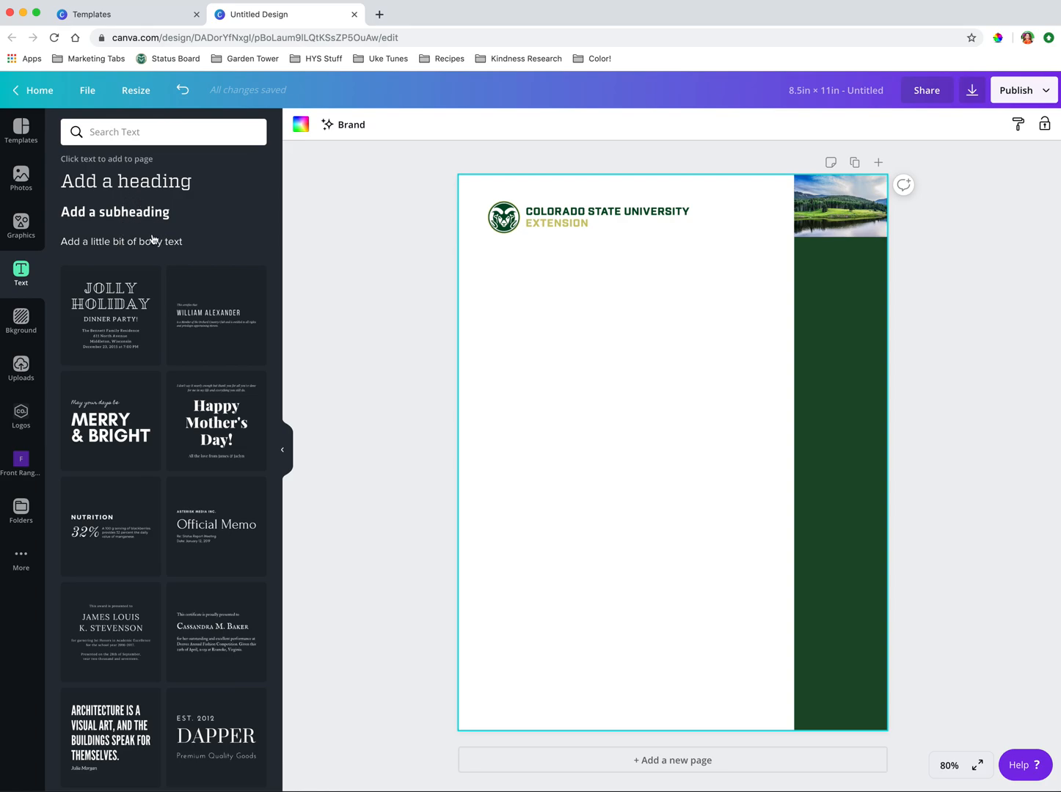
pyautogui.moveTo(155, 226)
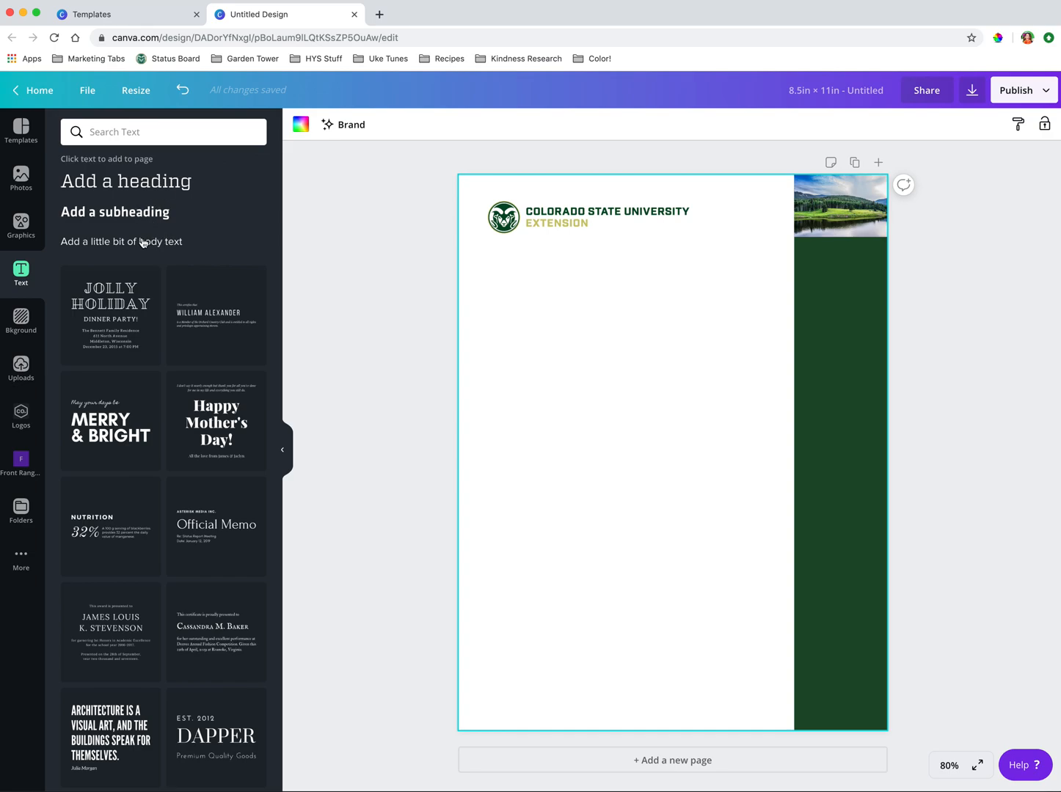
pyautogui.moveTo(156, 189)
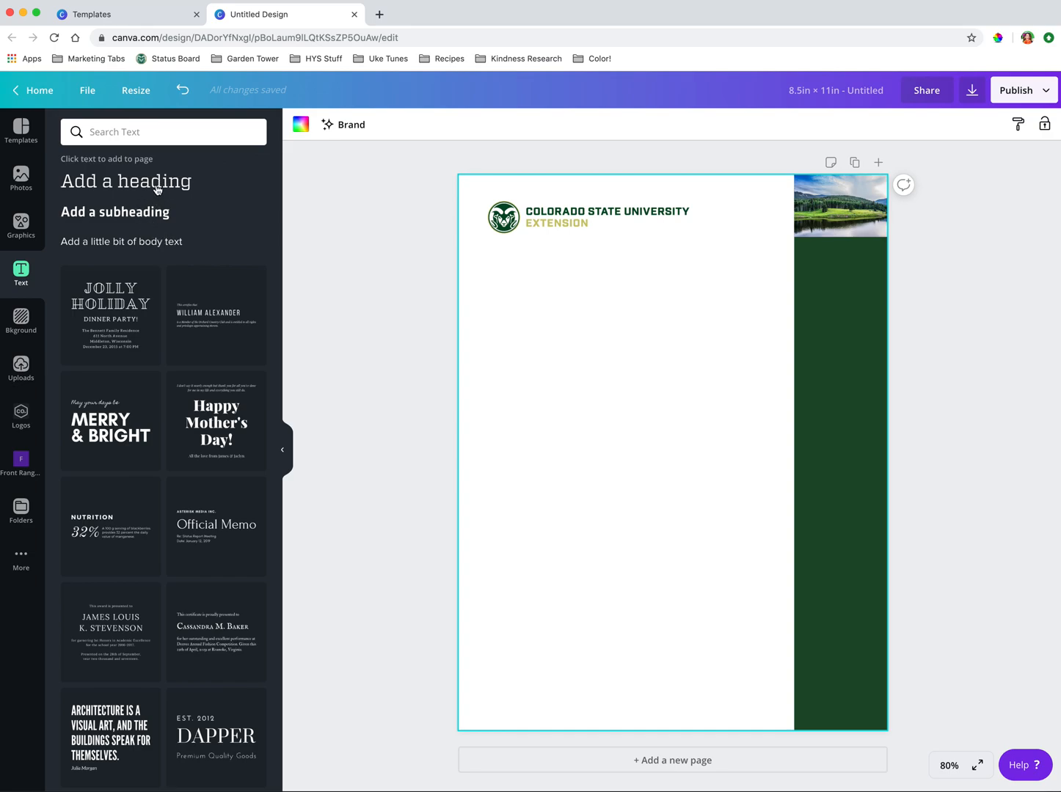
pyautogui.moveTo(141, 214)
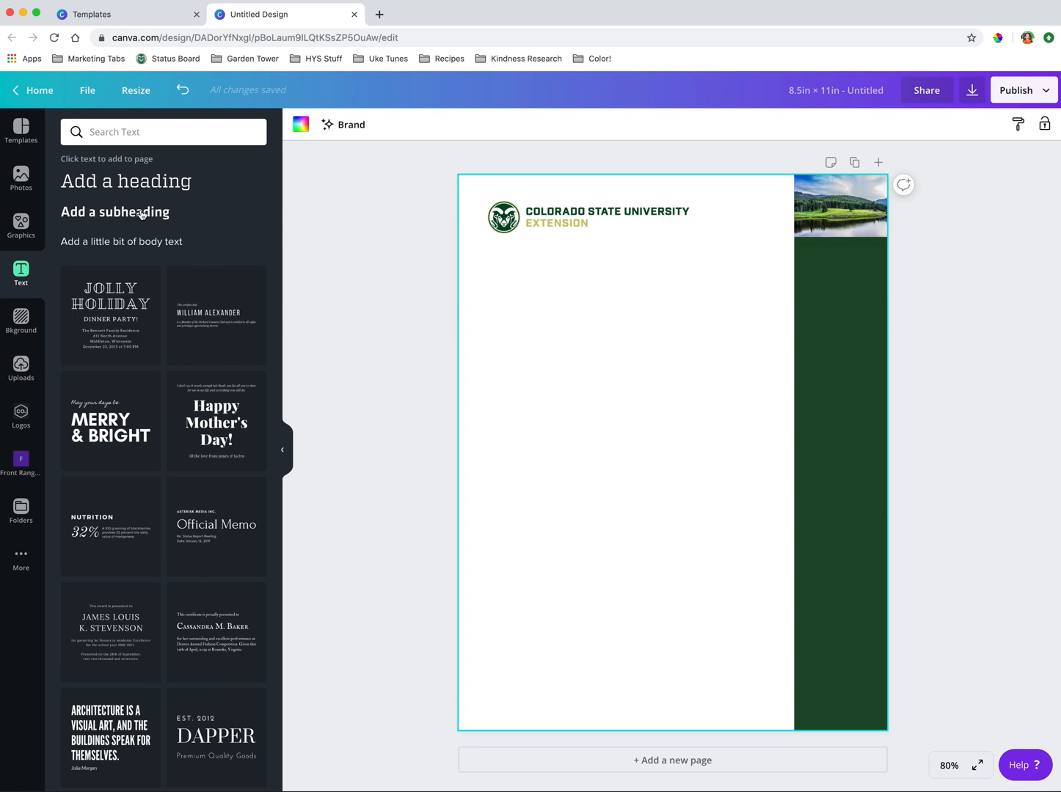
# Step: Add a heading text box and move it beneath the CSU Extension logo
pyautogui.click(125, 181)
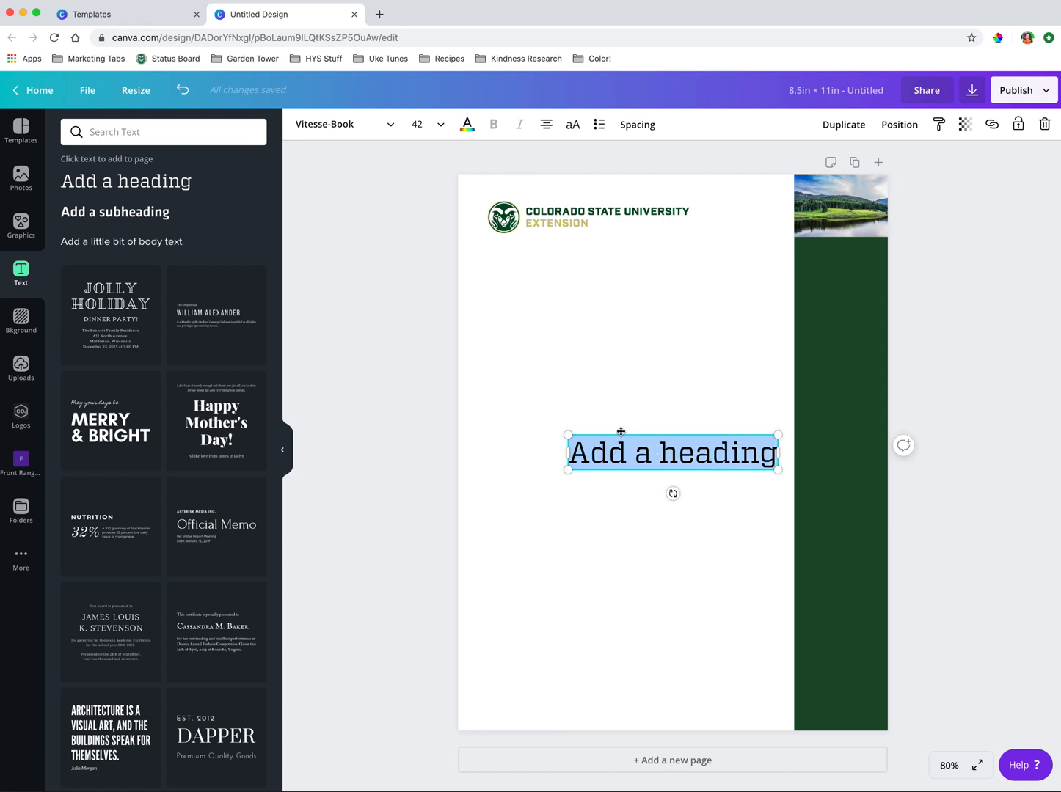
pyautogui.moveTo(621, 435)
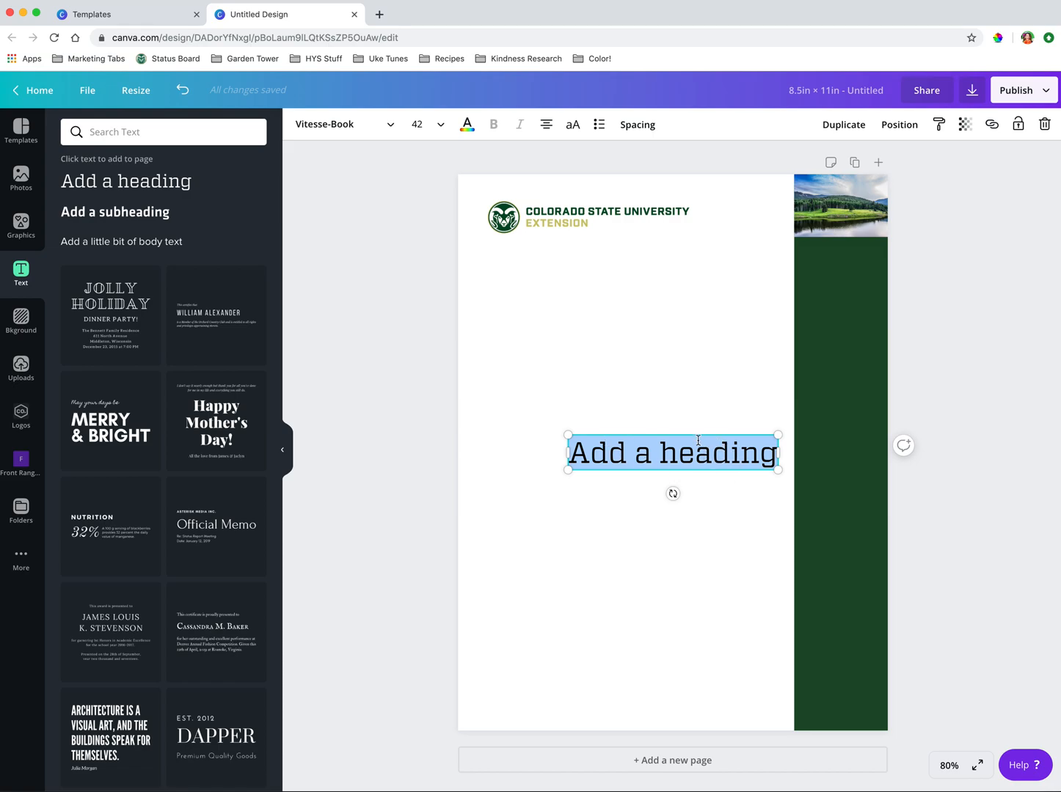
pyautogui.moveTo(673, 452); pyautogui.dragTo(591, 266)
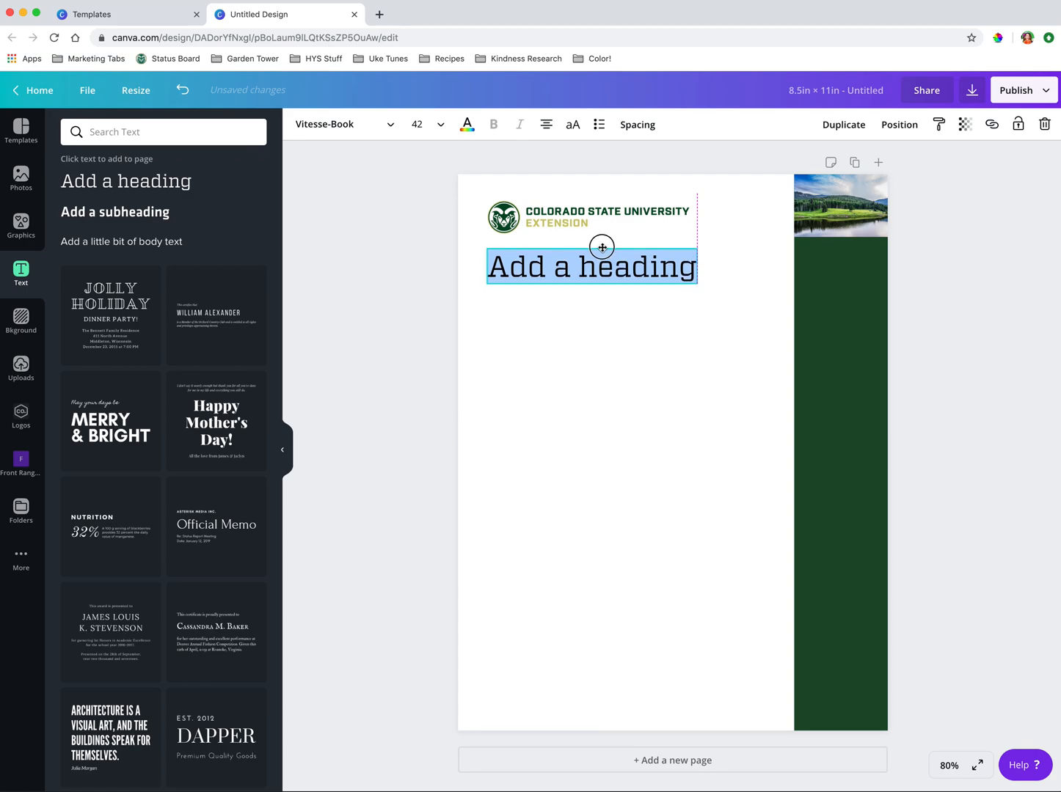
# Step: Style the heading in 24-pt Klavika-Medium, then widen and left-align its box
pyautogui.click(428, 124)
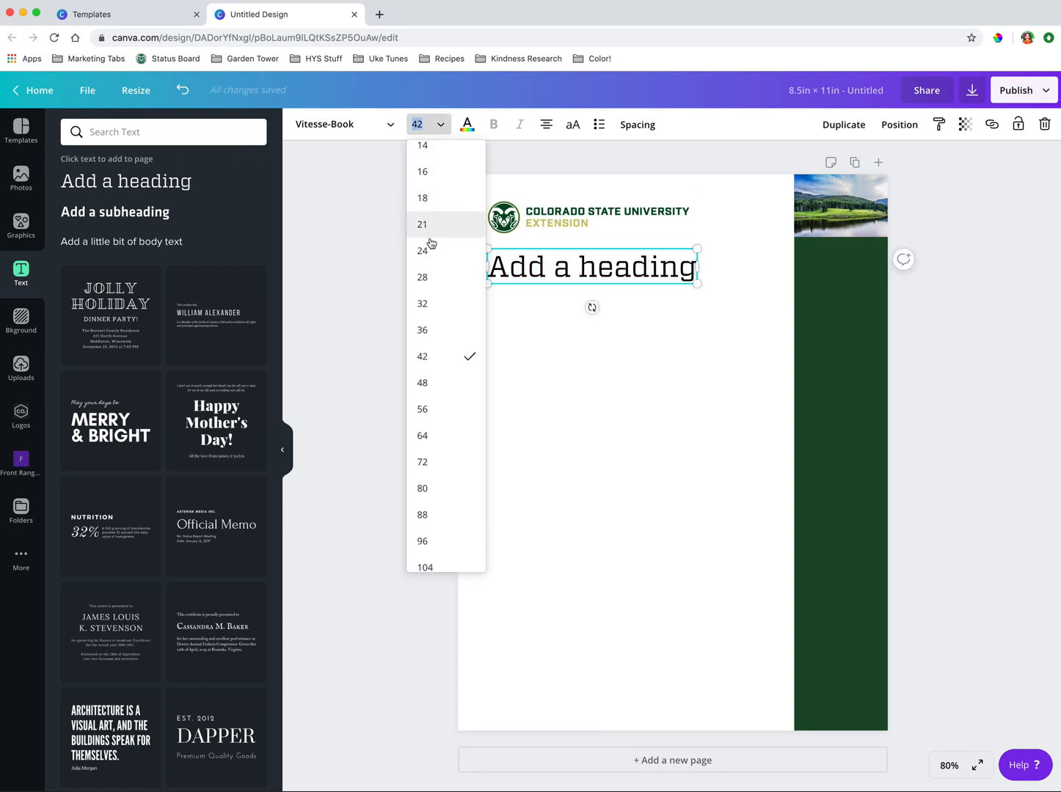
pyautogui.moveTo(439, 258)
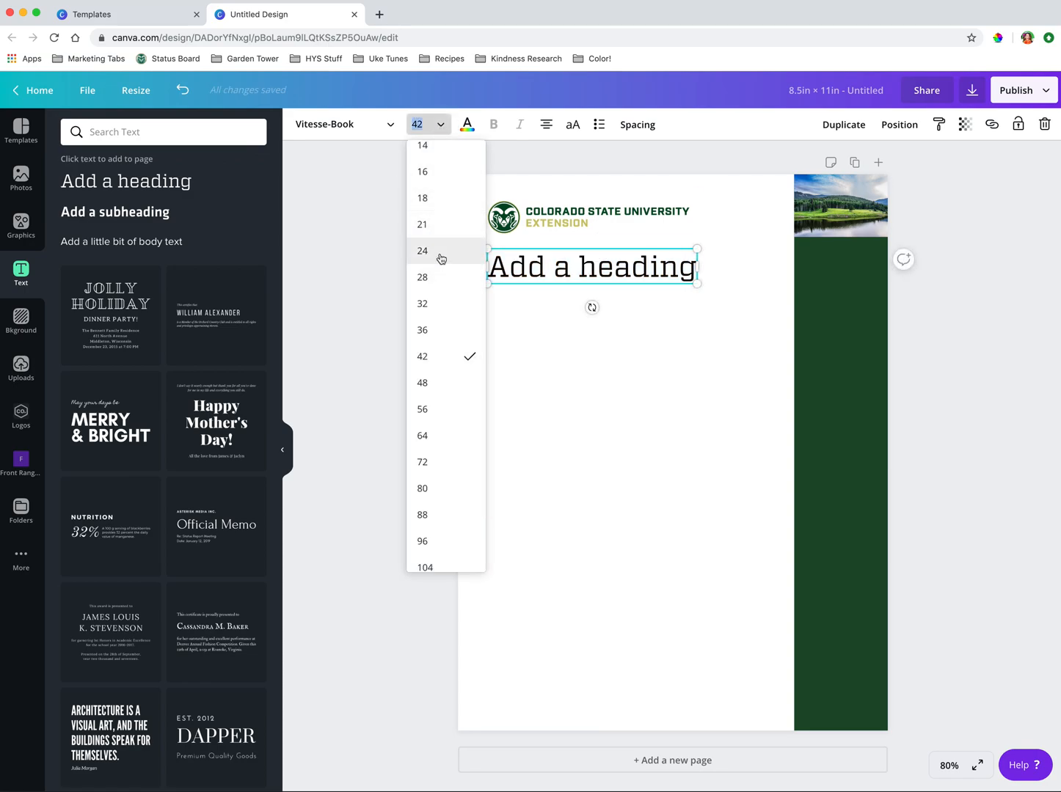
pyautogui.click(422, 250)
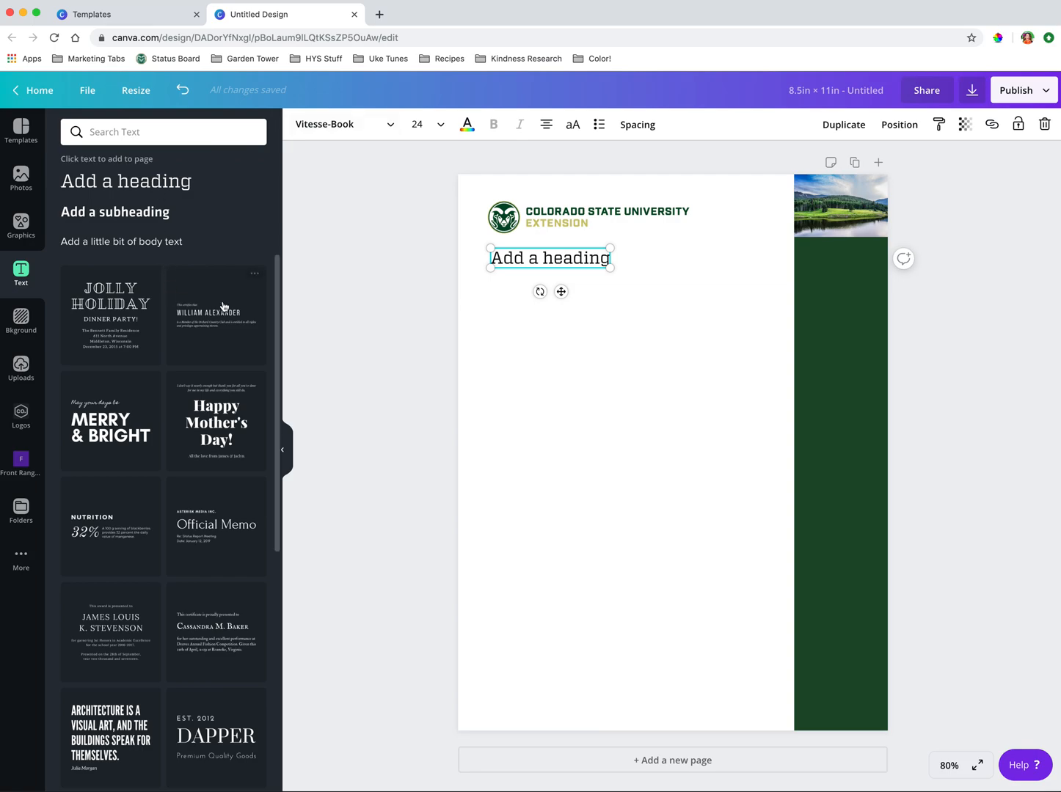
pyautogui.moveTo(135, 214)
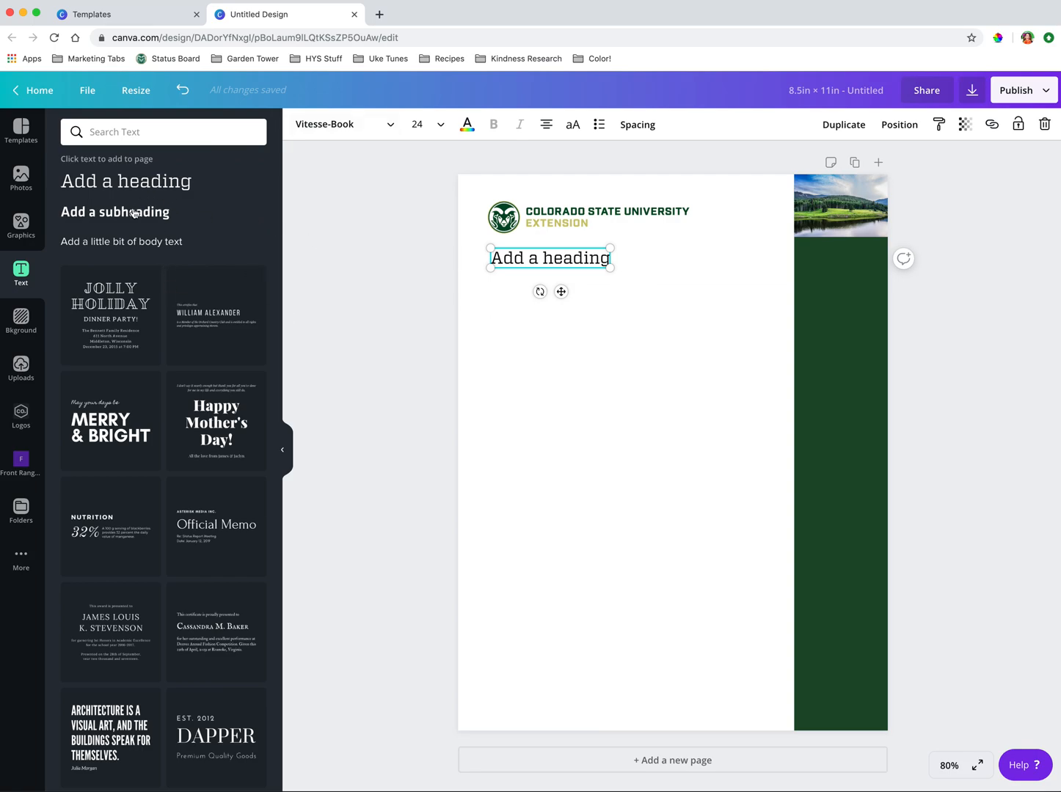
pyautogui.moveTo(154, 248)
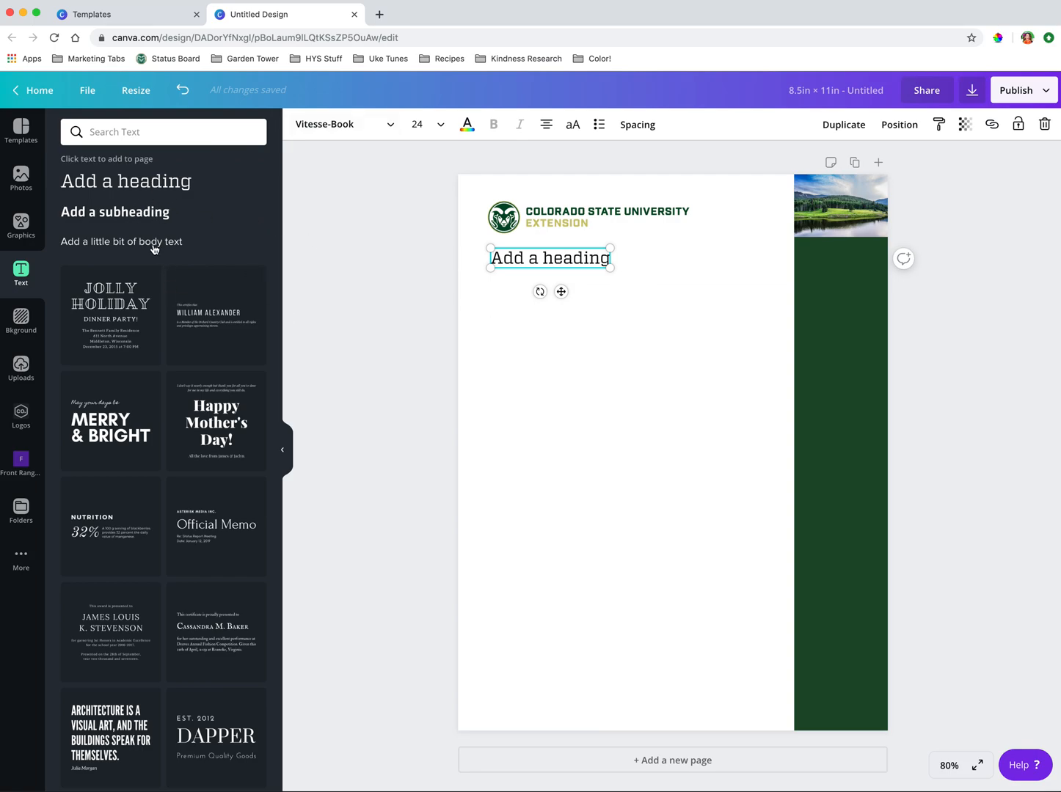
pyautogui.moveTo(160, 249)
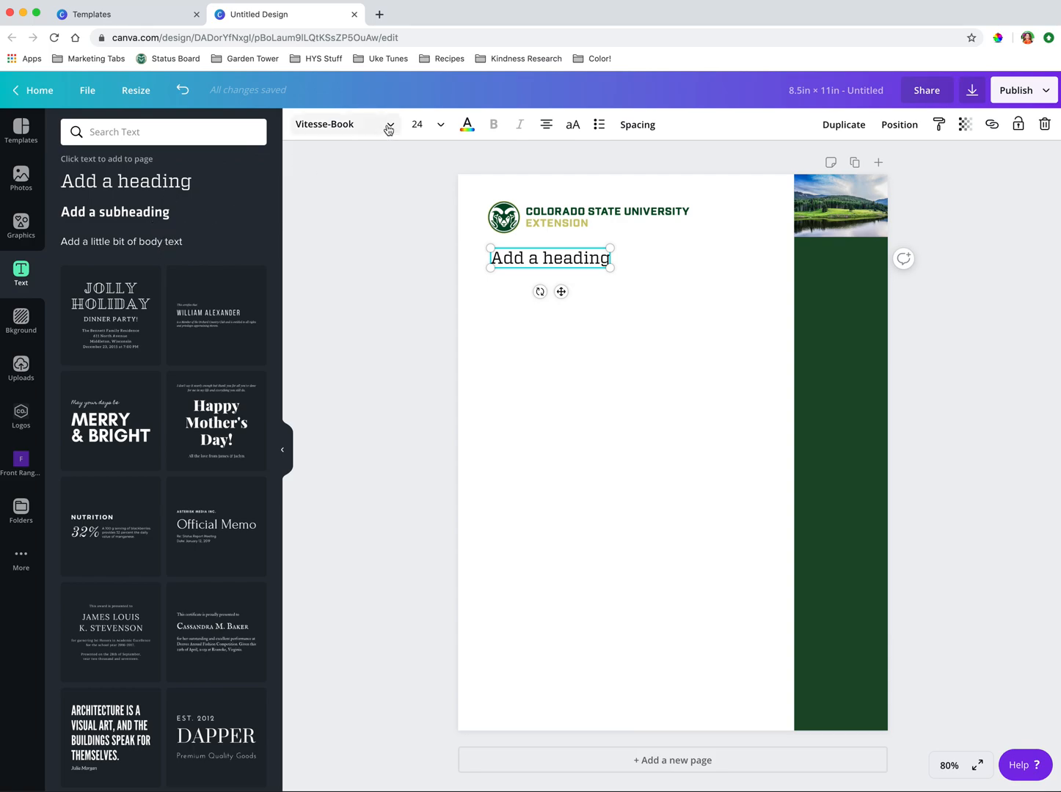
pyautogui.click(326, 124)
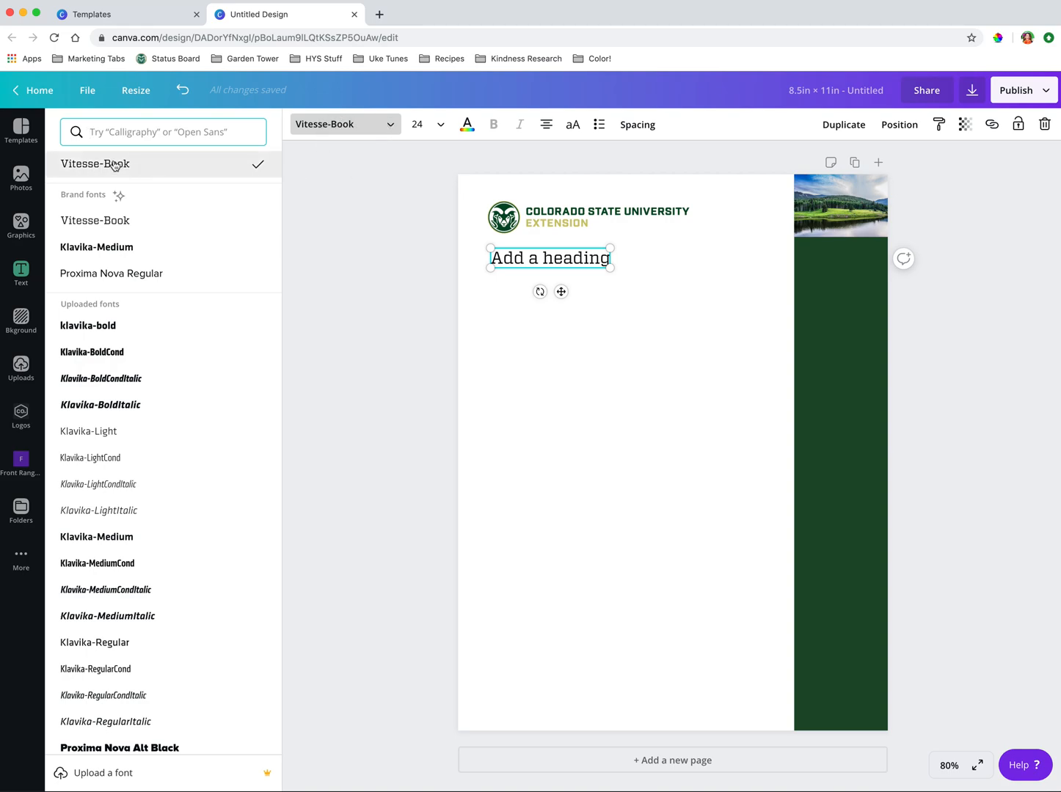
pyautogui.moveTo(109, 316)
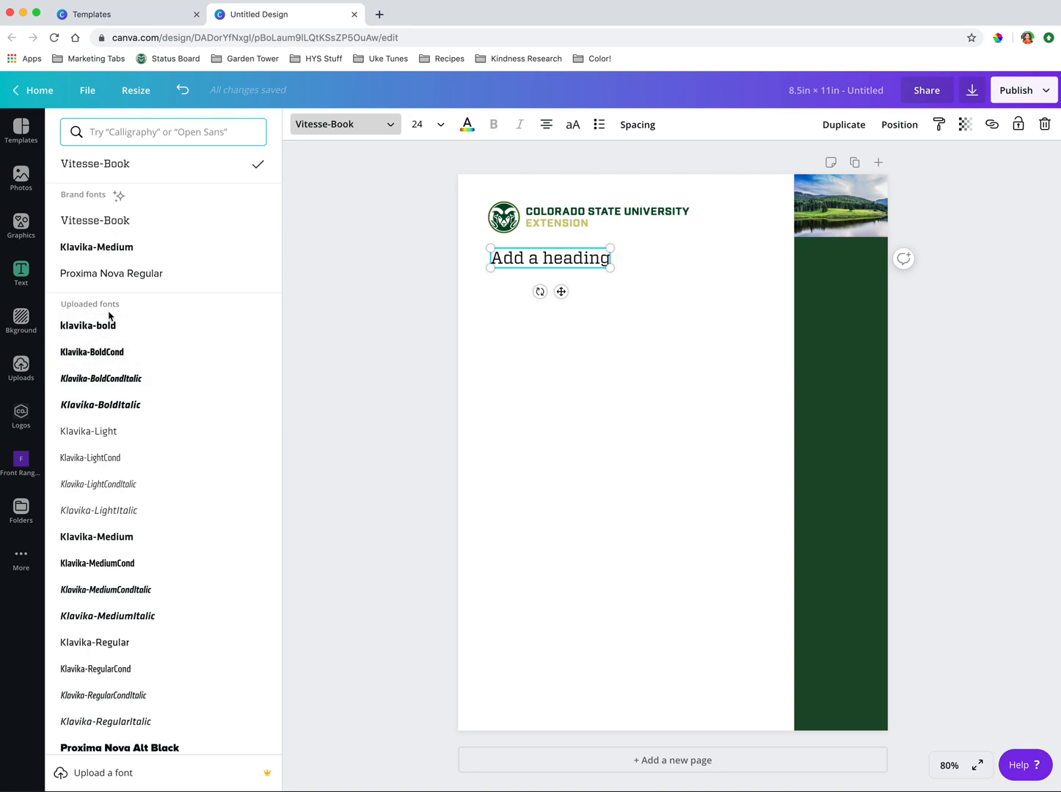
pyautogui.scroll(-3)
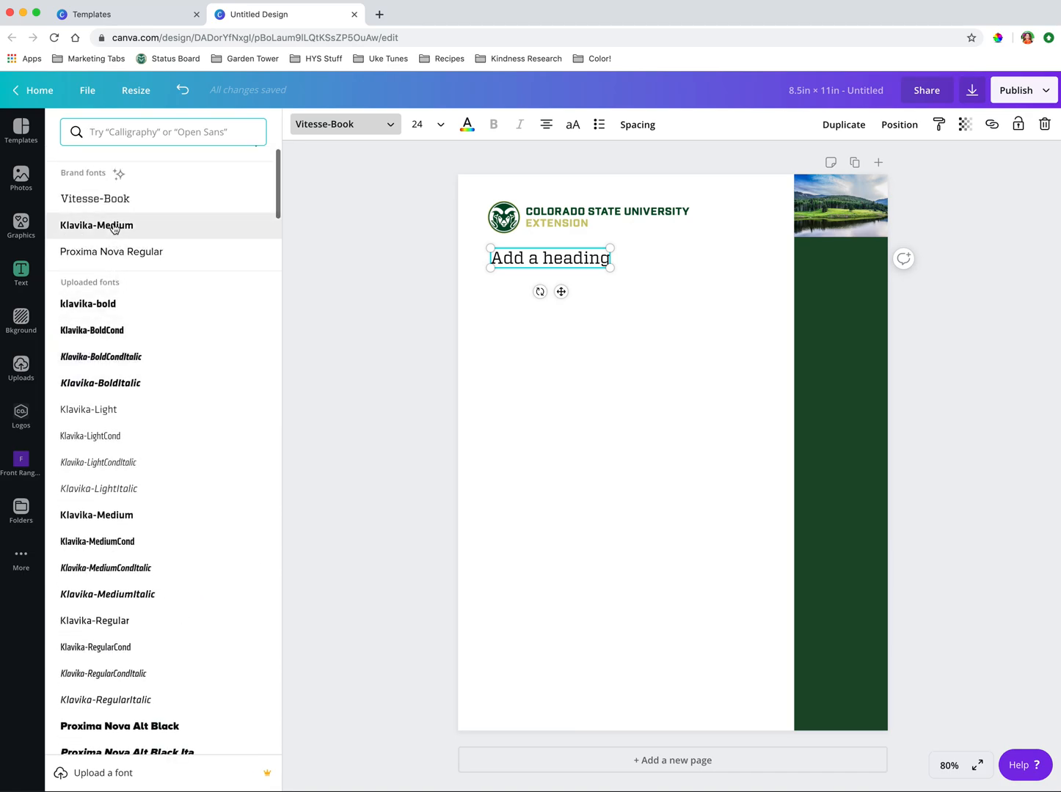
pyautogui.click(96, 225)
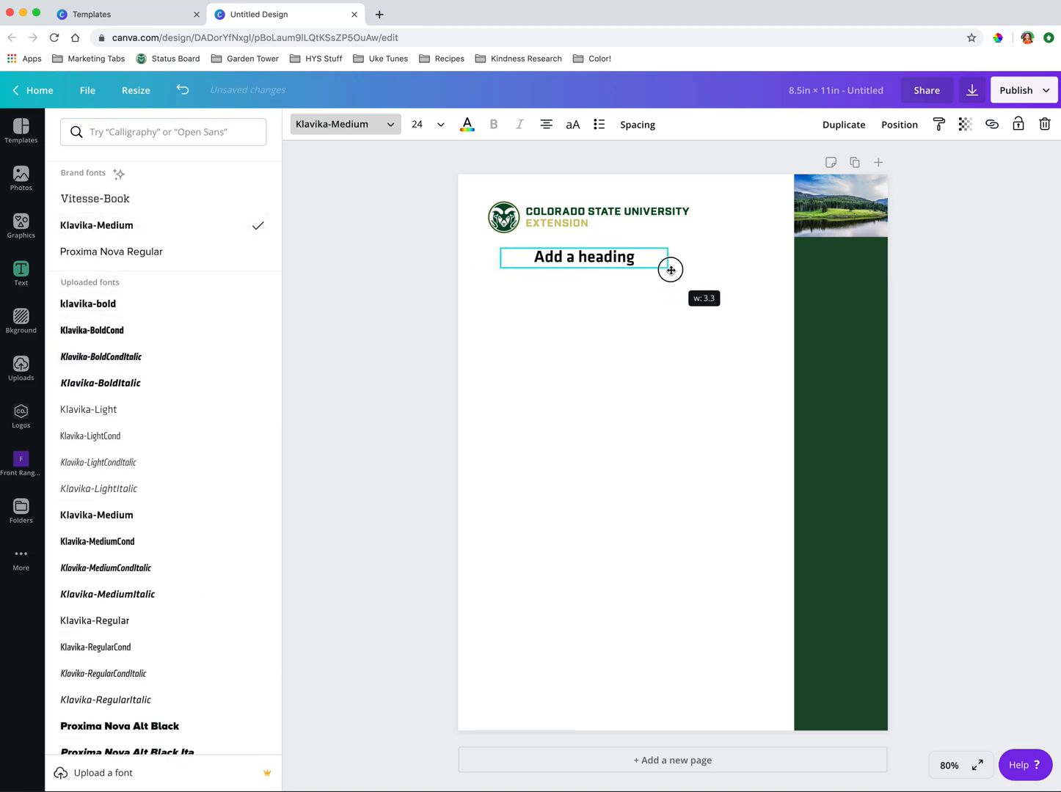
pyautogui.moveTo(670, 270); pyautogui.dragTo(673, 265)
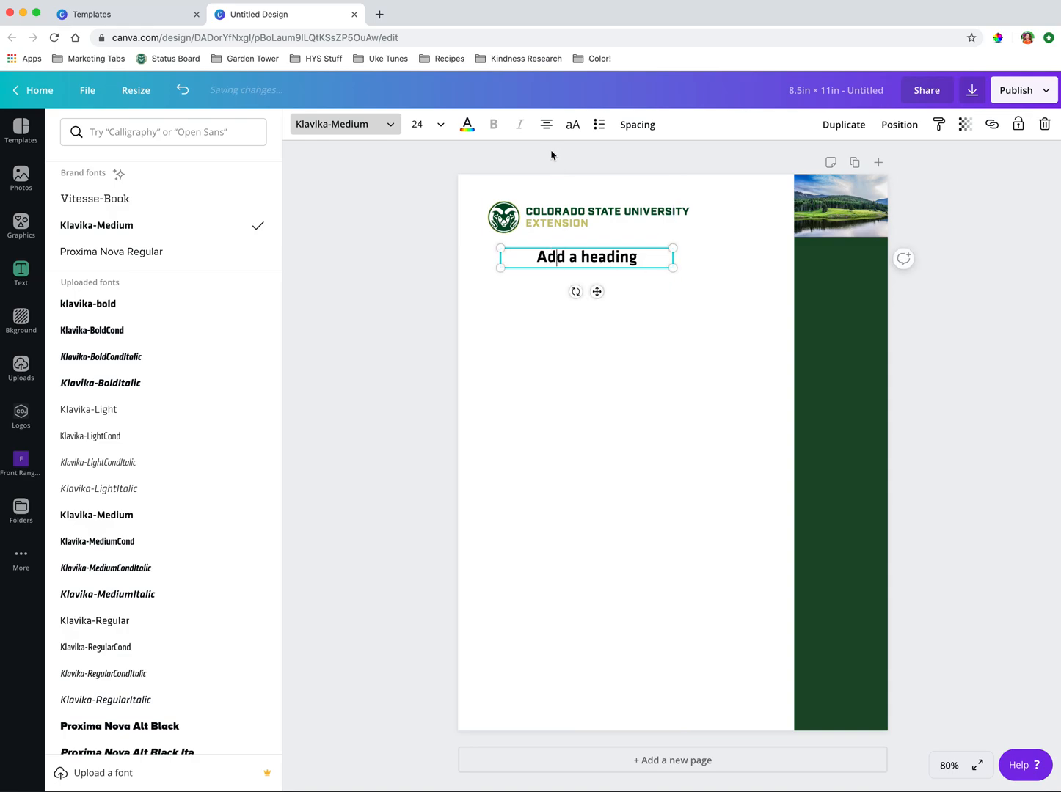
pyautogui.click(587, 256)
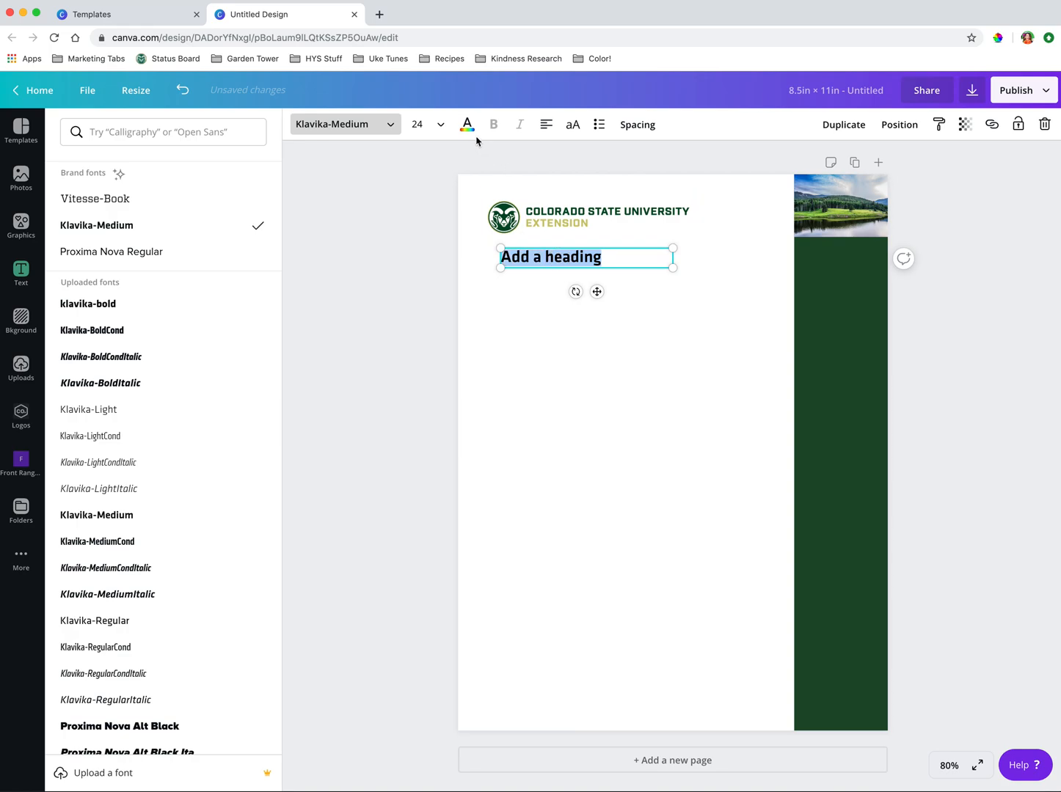
# Step: Colour the heading text in the gold CSU brand colour and close the colour panel
pyautogui.click(467, 124)
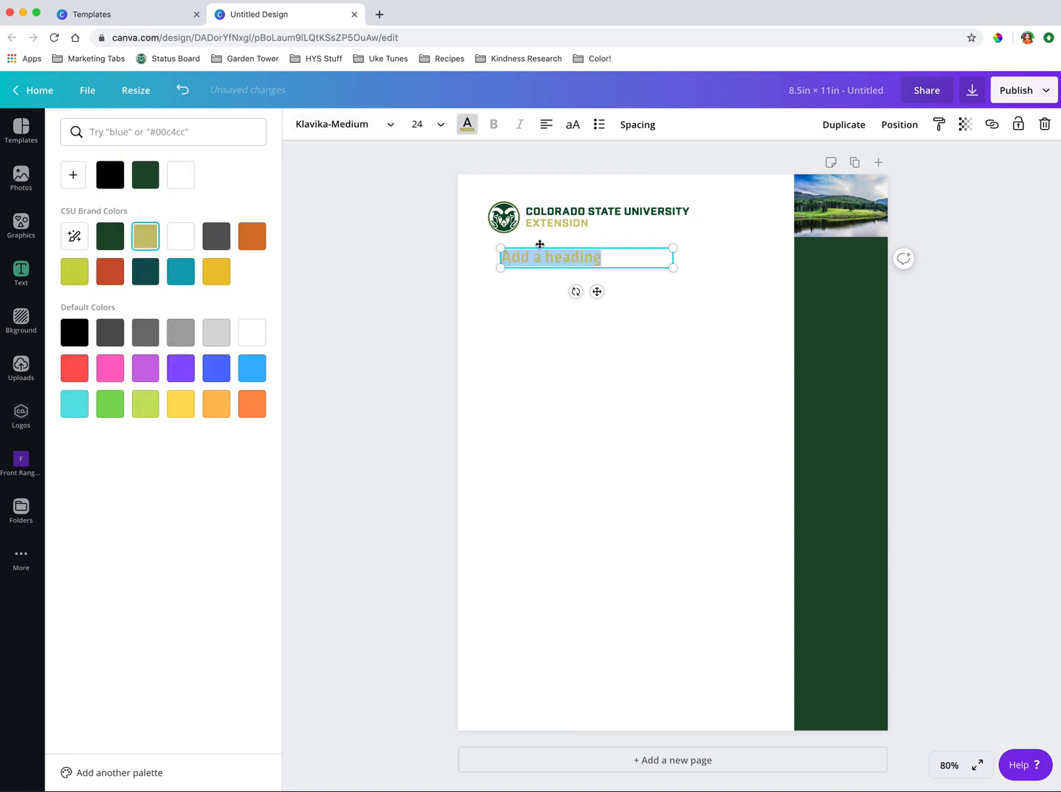
pyautogui.click(21, 273)
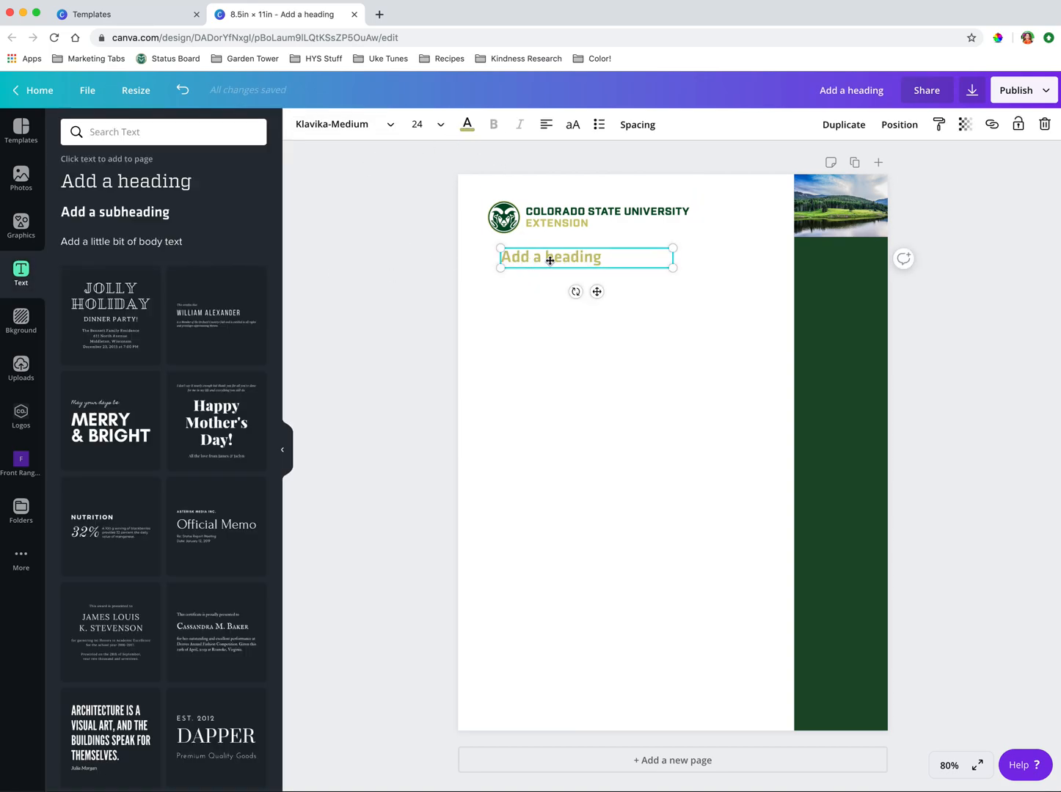
pyautogui.moveTo(467, 124)
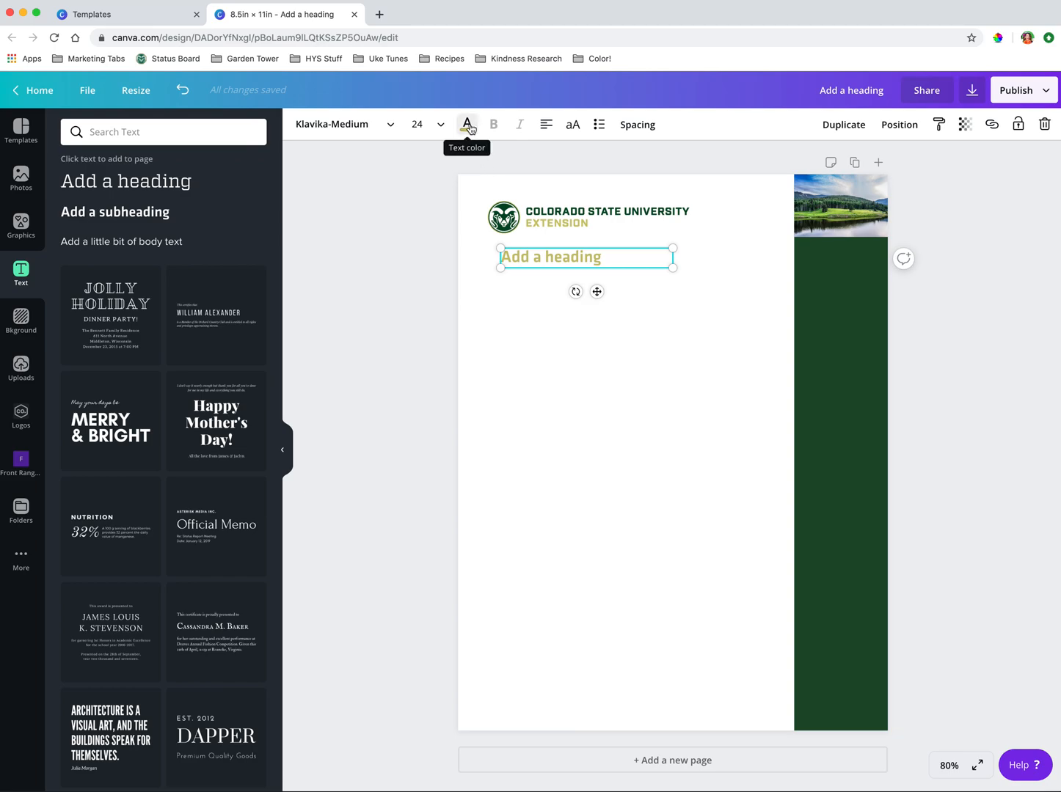
pyautogui.moveTo(558, 262)
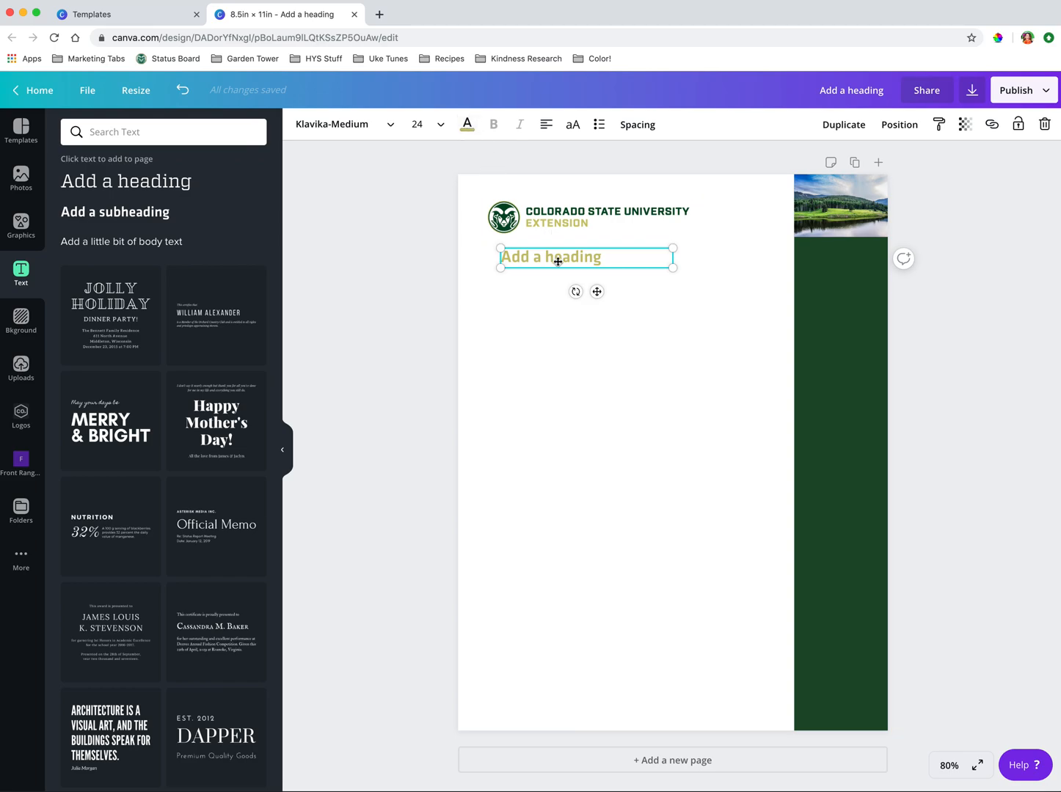
pyautogui.click(467, 124)
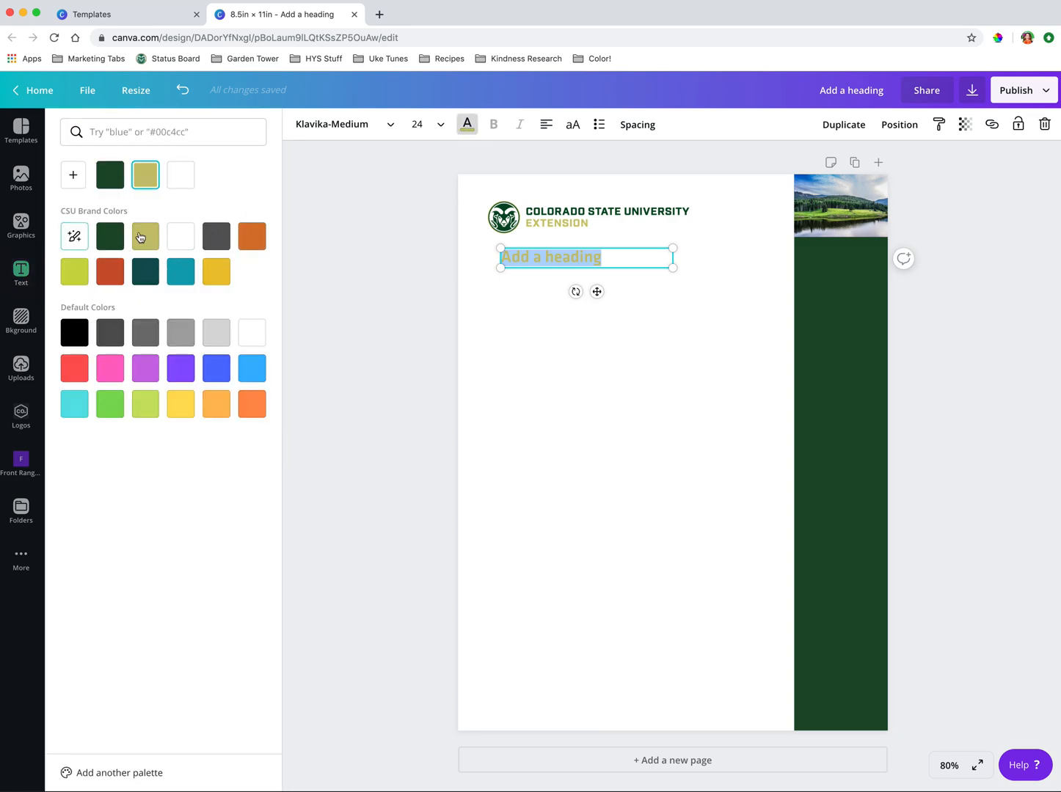
pyautogui.moveTo(146, 236)
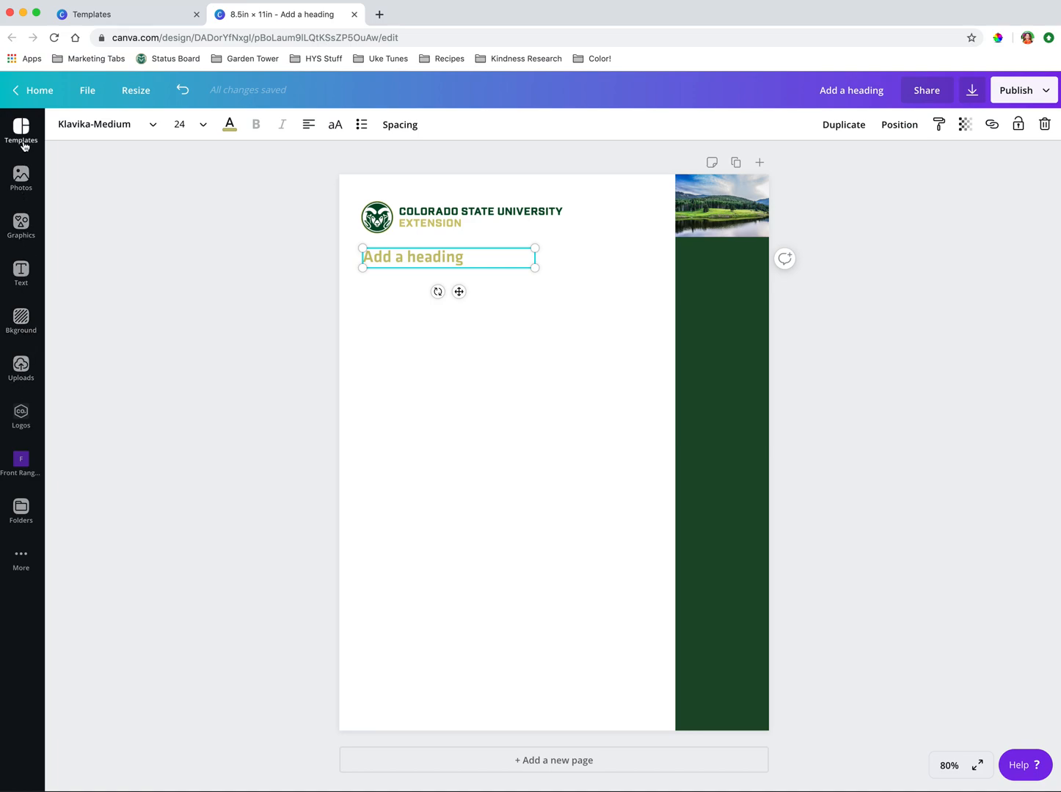
pyautogui.moveTo(22, 270)
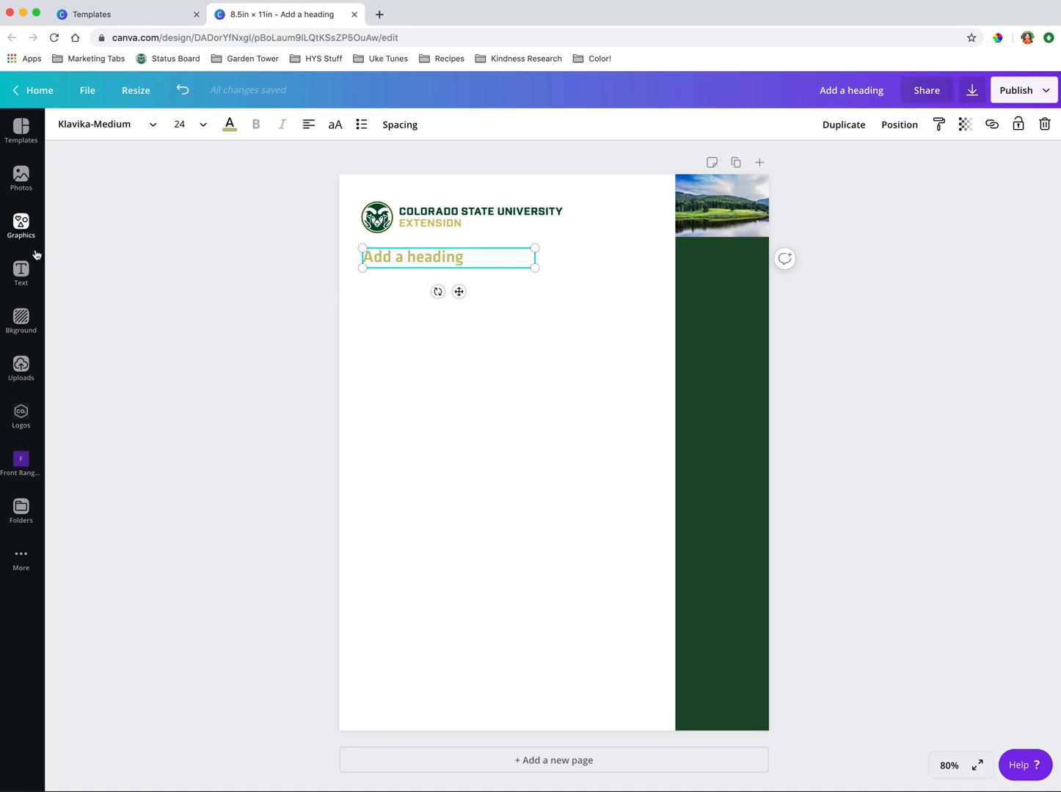
pyautogui.moveTo(448, 660)
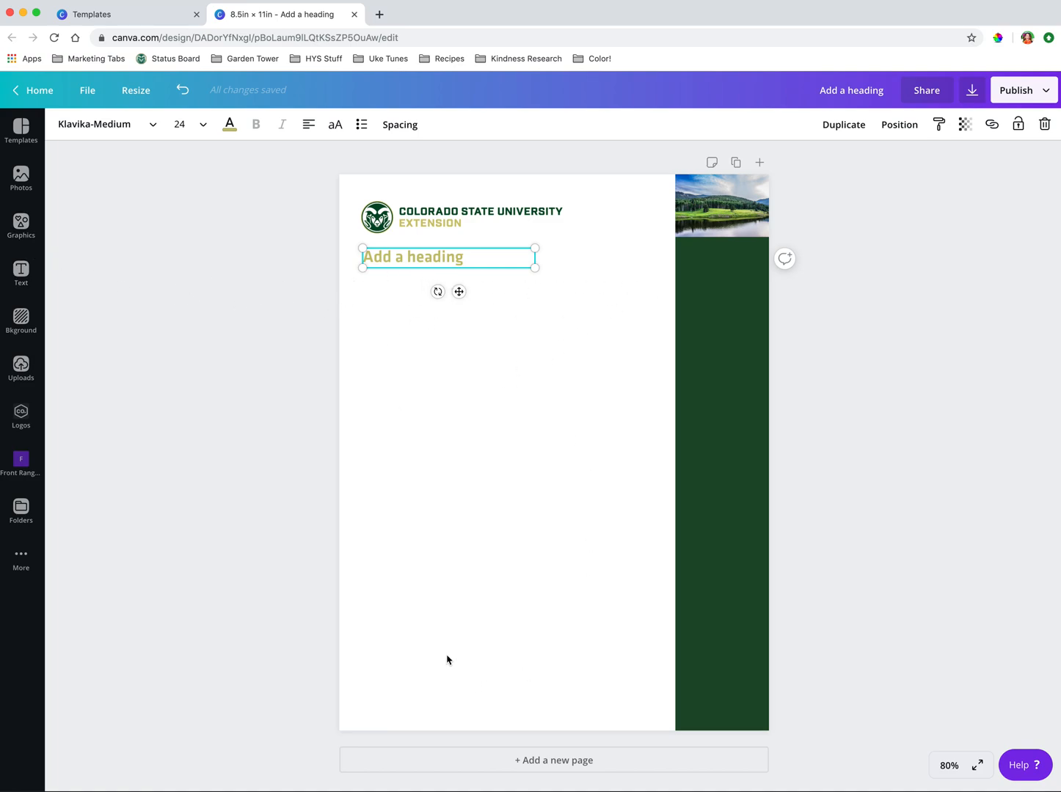
pyautogui.moveTo(21, 226)
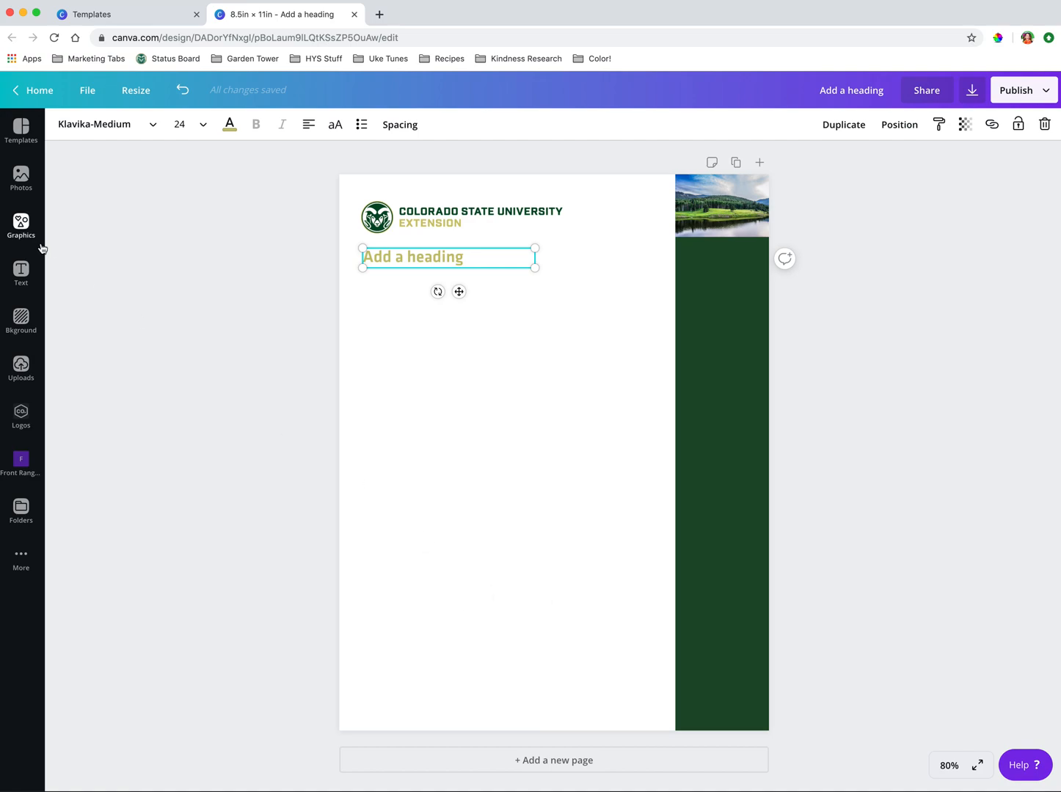
# Step: Add a plain line from Graphics and size it as a thin divider below the heading
pyautogui.click(21, 225)
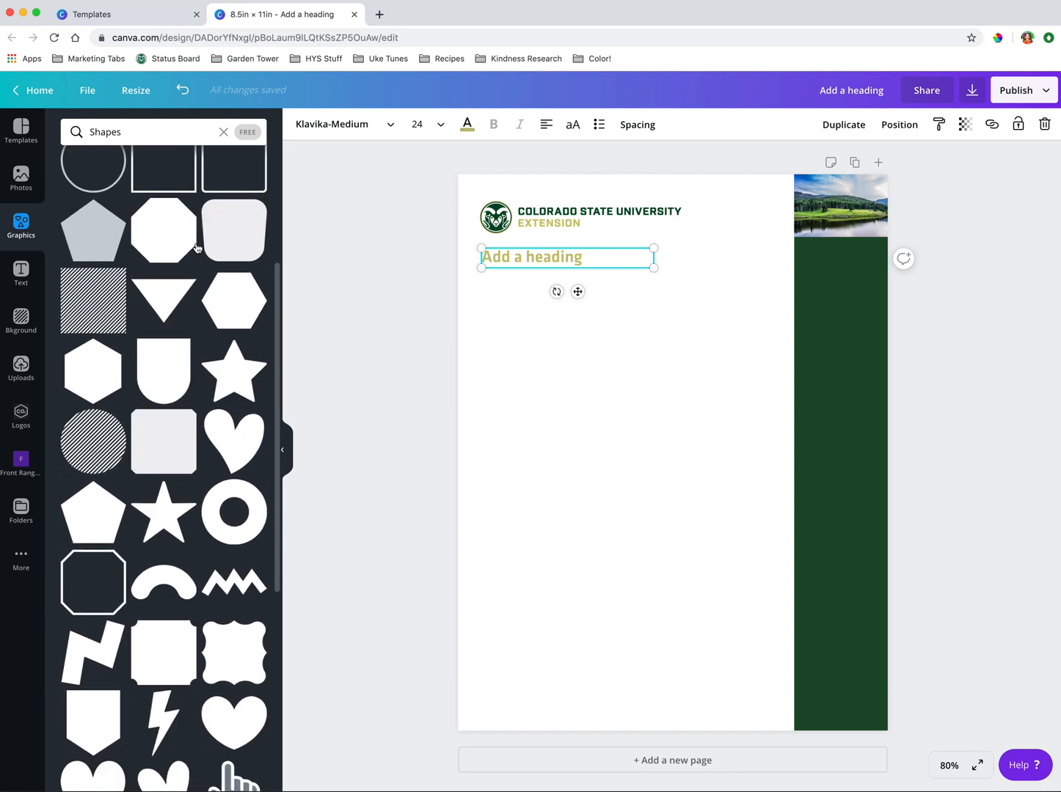
pyautogui.click(224, 133)
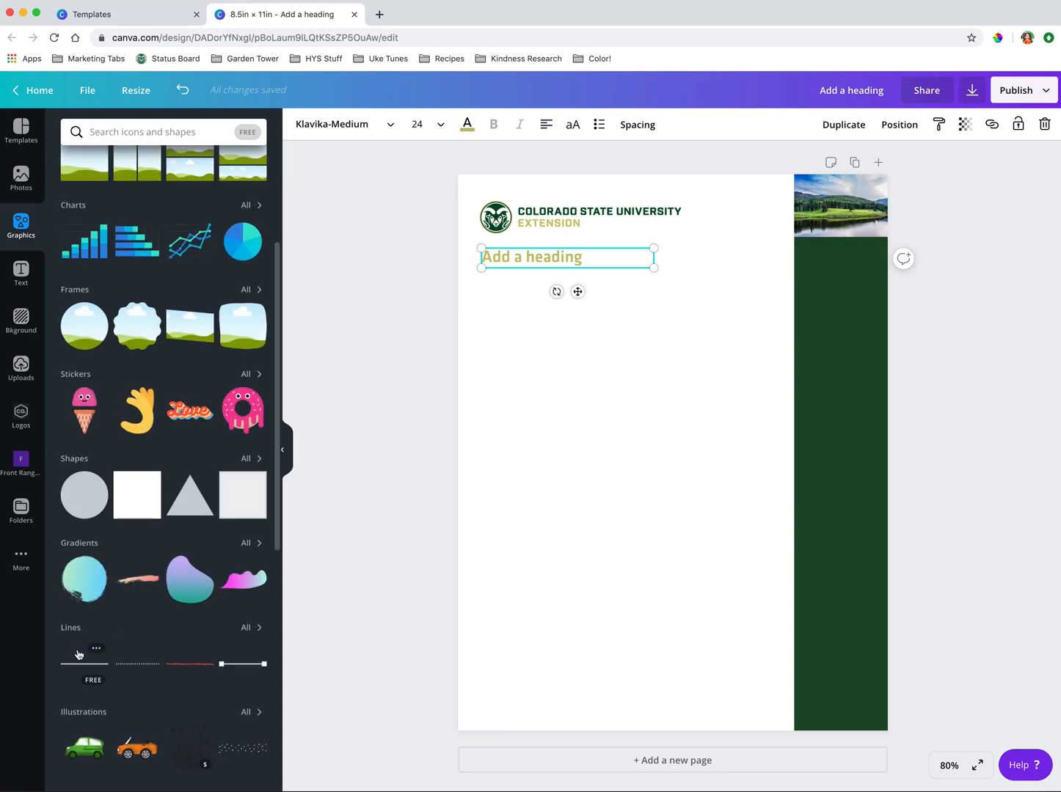
pyautogui.click(246, 627)
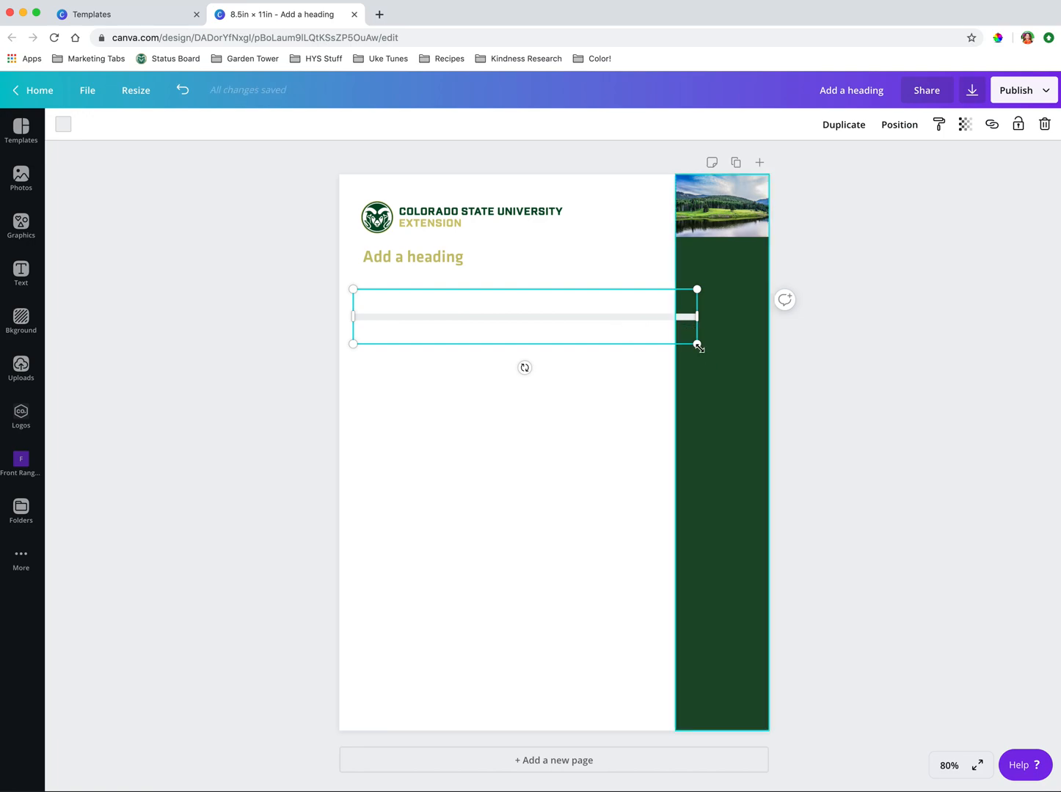
pyautogui.moveTo(697, 345); pyautogui.dragTo(534, 308)
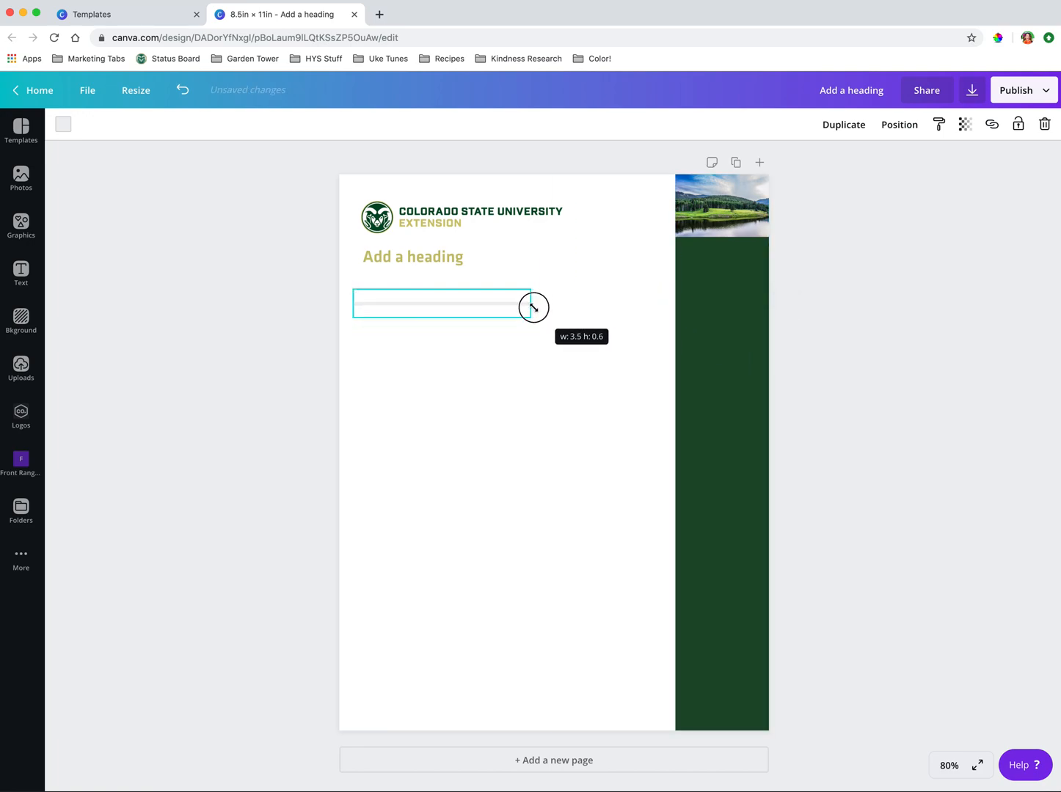
pyautogui.moveTo(534, 307); pyautogui.dragTo(661, 299)
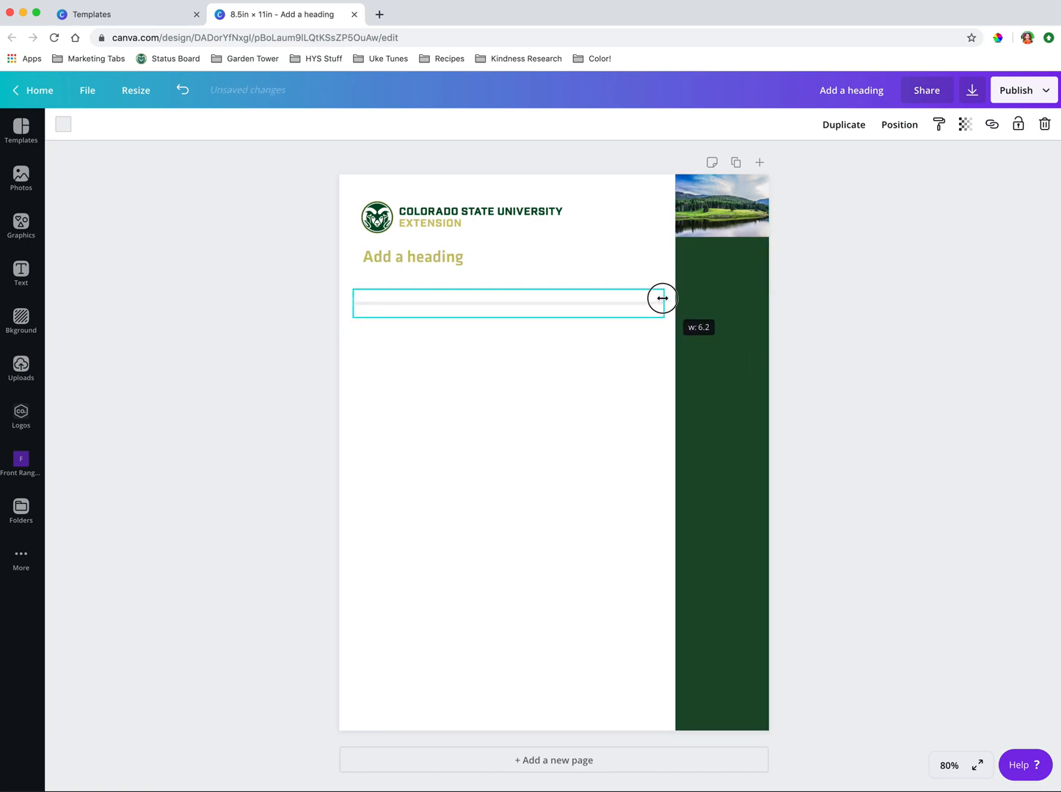
pyautogui.moveTo(663, 299); pyautogui.dragTo(561, 309)
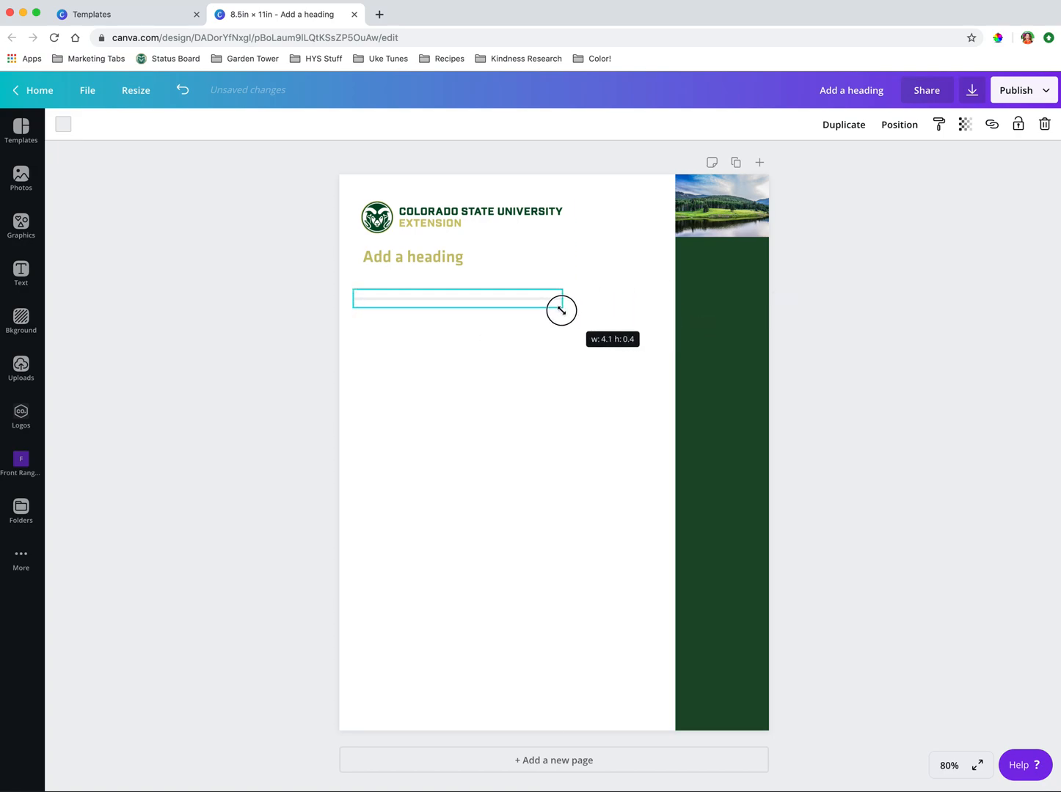
pyautogui.moveTo(562, 310); pyautogui.dragTo(457, 298)
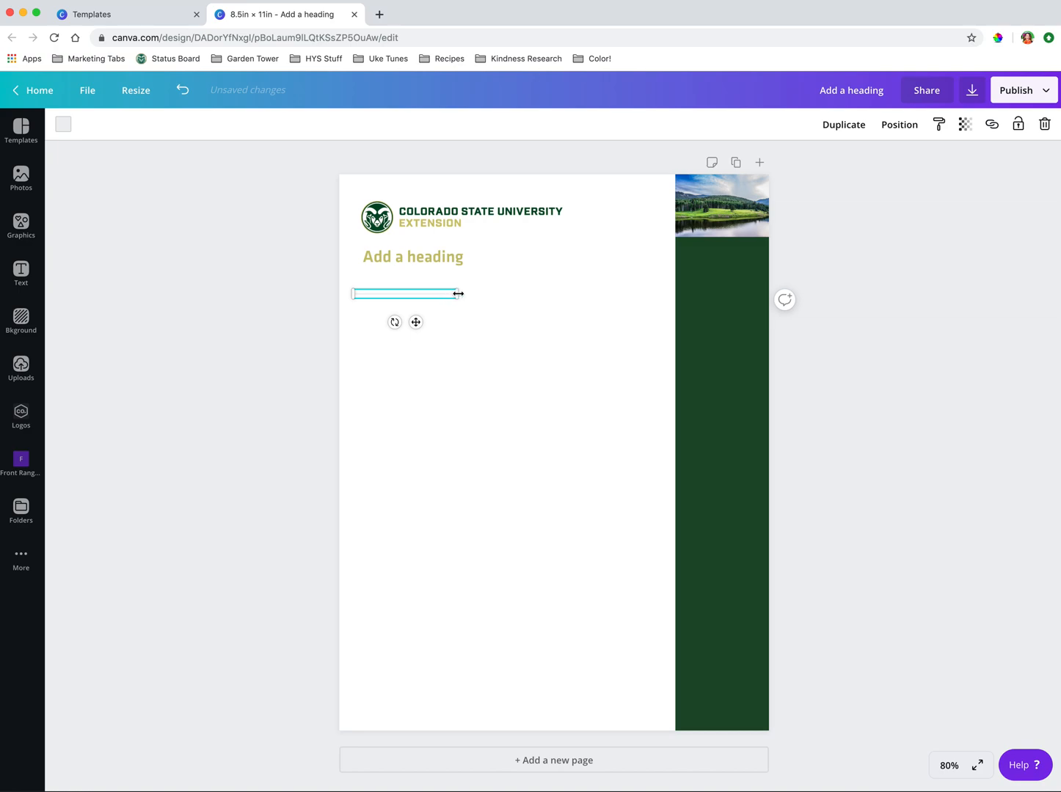
pyautogui.moveTo(460, 293); pyautogui.dragTo(519, 293)
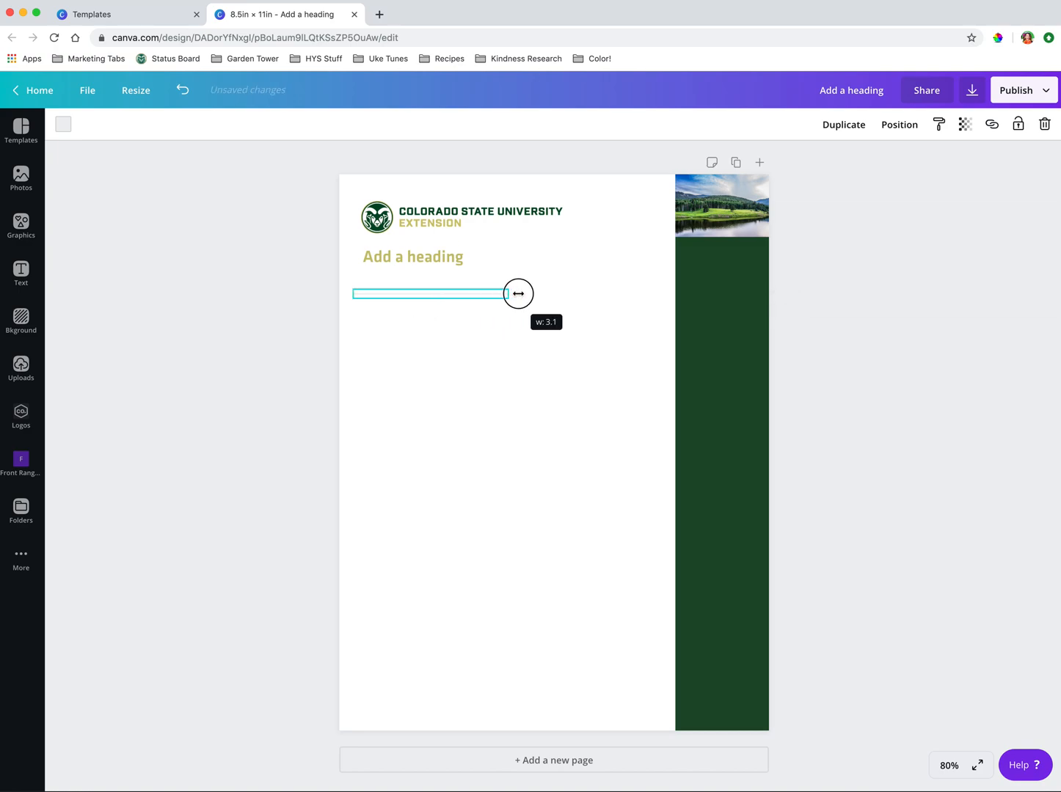
pyautogui.moveTo(518, 294); pyautogui.dragTo(641, 297)
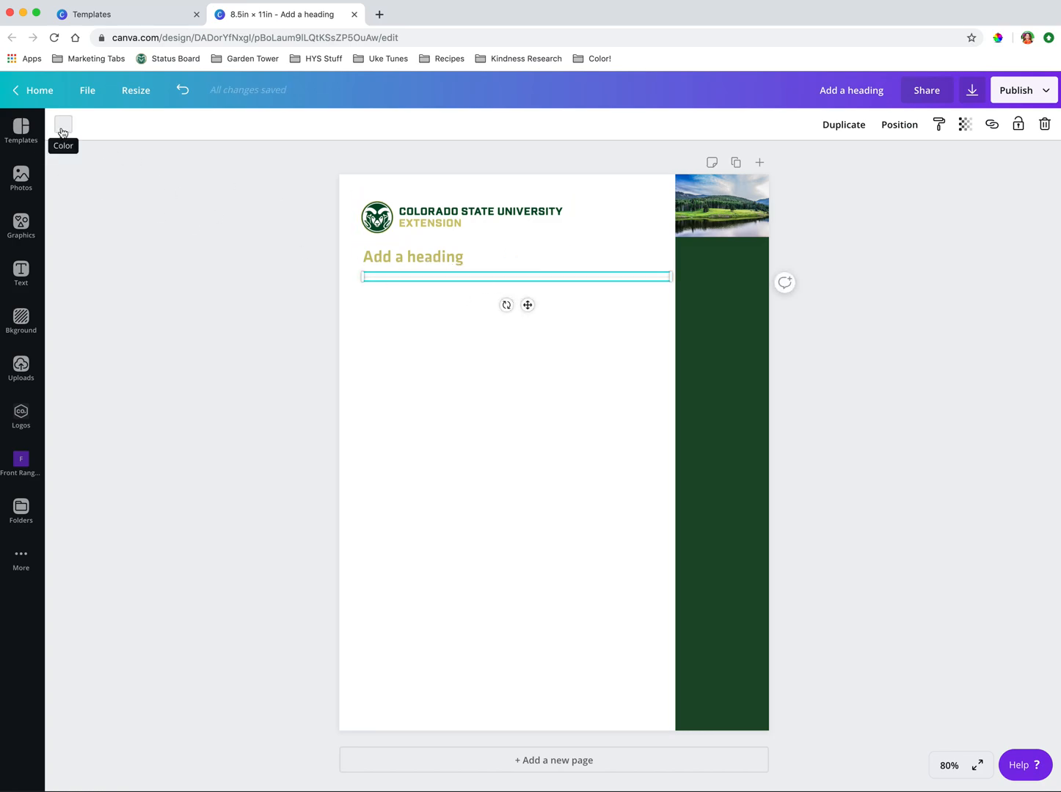
# Step: Recolour the divider line in the dark green brand colour, then deselect it
pyautogui.click(63, 124)
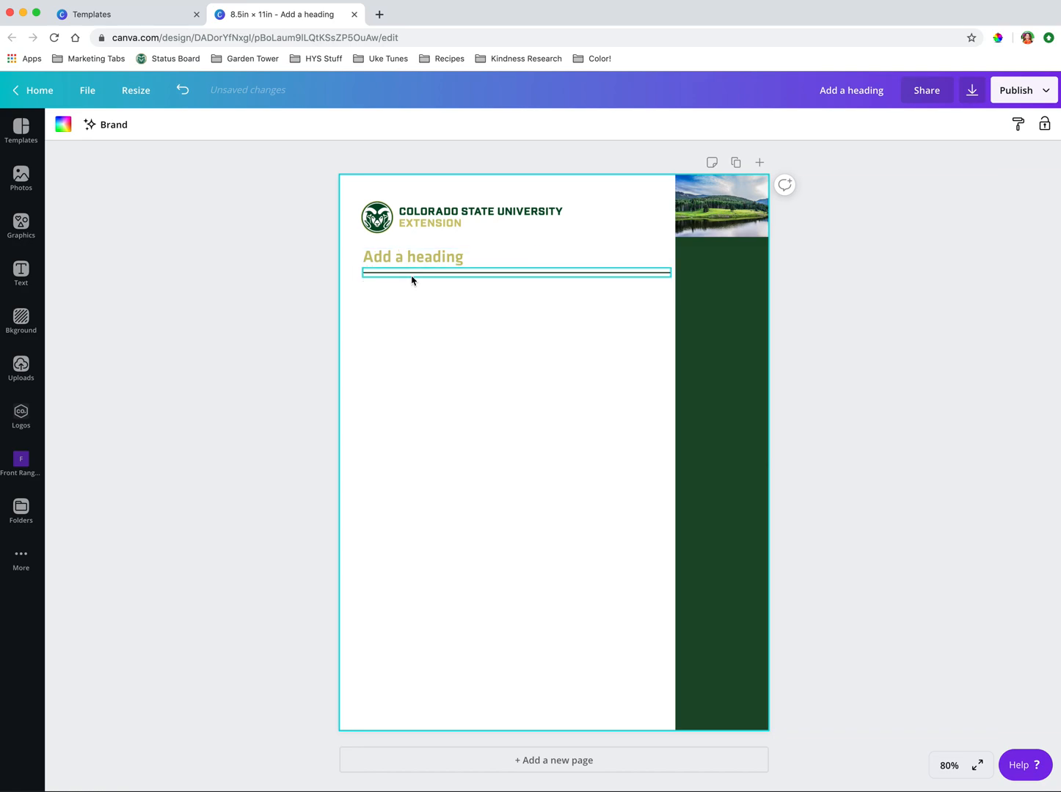
pyautogui.click(515, 273)
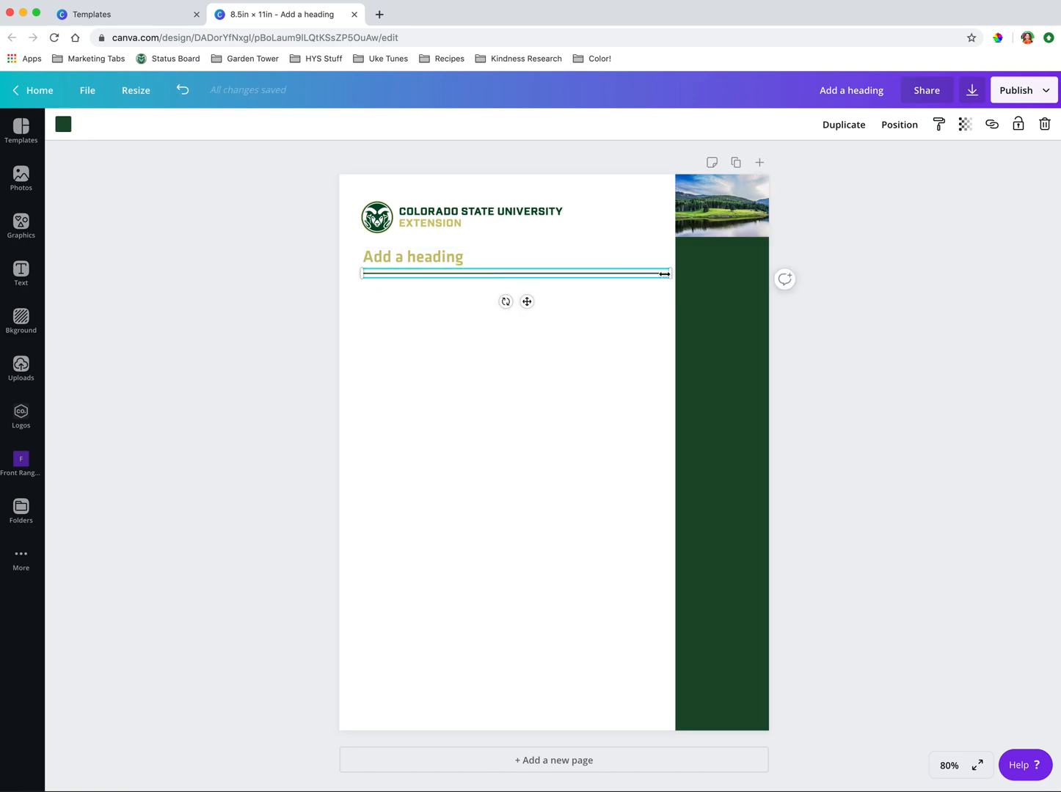
pyautogui.click(412, 257)
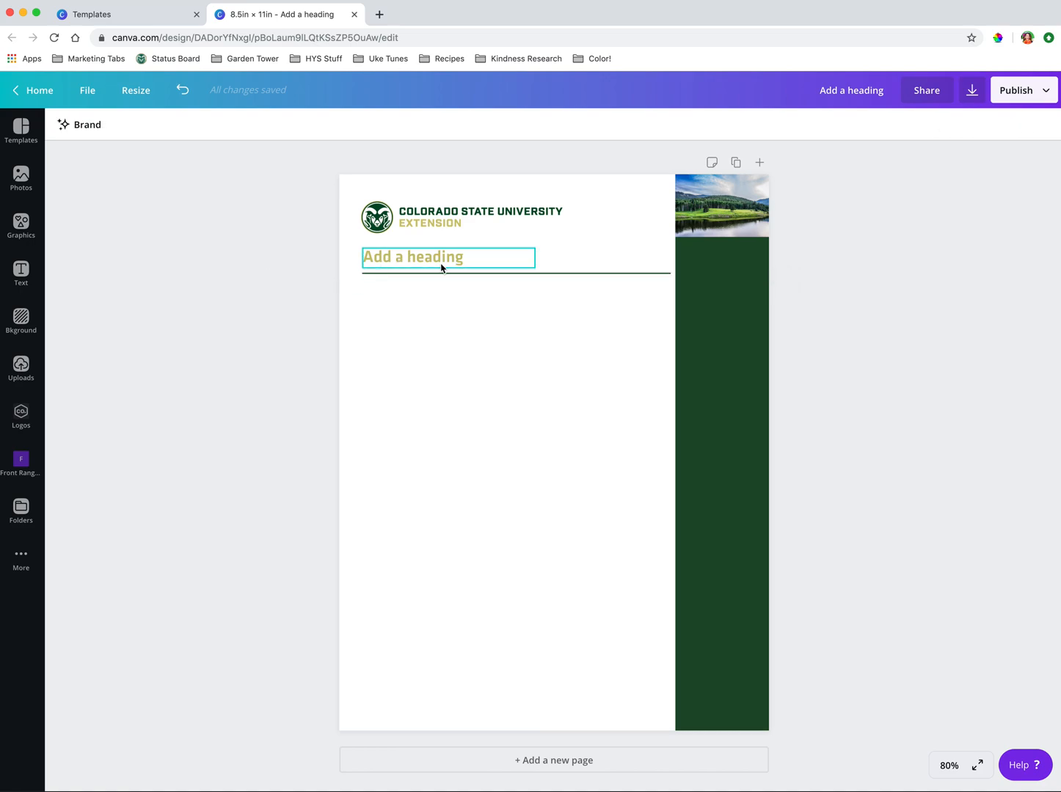
pyautogui.click(401, 350)
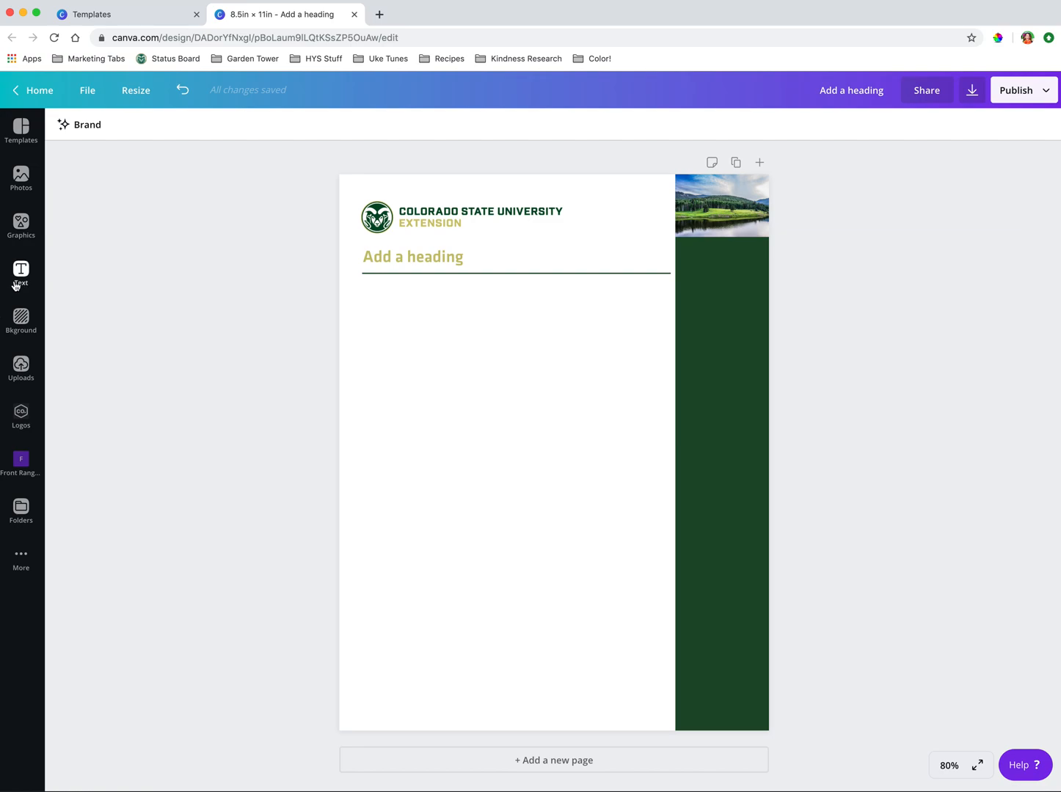
pyautogui.moveTo(624, 594)
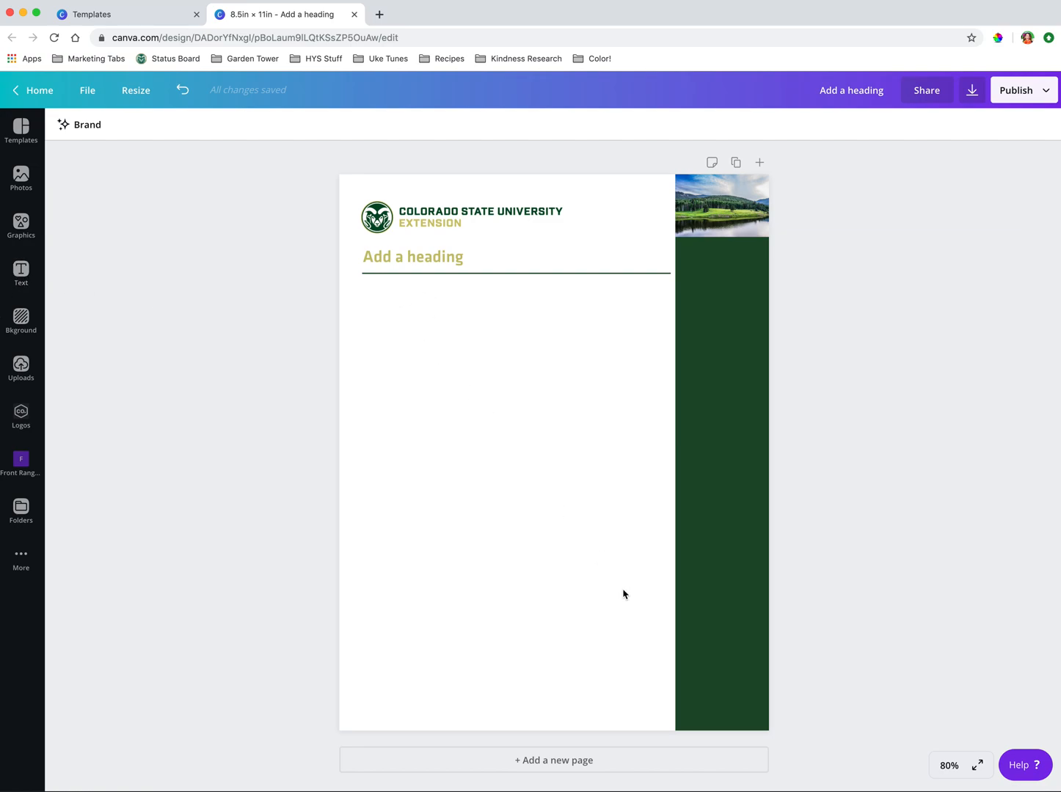
# Step: Place the body text below the divider, shrink its font, and align it with the heading
pyautogui.click(21, 270)
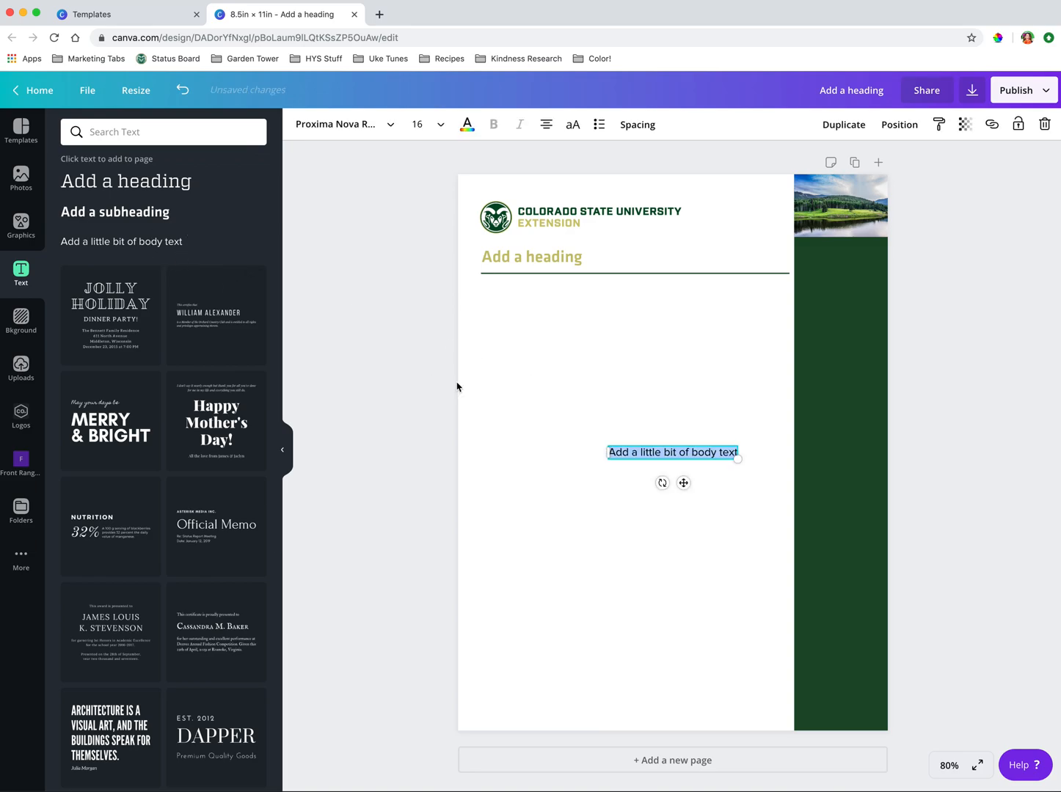
pyautogui.moveTo(672, 452); pyautogui.dragTo(589, 341)
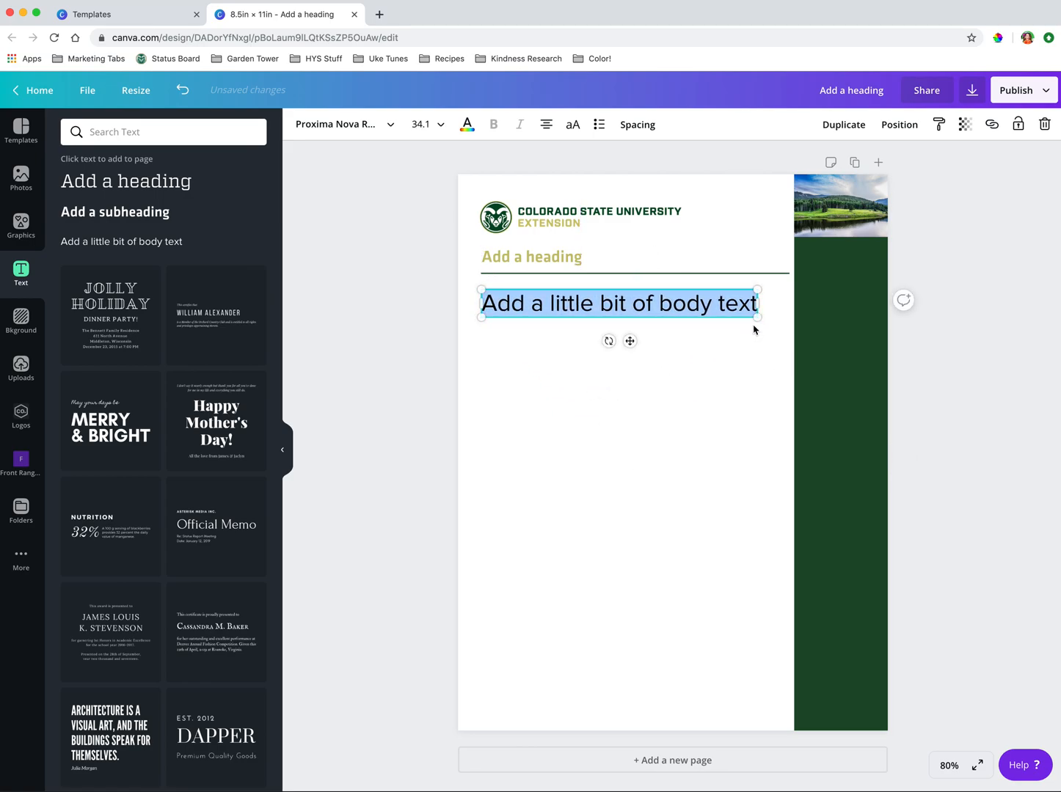
pyautogui.moveTo(758, 318); pyautogui.dragTo(774, 324)
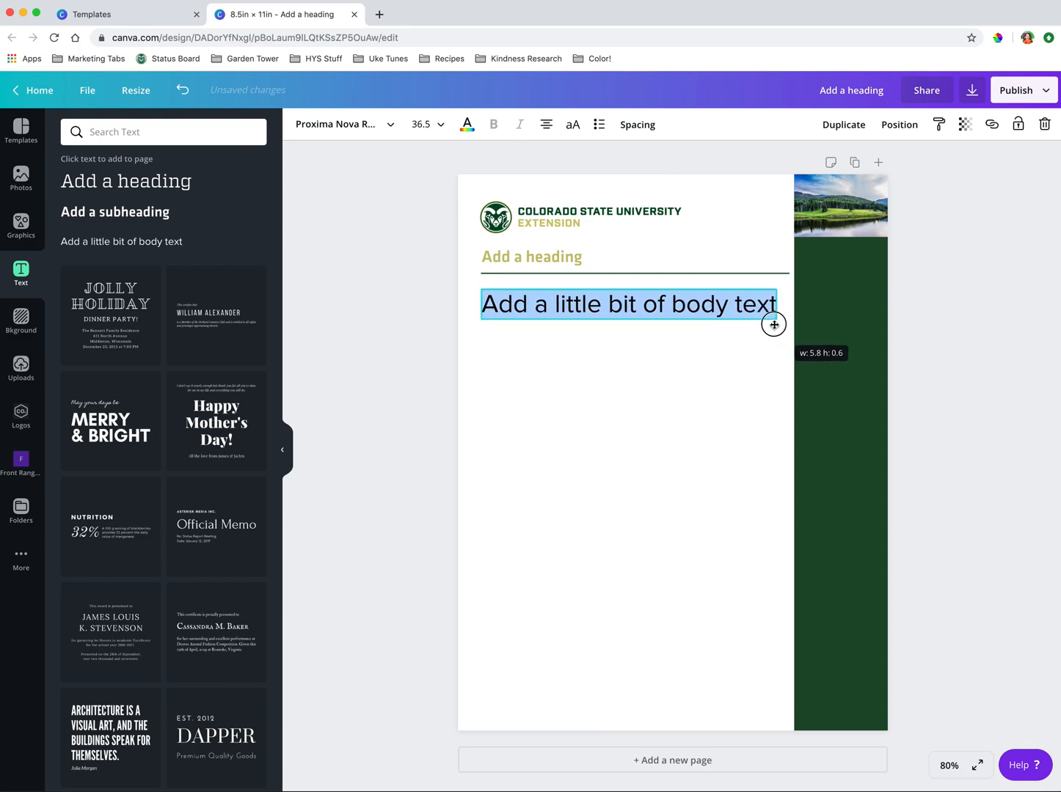
pyautogui.moveTo(773, 325); pyautogui.dragTo(640, 308)
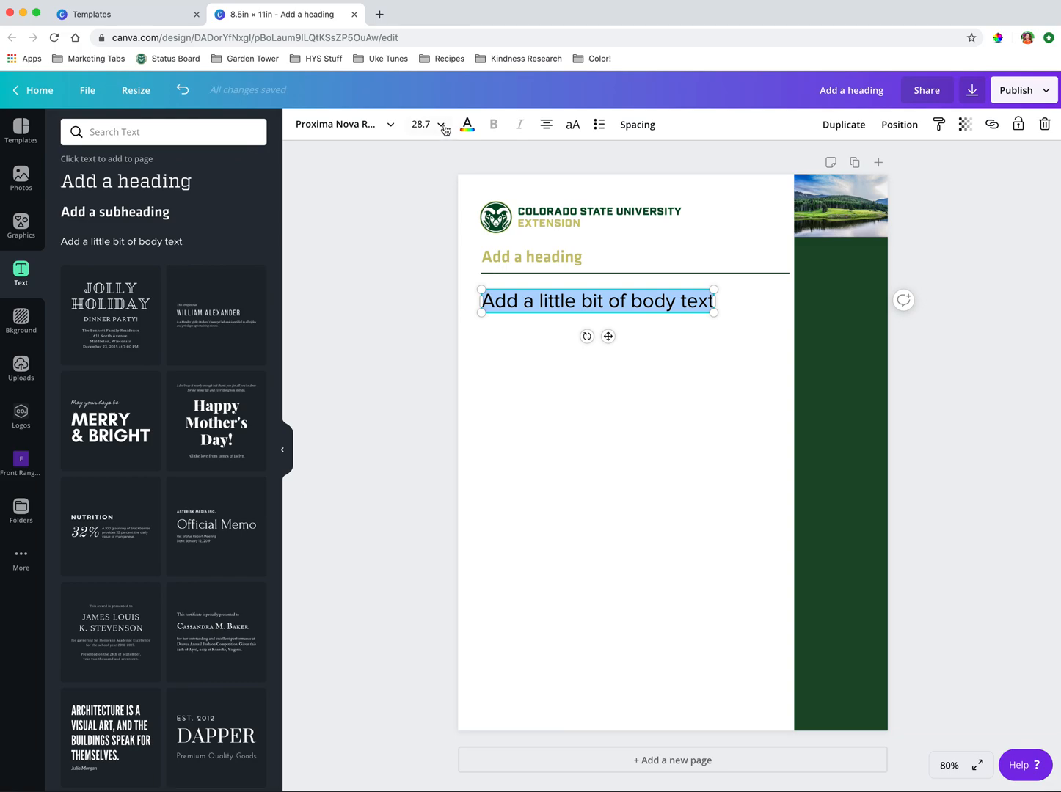
pyautogui.click(443, 124)
pyautogui.write('12')
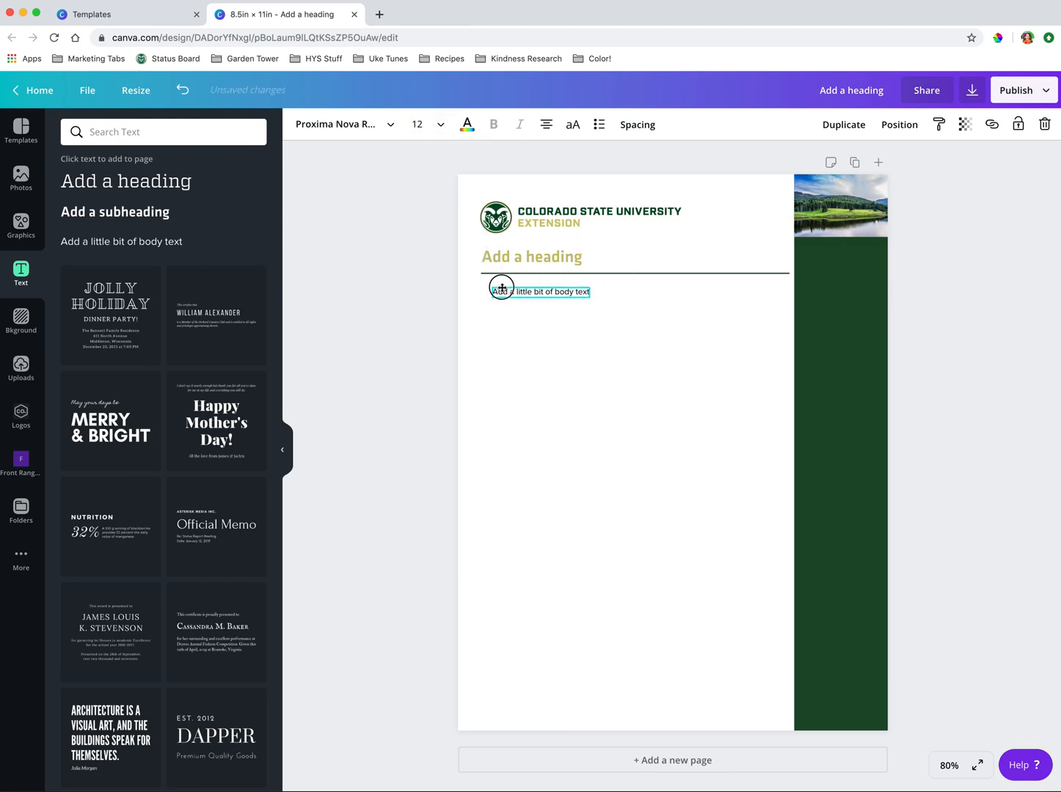
pyautogui.click(539, 293)
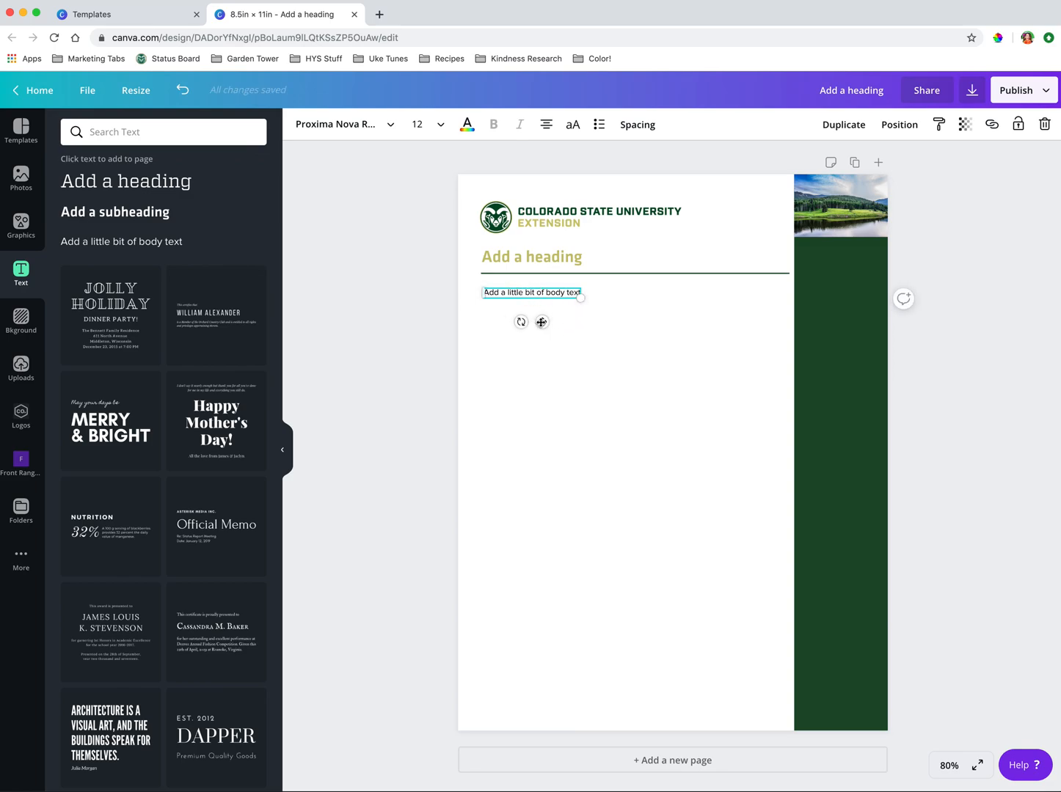
pyautogui.moveTo(582, 297); pyautogui.dragTo(610, 308)
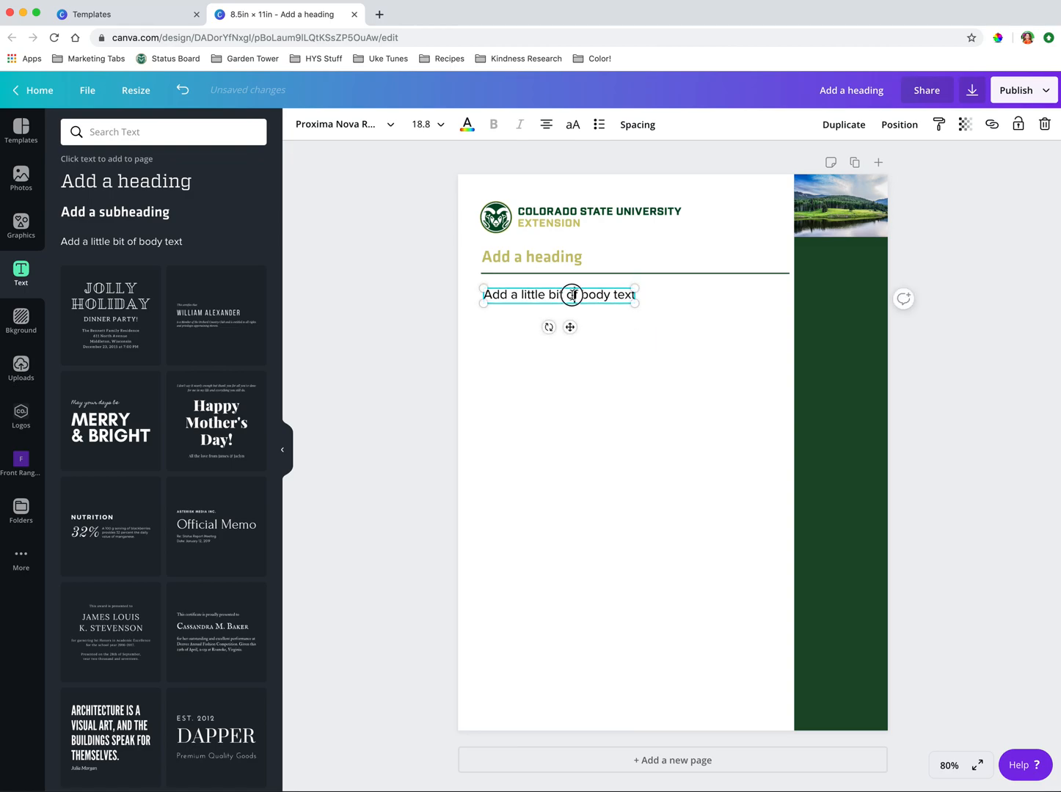
pyautogui.click(428, 124)
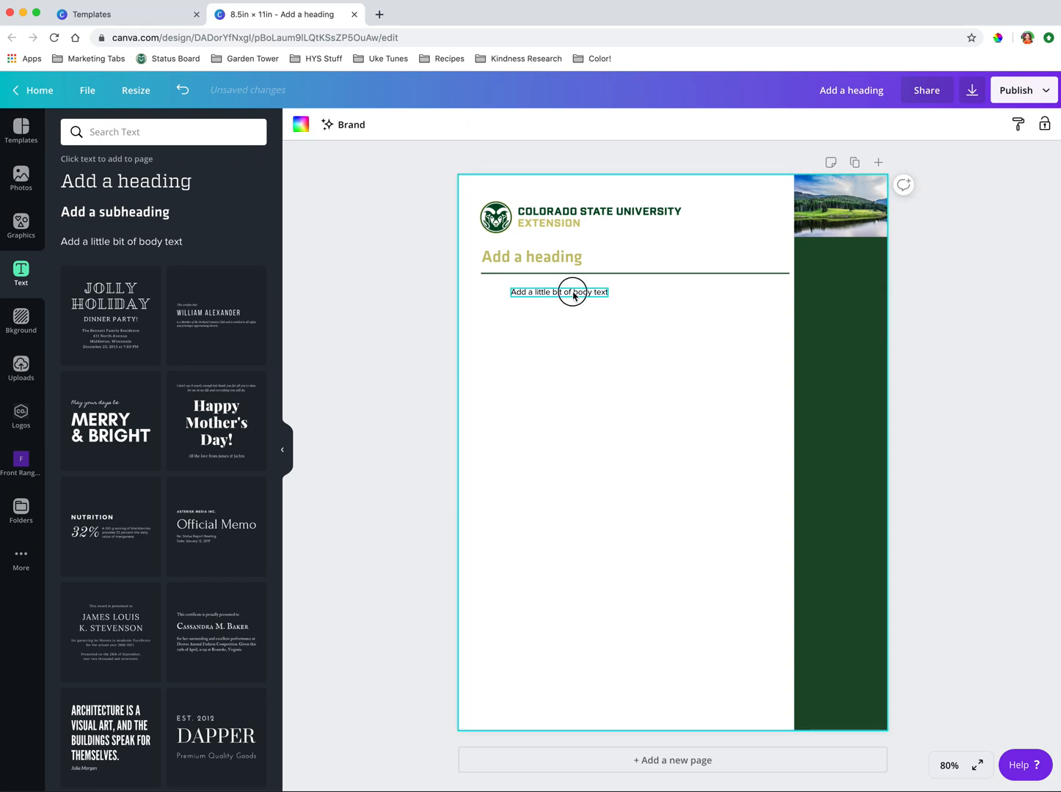
pyautogui.click(559, 292)
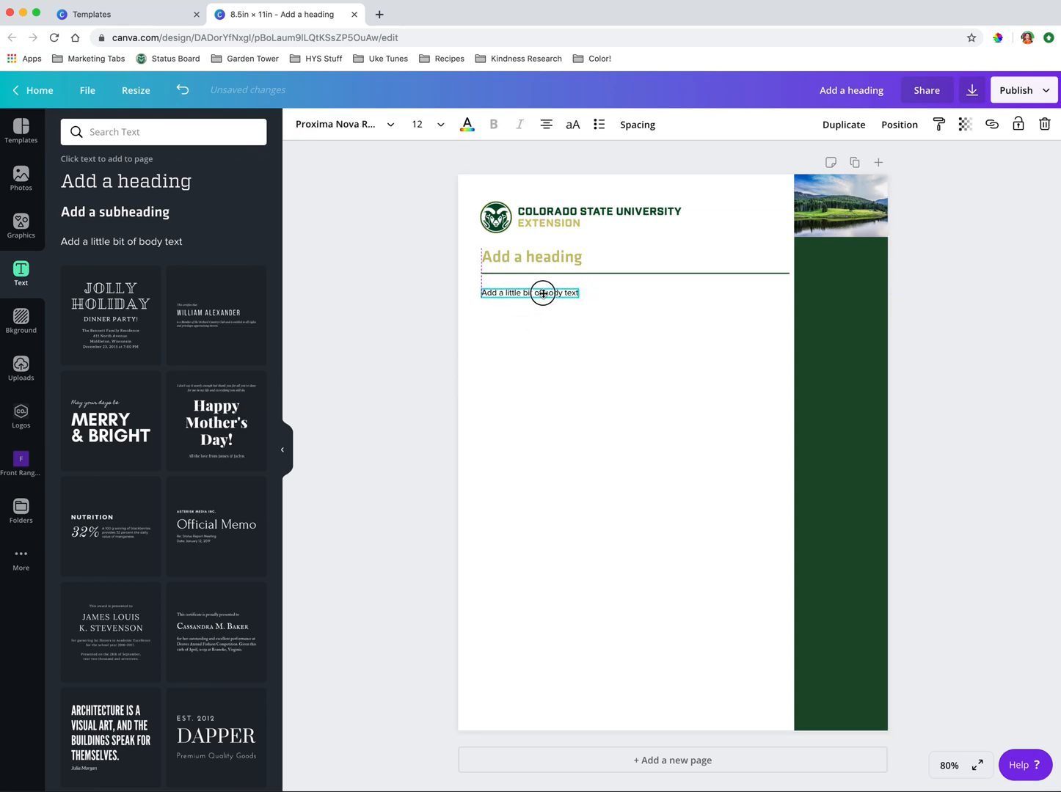
pyautogui.click(528, 293)
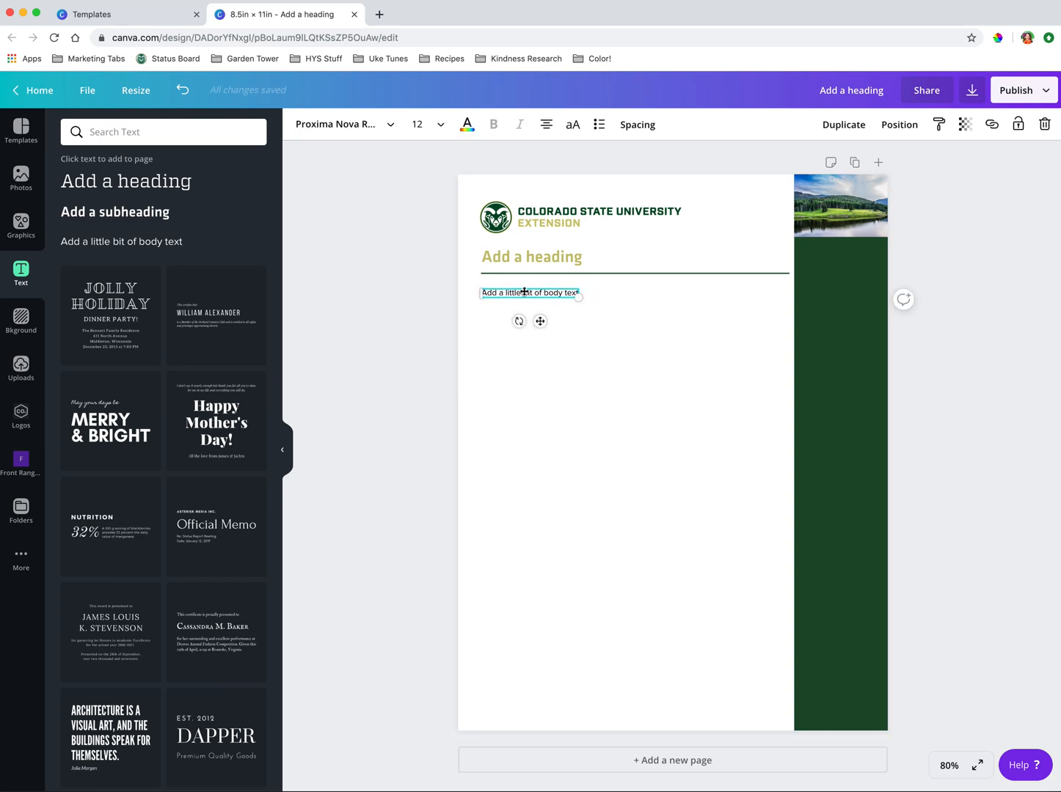
# Step: Duplicate the body text into a second column and into the green sidebar
pyautogui.click(562, 343)
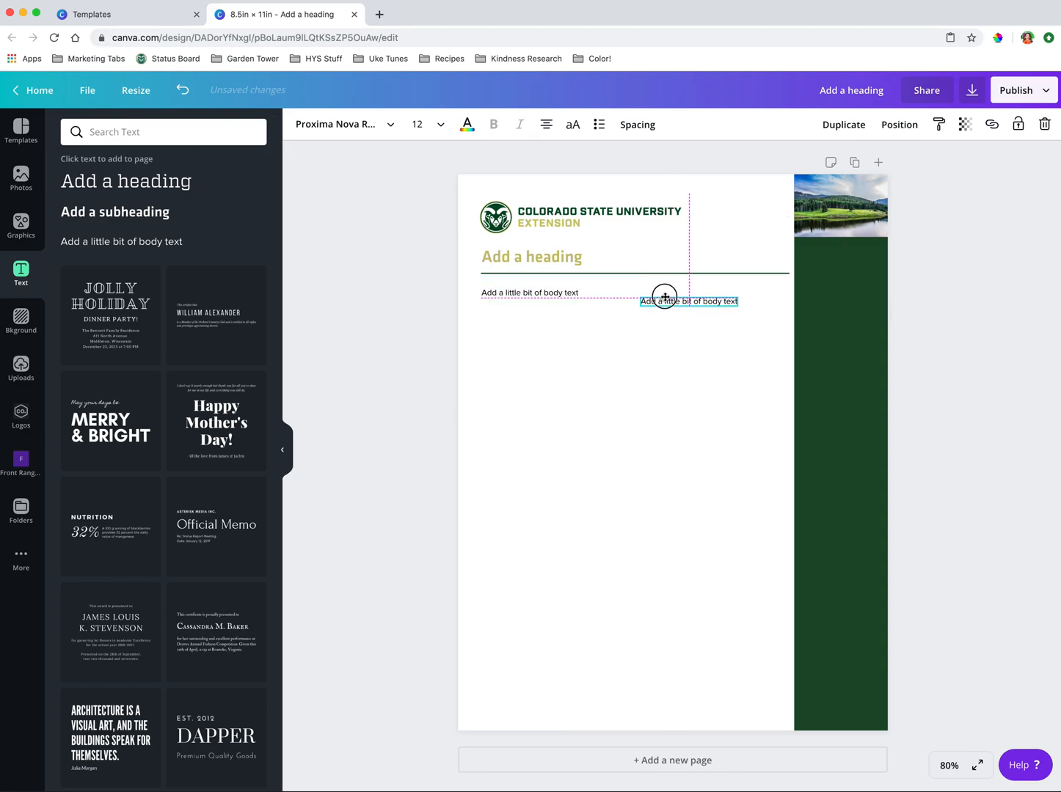
pyautogui.click(710, 316)
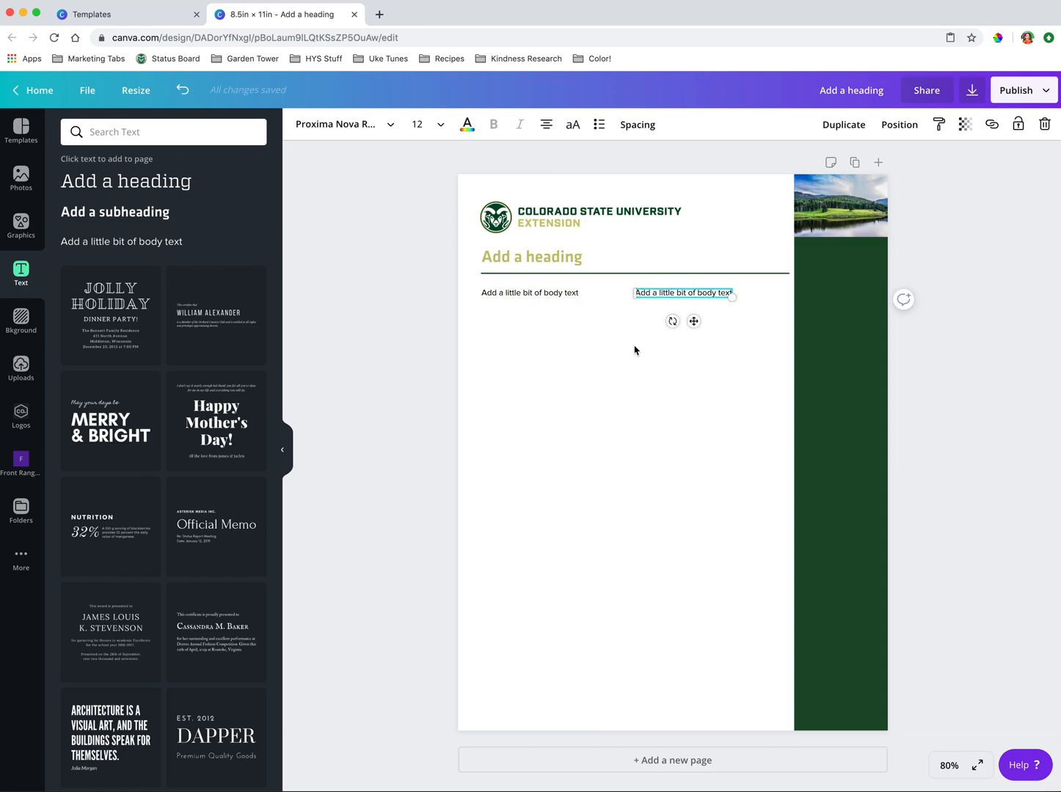
pyautogui.moveTo(682, 293); pyautogui.dragTo(738, 313)
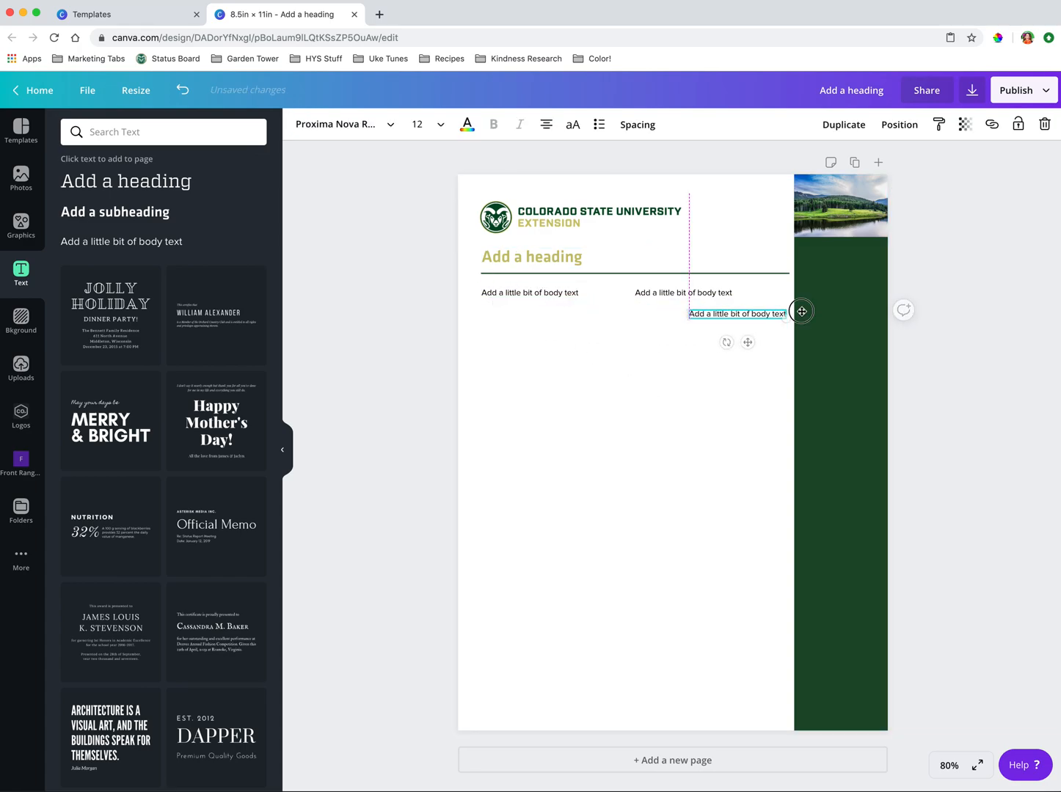
pyautogui.moveTo(738, 314); pyautogui.dragTo(840, 301)
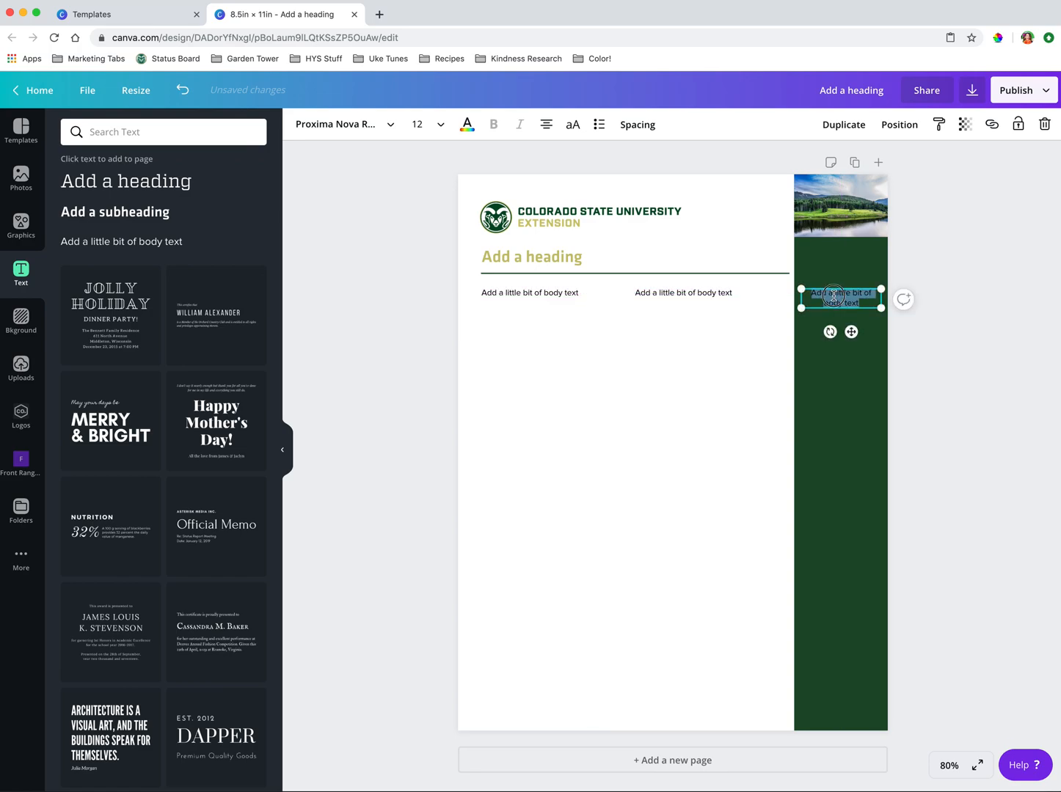
pyautogui.moveTo(467, 124)
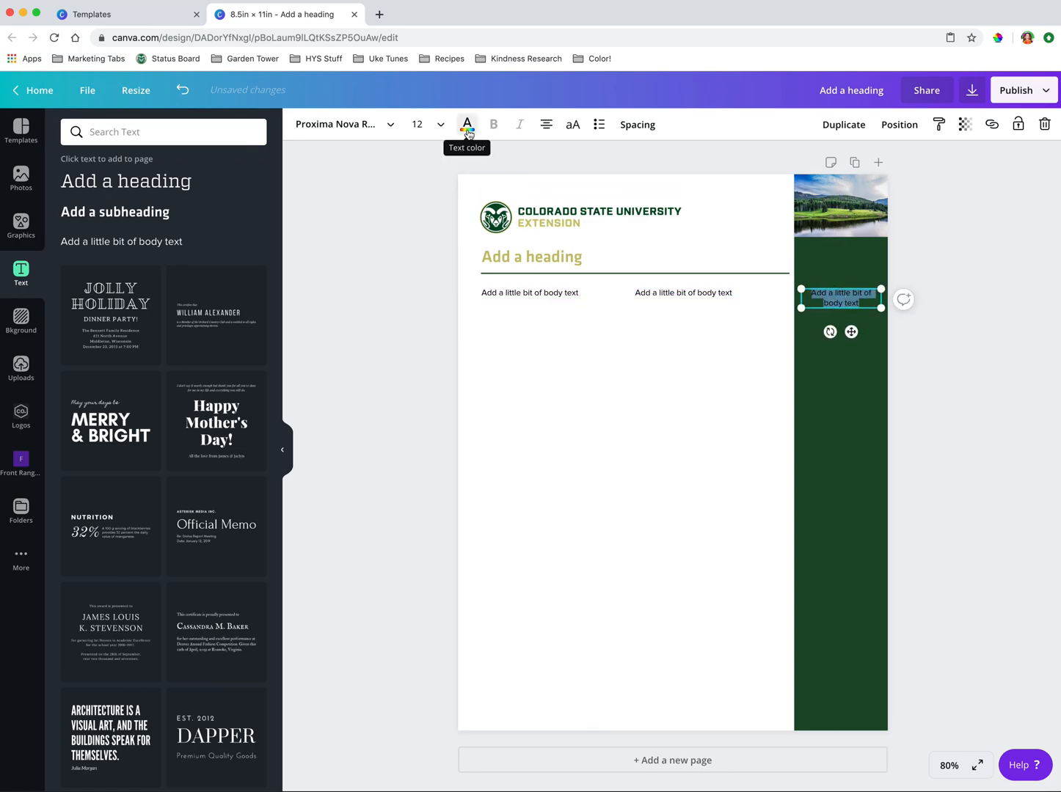
# Step: Make the sidebar copy of the body text white
pyautogui.click(466, 124)
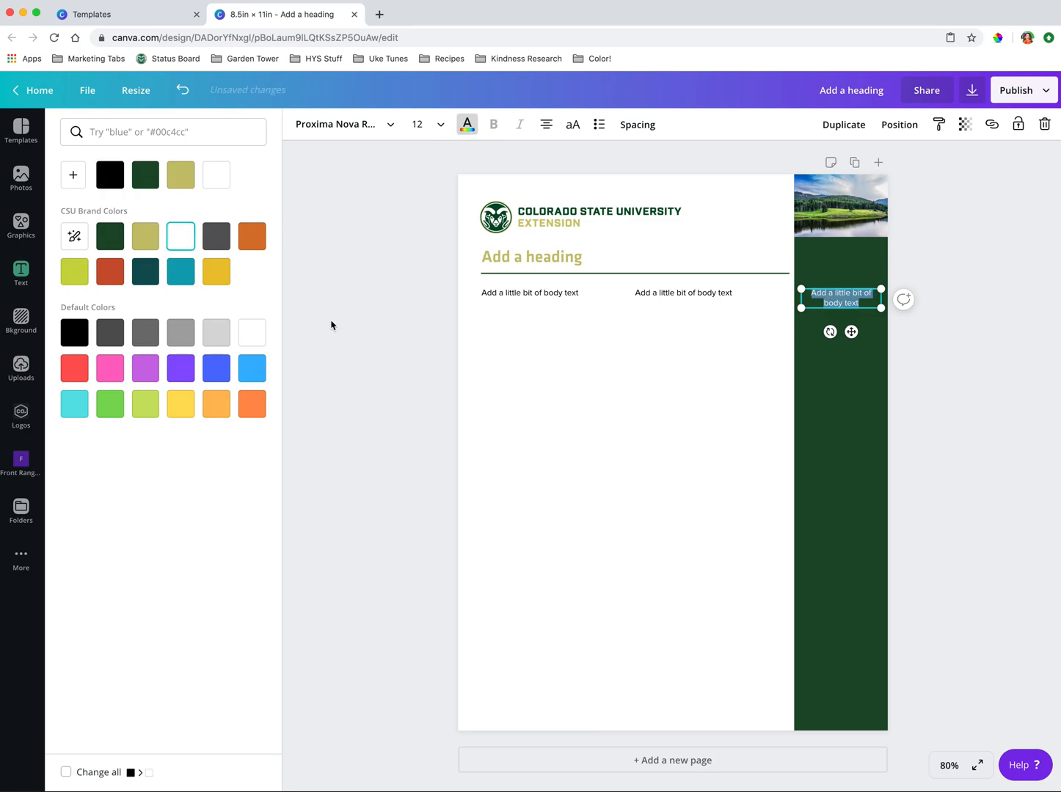
pyautogui.click(21, 274)
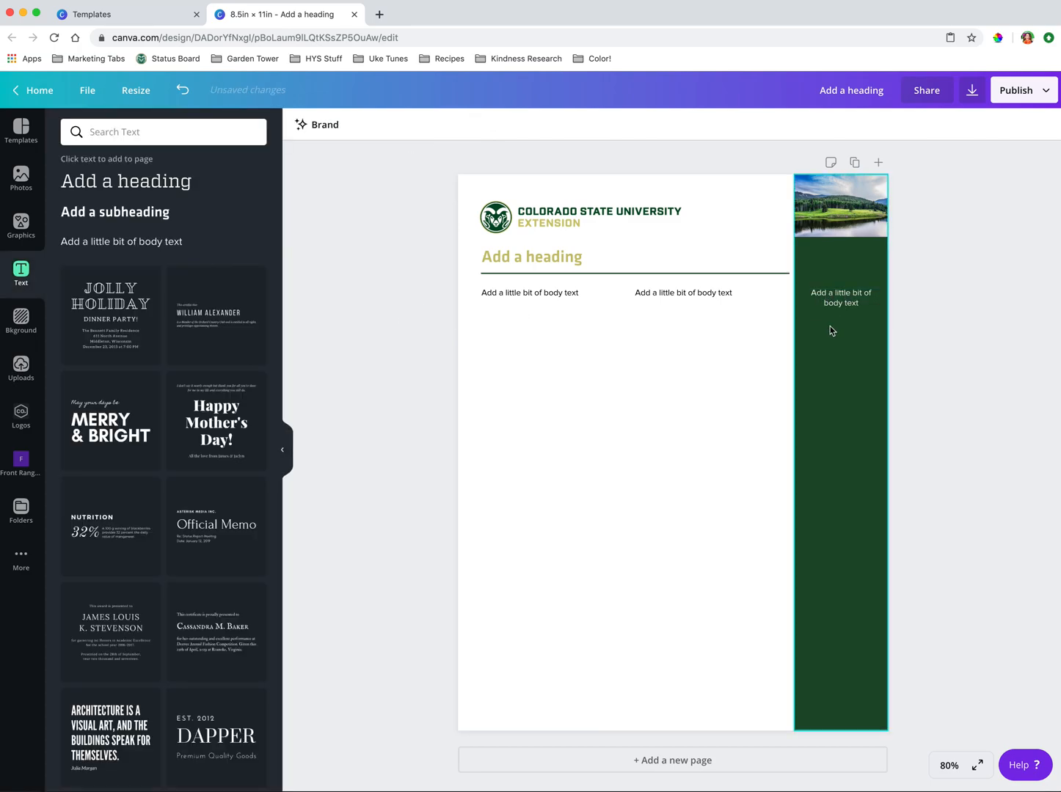
pyautogui.moveTo(869, 570)
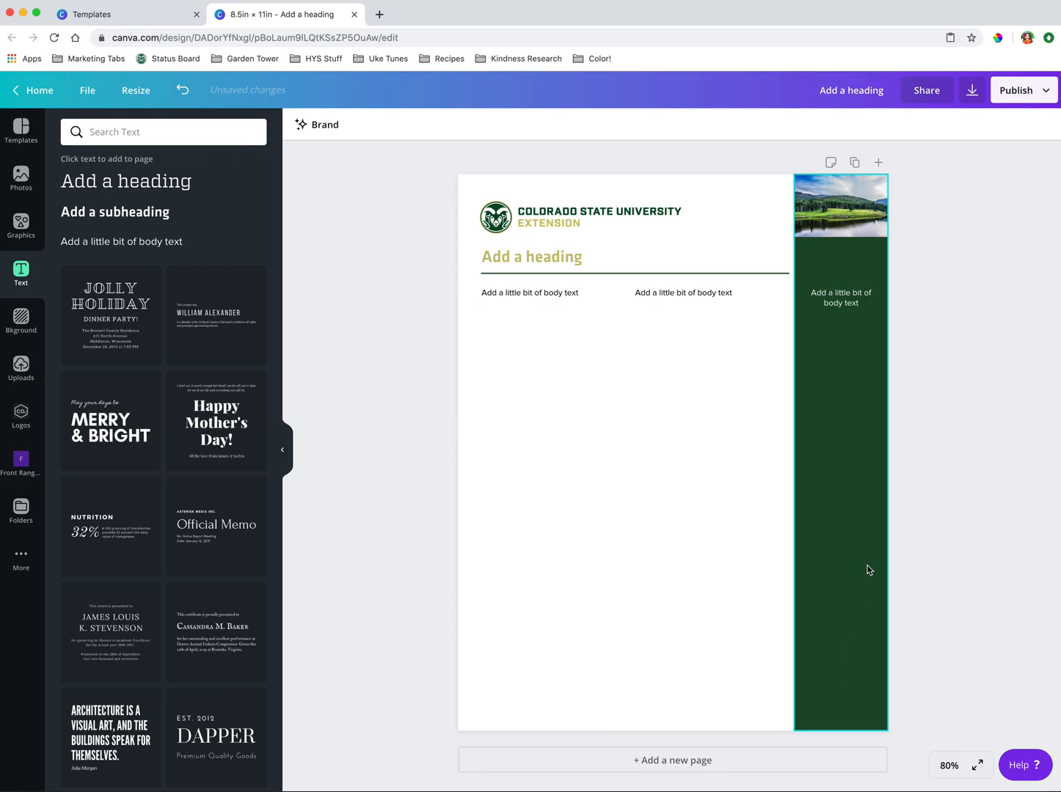
pyautogui.click(453, 257)
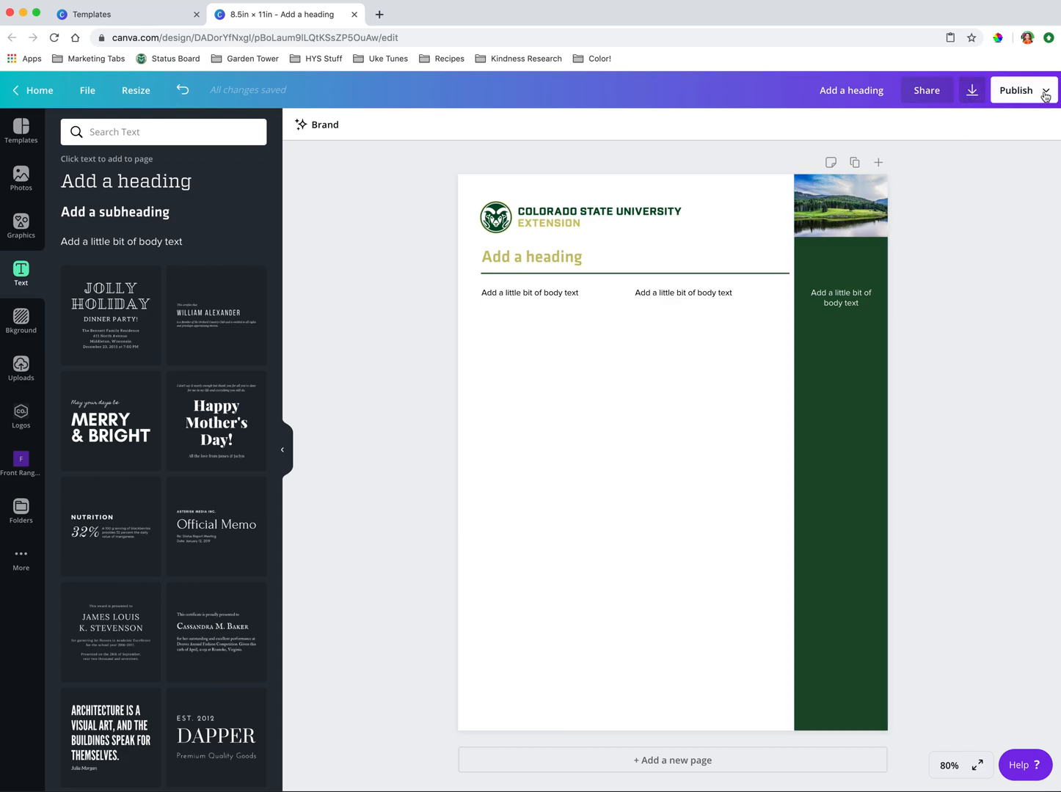
pyautogui.moveTo(1044, 90)
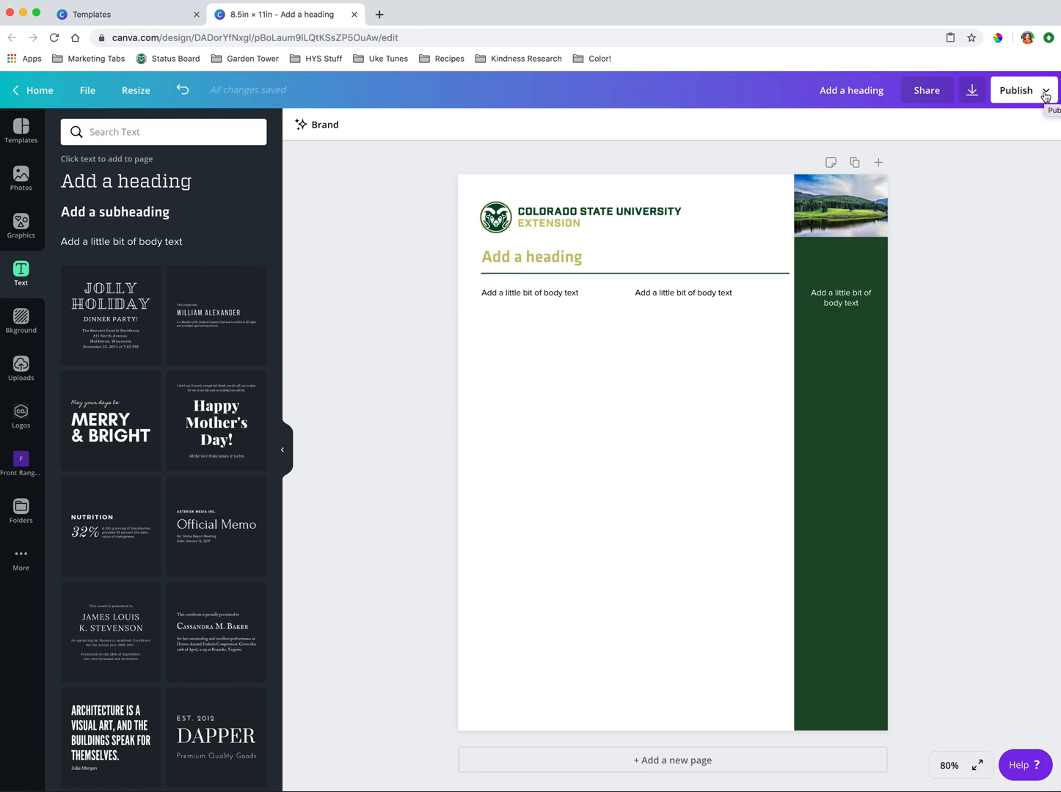
# Step: Start publishing the design as a Template and show the destination folder list
pyautogui.click(1015, 89)
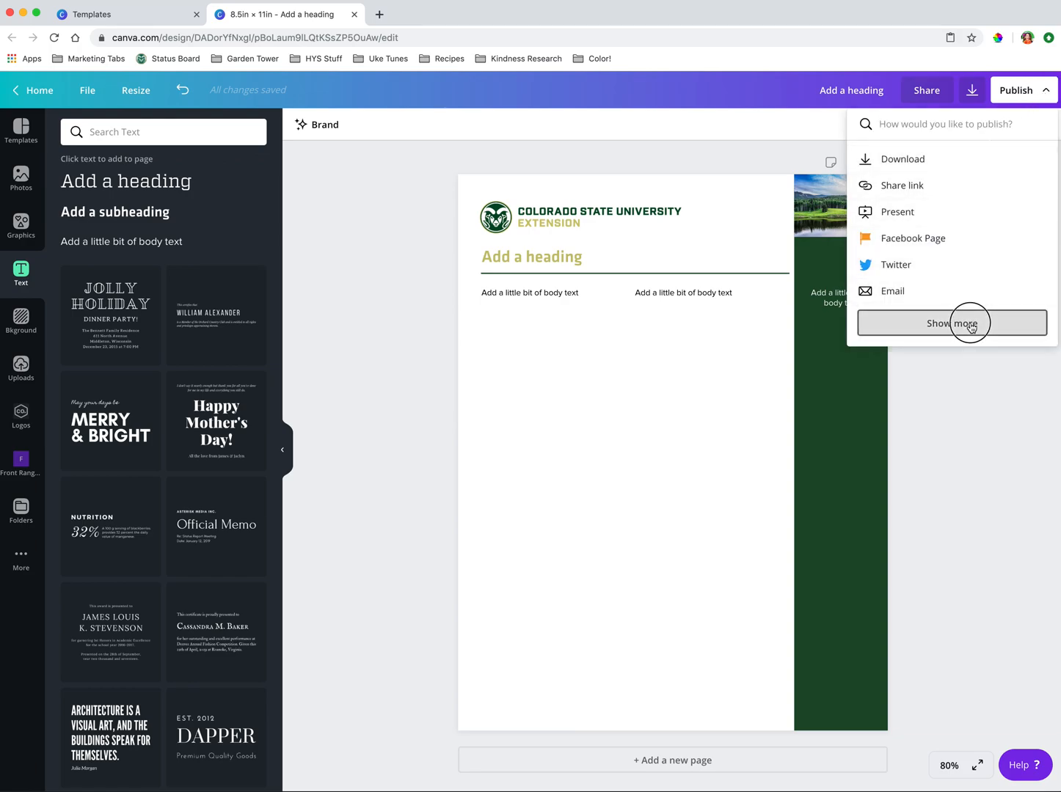
pyautogui.click(951, 323)
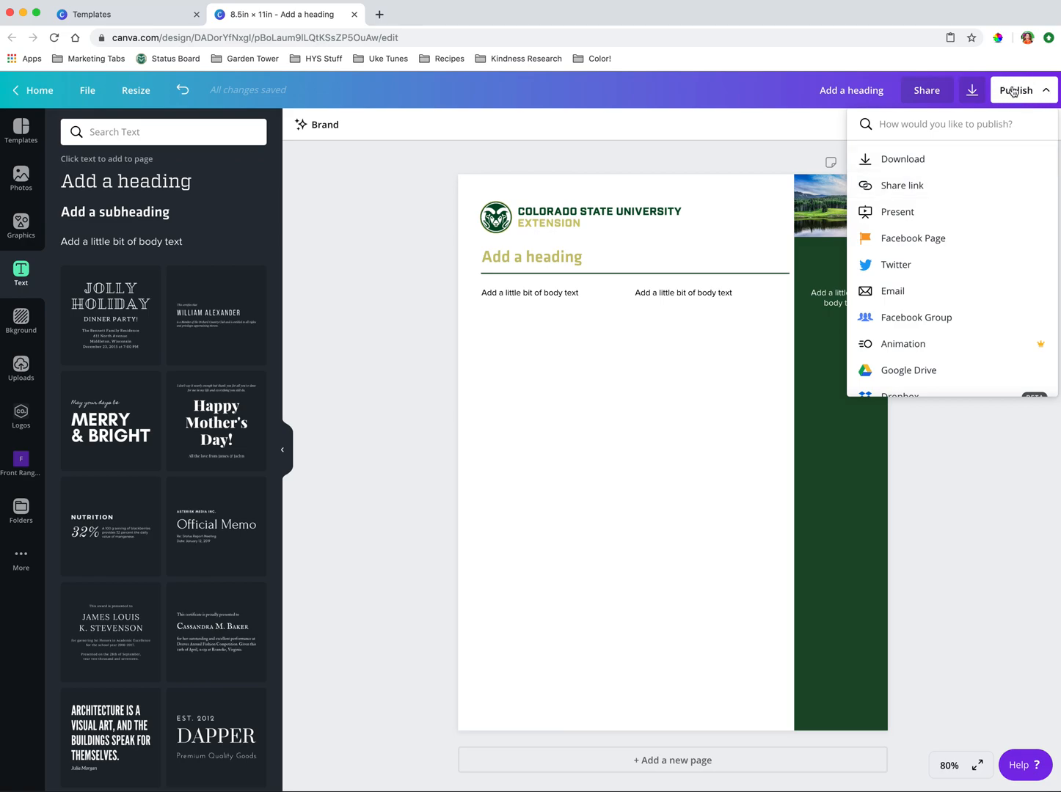
pyautogui.moveTo(977, 172)
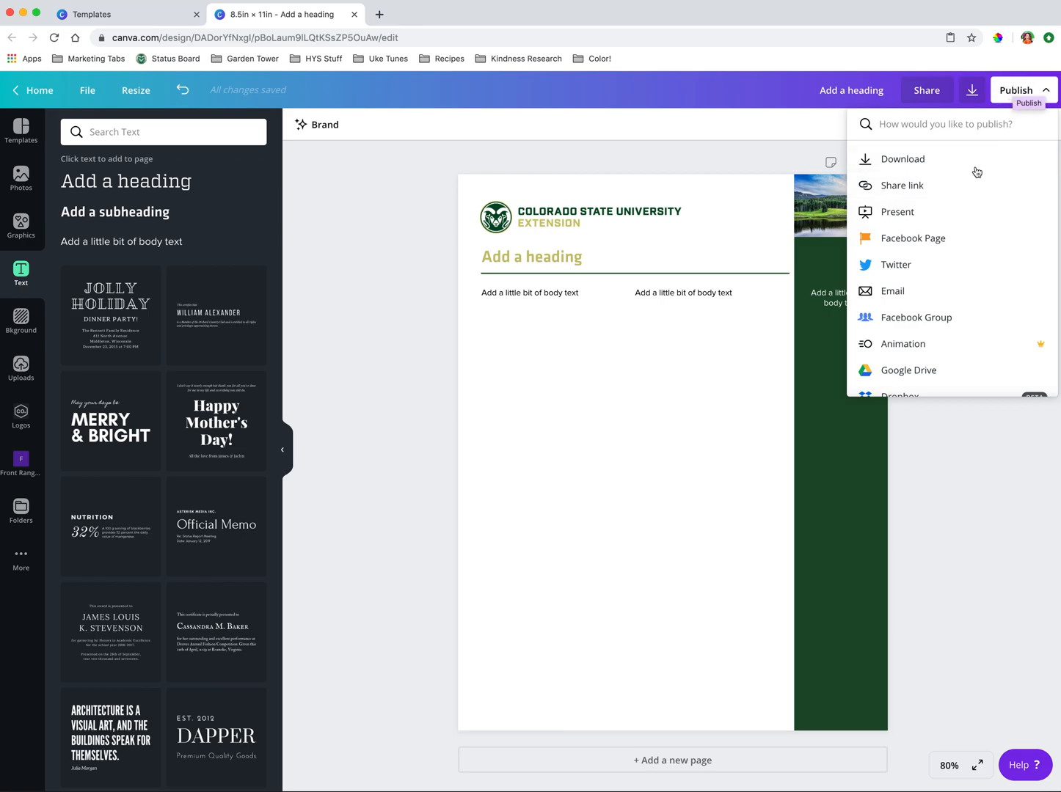
pyautogui.scroll(-3)
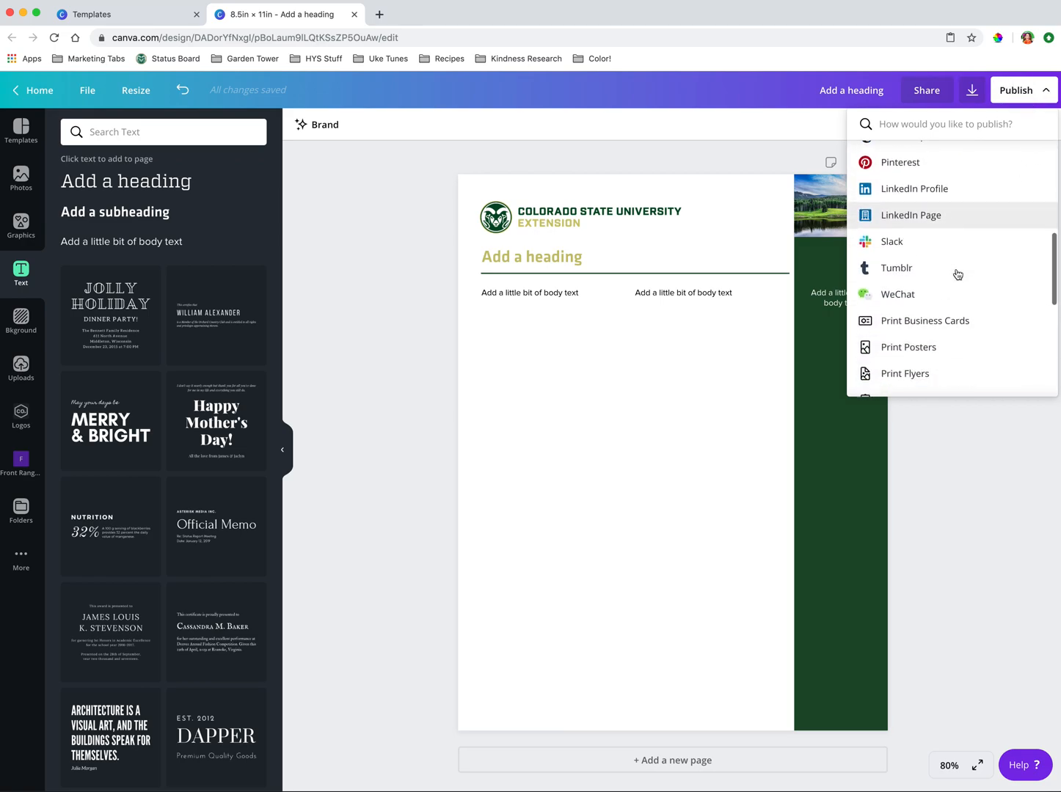
pyautogui.scroll(-3)
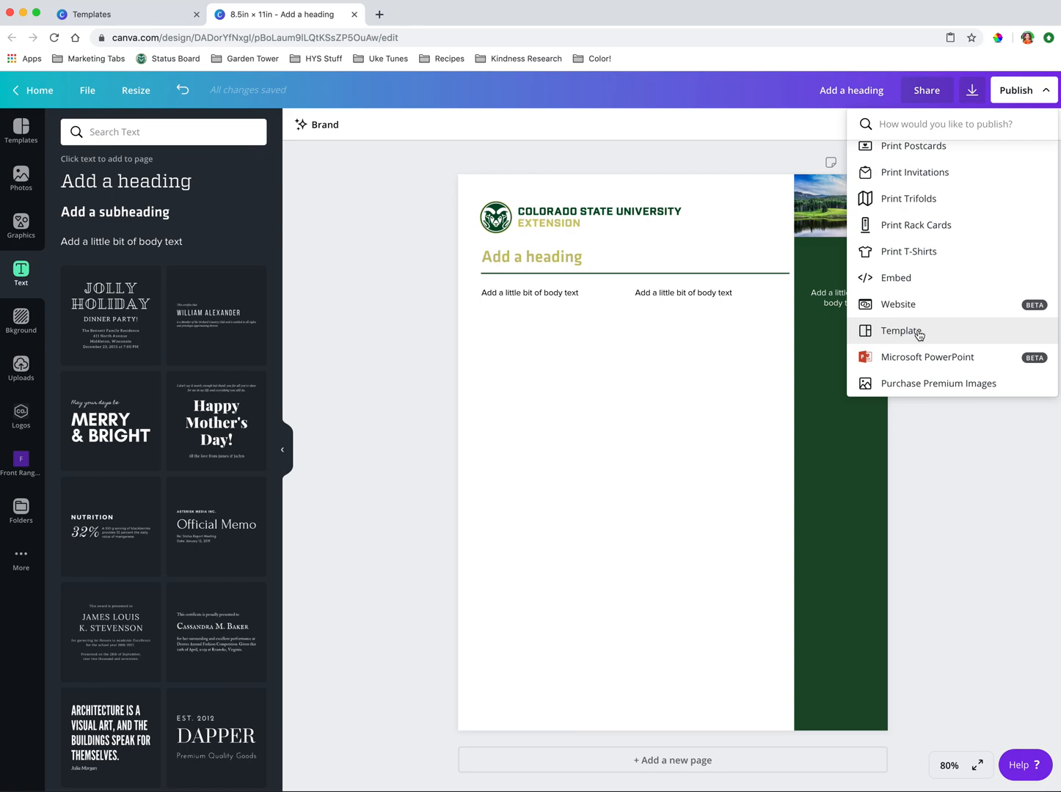
pyautogui.click(901, 331)
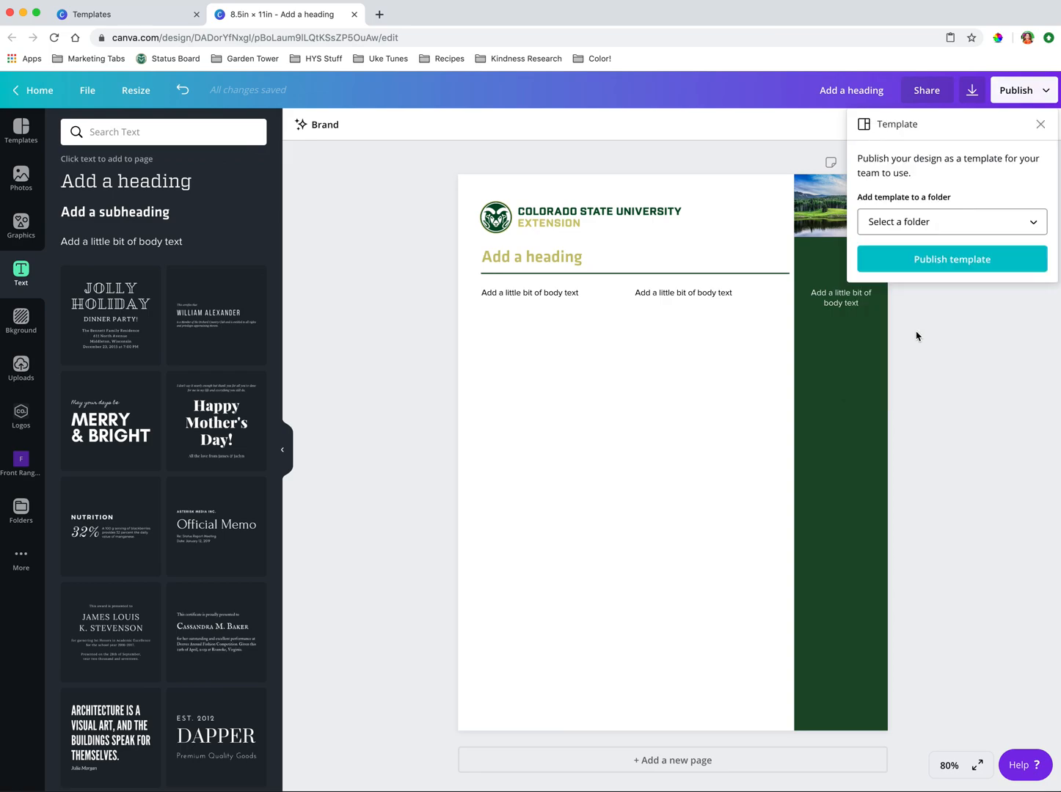
pyautogui.click(951, 221)
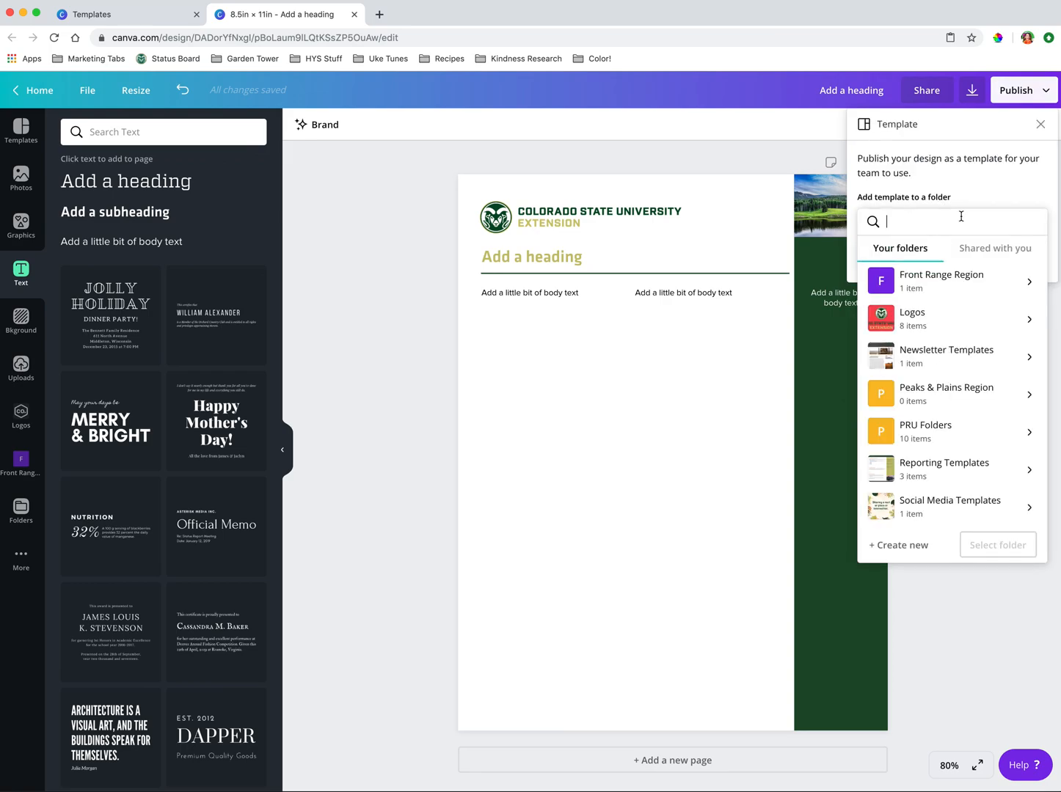
pyautogui.moveTo(957, 289)
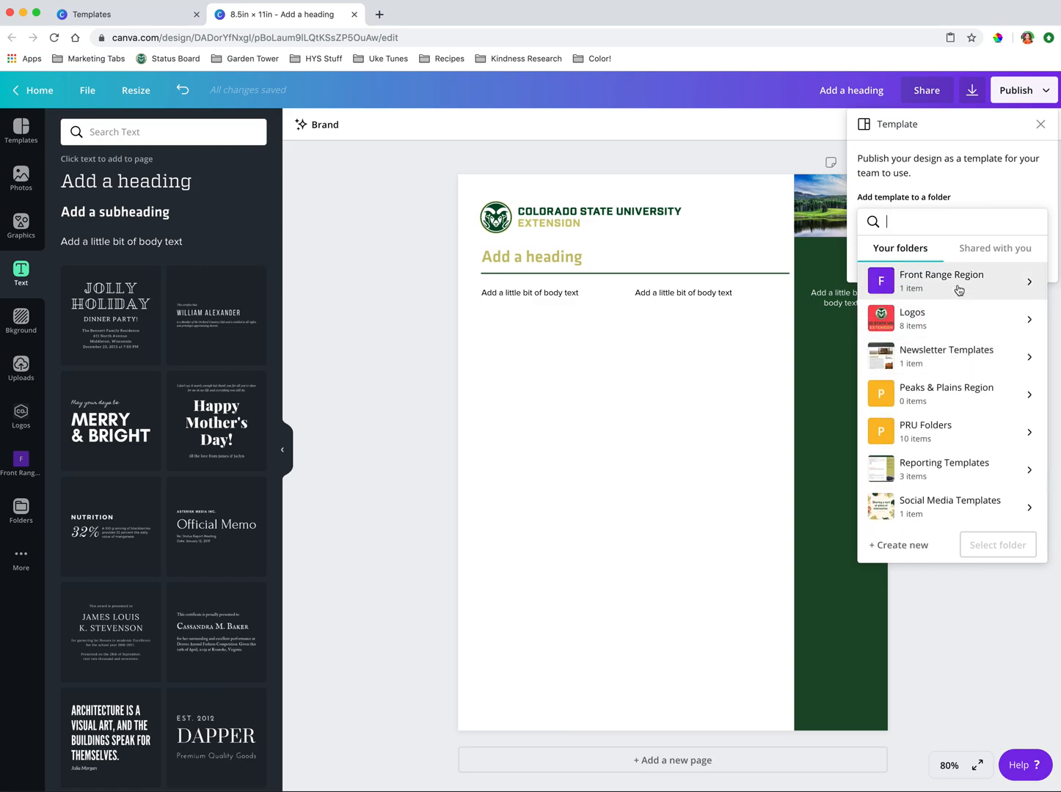
pyautogui.moveTo(962, 406)
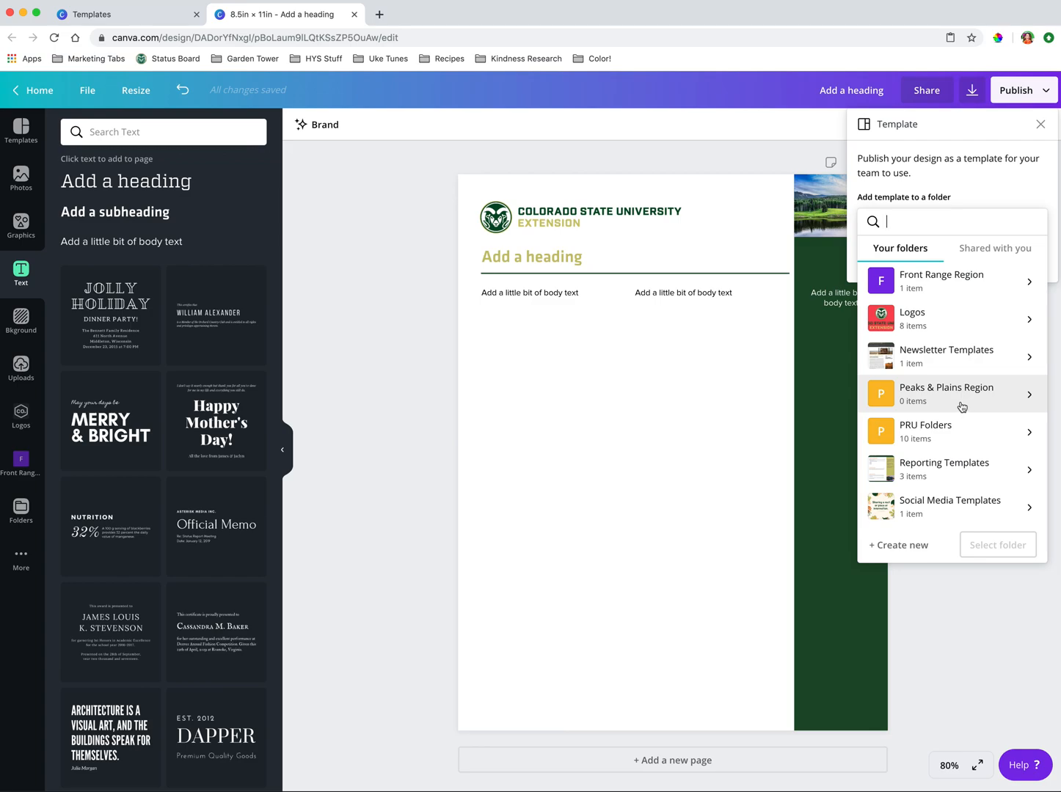
pyautogui.moveTo(967, 431)
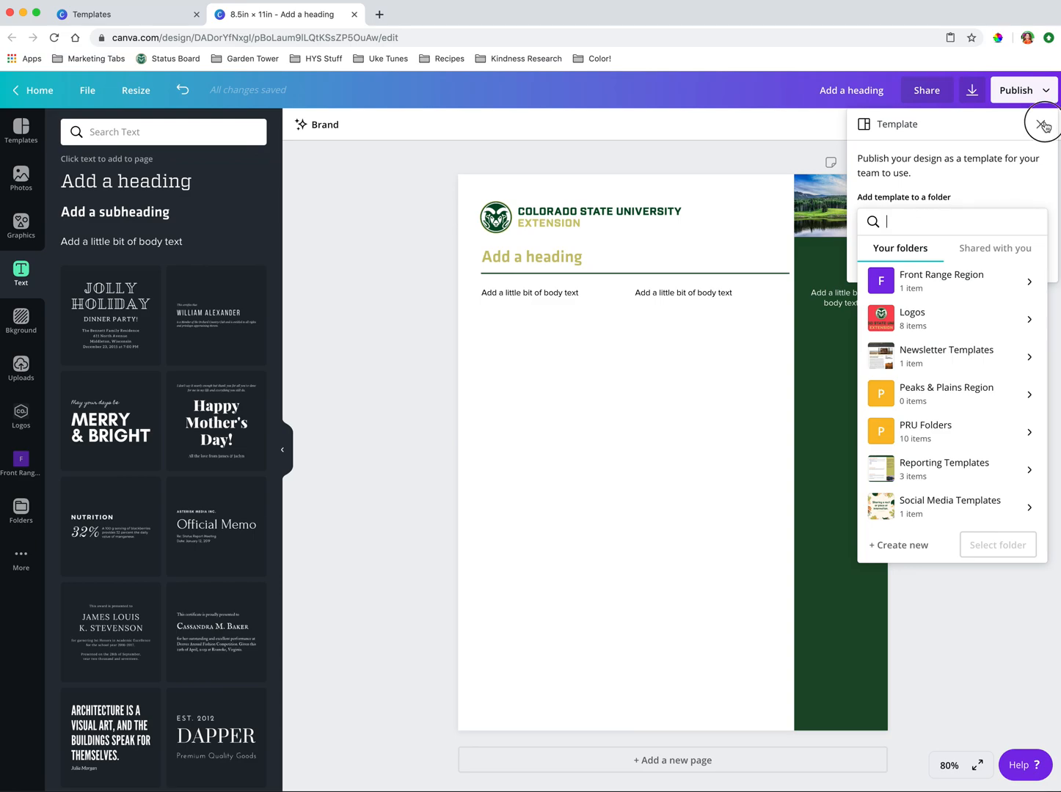
# Step: Close the template and text panels and browse the Background pattern options
pyautogui.click(1043, 124)
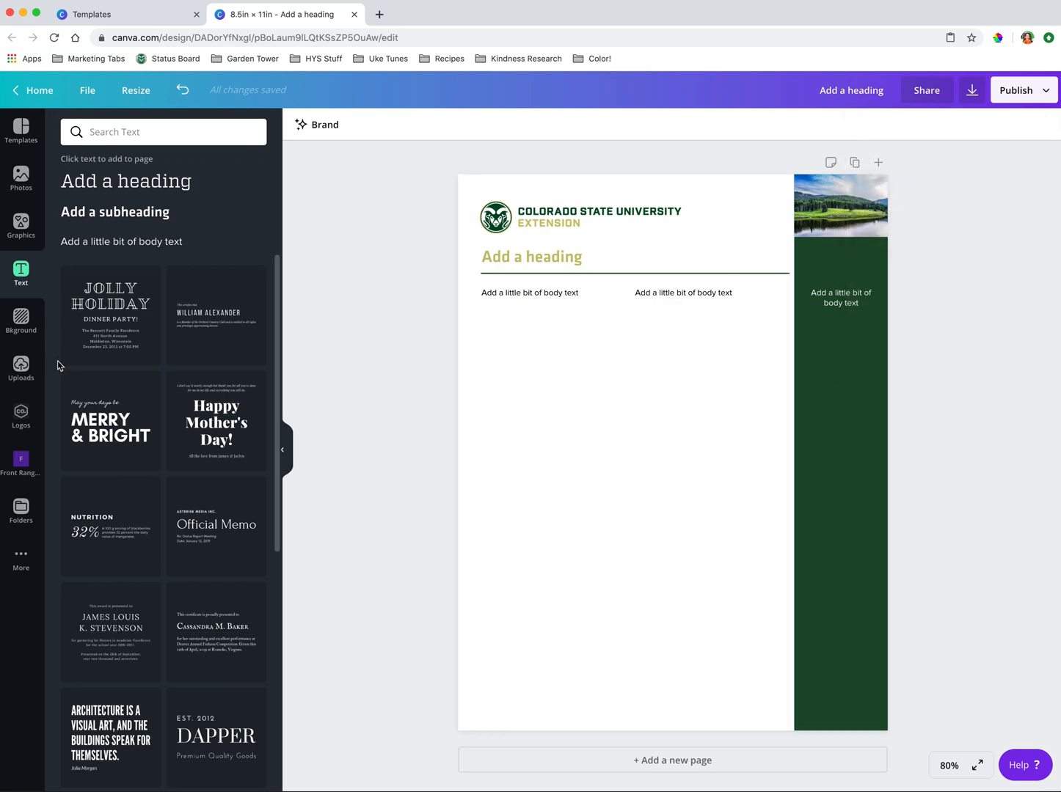
pyautogui.click(20, 273)
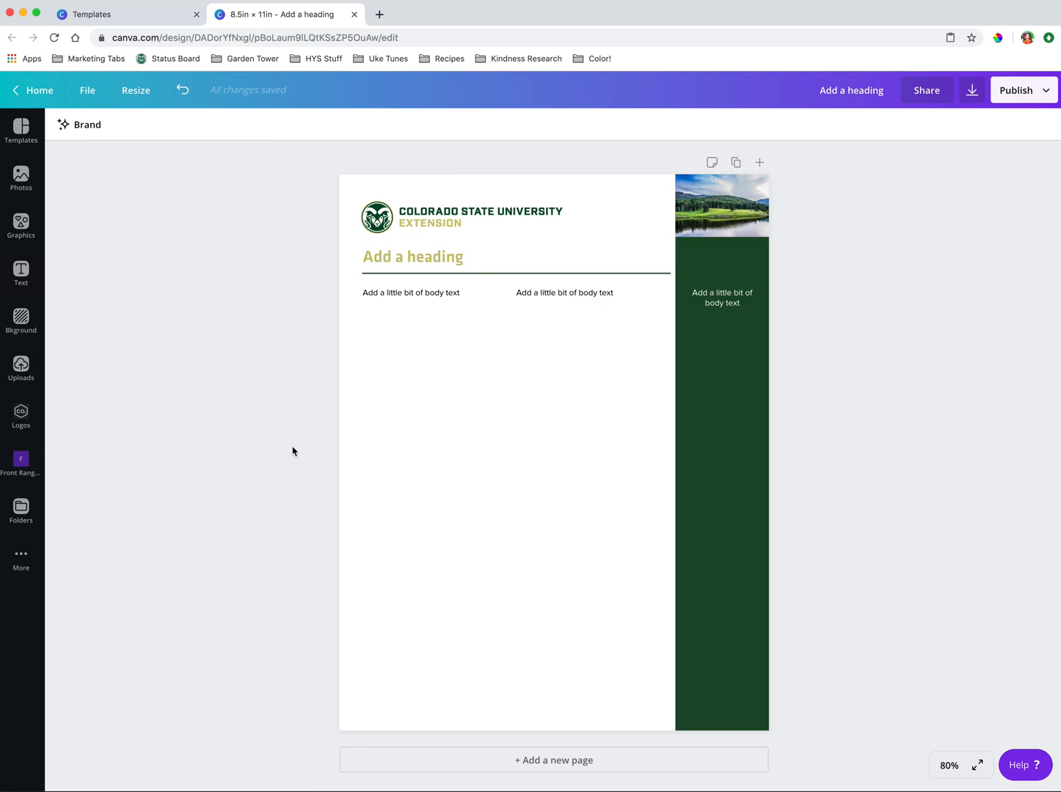
pyautogui.moveTo(108, 345)
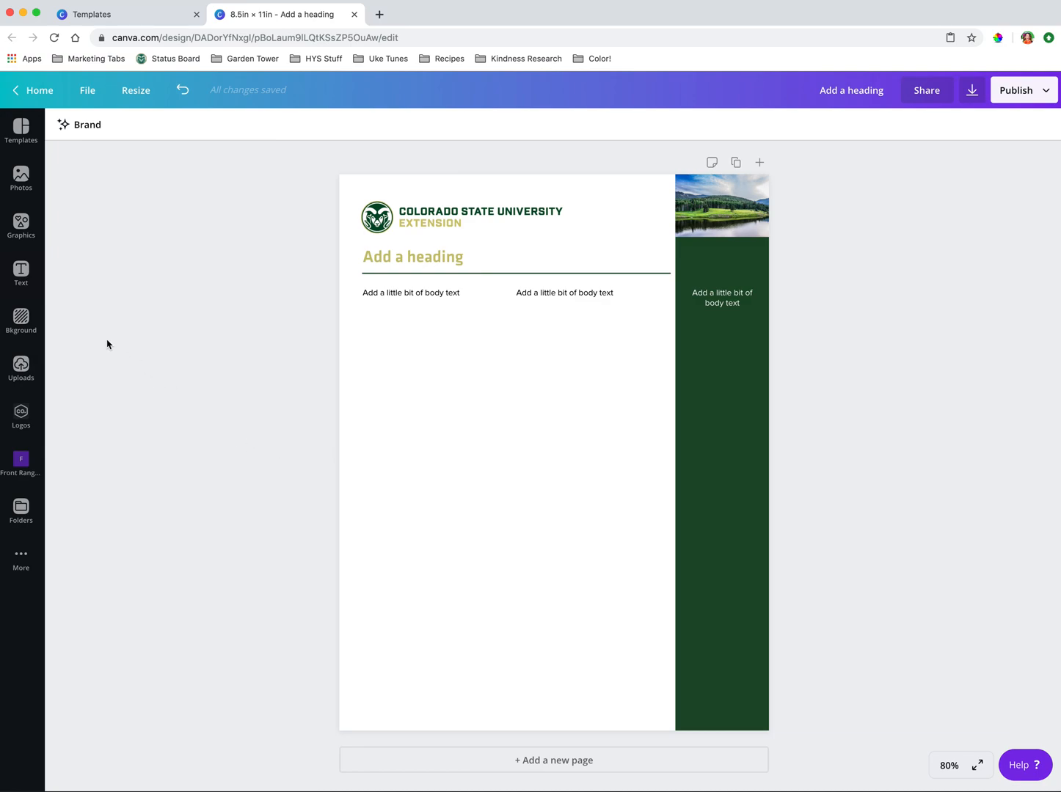
pyautogui.click(21, 320)
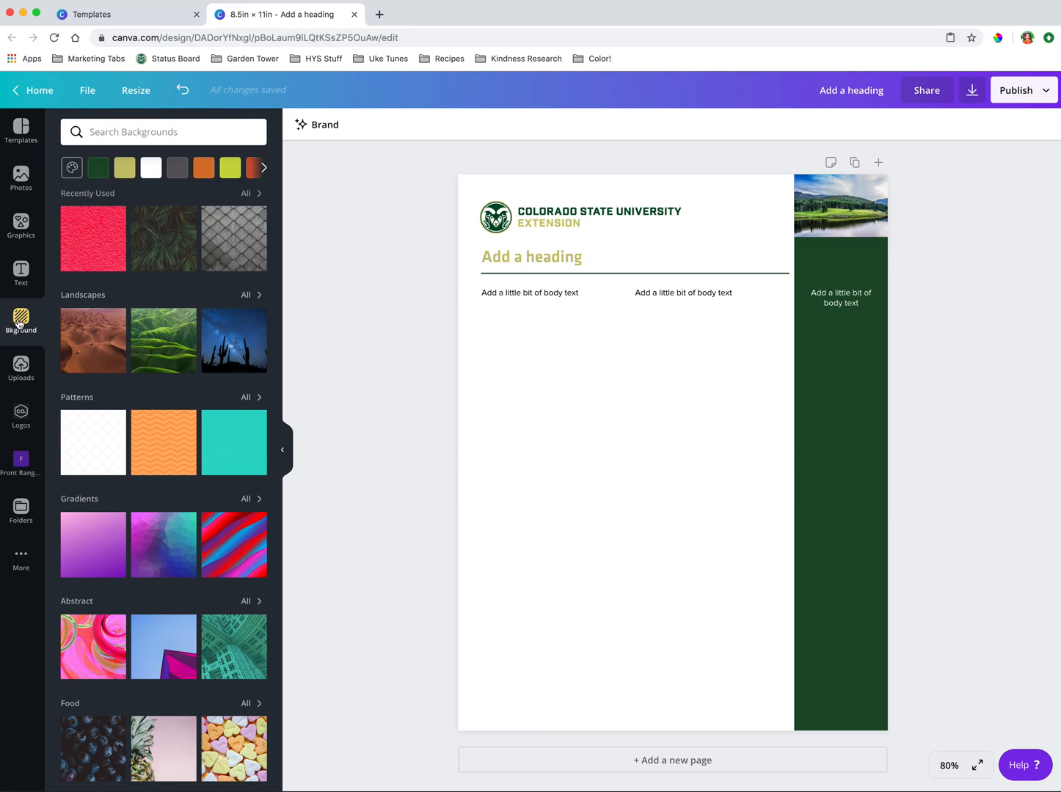
pyautogui.scroll(-3)
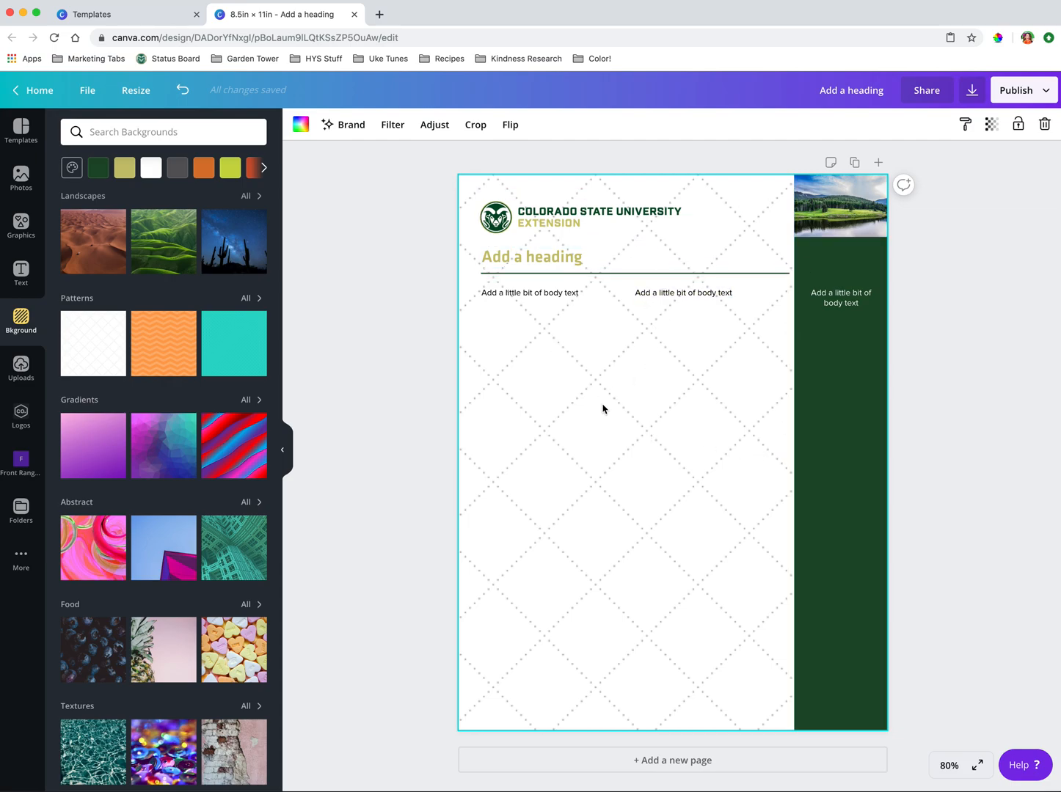
pyautogui.moveTo(607, 406)
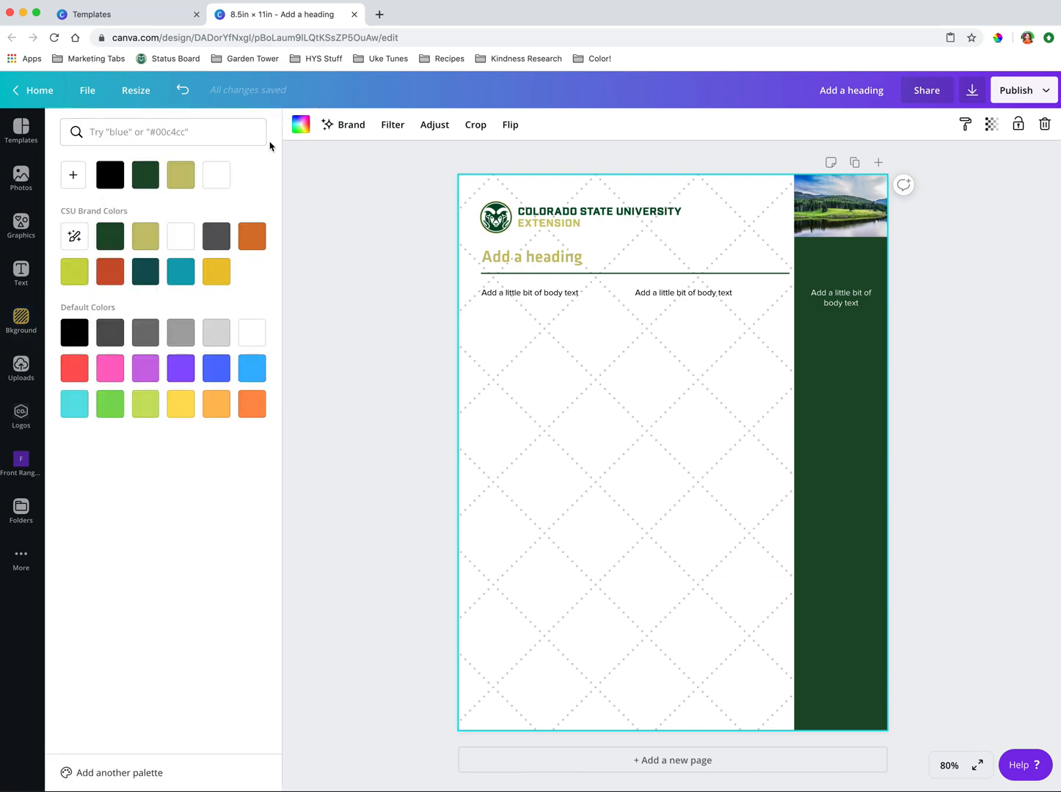
pyautogui.moveTo(300, 124)
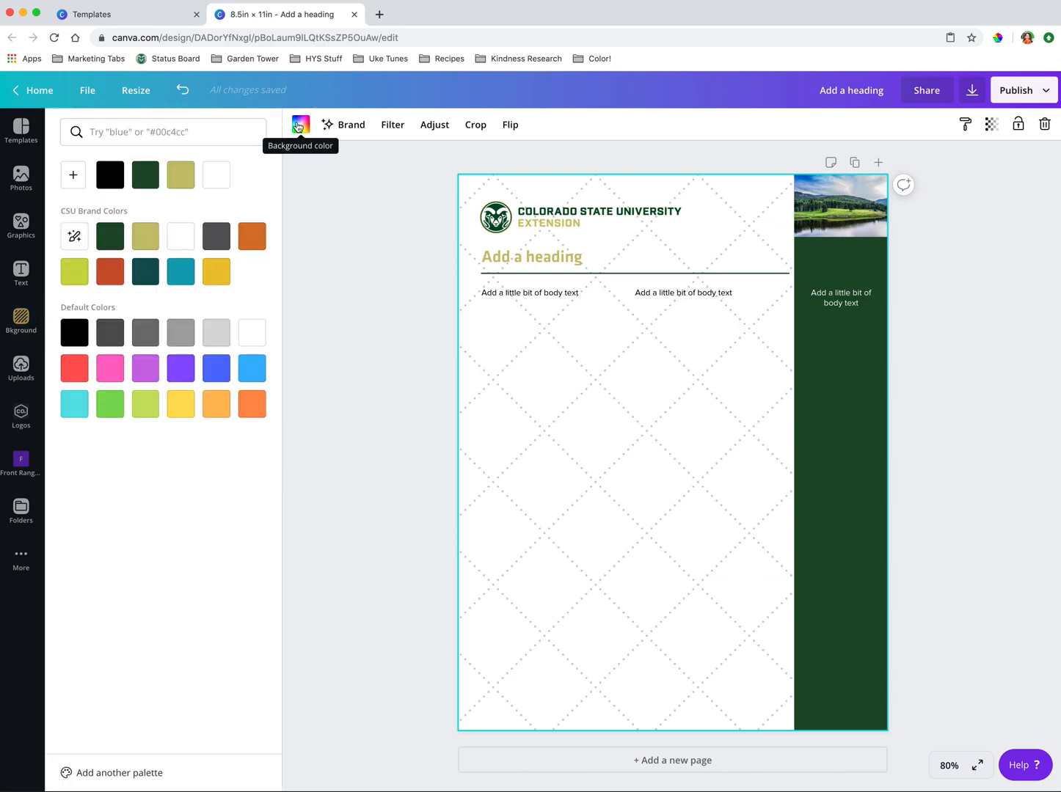
pyautogui.moveTo(555, 384)
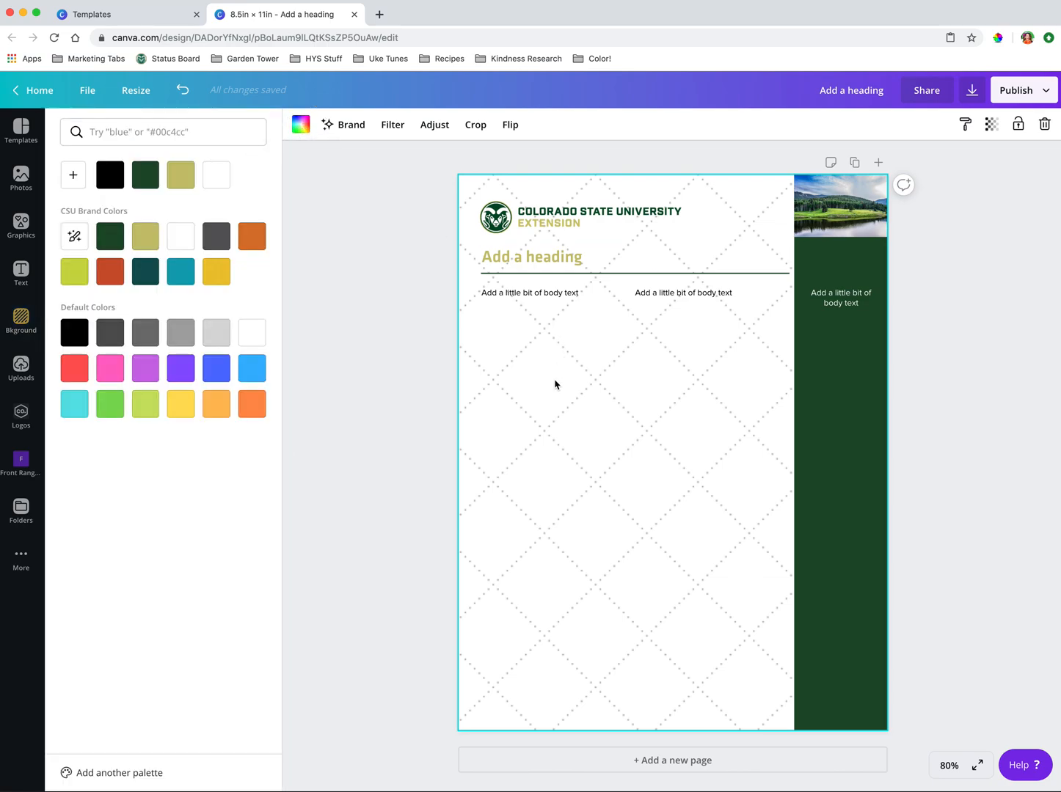
# Step: Apply the orange chevron pattern background, trying swatches before settling on golden yellow
pyautogui.click(21, 322)
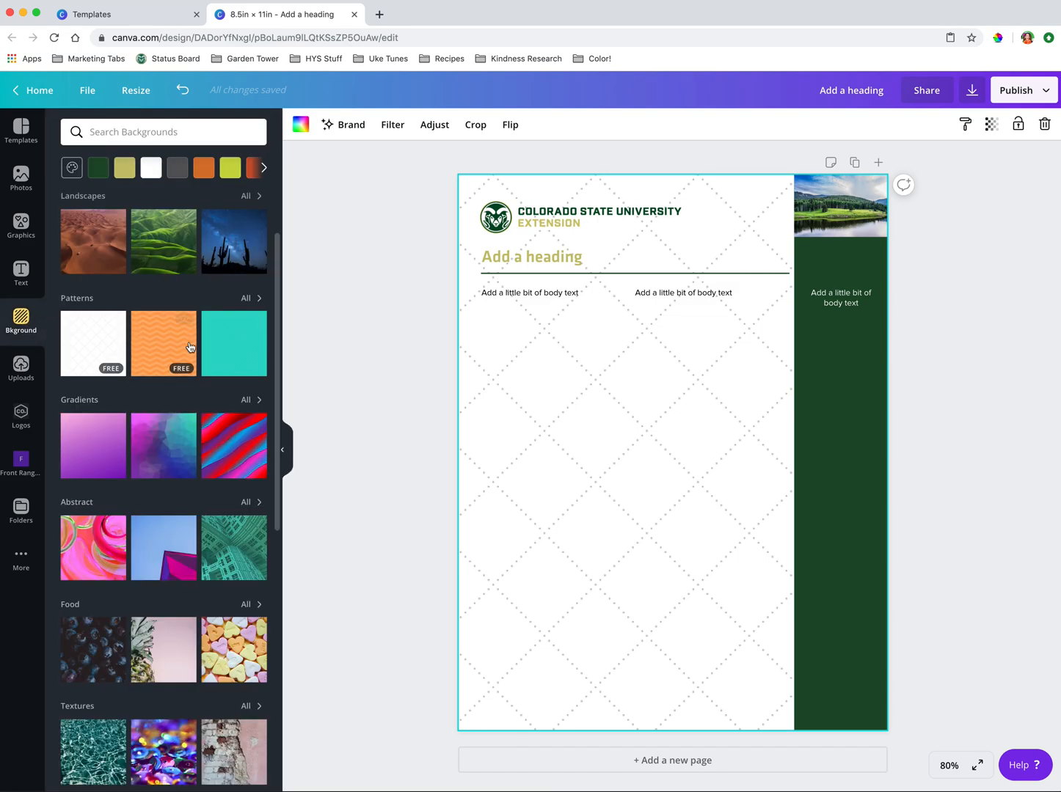
pyautogui.click(163, 343)
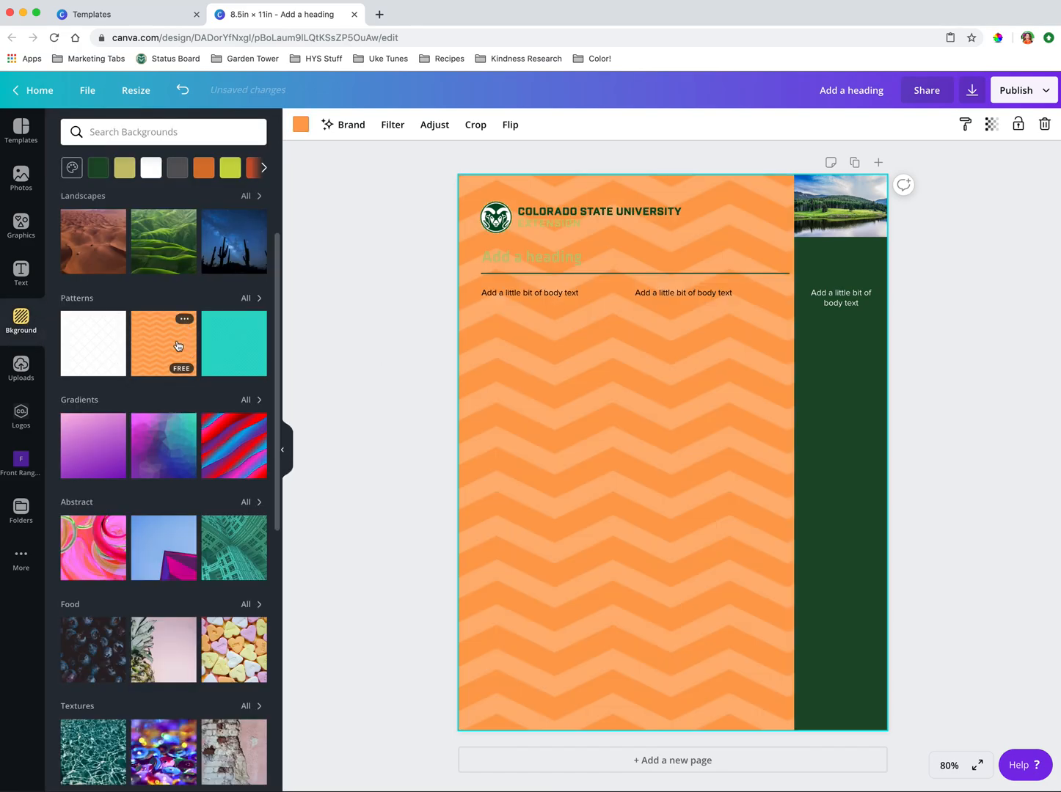
pyautogui.moveTo(300, 124)
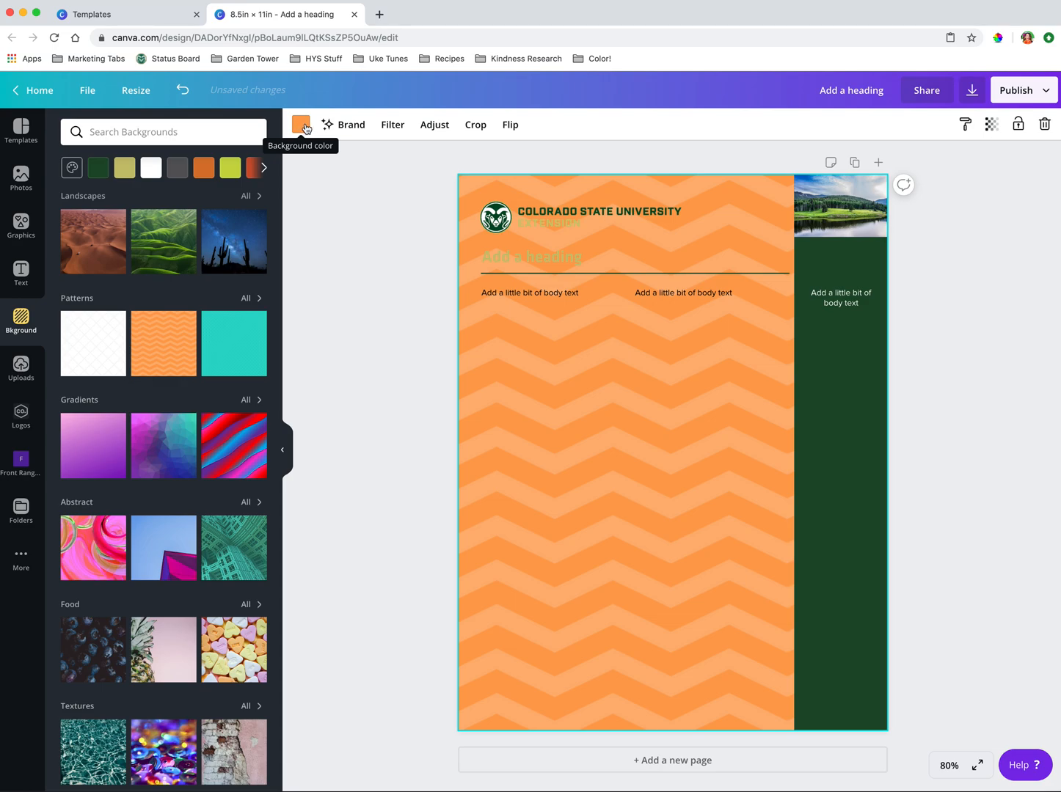
pyautogui.click(300, 124)
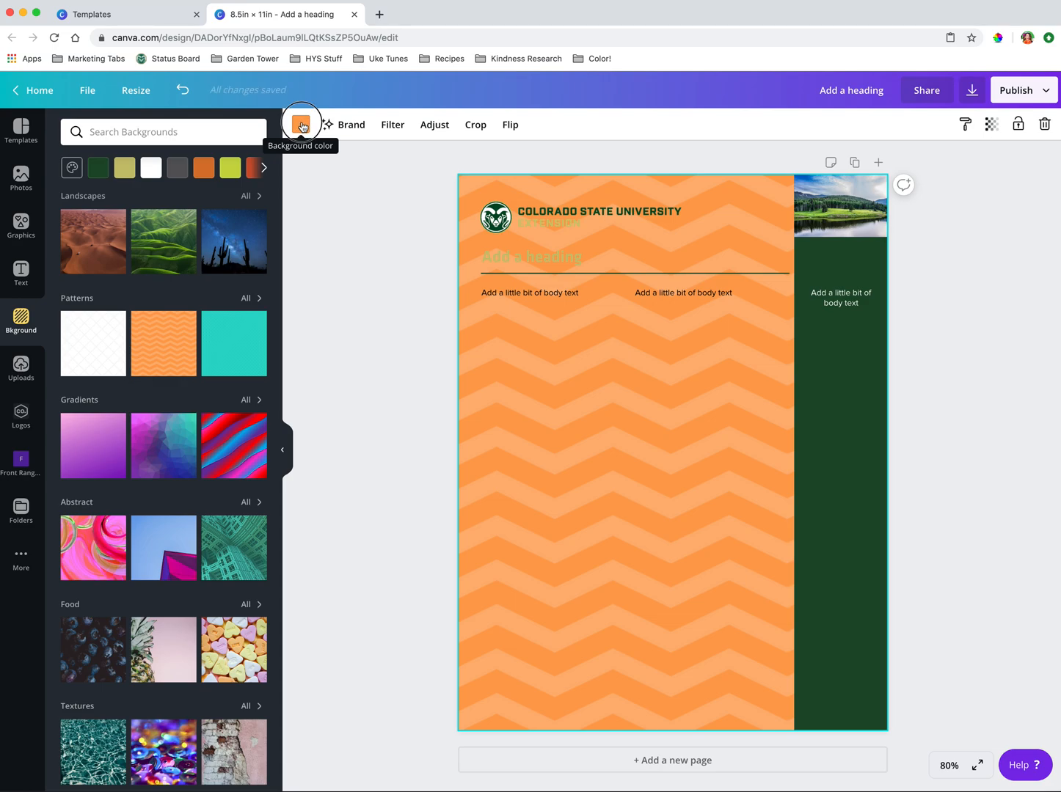
pyautogui.click(181, 175)
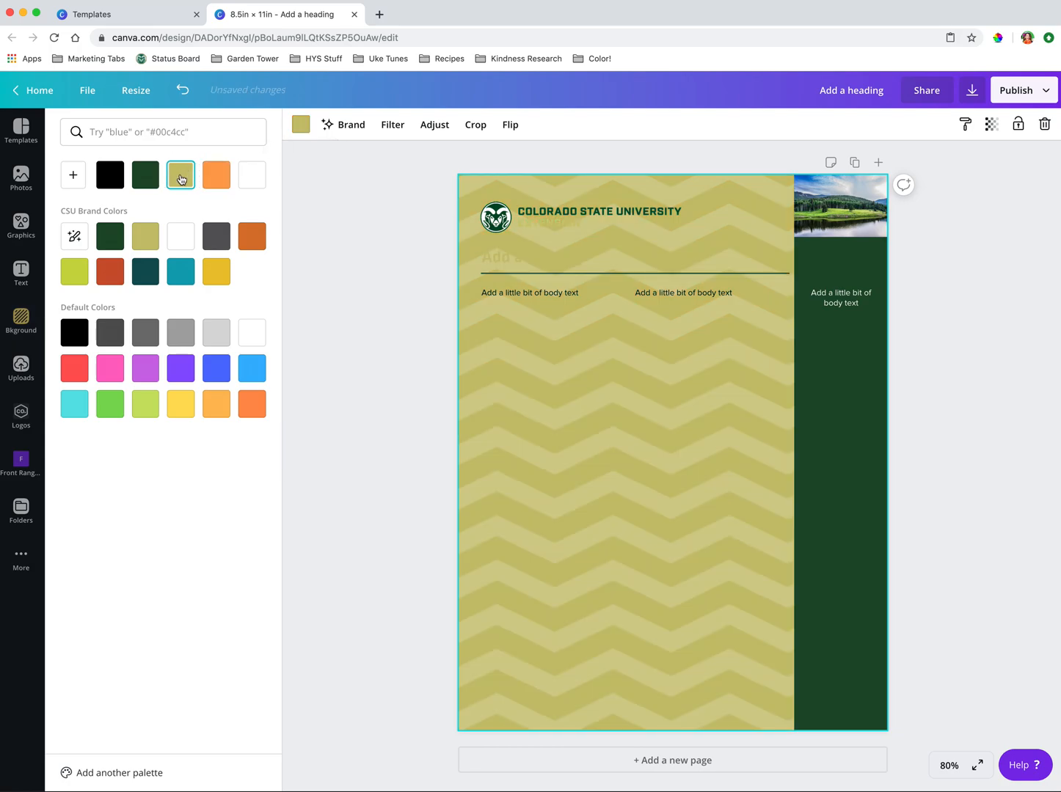
pyautogui.click(180, 272)
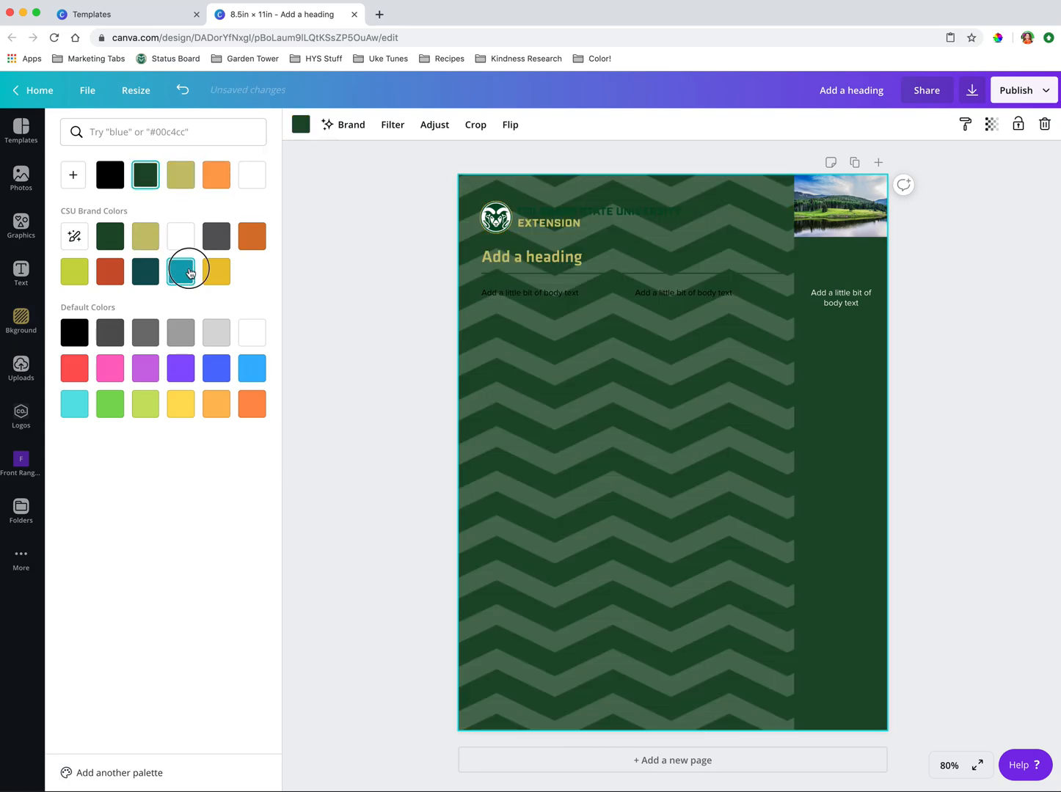
pyautogui.click(252, 236)
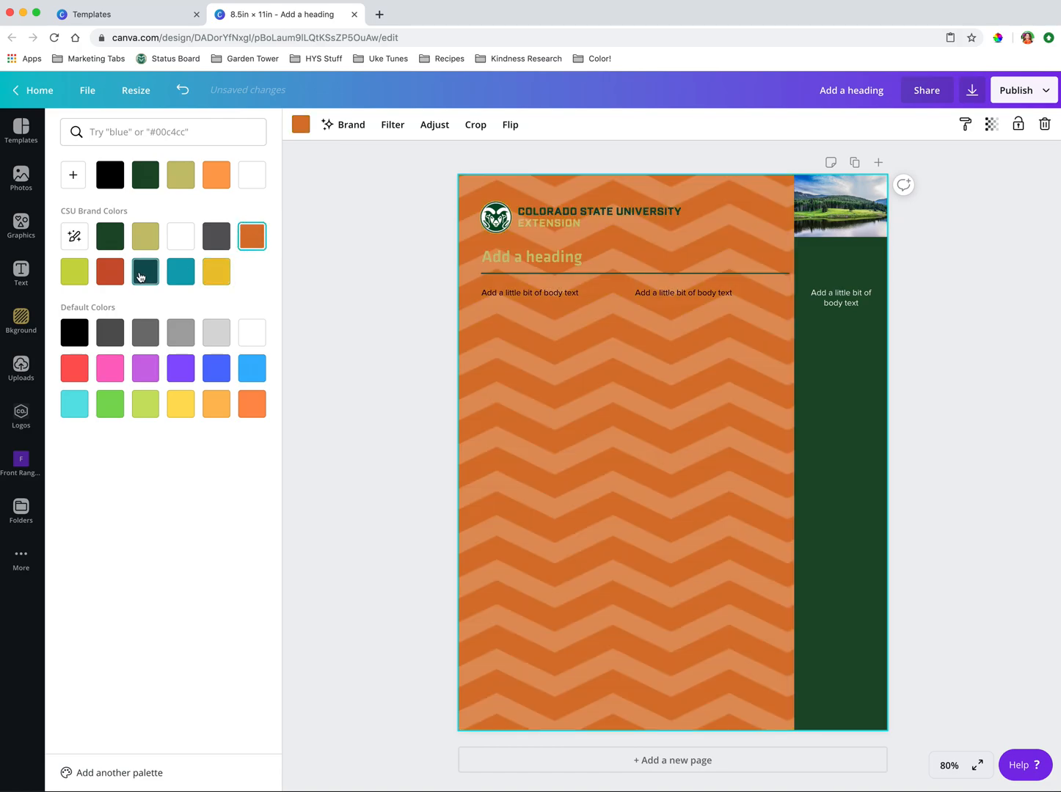
pyautogui.click(74, 272)
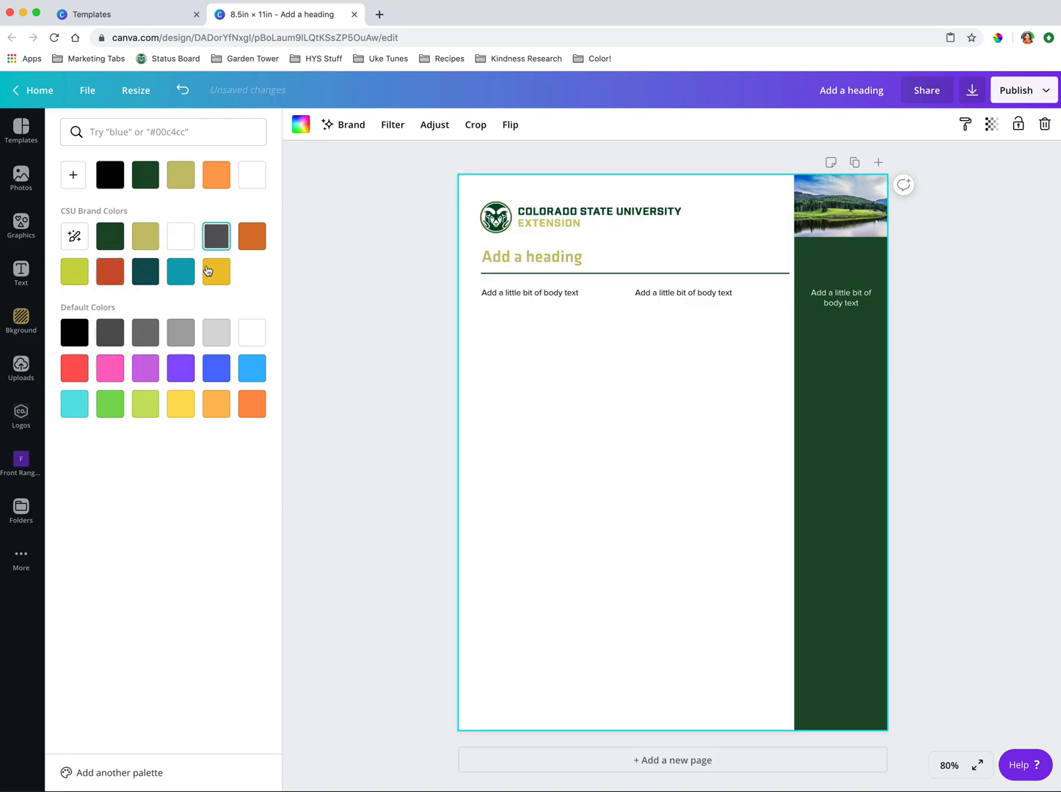
pyautogui.click(216, 271)
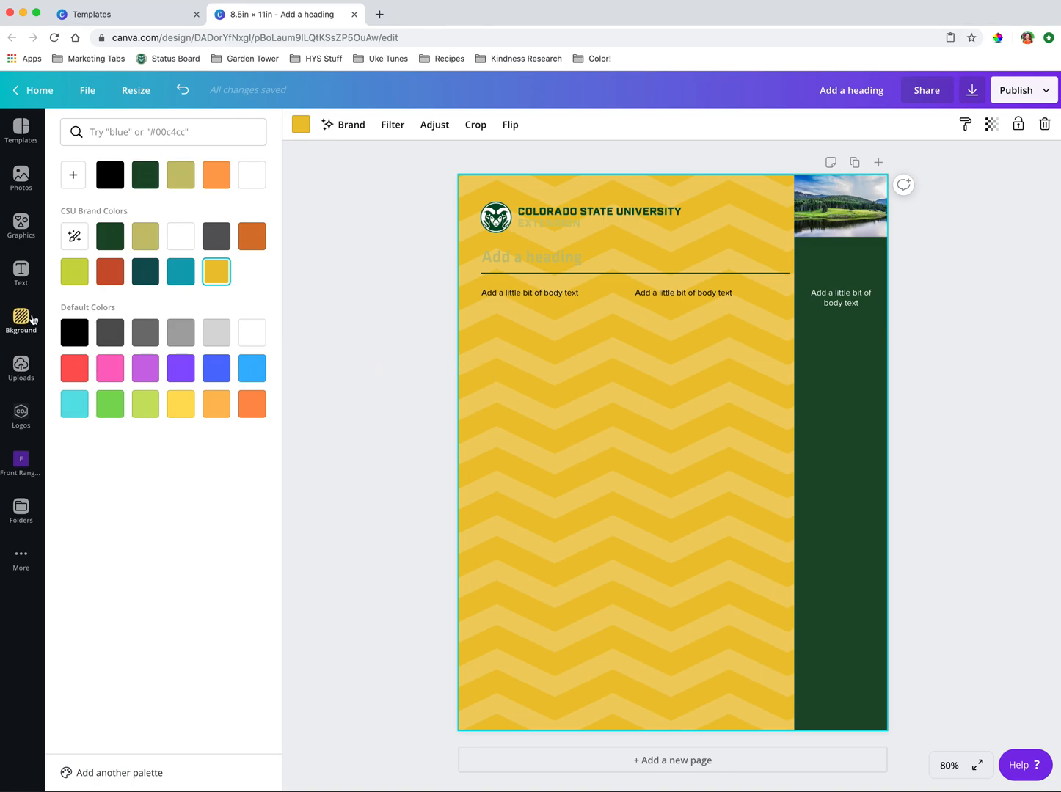
pyautogui.click(20, 321)
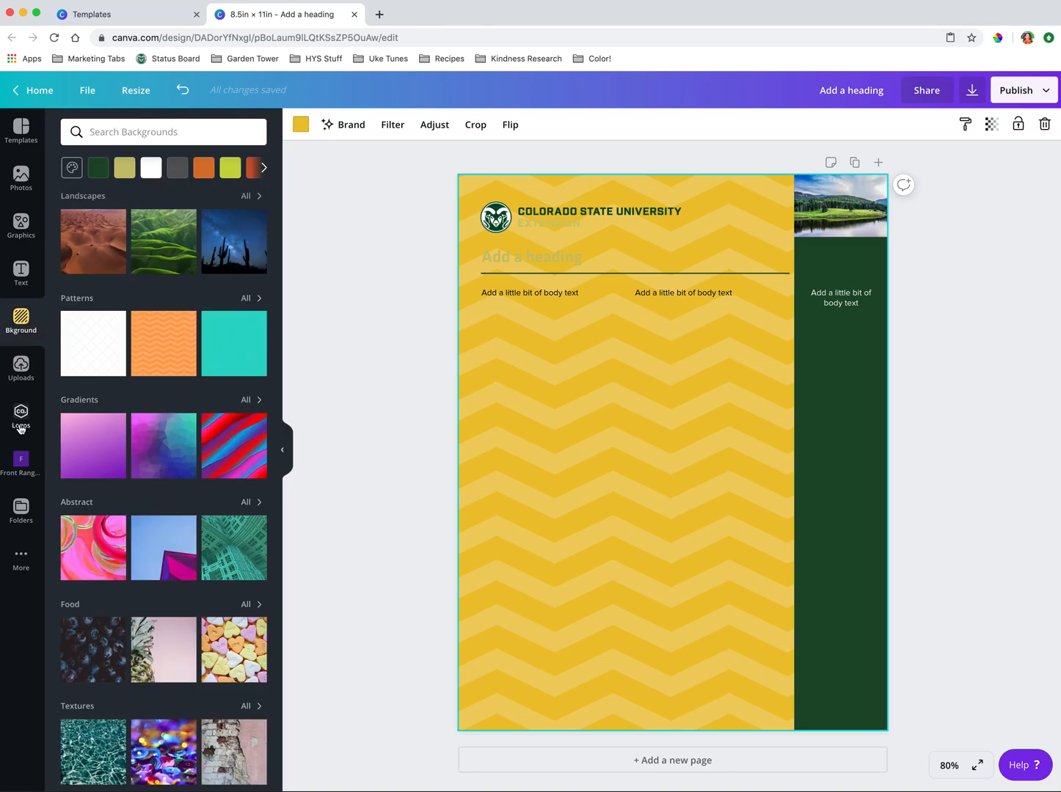
# Step: Return to the full Elements graphics overview and scroll through its collections
pyautogui.click(20, 226)
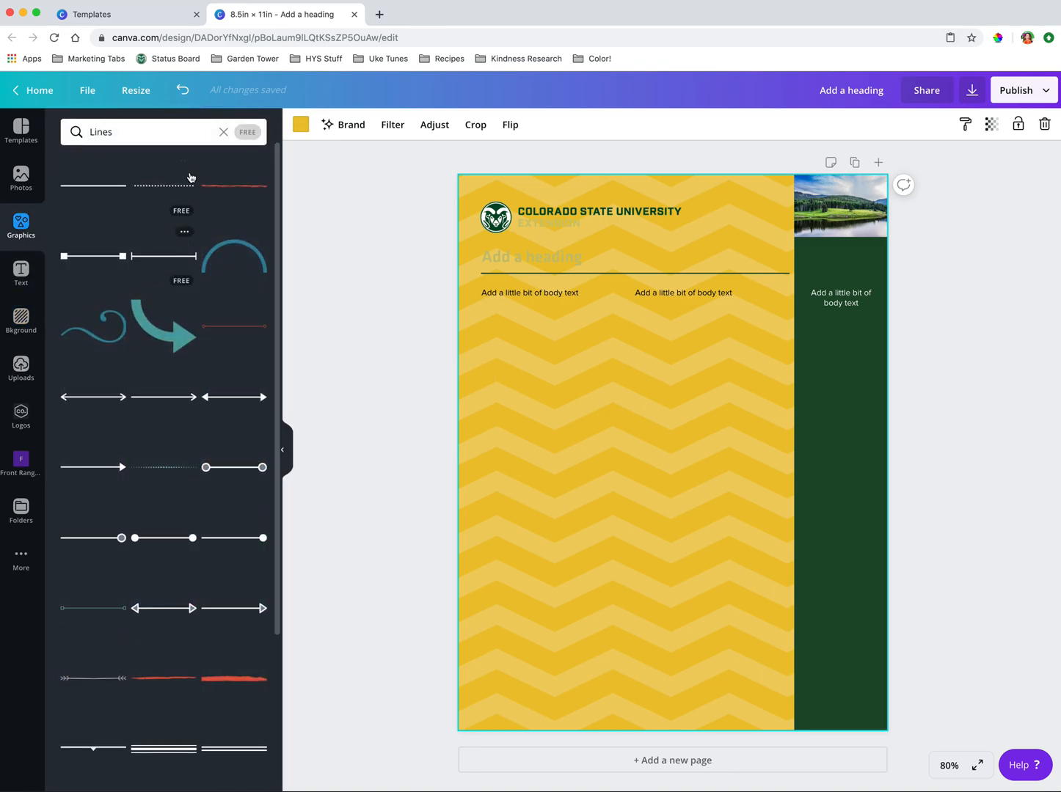
pyautogui.click(224, 132)
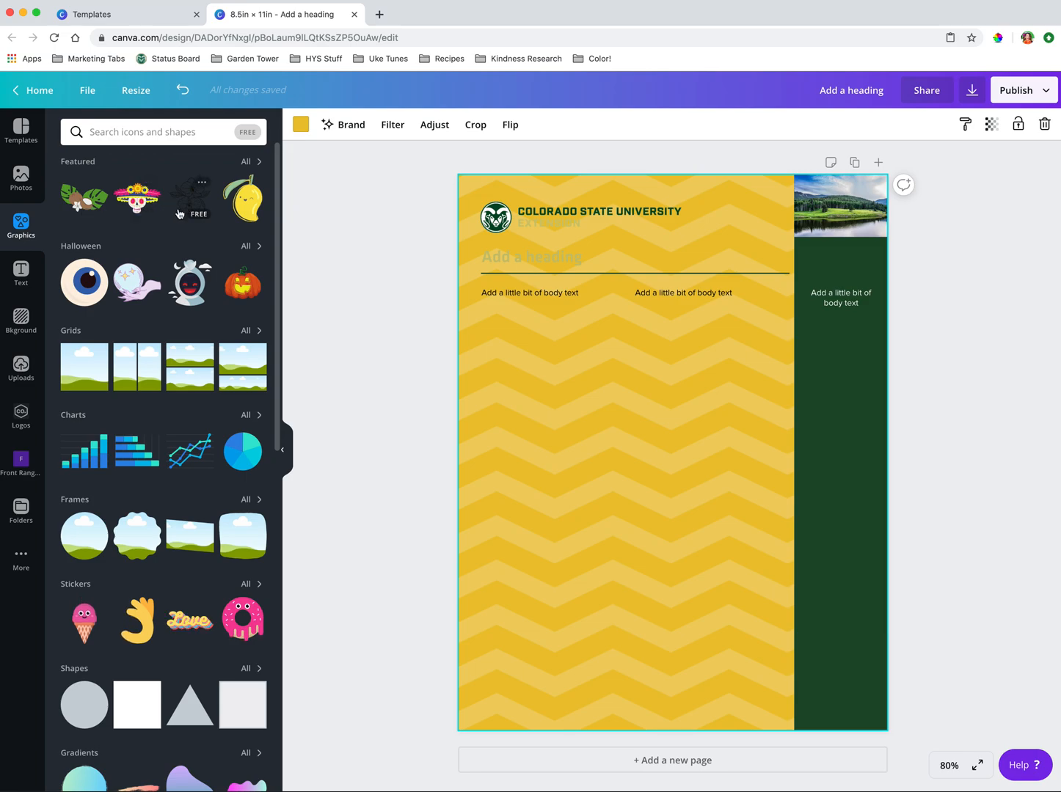
pyautogui.scroll(-3)
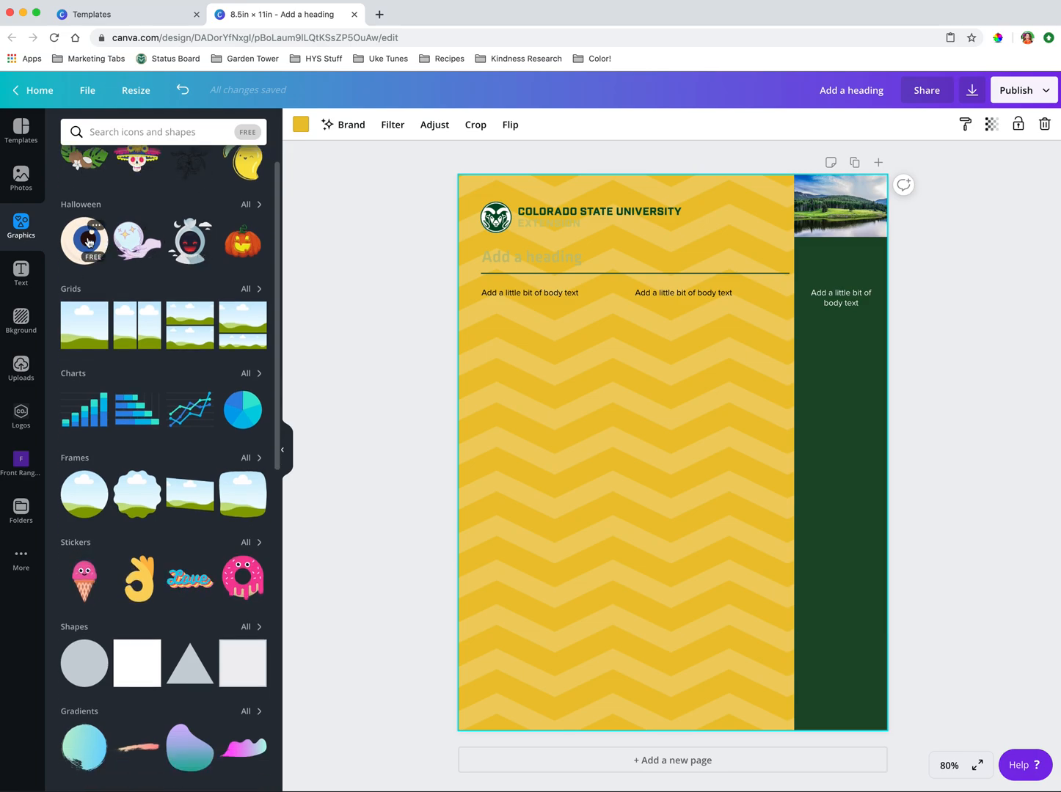
pyautogui.scroll(-3)
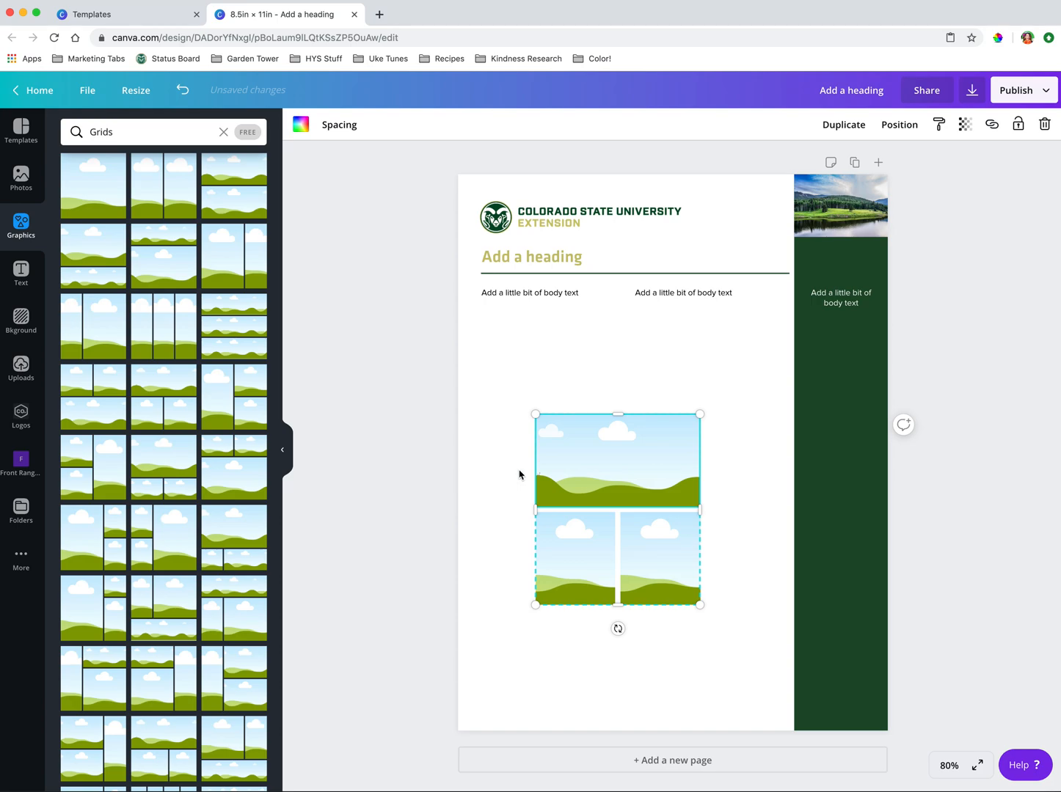
# Step: Drag the photo grid to the lower-left corner, deselect it, and clear the Grids search
pyautogui.moveTo(618, 510); pyautogui.dragTo(554, 616)
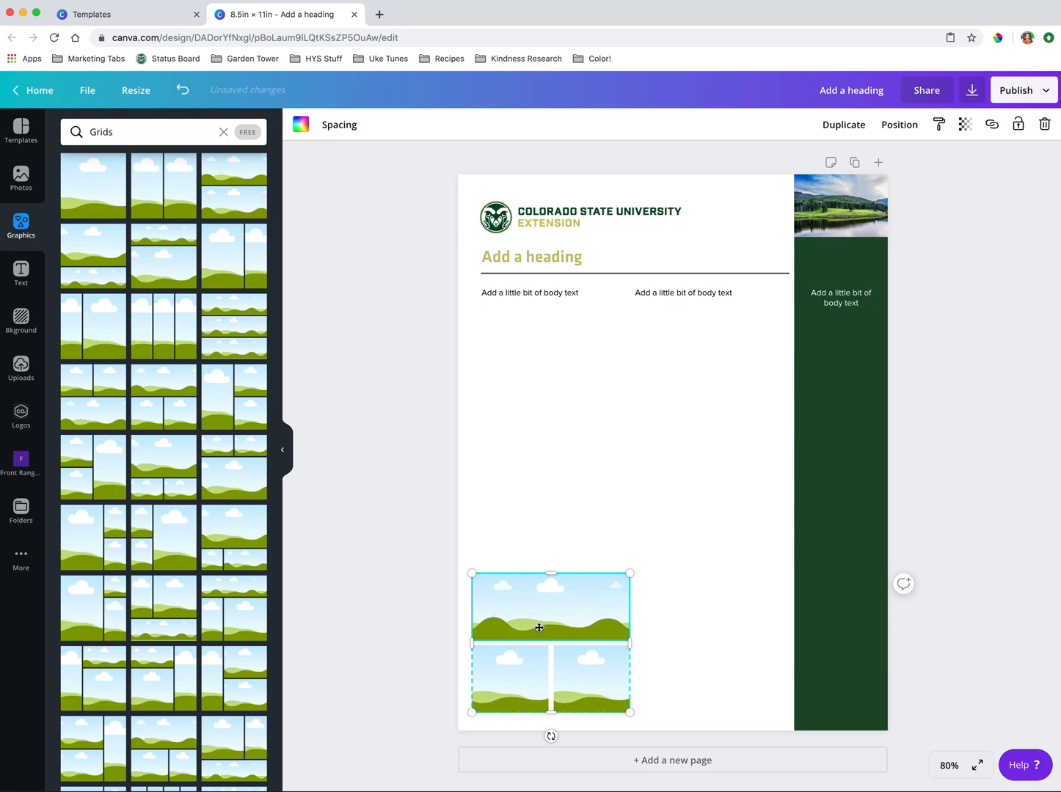
pyautogui.click(312, 502)
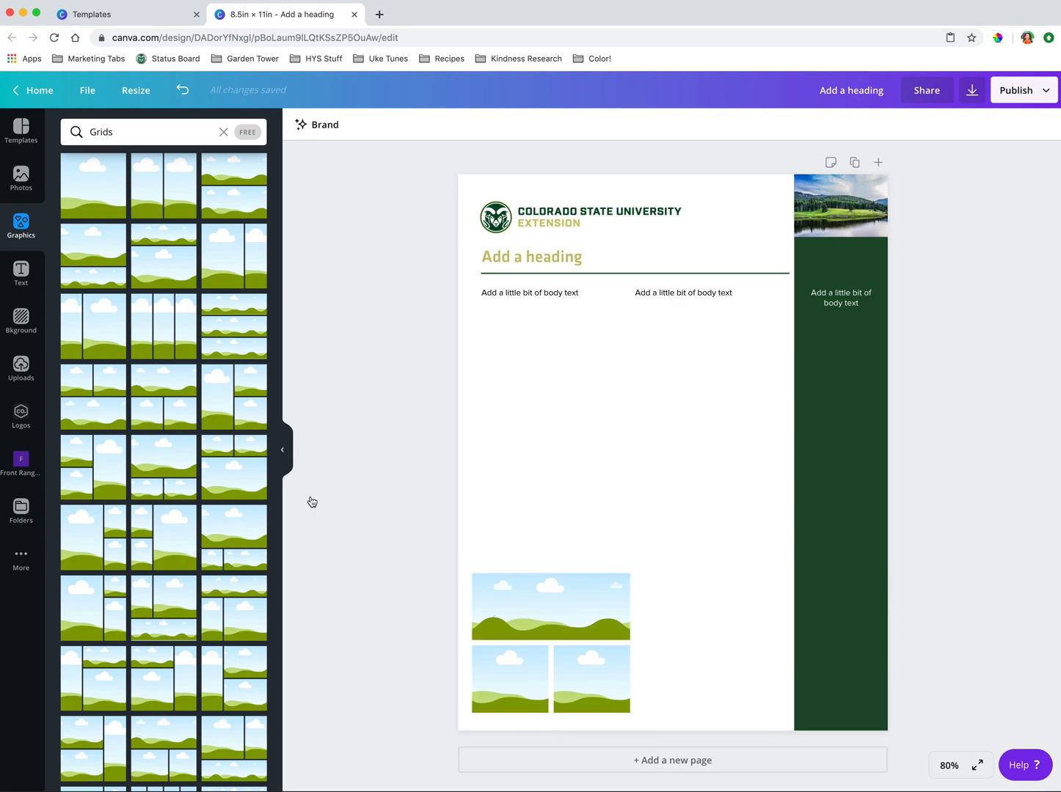
pyautogui.click(550, 645)
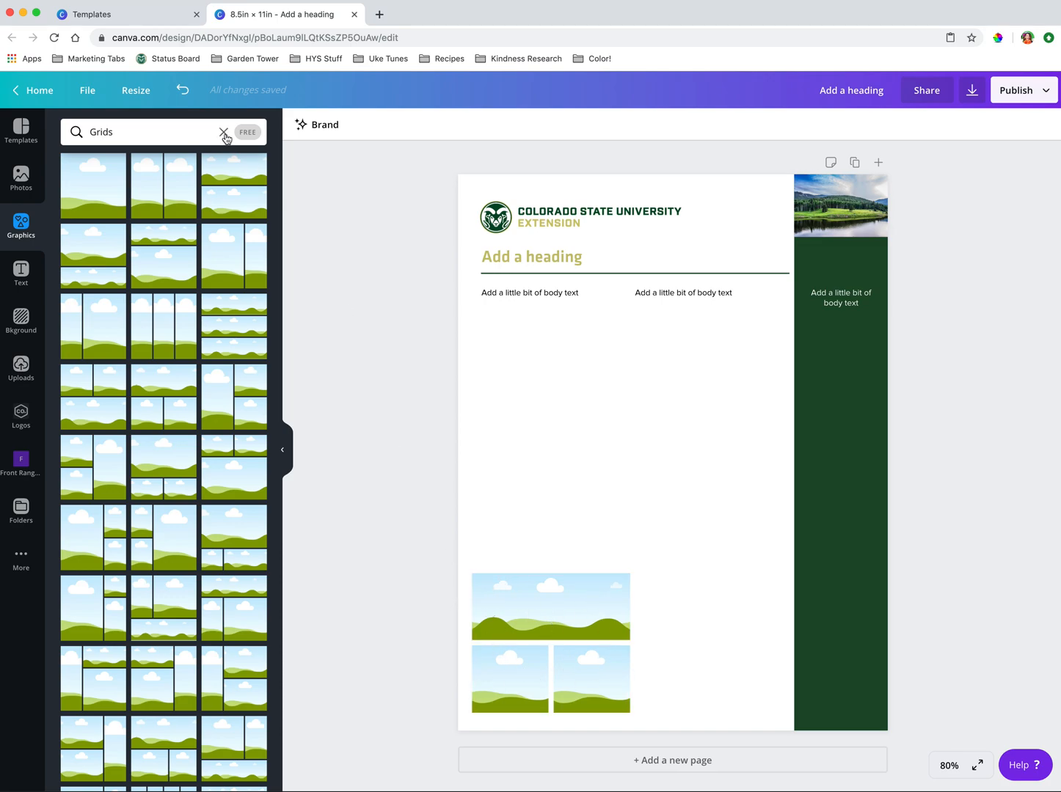
pyautogui.click(225, 133)
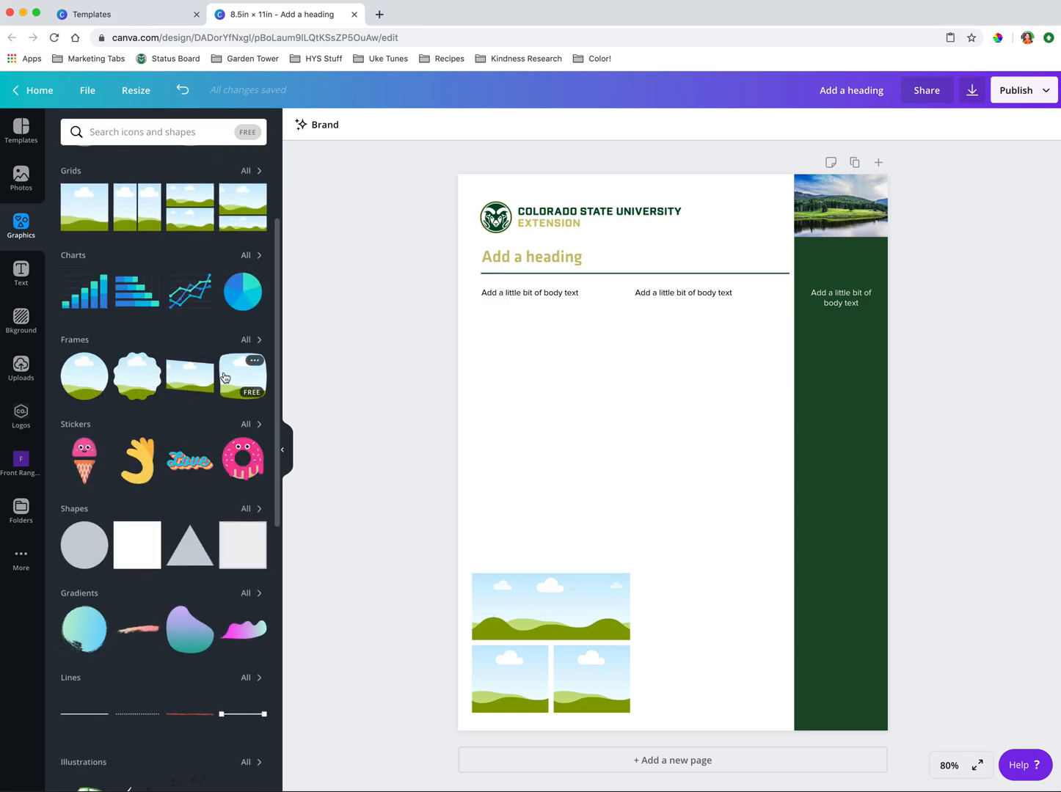
# Step: Show the full collection of photo frames
pyautogui.click(245, 339)
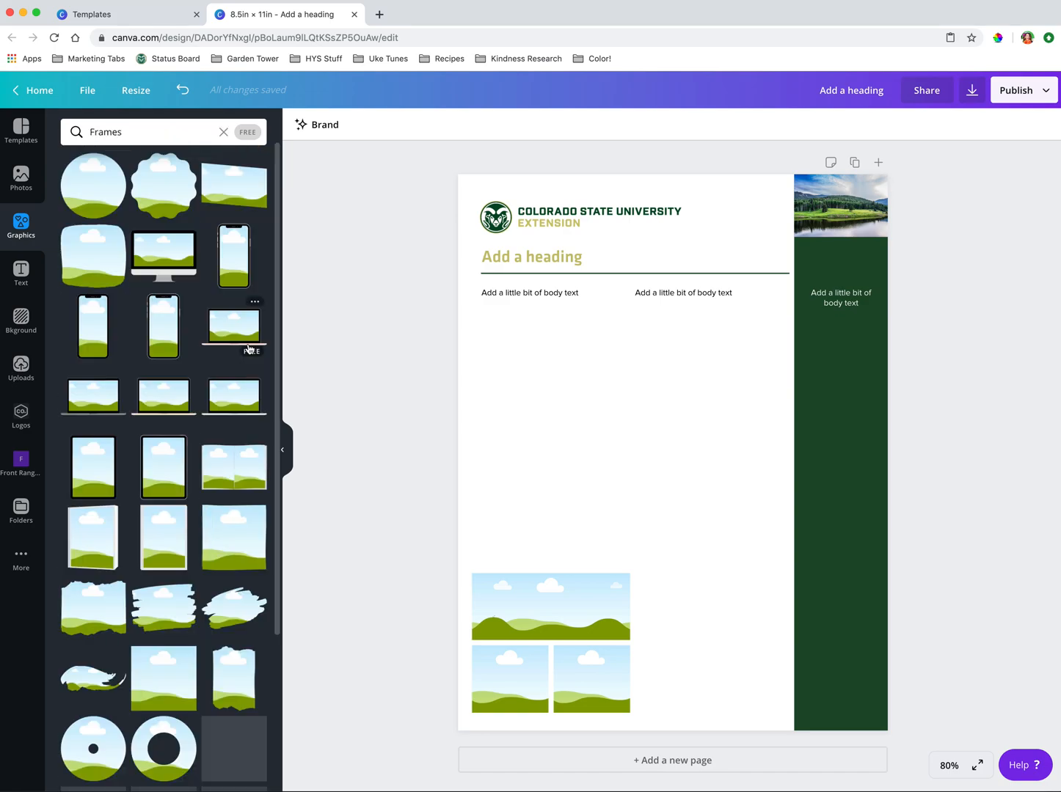
pyautogui.moveTo(240, 345)
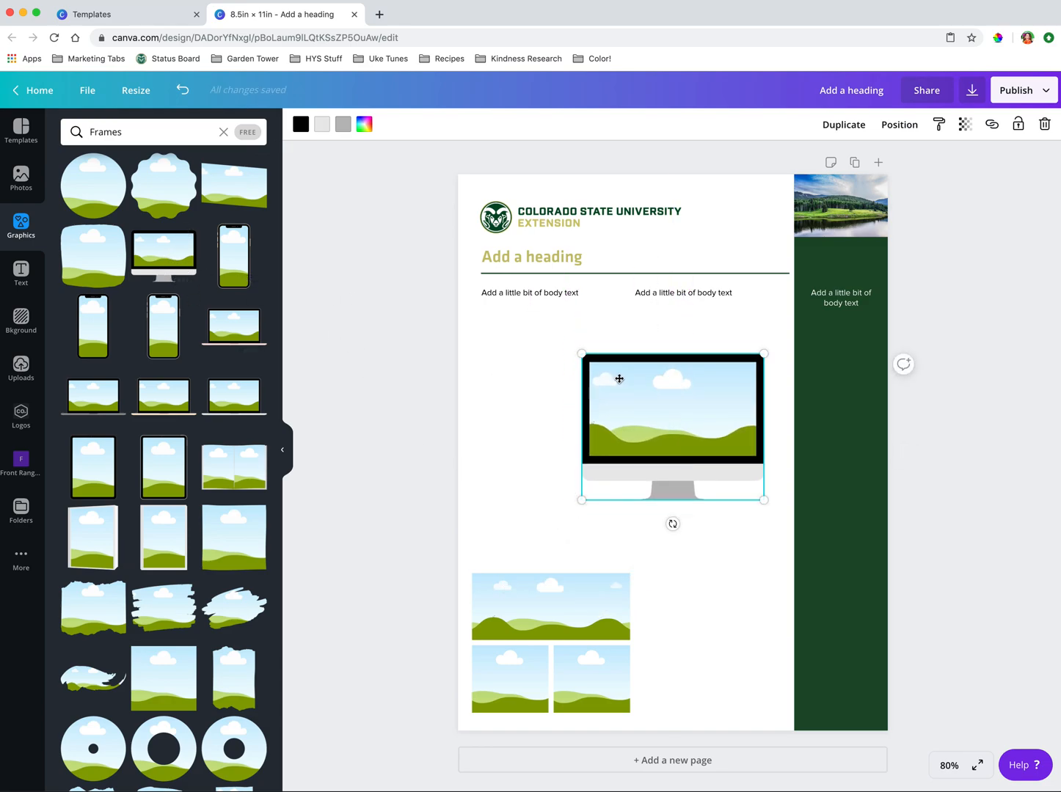
pyautogui.moveTo(760, 481)
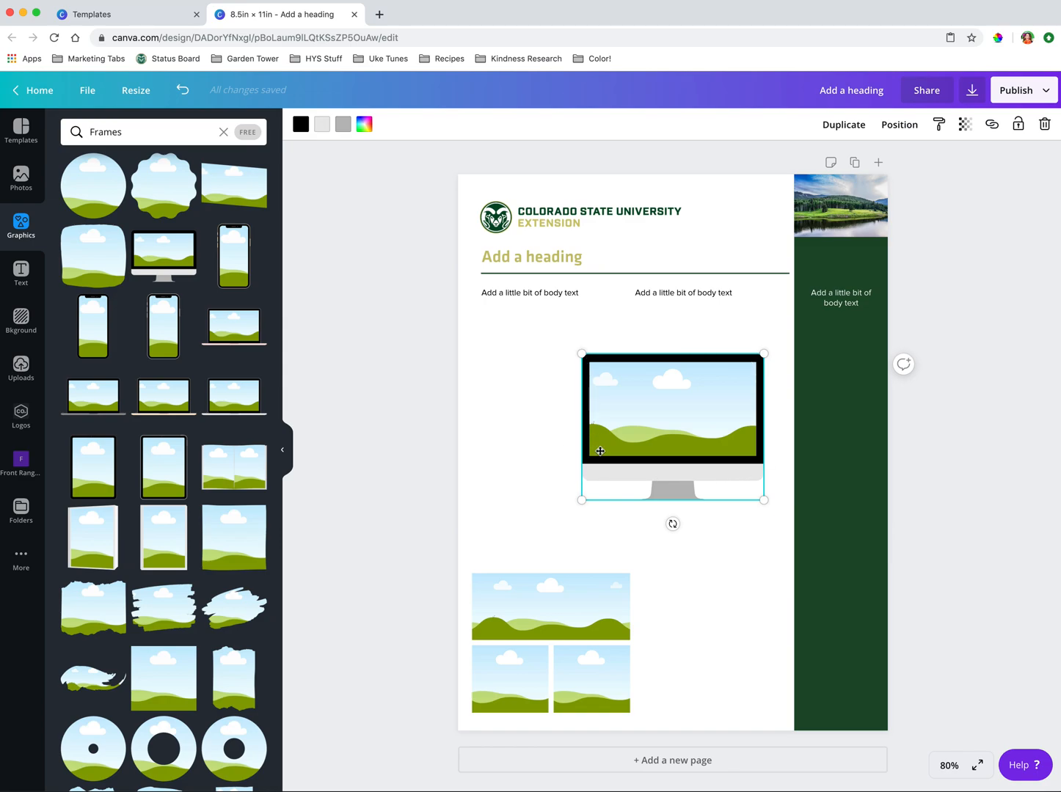
pyautogui.moveTo(688, 407)
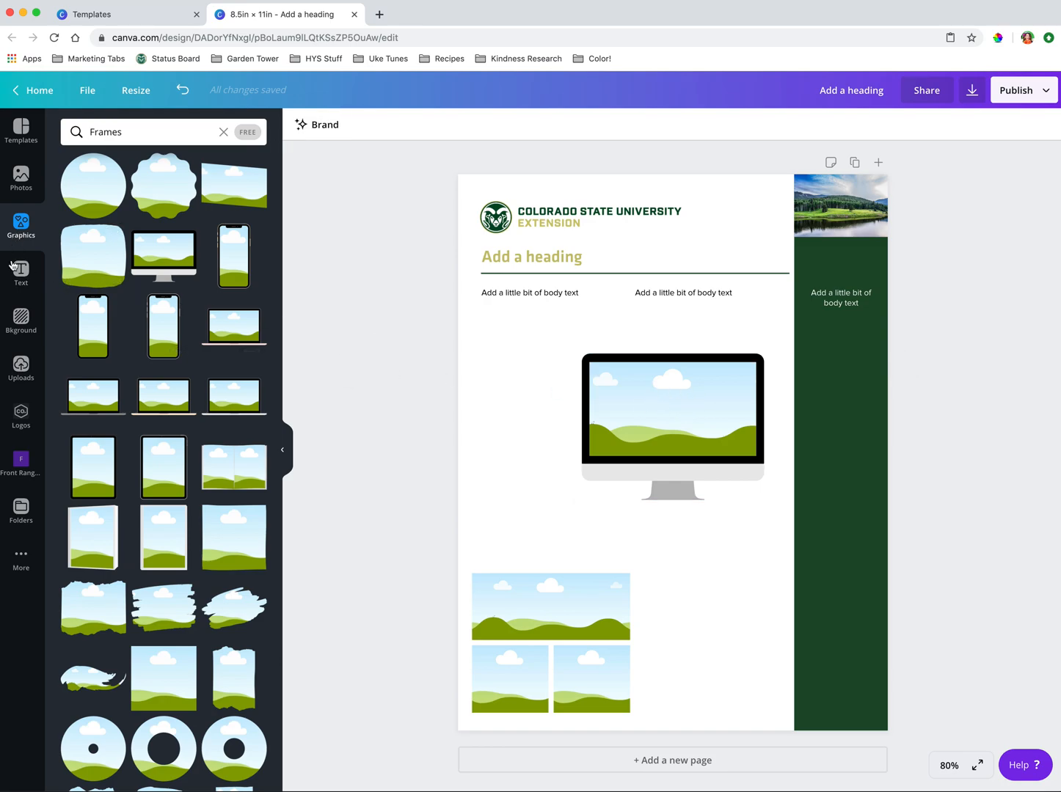
# Step: Search 'colorado' photos and drag the lake photo over the monitor graphic
pyautogui.write('colorado')
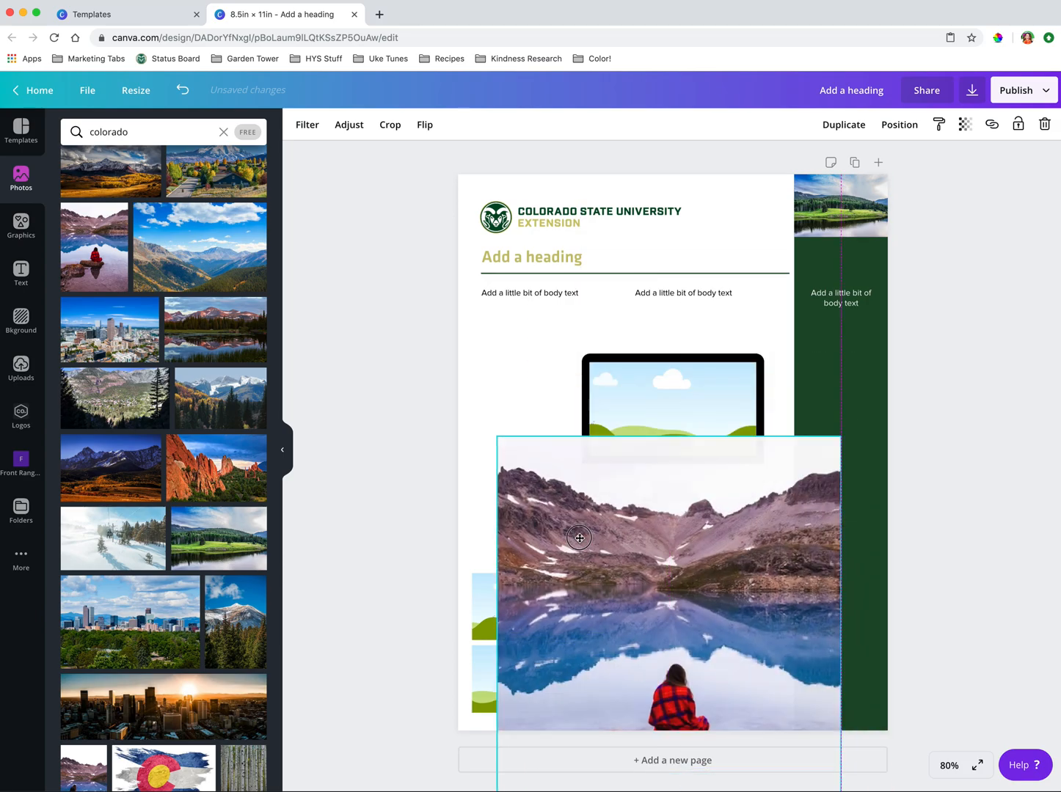
pyautogui.moveTo(579, 538); pyautogui.dragTo(530, 670)
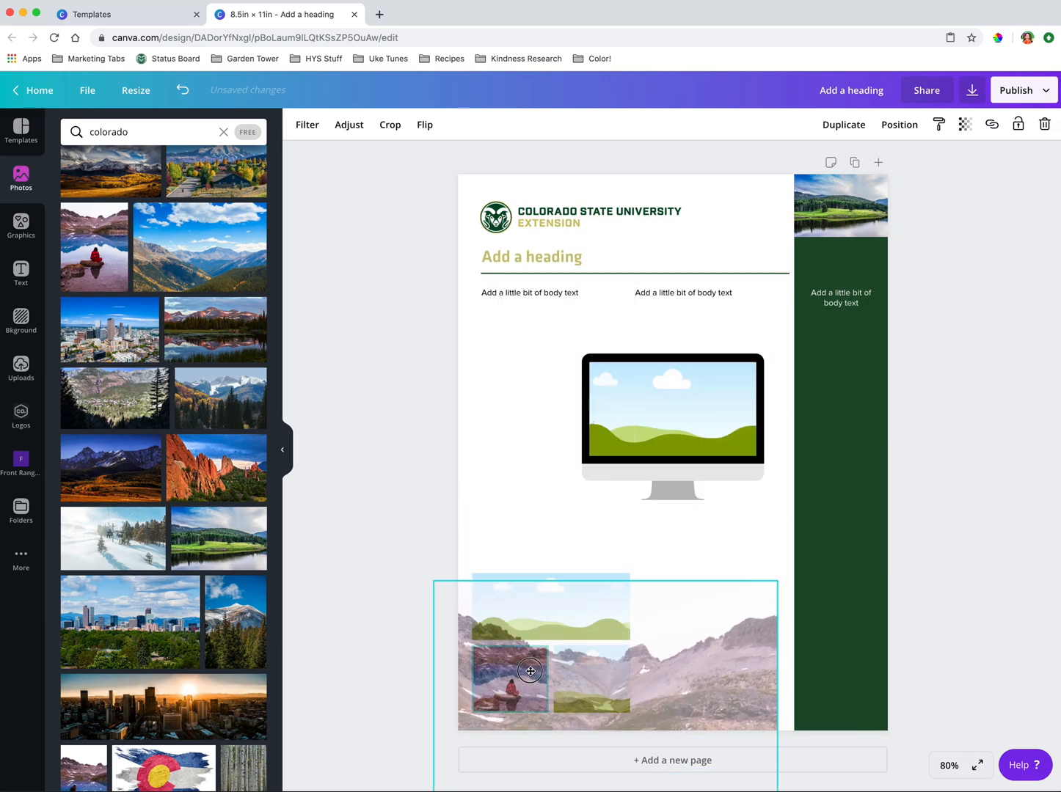
pyautogui.moveTo(530, 671); pyautogui.dragTo(613, 504)
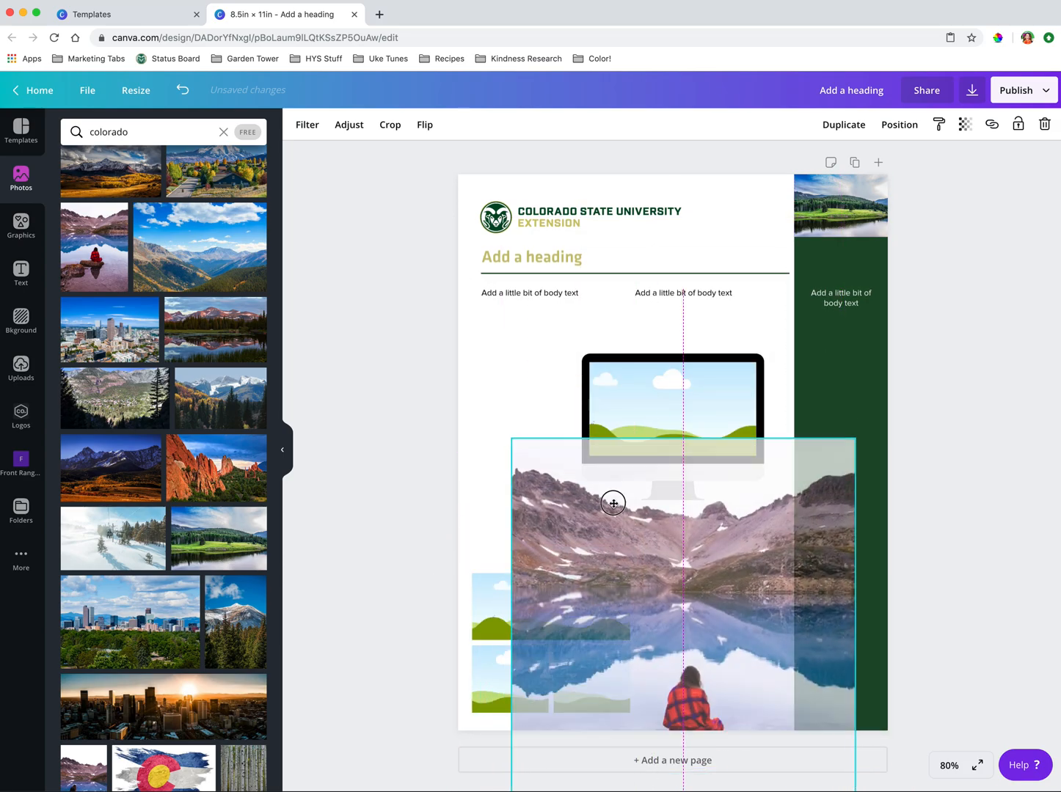
pyautogui.moveTo(613, 504); pyautogui.dragTo(648, 416)
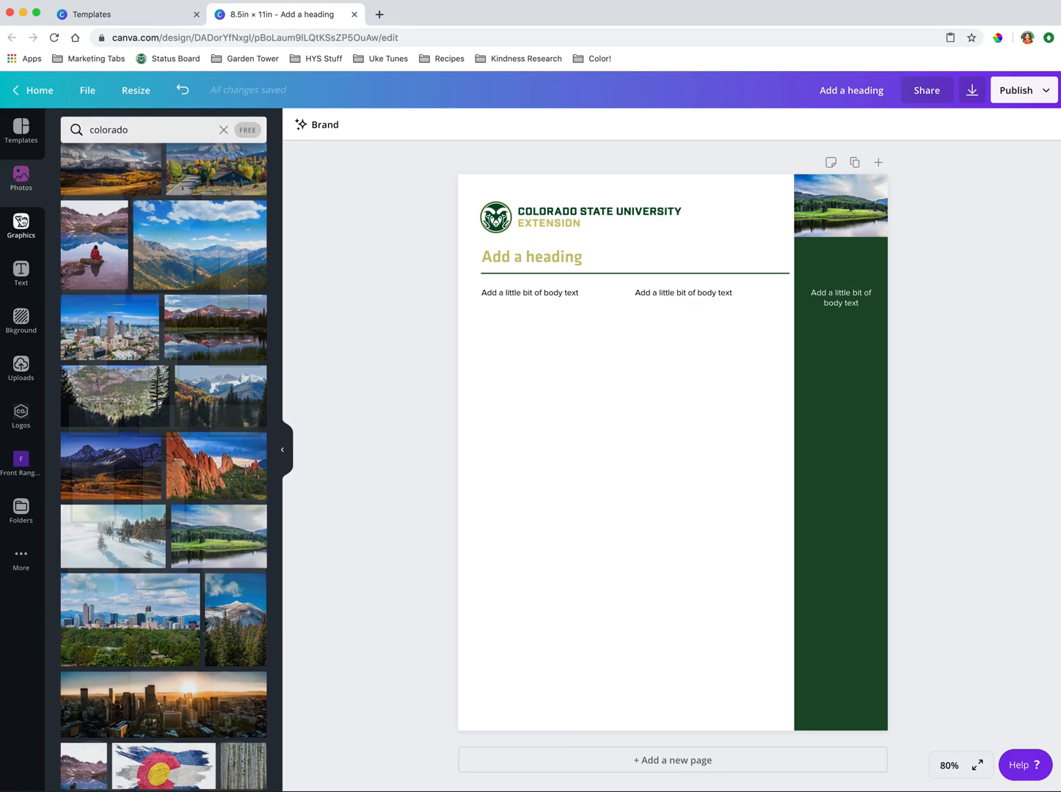
# Step: Open the Graphics panel and scroll through all available stickers
pyautogui.click(21, 225)
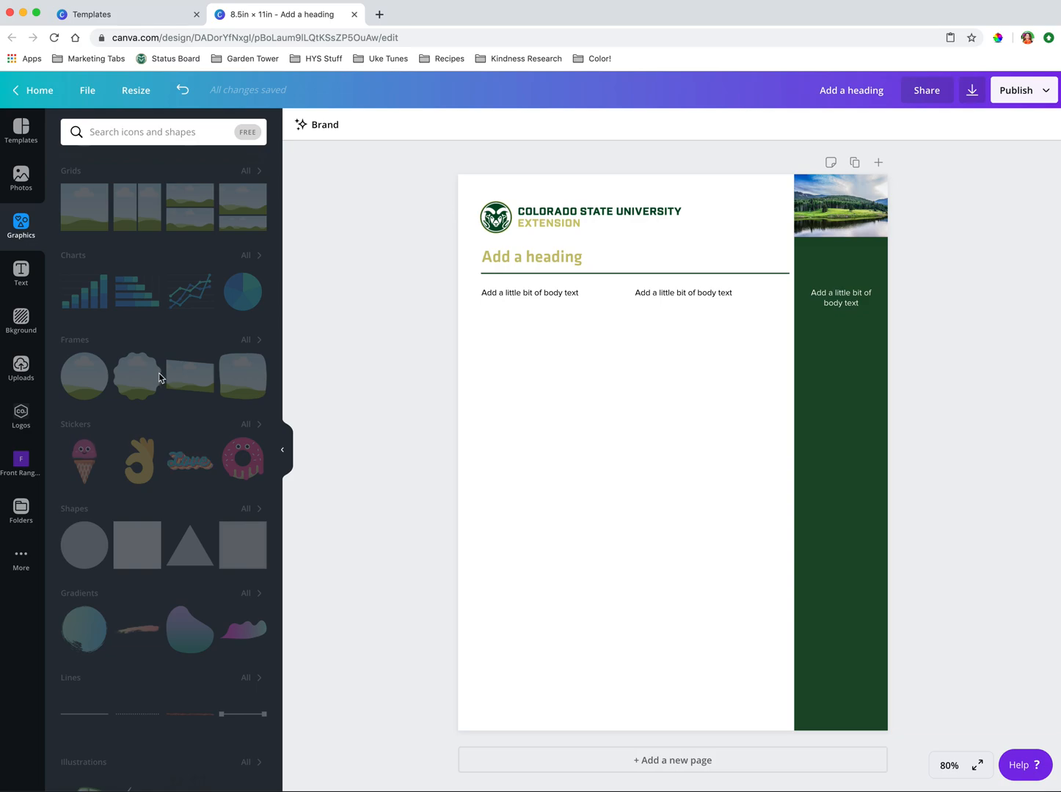
pyautogui.scroll(-3)
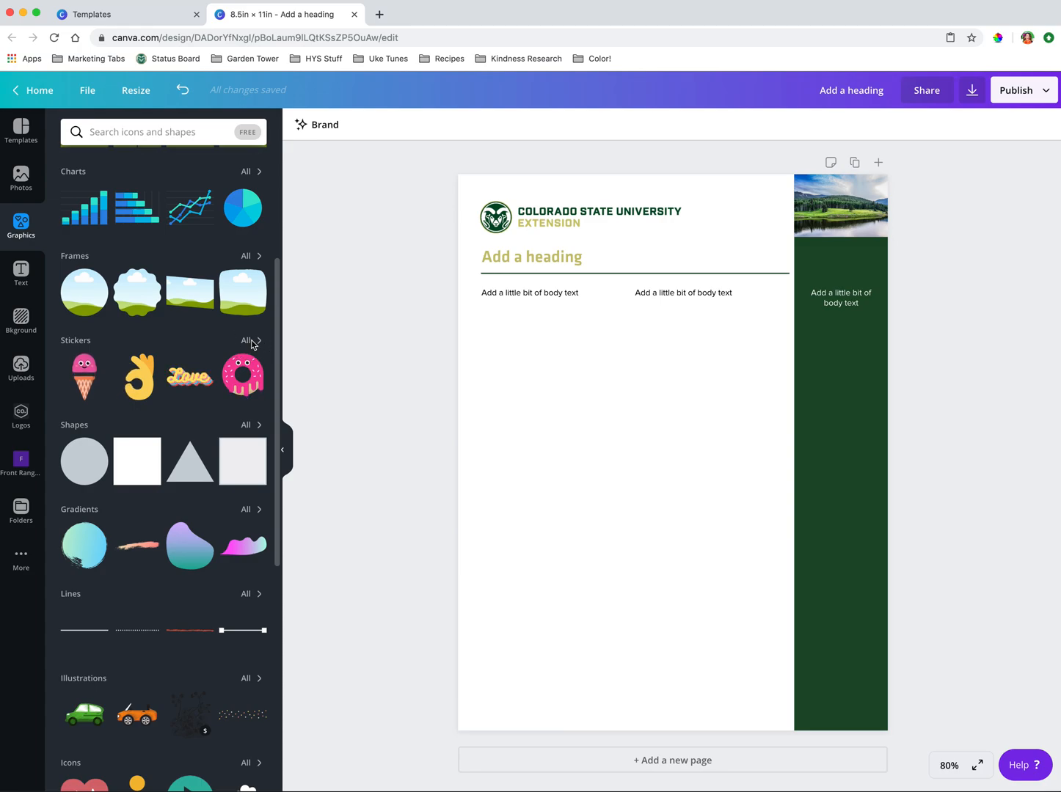
pyautogui.click(252, 341)
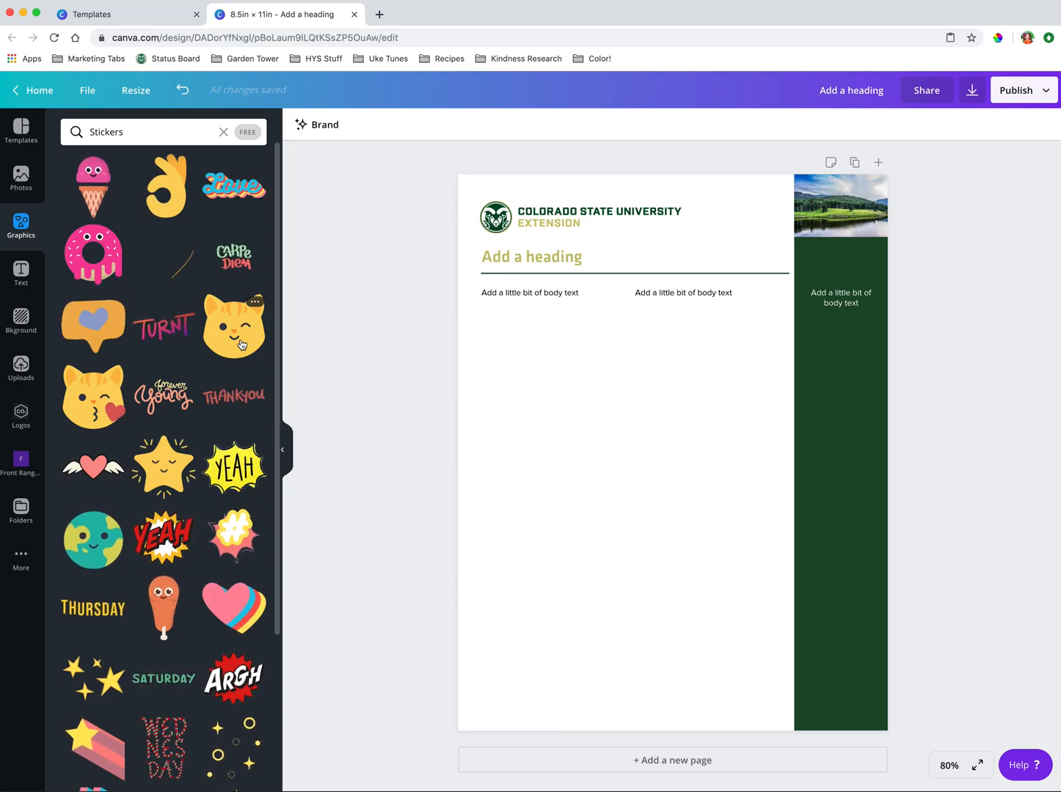
pyautogui.scroll(-3)
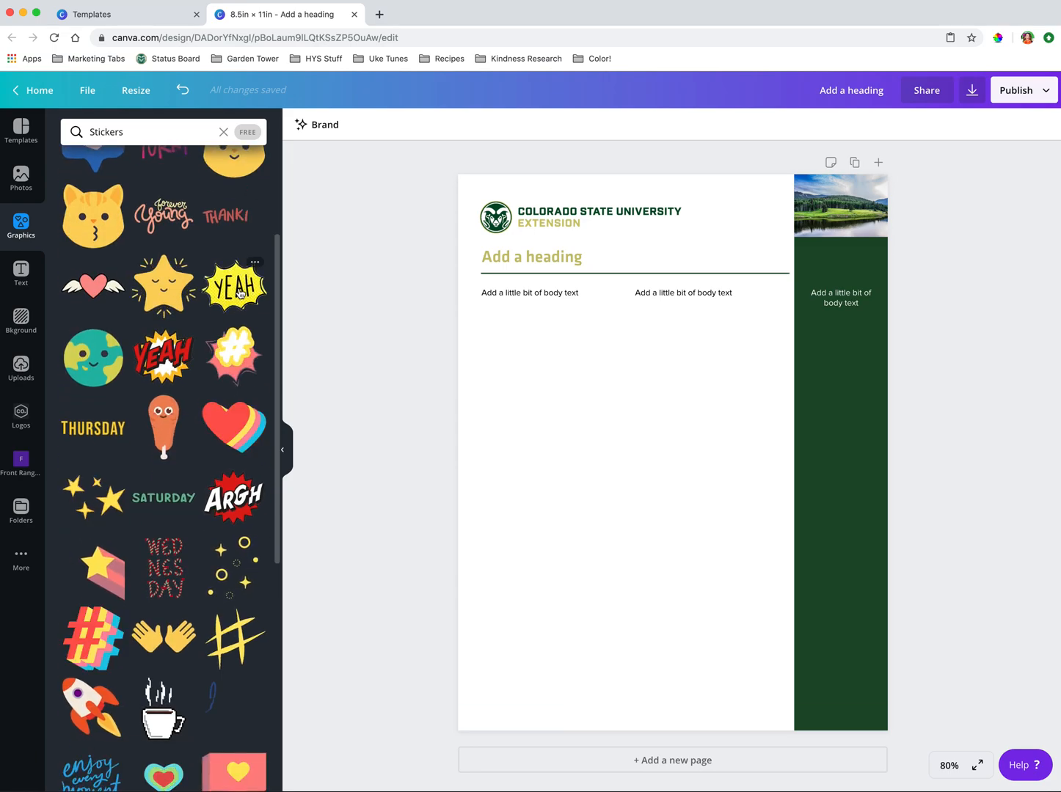
pyautogui.scroll(-3)
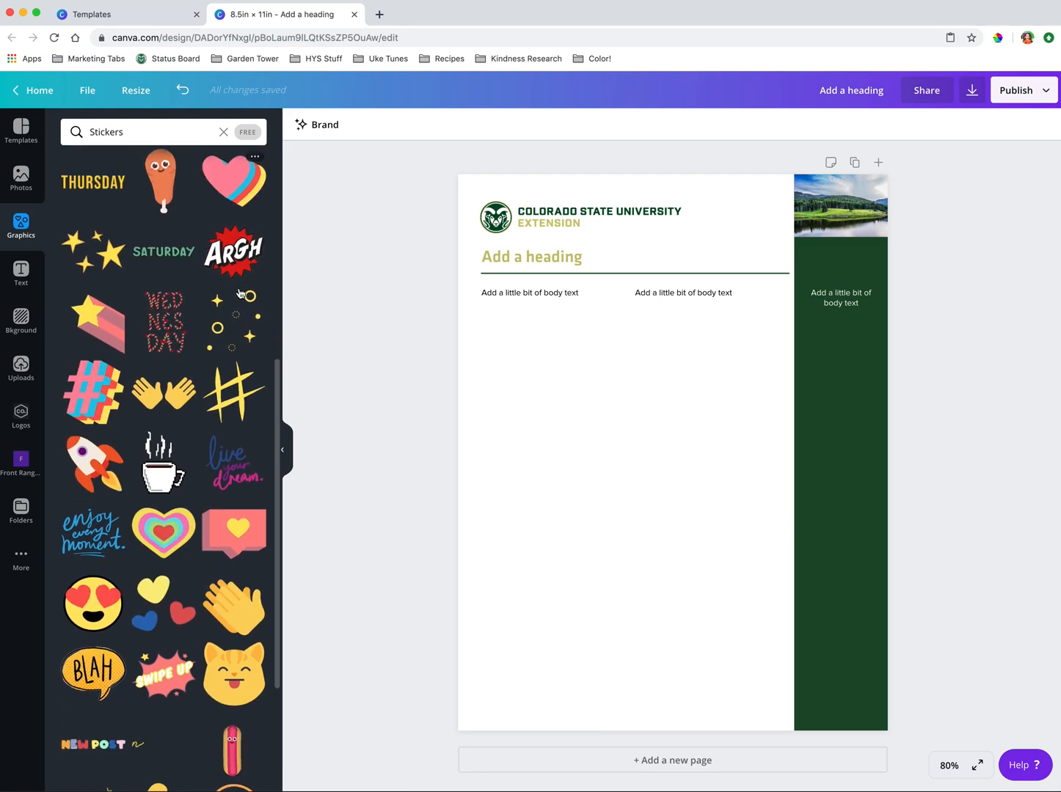
pyautogui.scroll(-3)
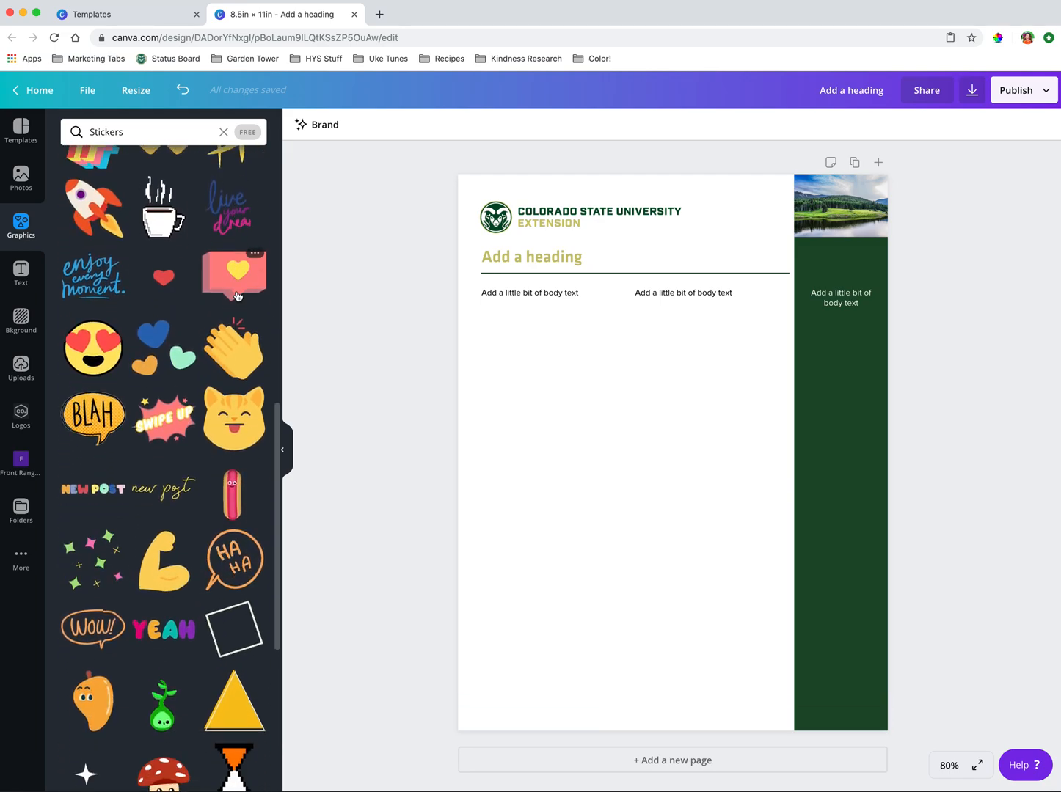
# Step: Return to the graphics categories and scroll down to the Icons collection
pyautogui.click(224, 131)
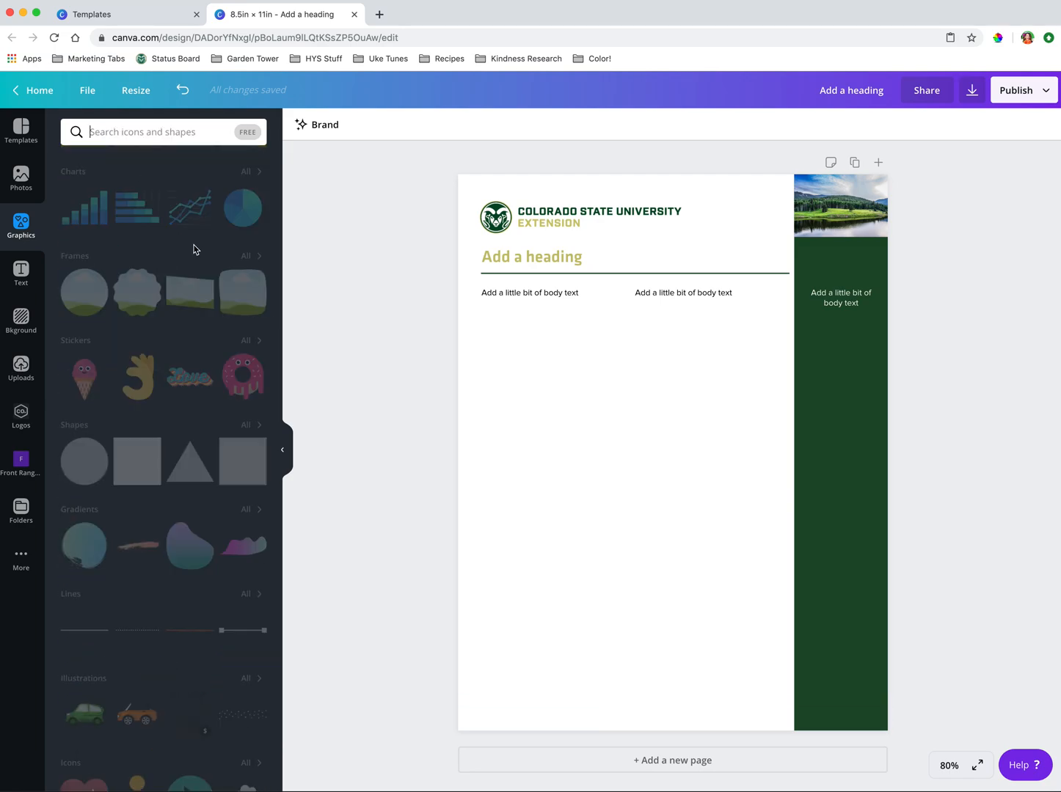
pyautogui.scroll(-3)
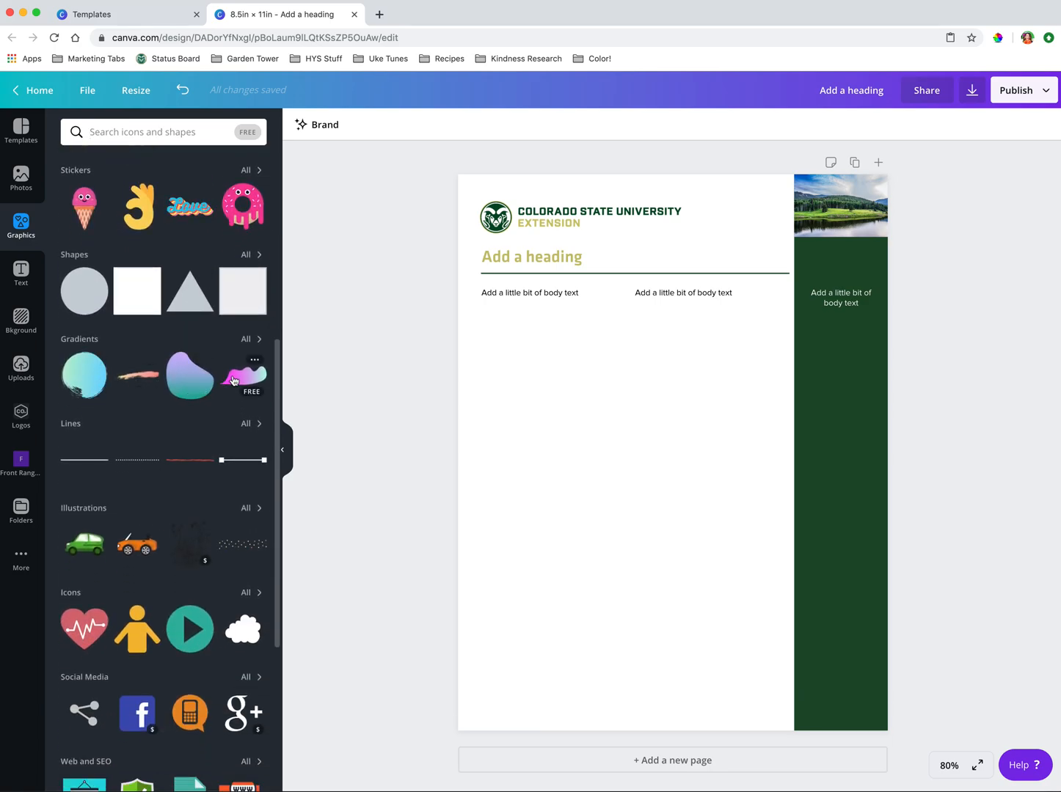
pyautogui.scroll(-3)
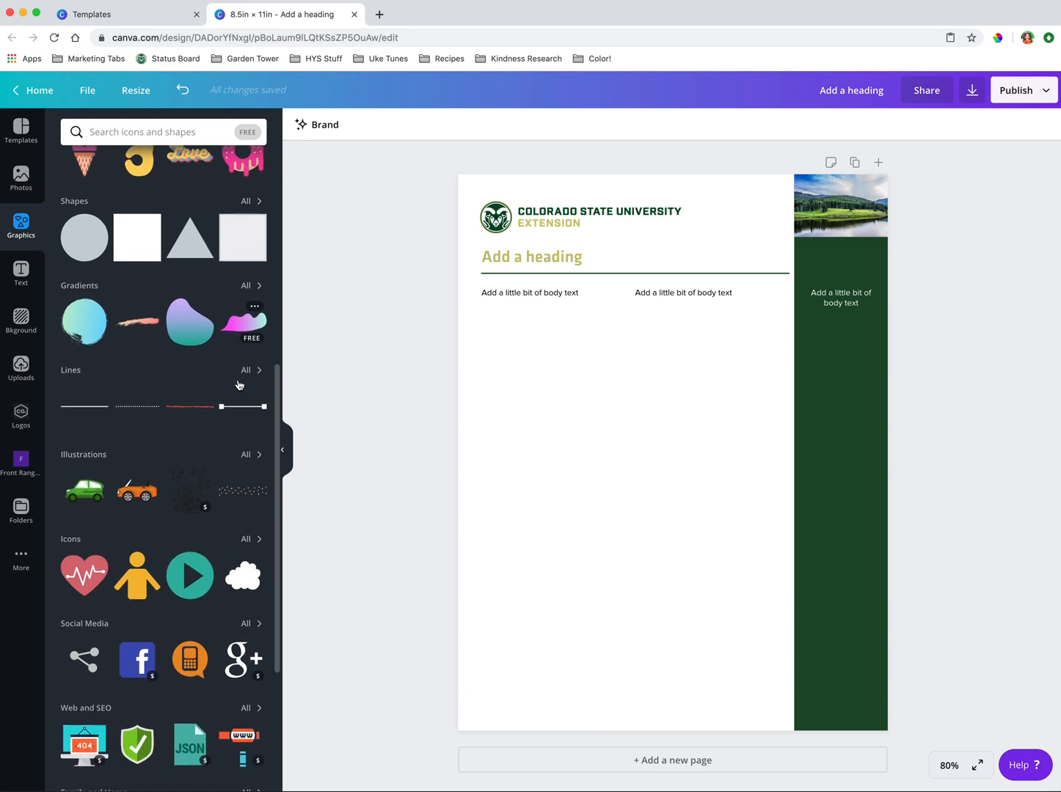
pyautogui.scroll(-3)
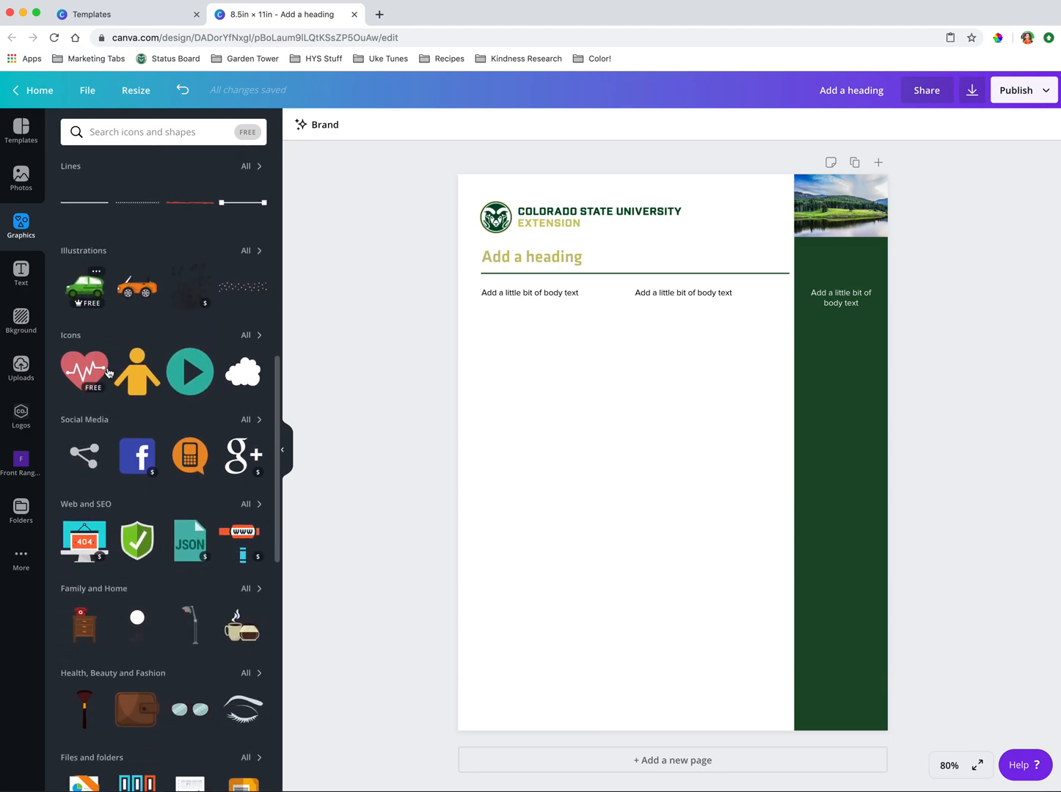
pyautogui.moveTo(243, 377)
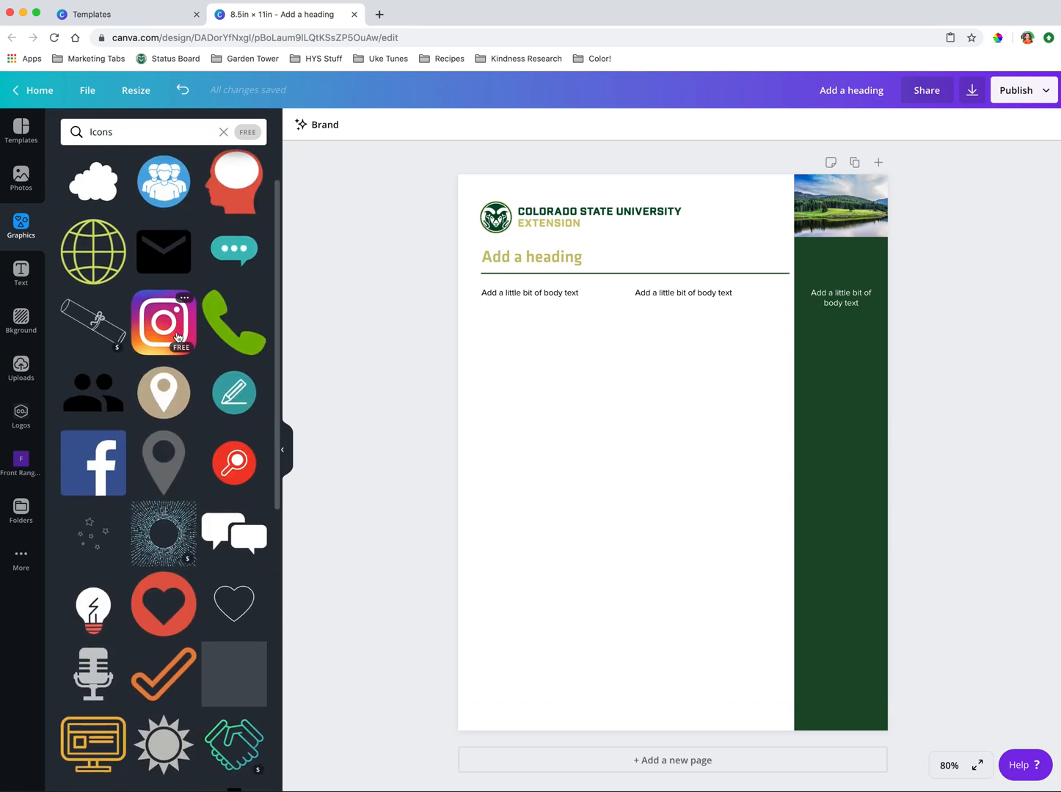
pyautogui.scroll(-3)
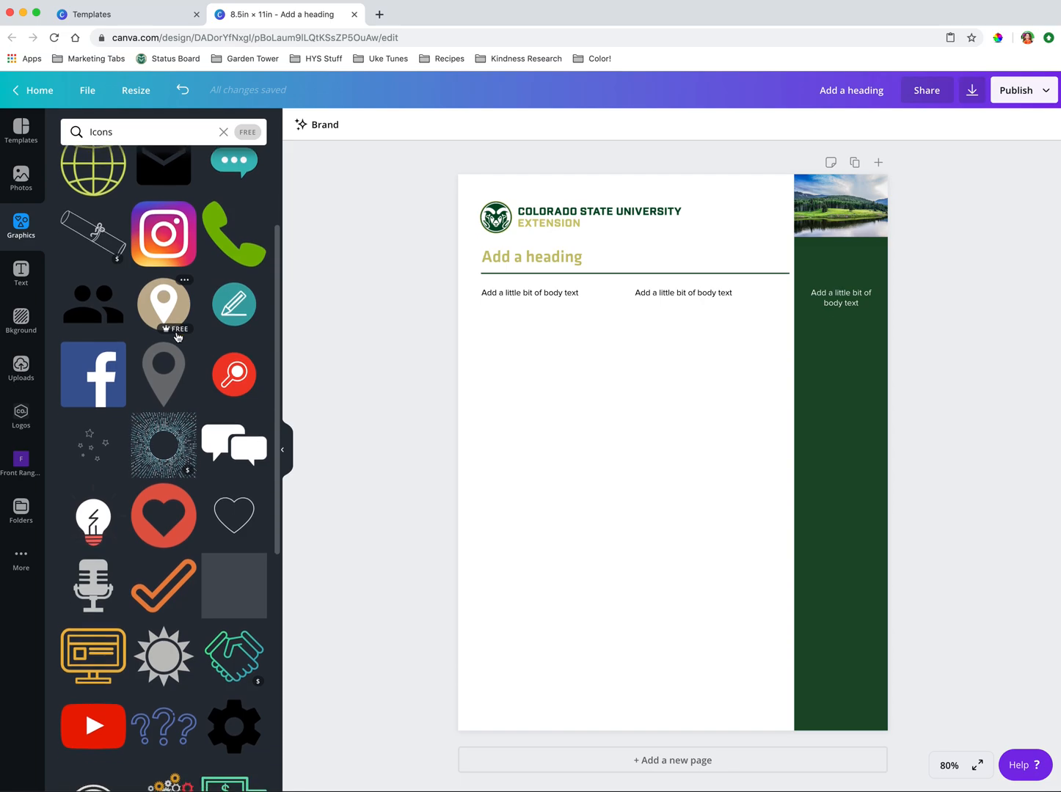
pyautogui.scroll(-3)
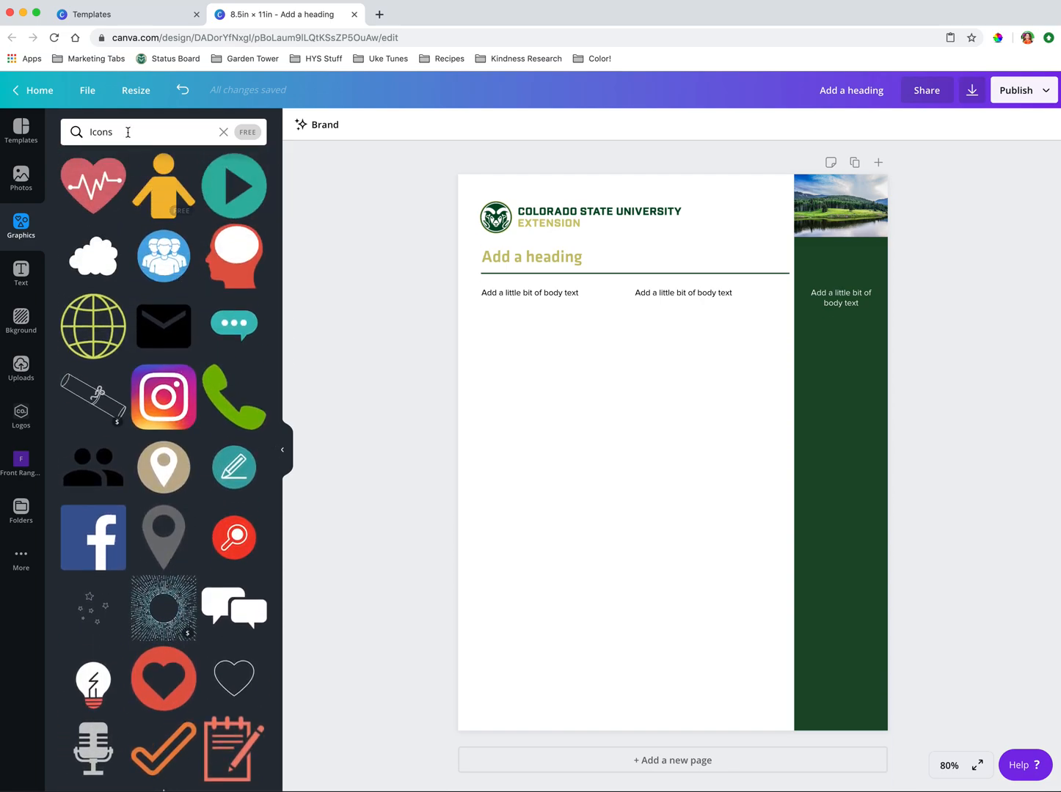
# Step: Add the golden wheat graphic from a 'wheat' search, shrink it, and place it in the white area
pyautogui.write('wheat')
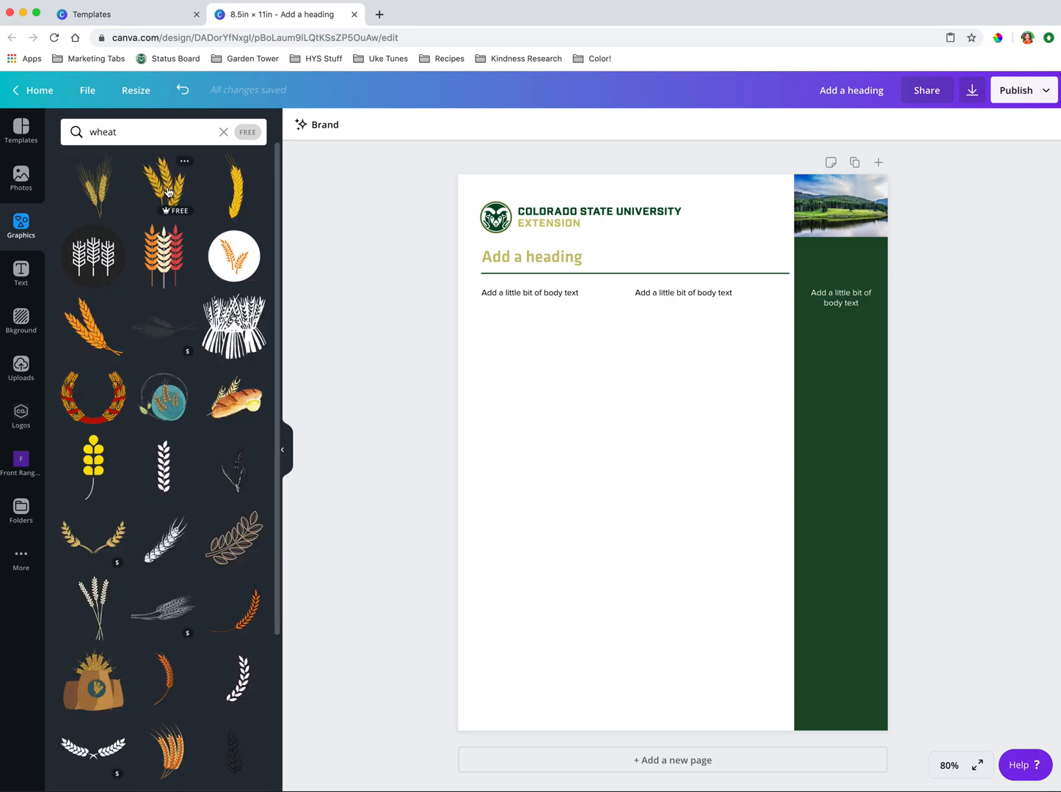
pyautogui.click(166, 185)
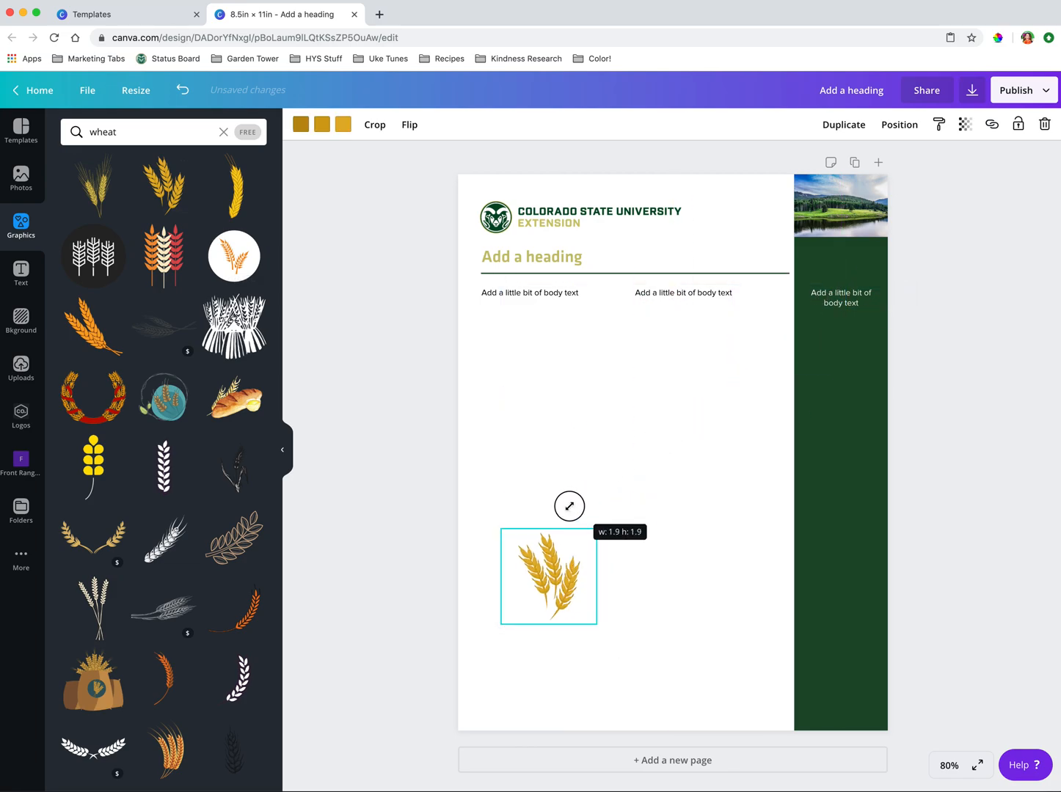
pyautogui.moveTo(549, 576); pyautogui.dragTo(527, 647)
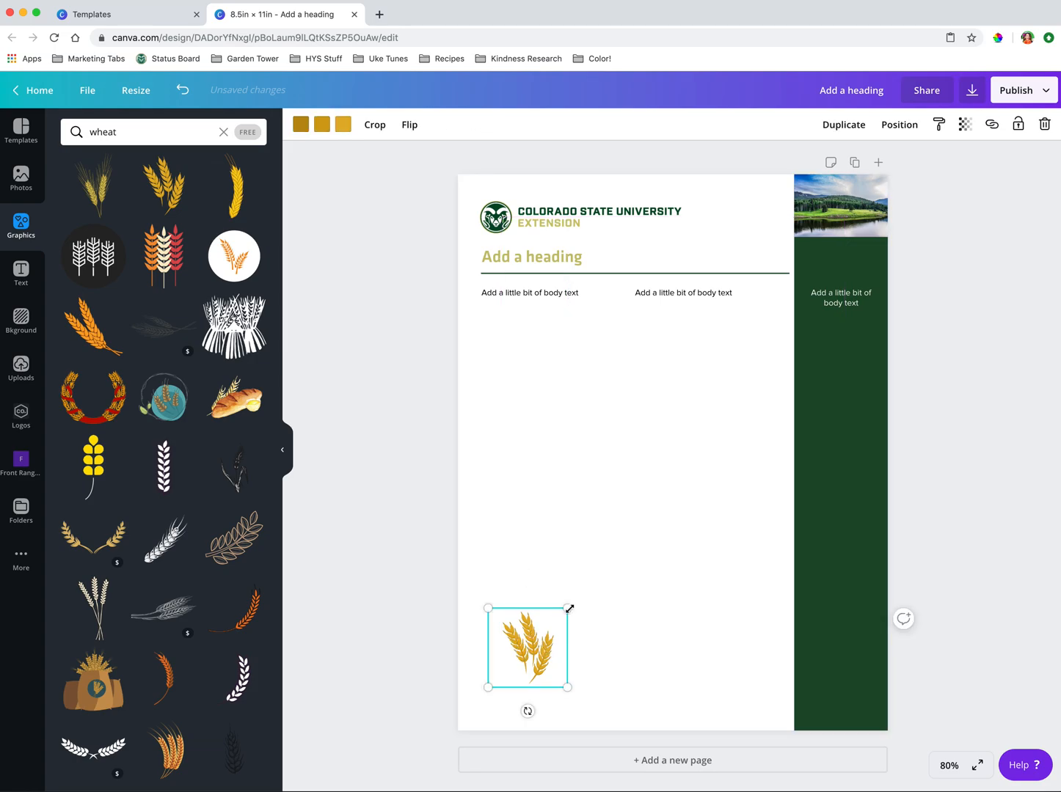
pyautogui.moveTo(527, 647); pyautogui.dragTo(841, 639)
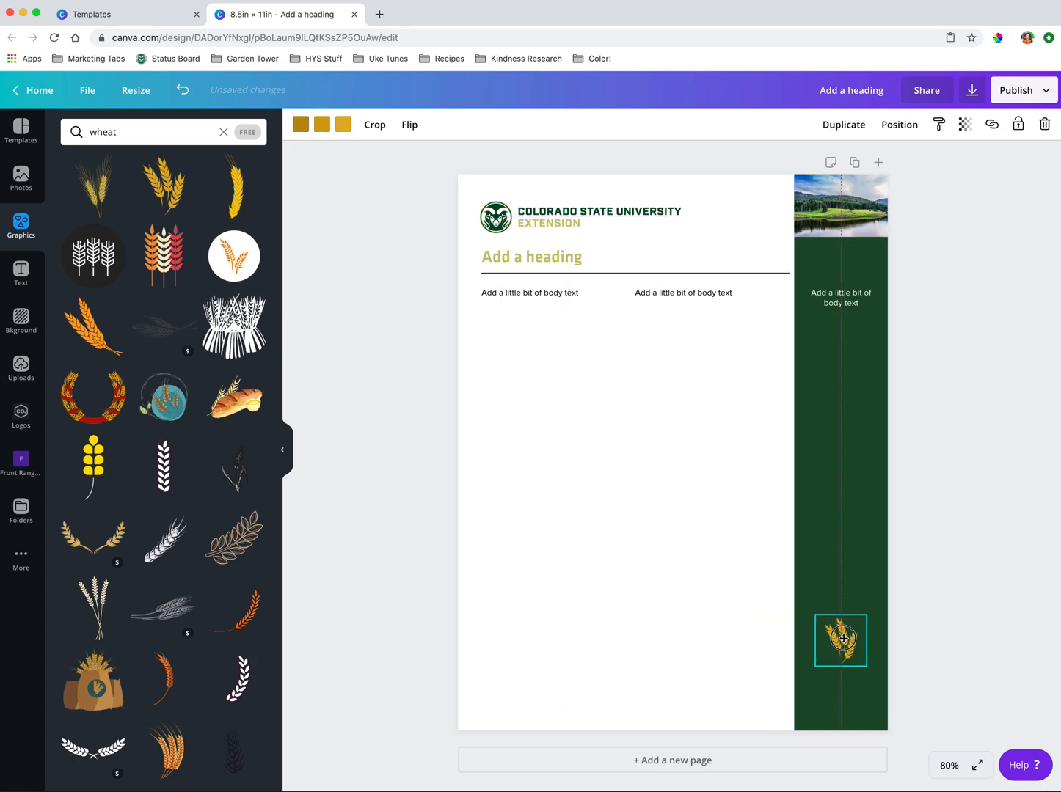
pyautogui.moveTo(841, 640); pyautogui.dragTo(840, 411)
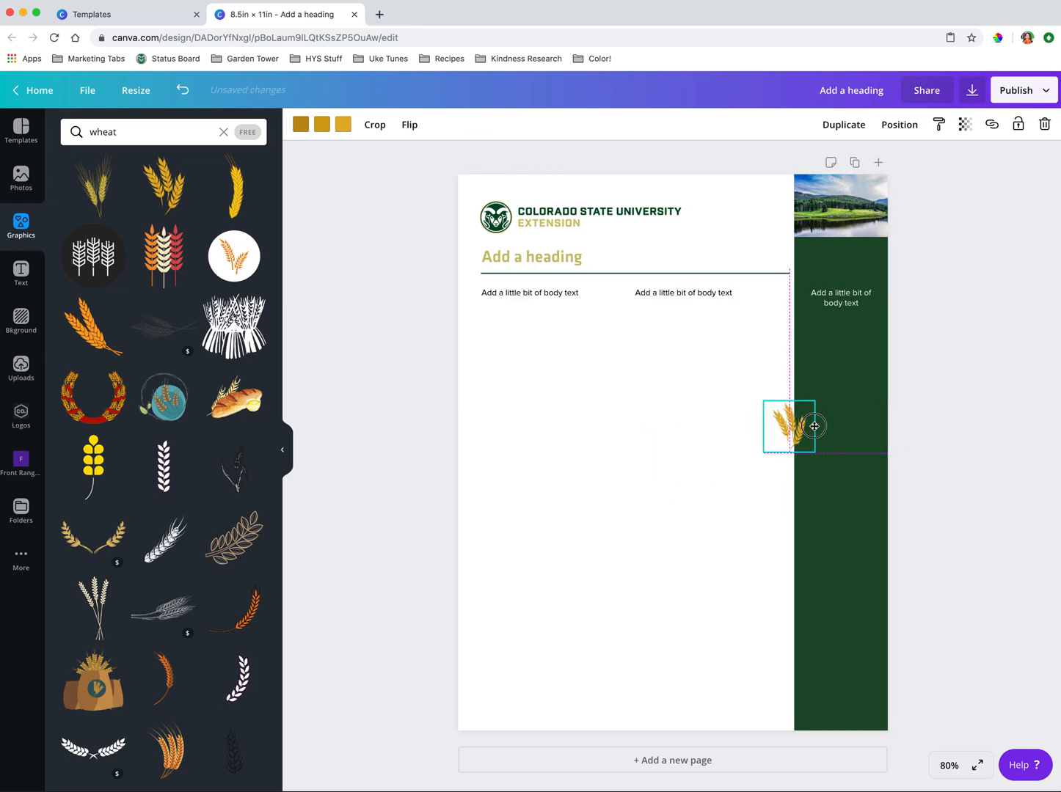
pyautogui.moveTo(789, 426); pyautogui.dragTo(615, 494)
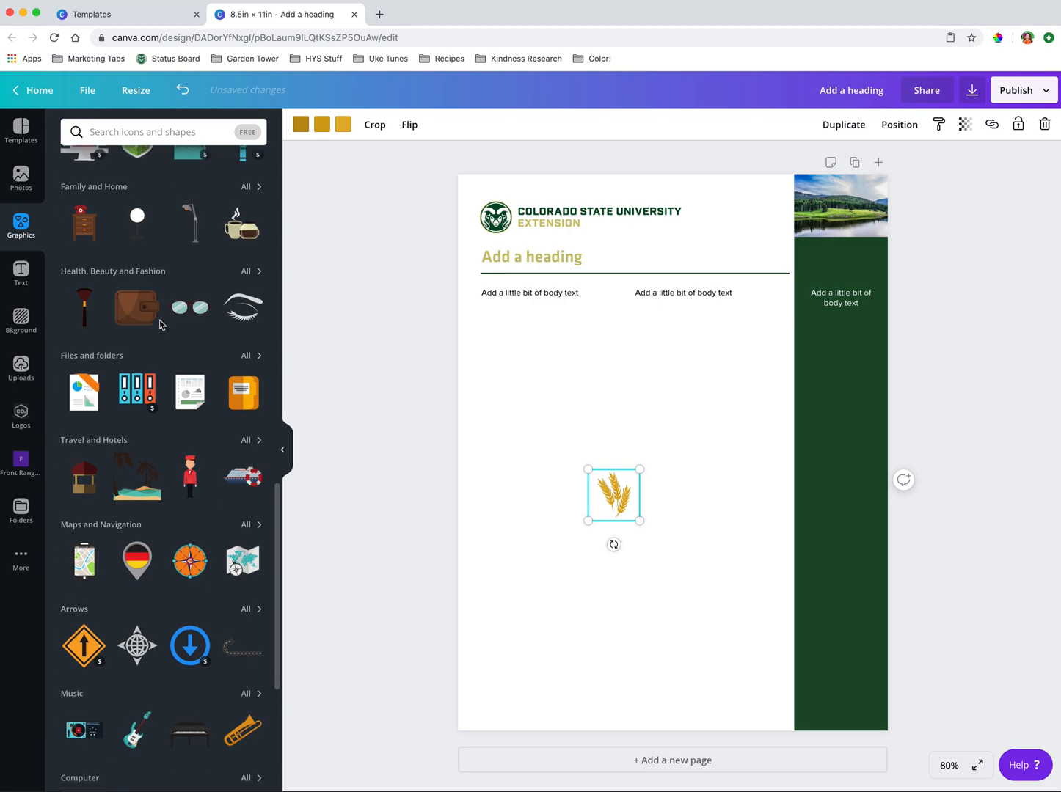
# Step: Search 'Charts' in Graphics and scroll through the bar, line and pie chart results
pyautogui.scroll(-3)
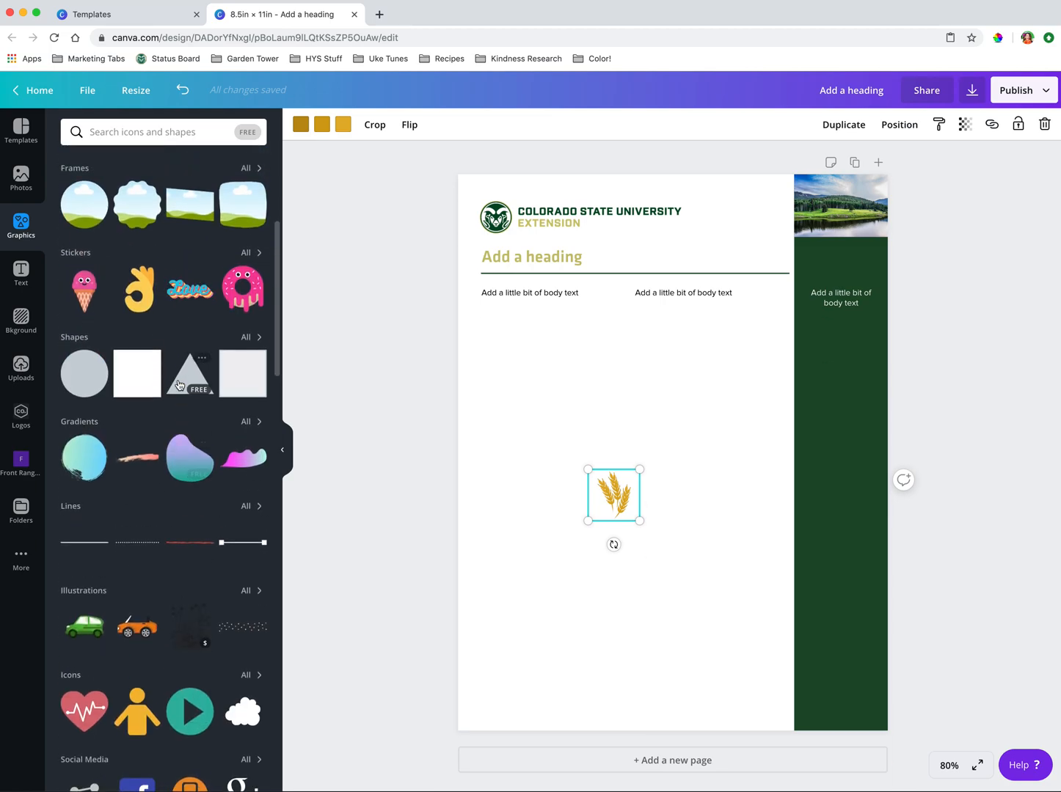
pyautogui.write('Charts')
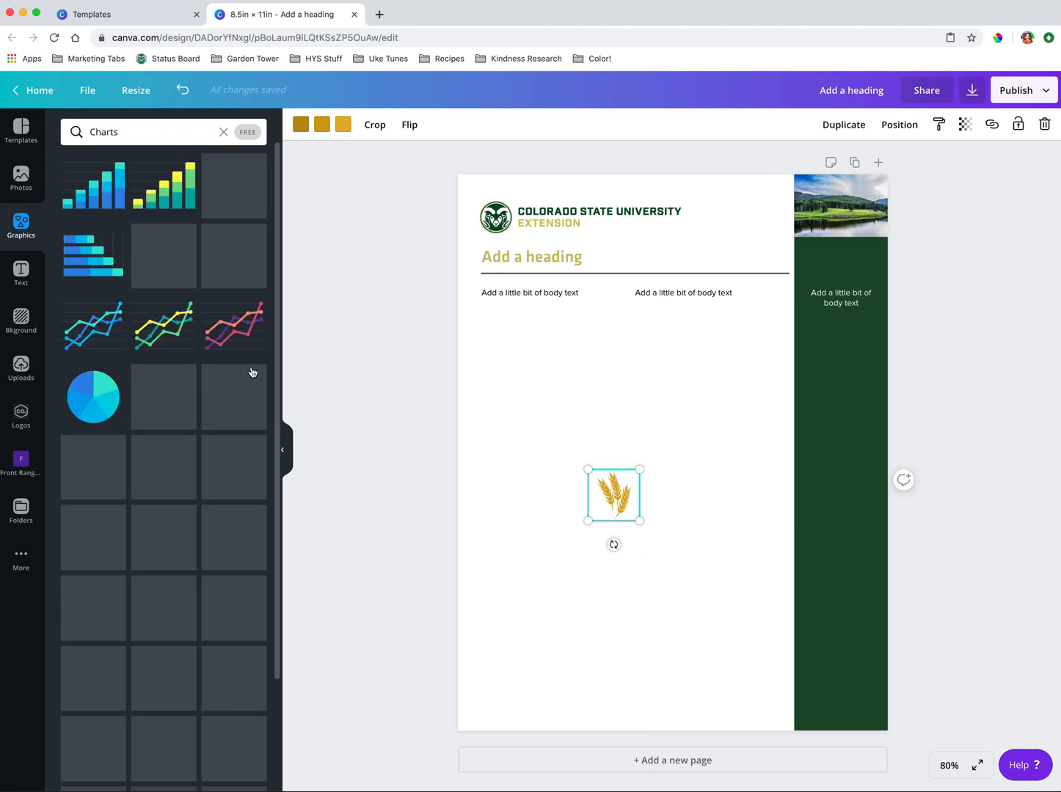
pyautogui.scroll(-3)
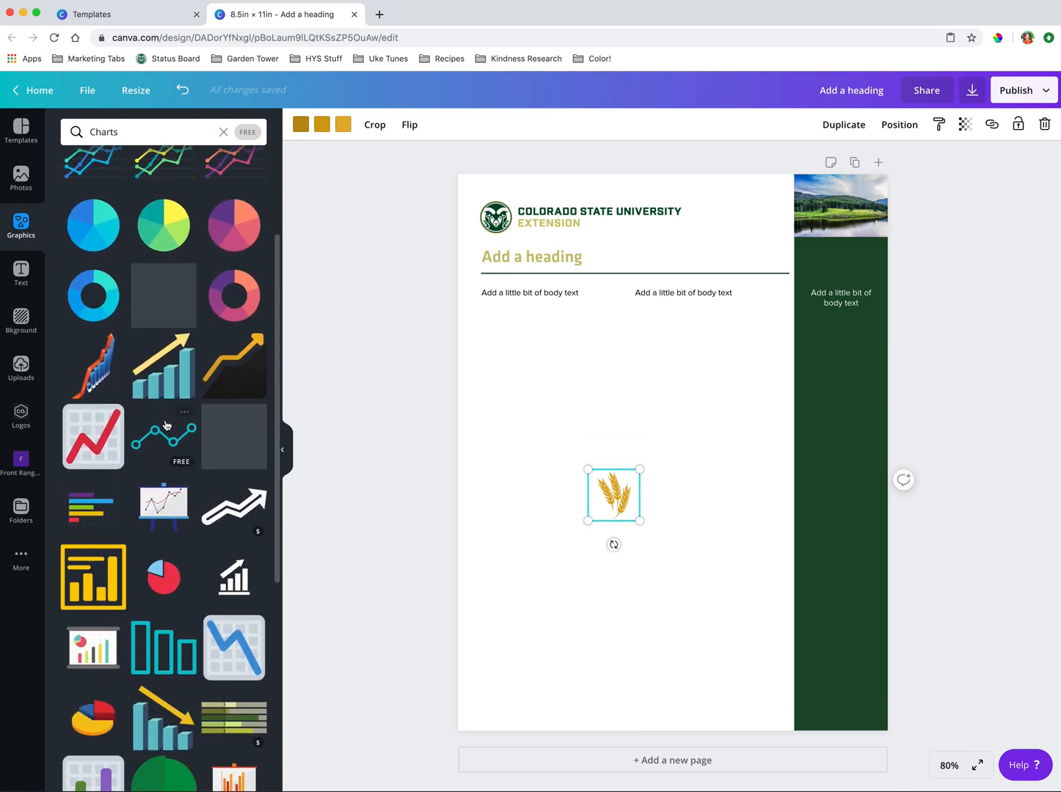
pyautogui.scroll(-3)
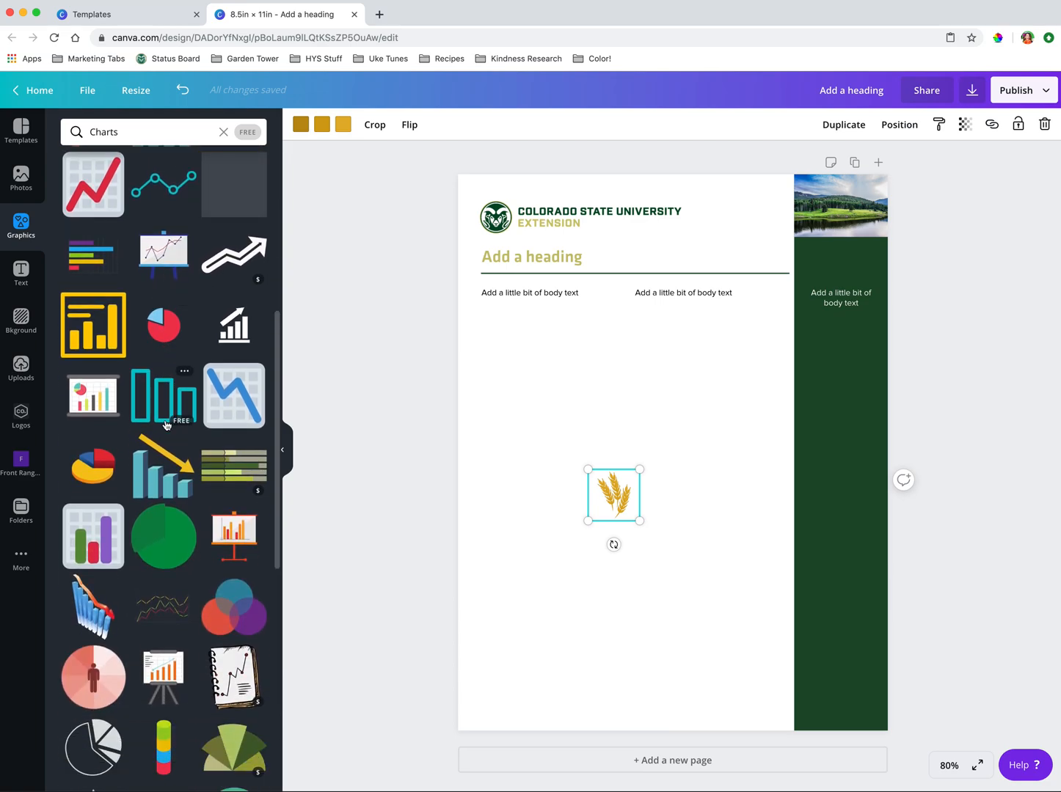
pyautogui.scroll(-3)
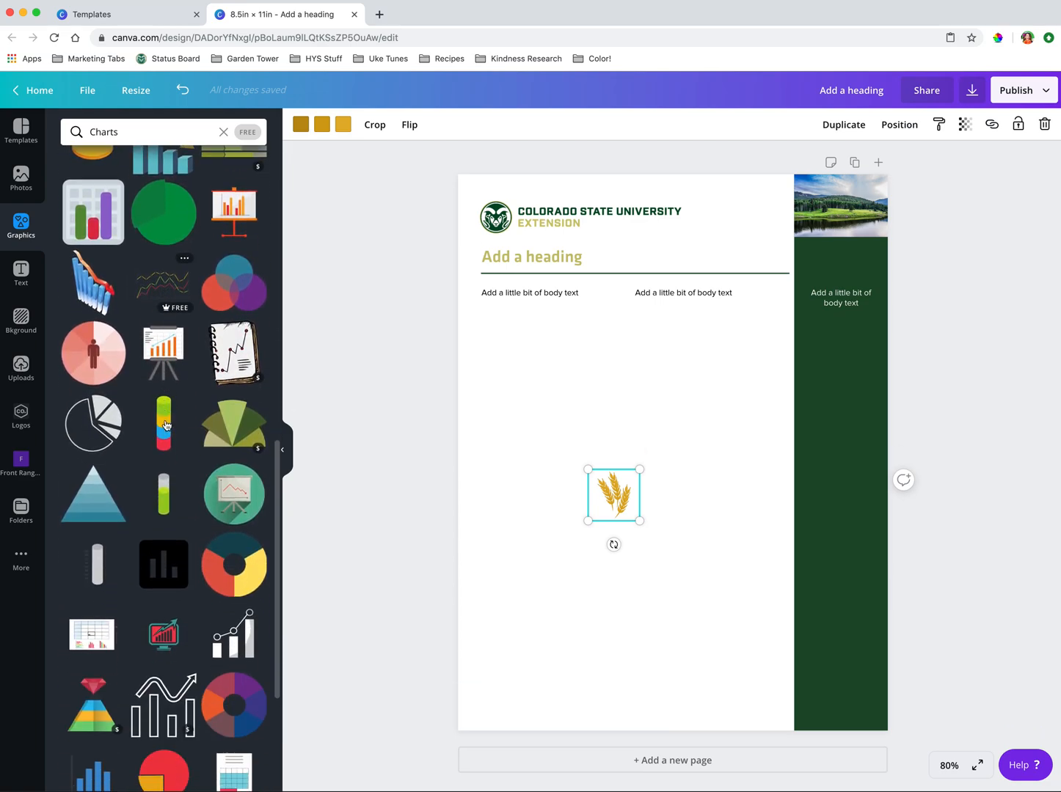